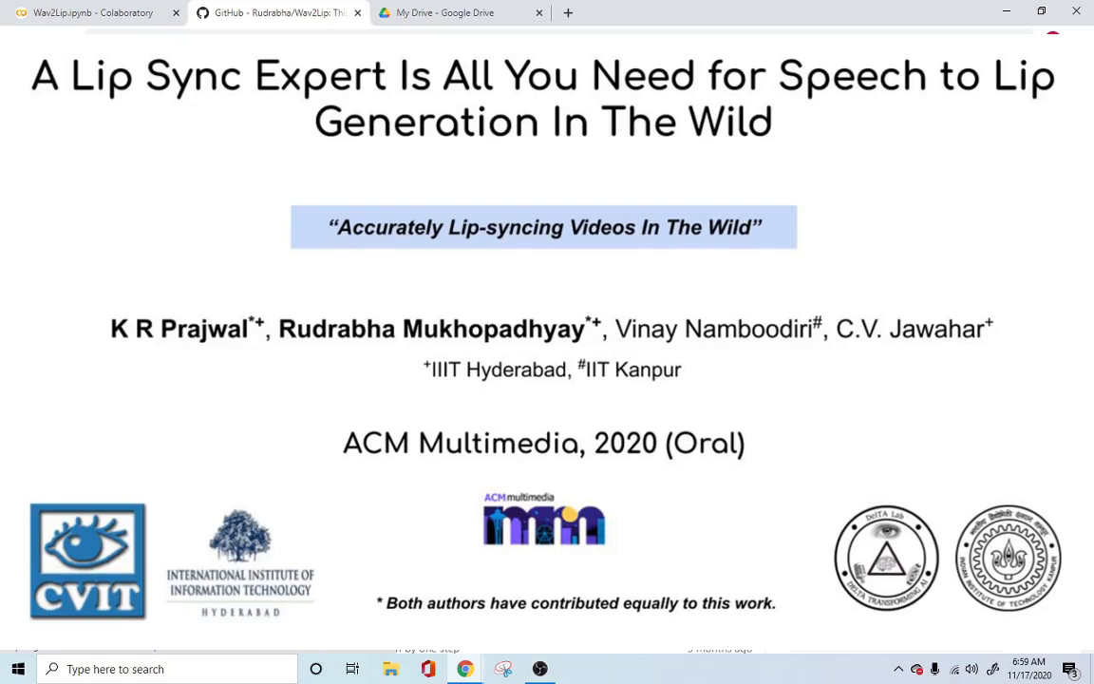
Read through the Wav2Lip README on GitHub, highlighting the non-commercial use restriction.
left_click(277, 12)
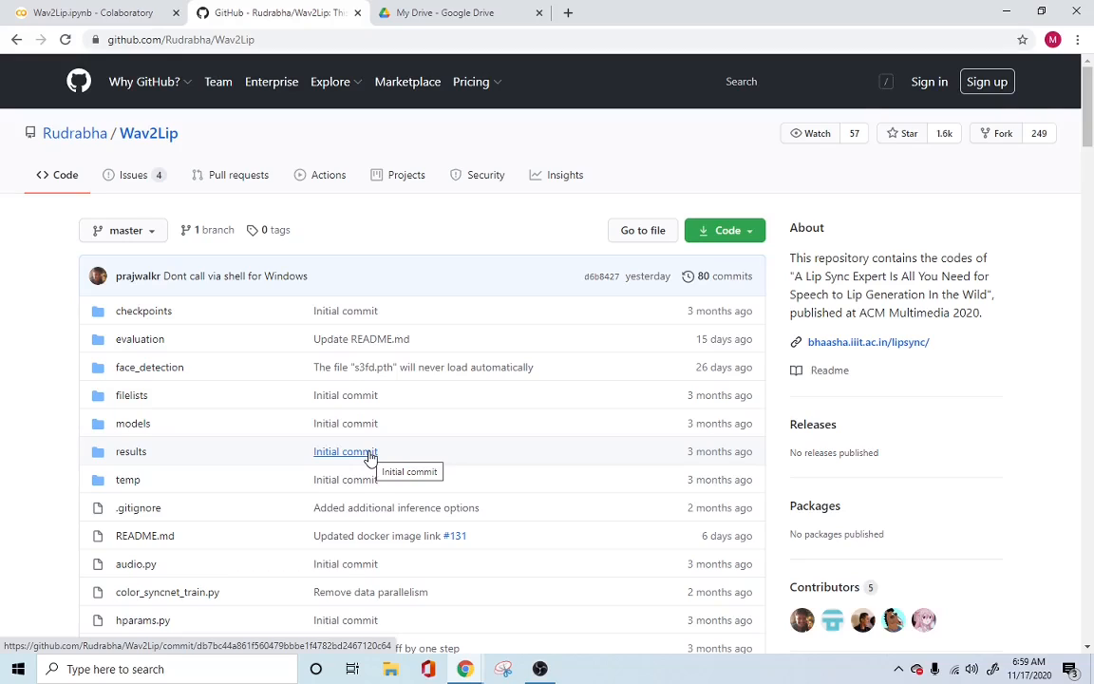
mouse_move(426, 393)
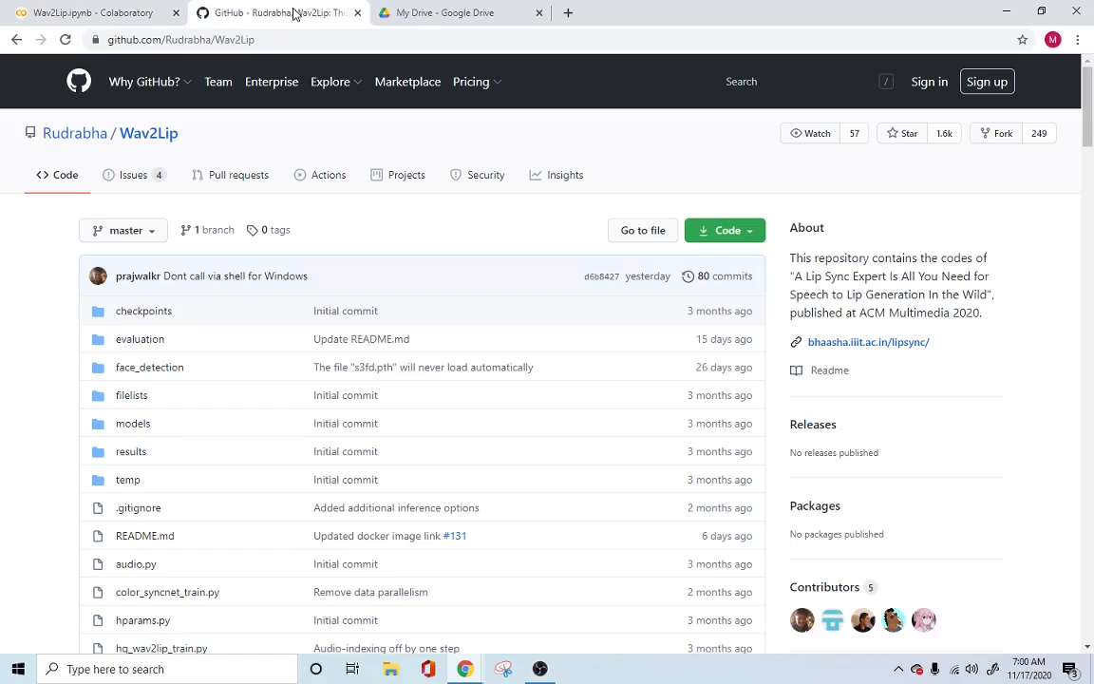
mouse_move(132, 175)
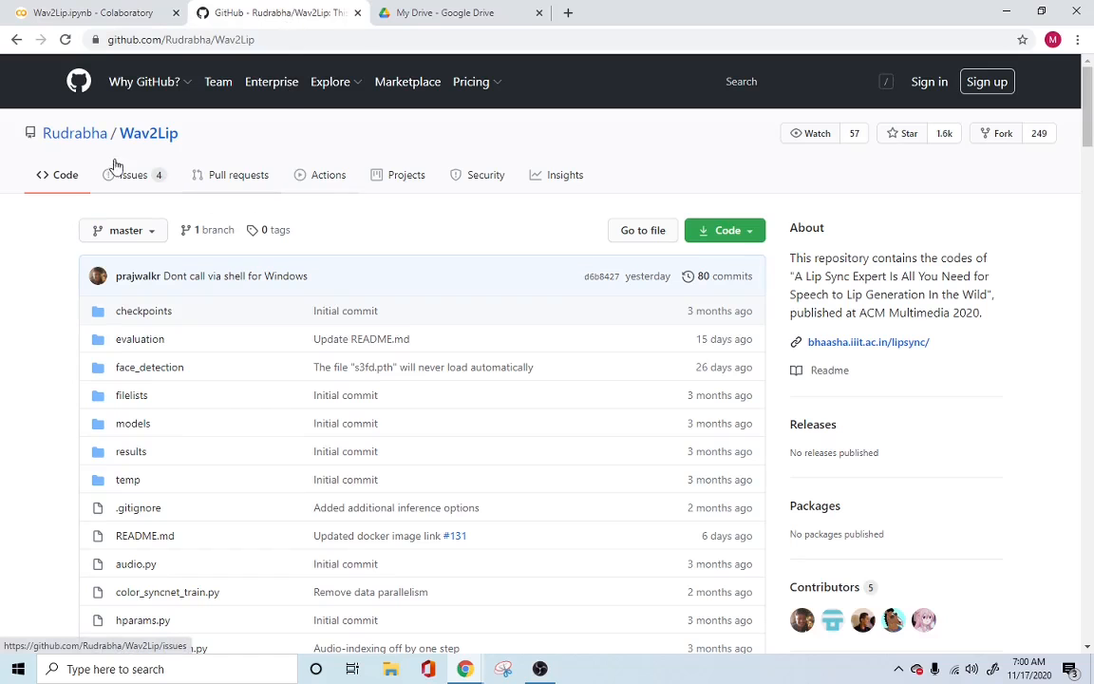
mouse_move(75, 133)
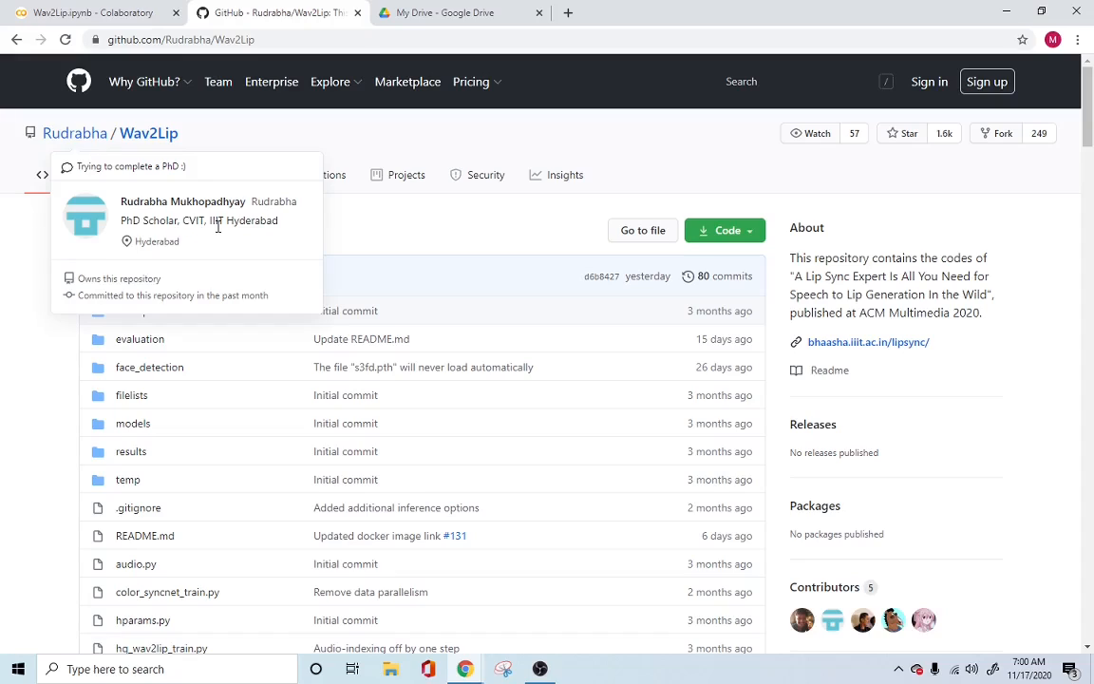
mouse_move(85, 275)
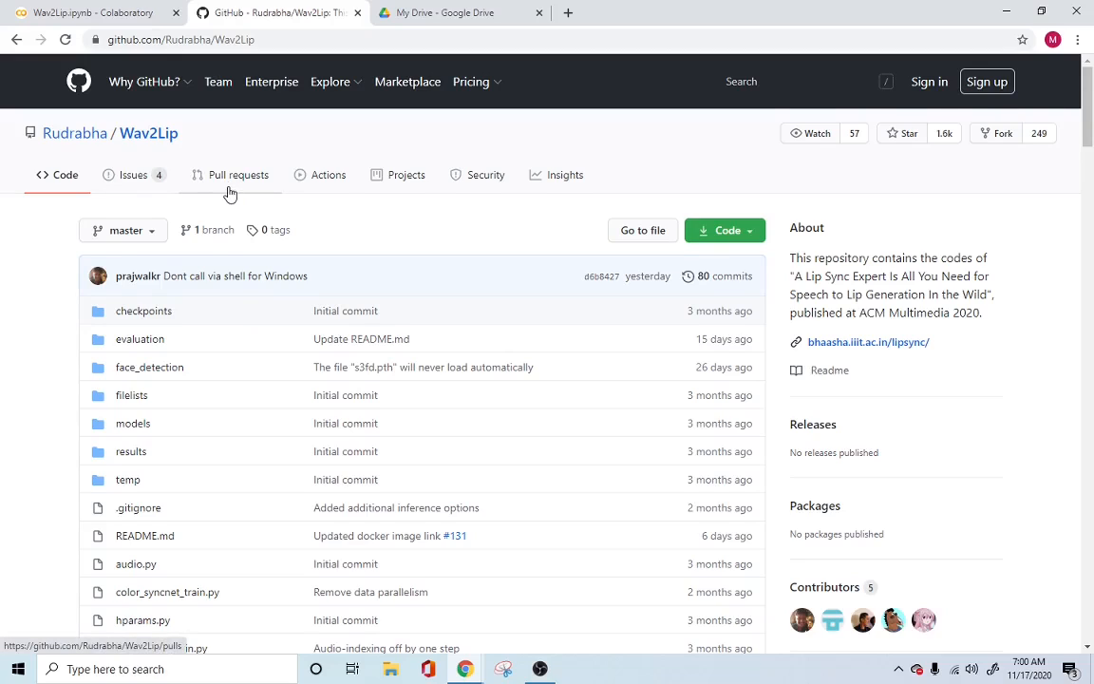
scroll("down", 3)
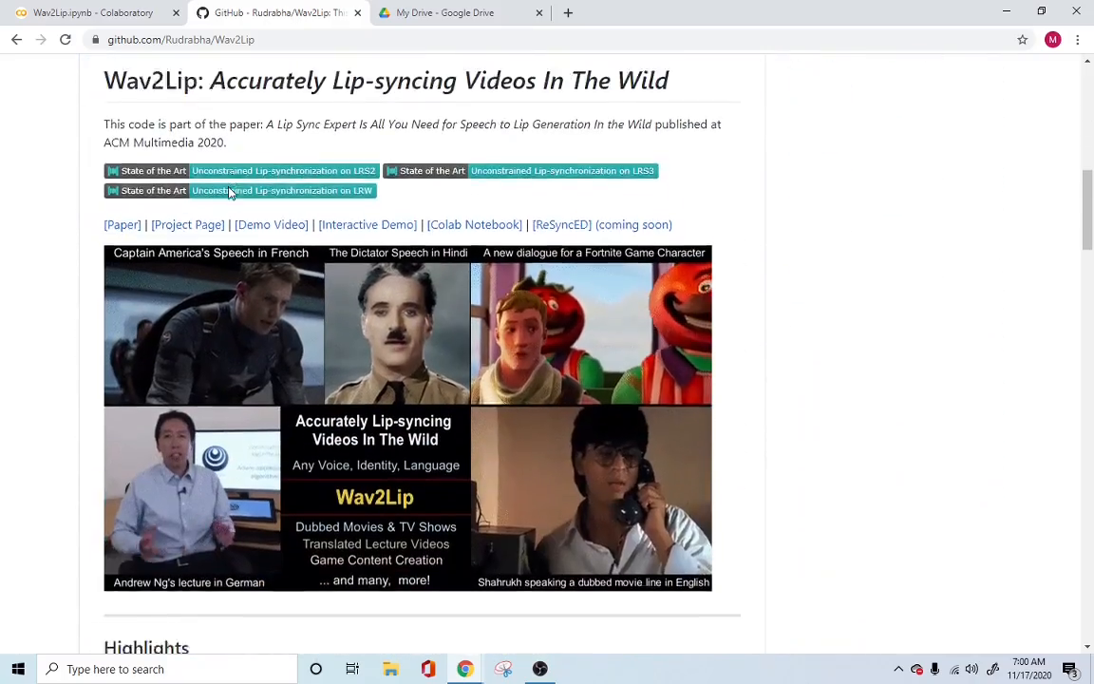
scroll("down", 3)
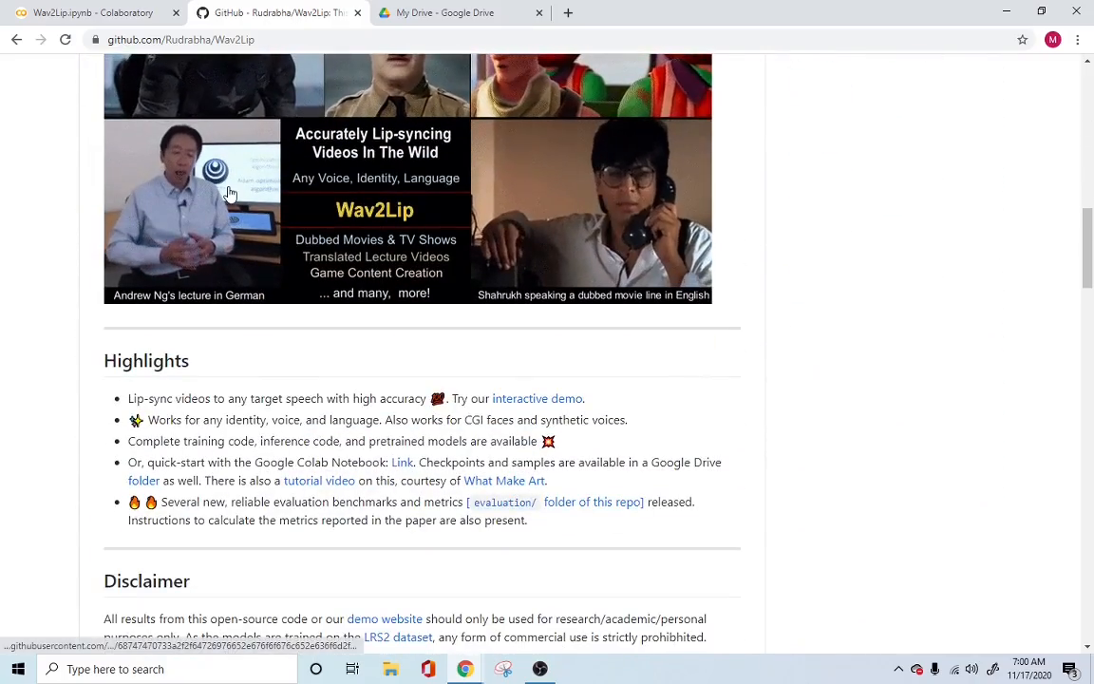
scroll("up", 3)
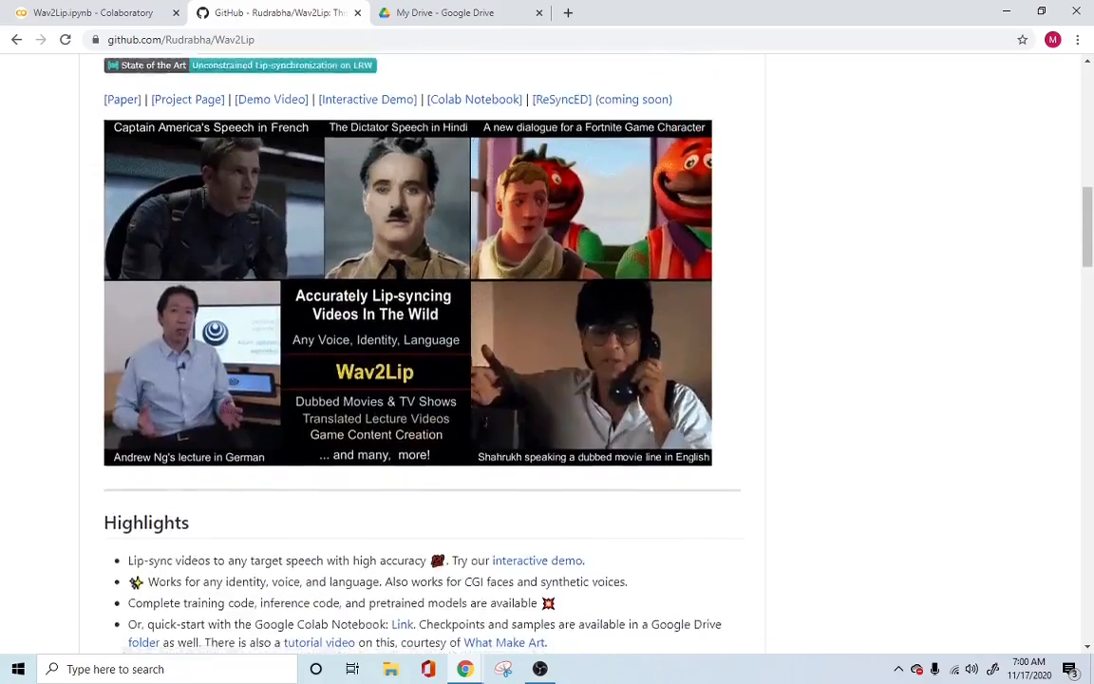
scroll("up", 3)
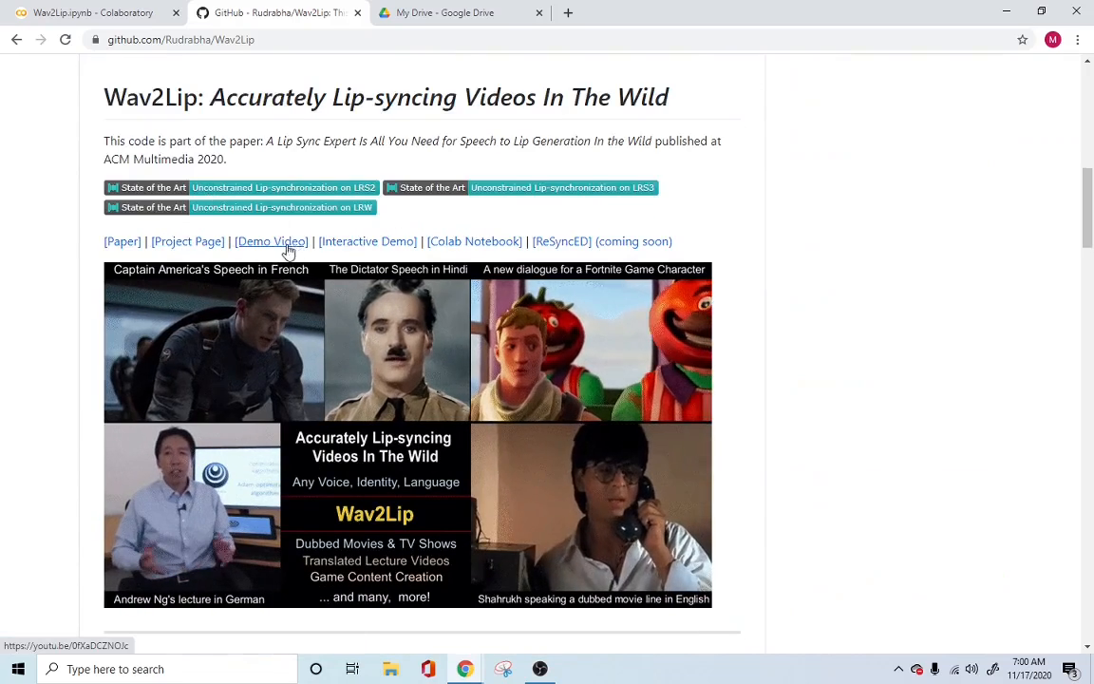
mouse_move(186, 241)
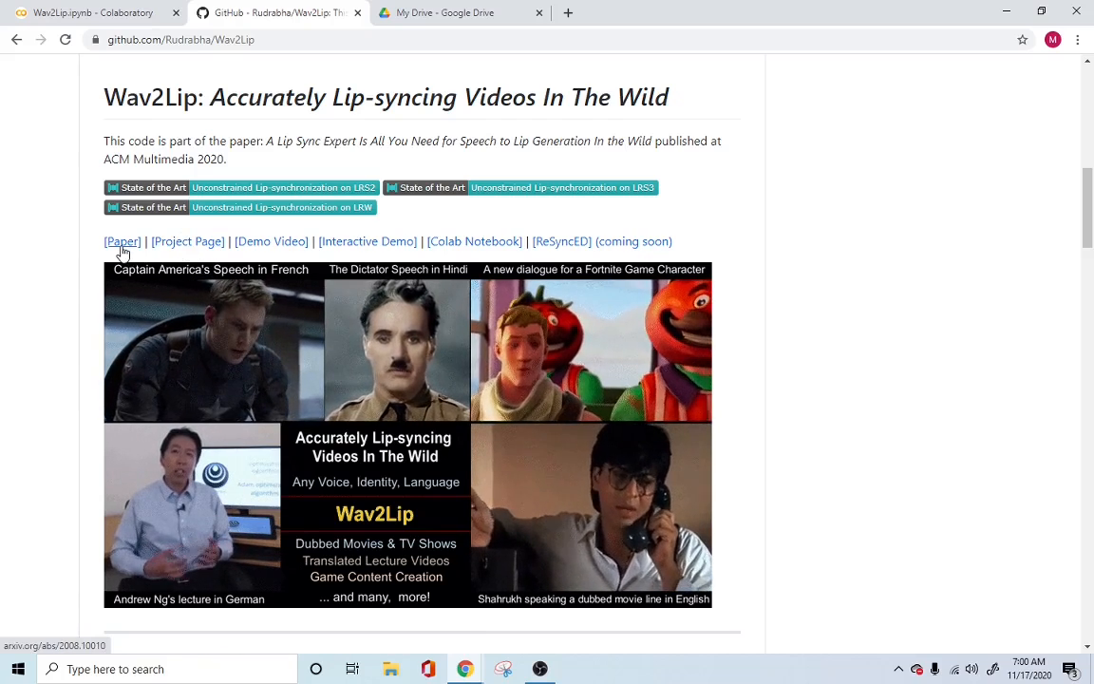
scroll("down", 3)
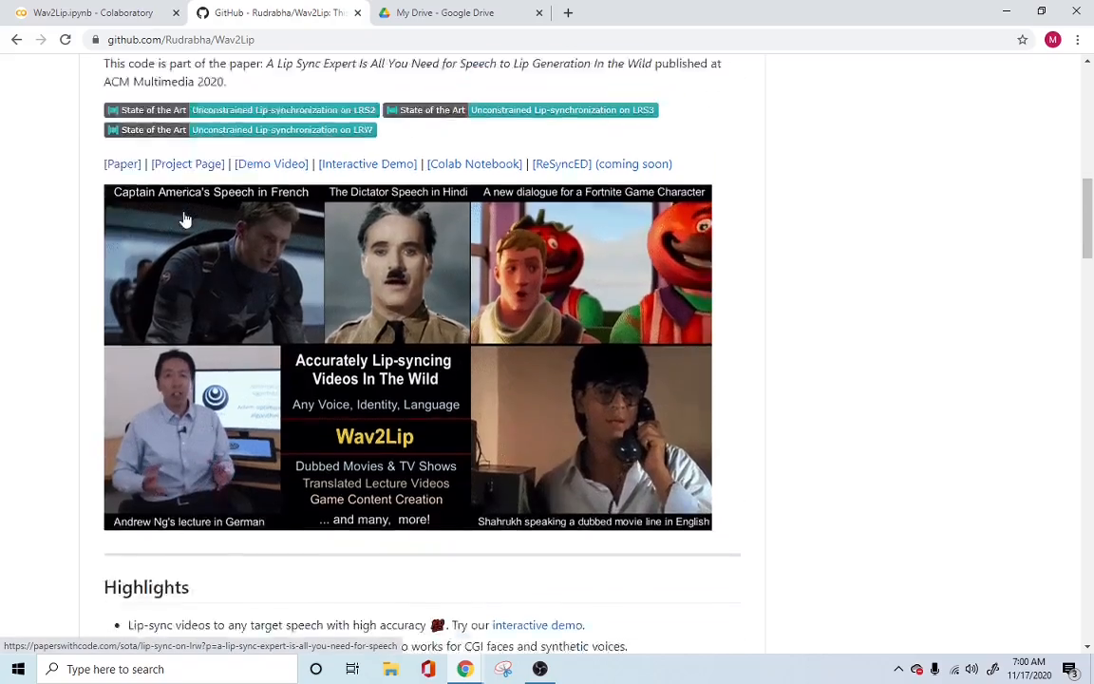
scroll("down", 3)
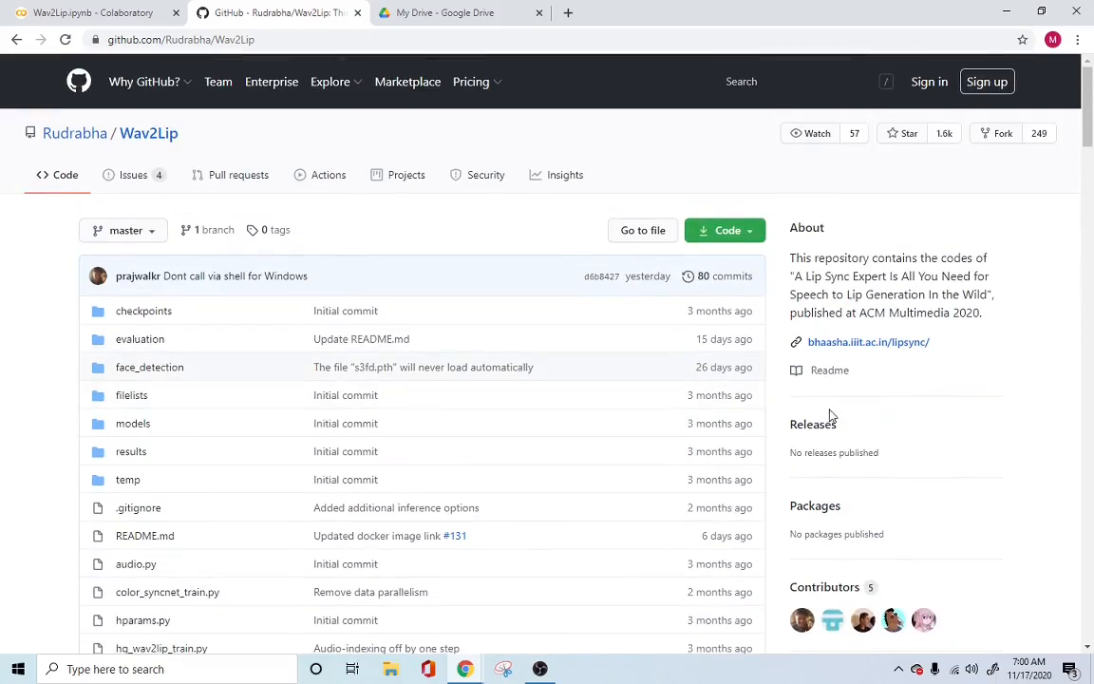
scroll("down", 3)
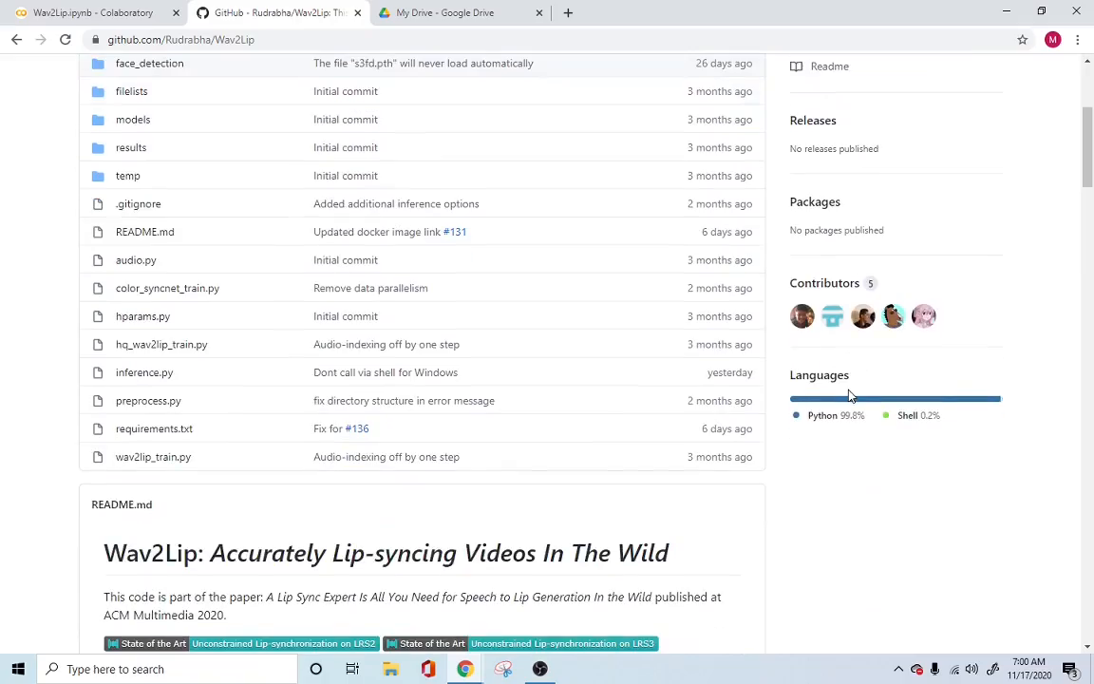
scroll("down", 3)
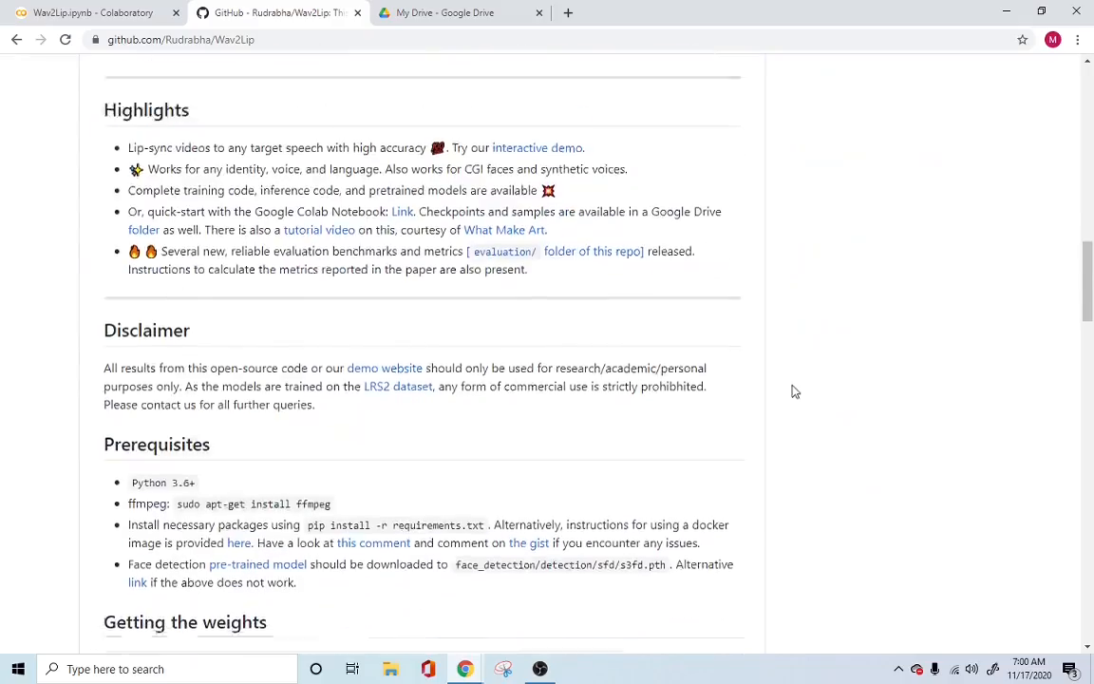
scroll("down", 3)
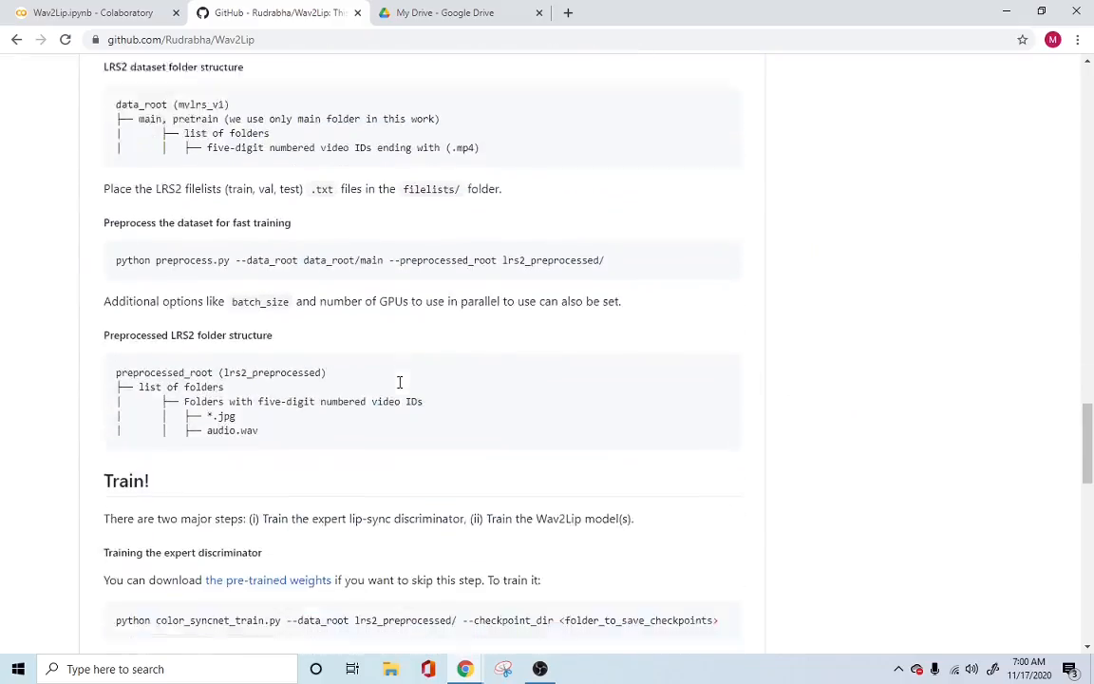
scroll("down", 3)
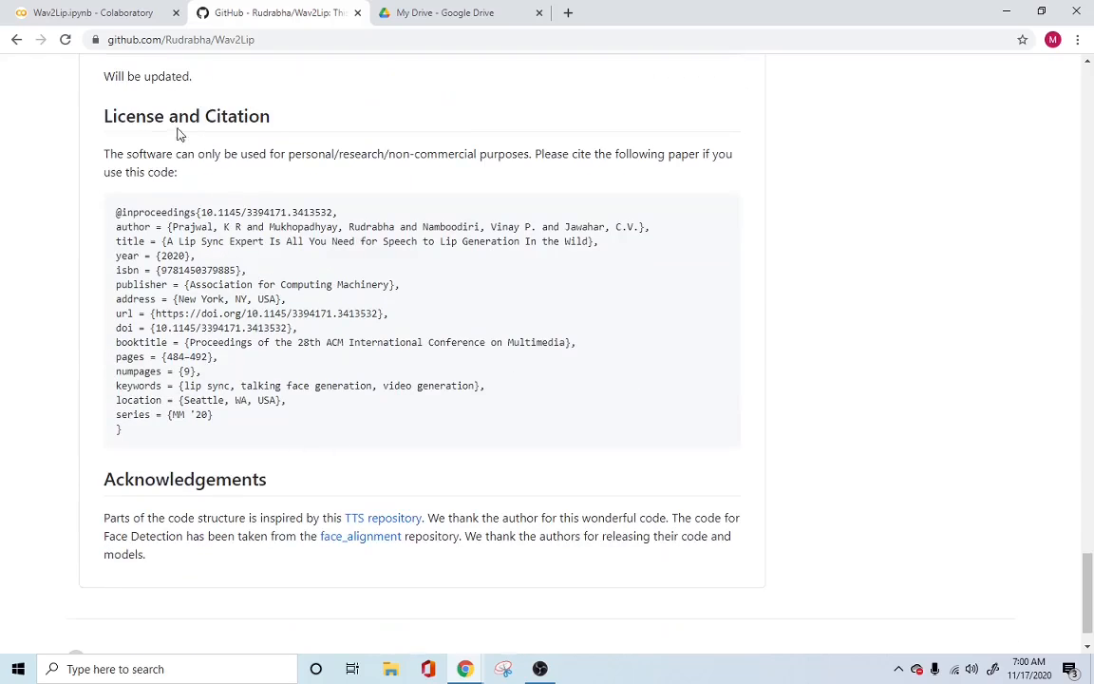
mouse_move(389, 153)
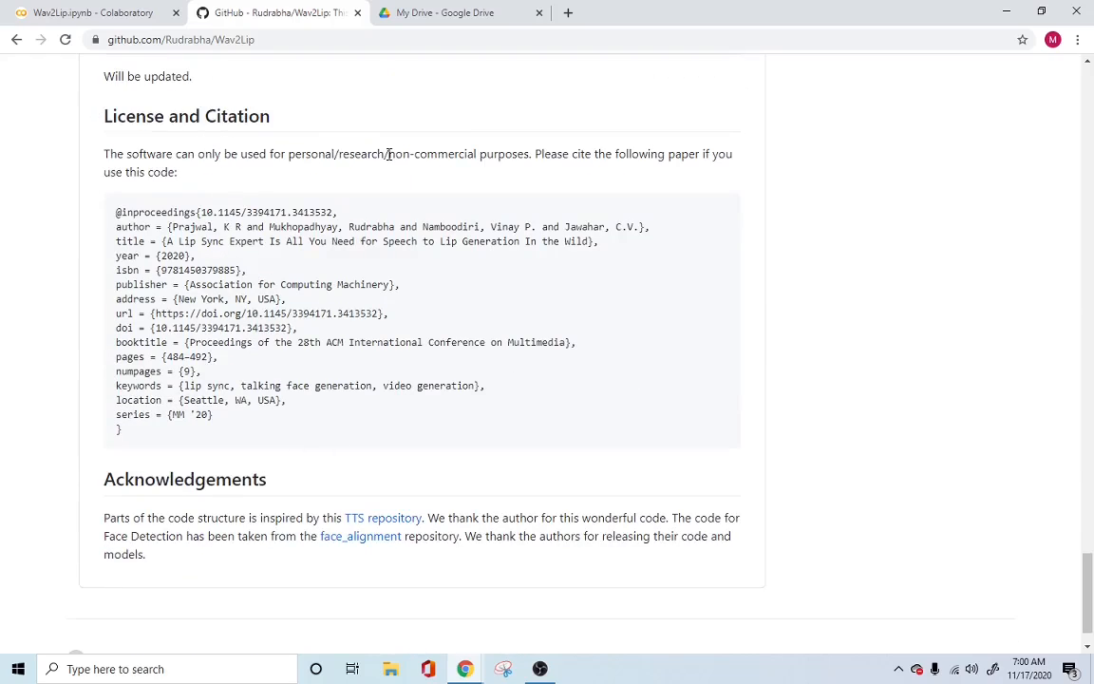
left_click_drag(387, 152, 521, 152)
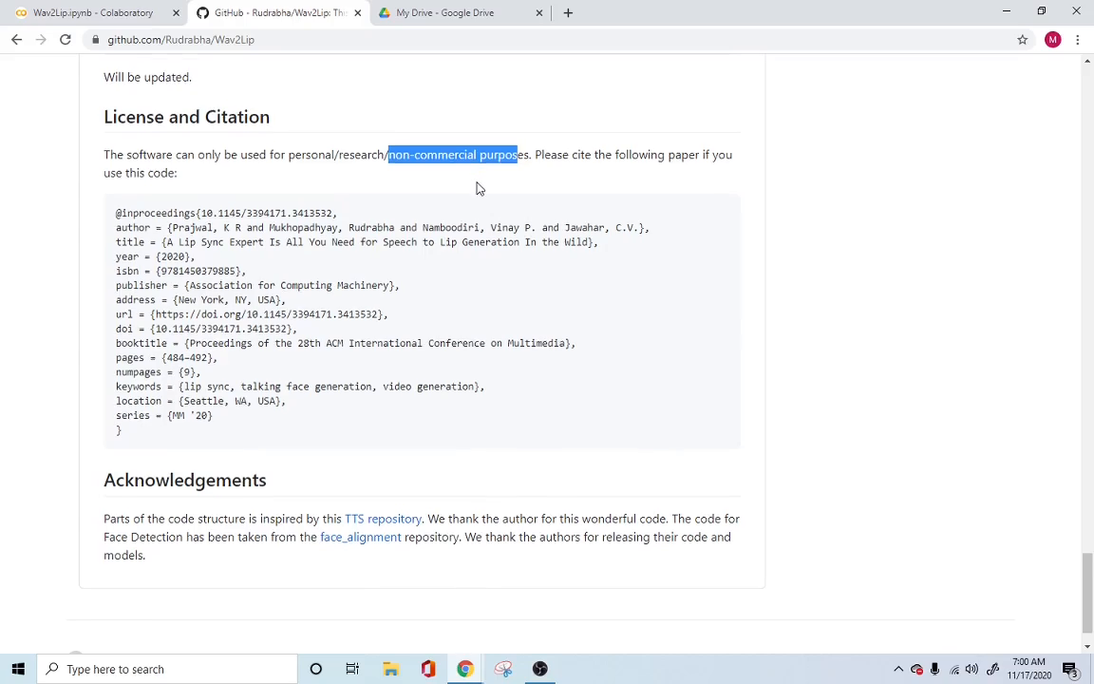
scroll("up", 3)
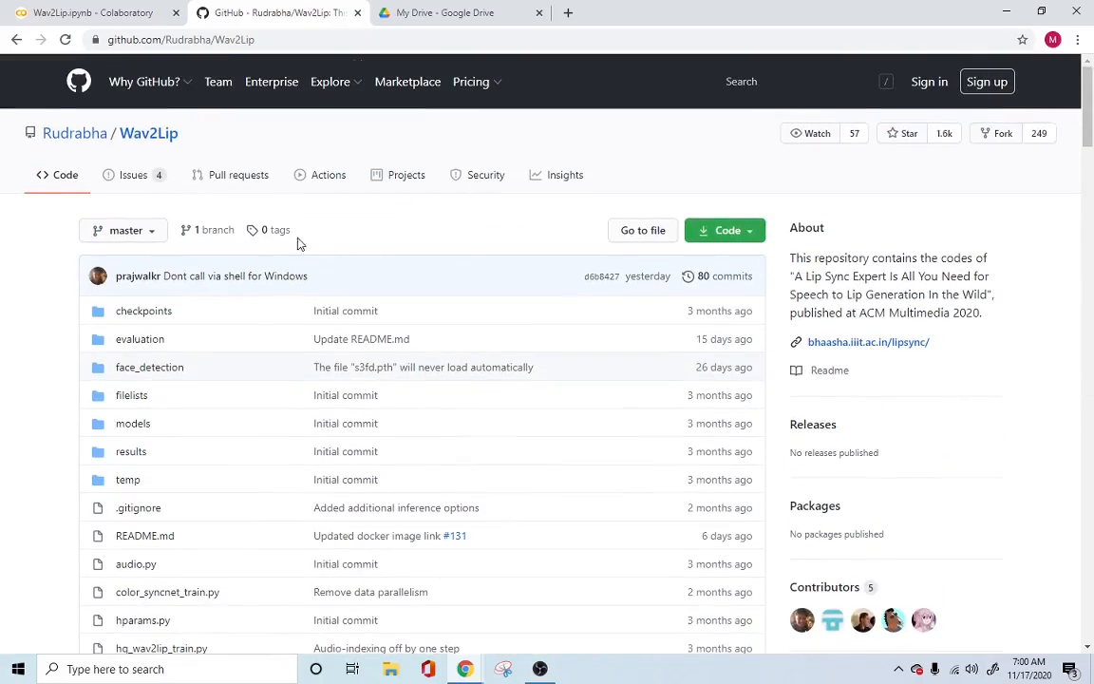
Reach the README's weights table and start saving the Wav2Lip + GAN model link.
left_click(460, 12)
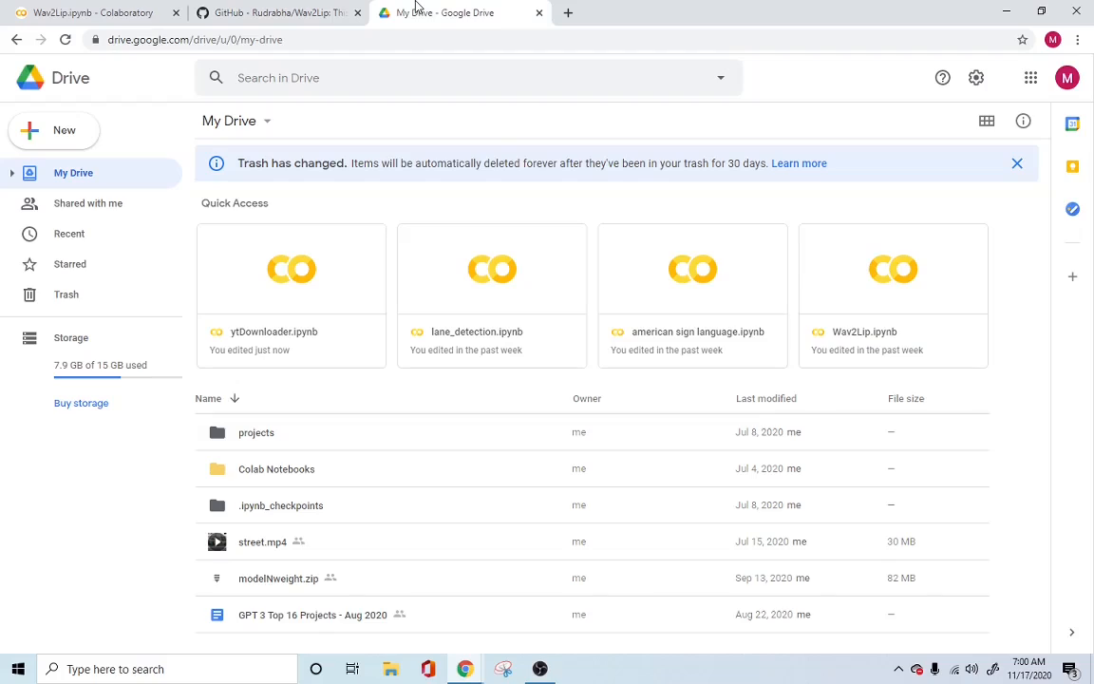
mouse_move(502, 134)
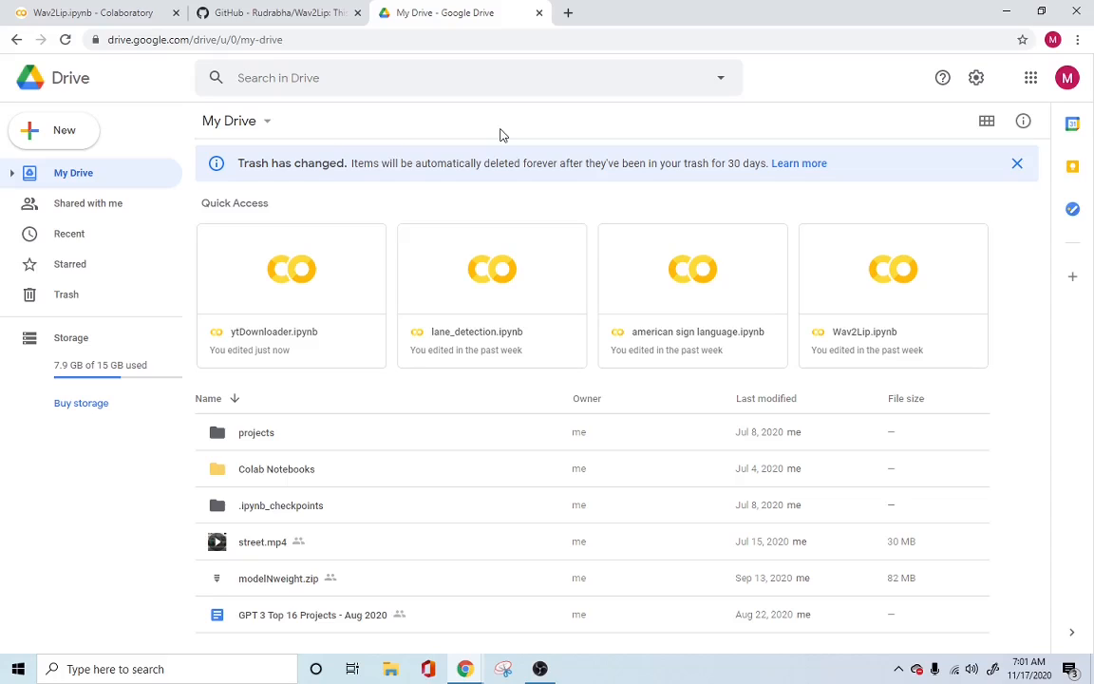
mouse_move(454, 7)
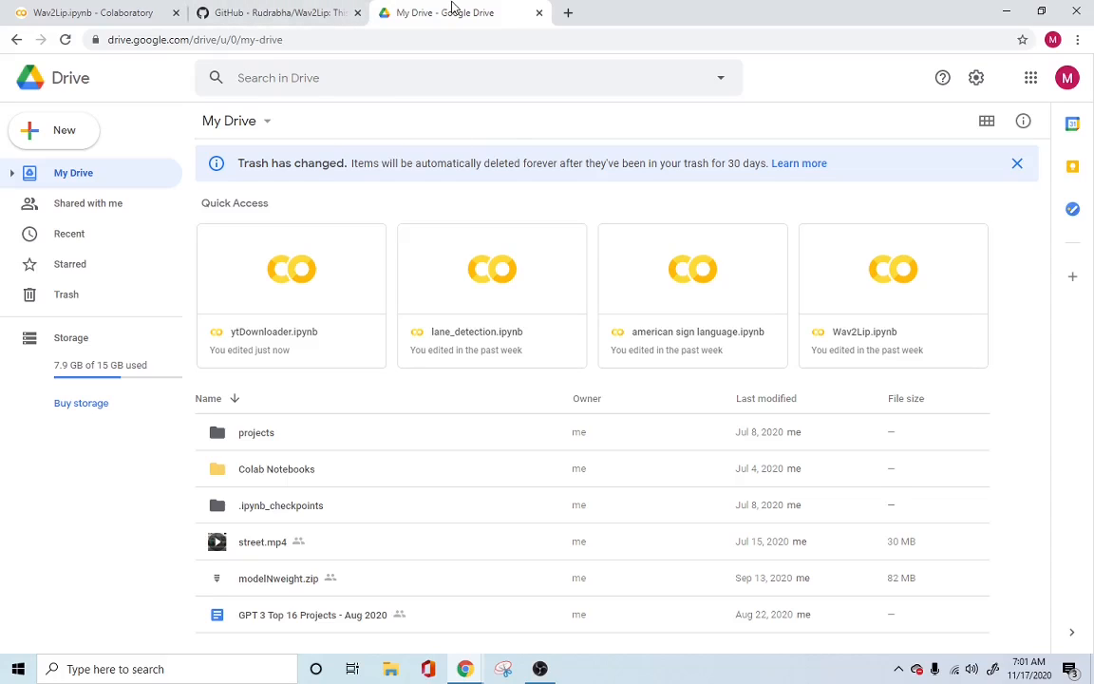
mouse_move(465, 11)
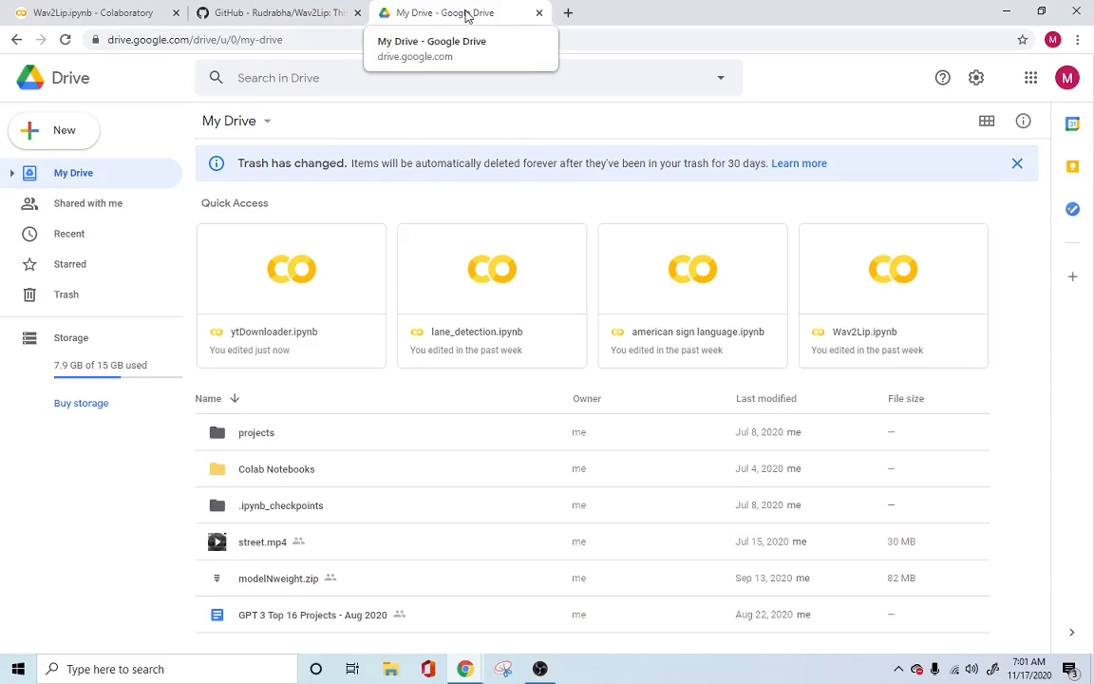
left_click(275, 11)
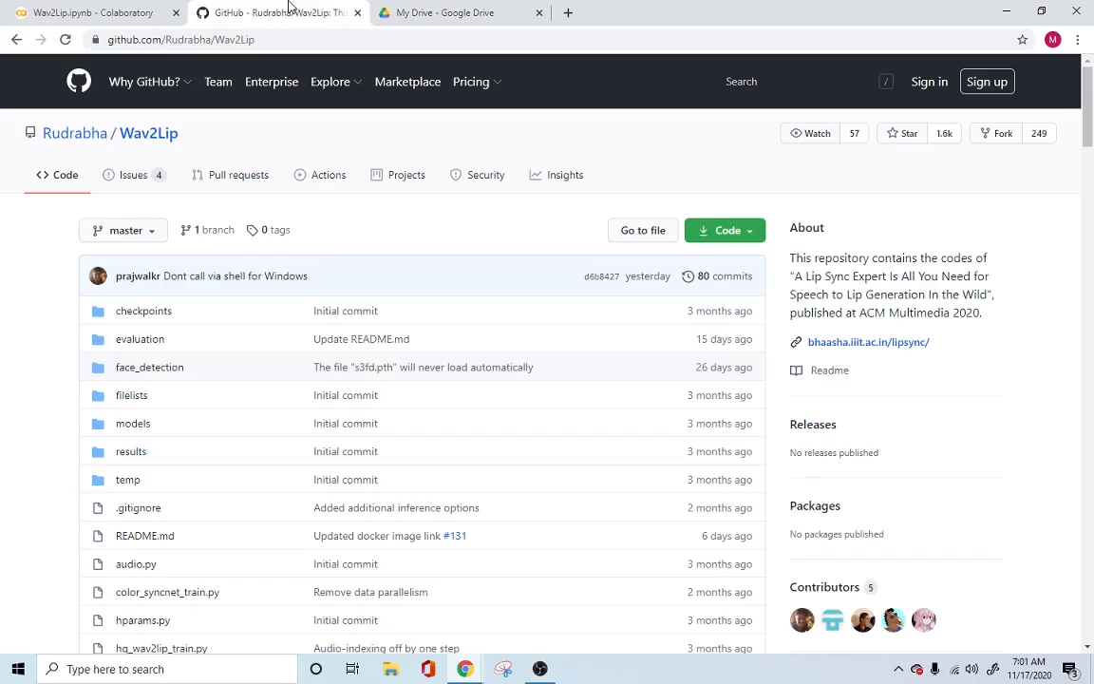
left_click(91, 12)
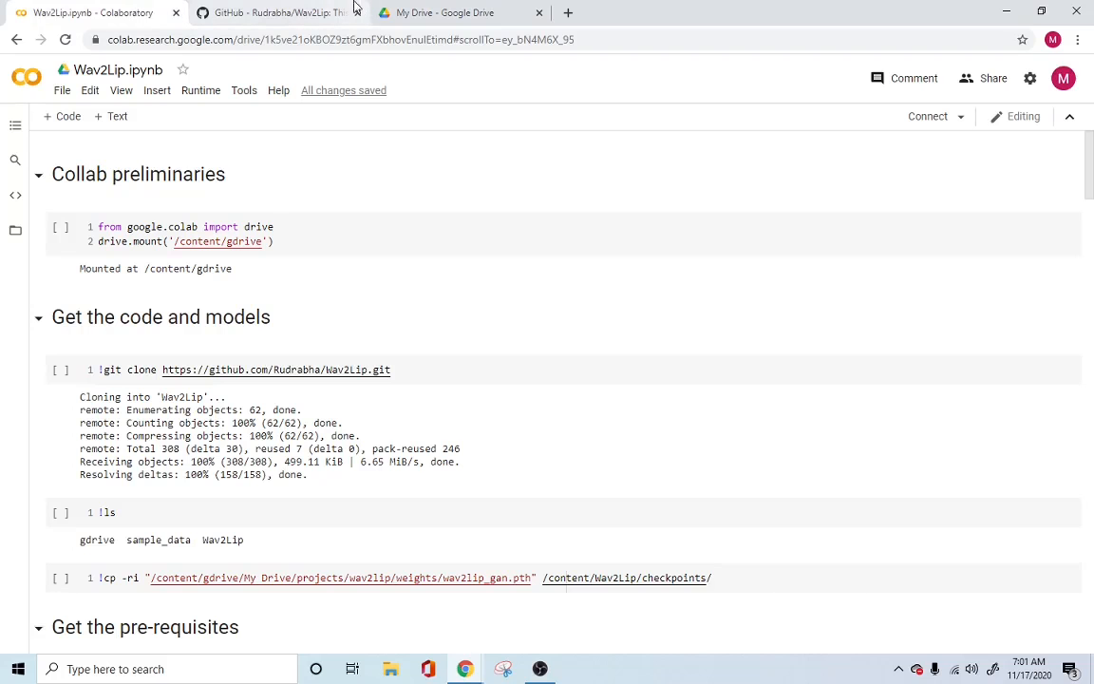
left_click(275, 12)
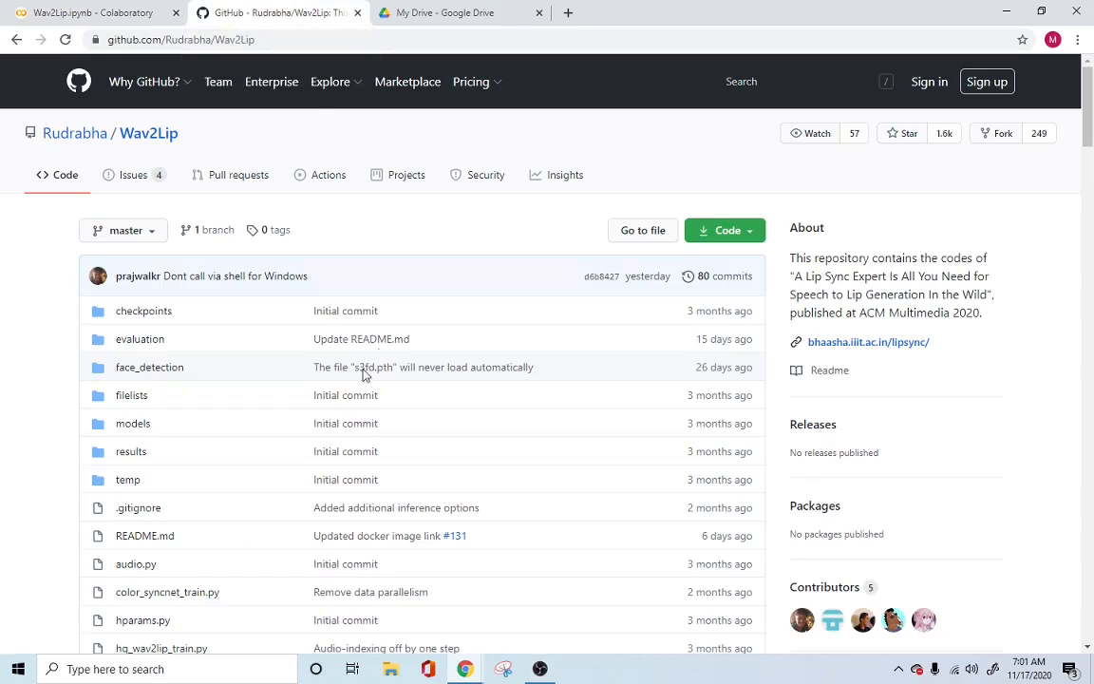
scroll("down", 3)
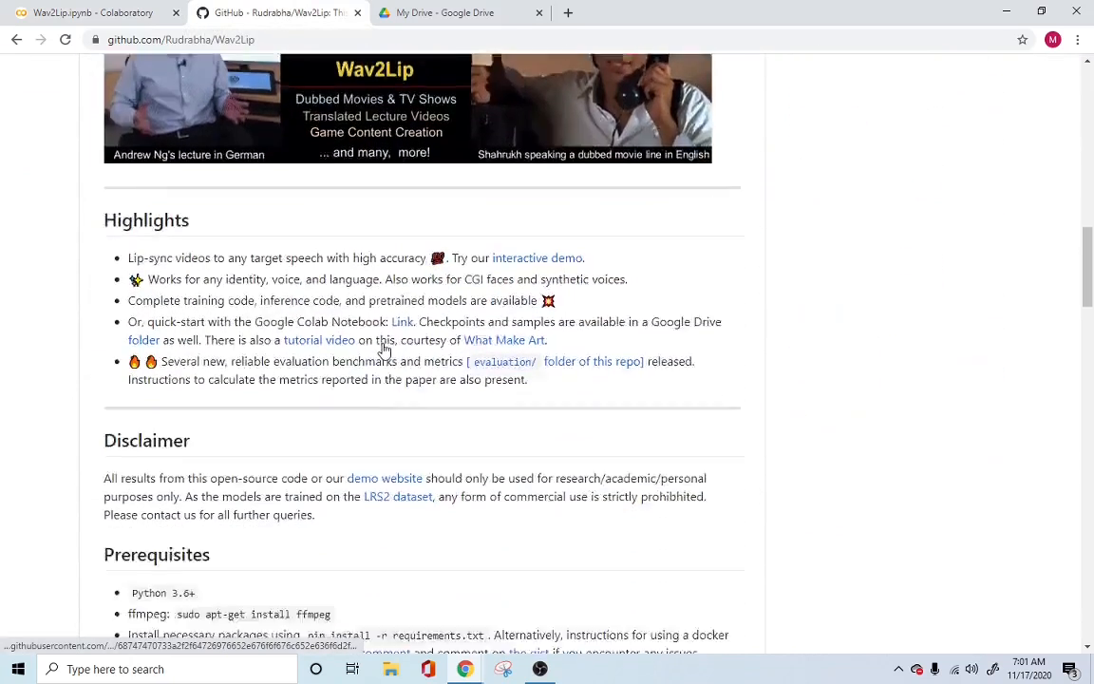
scroll("down", 3)
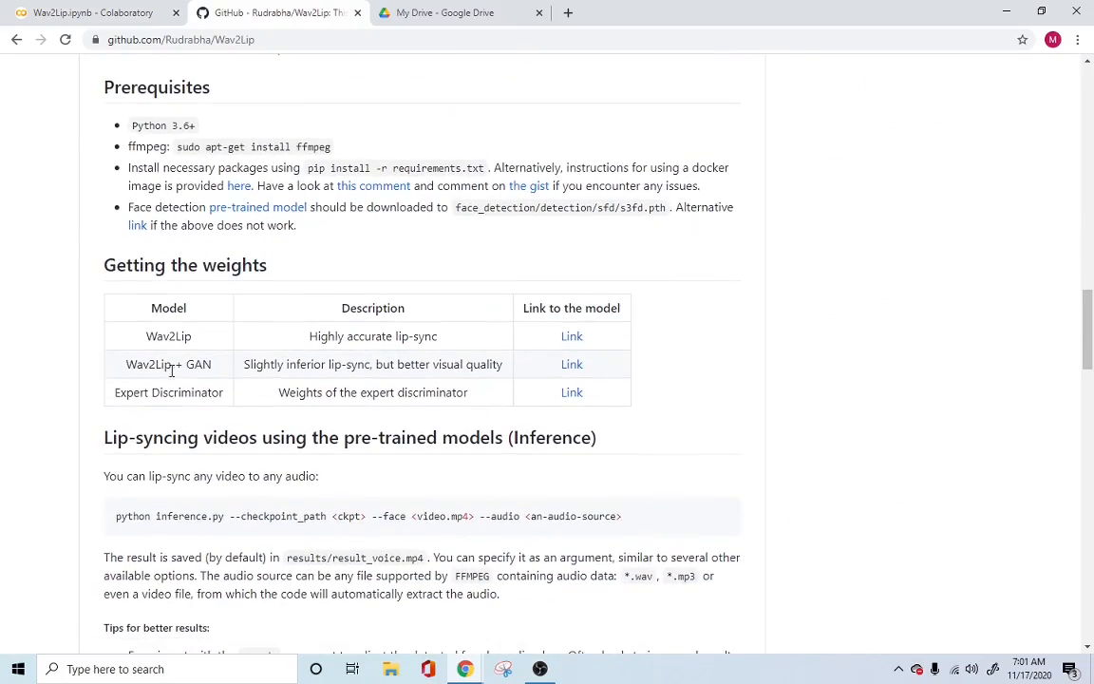
mouse_move(581, 378)
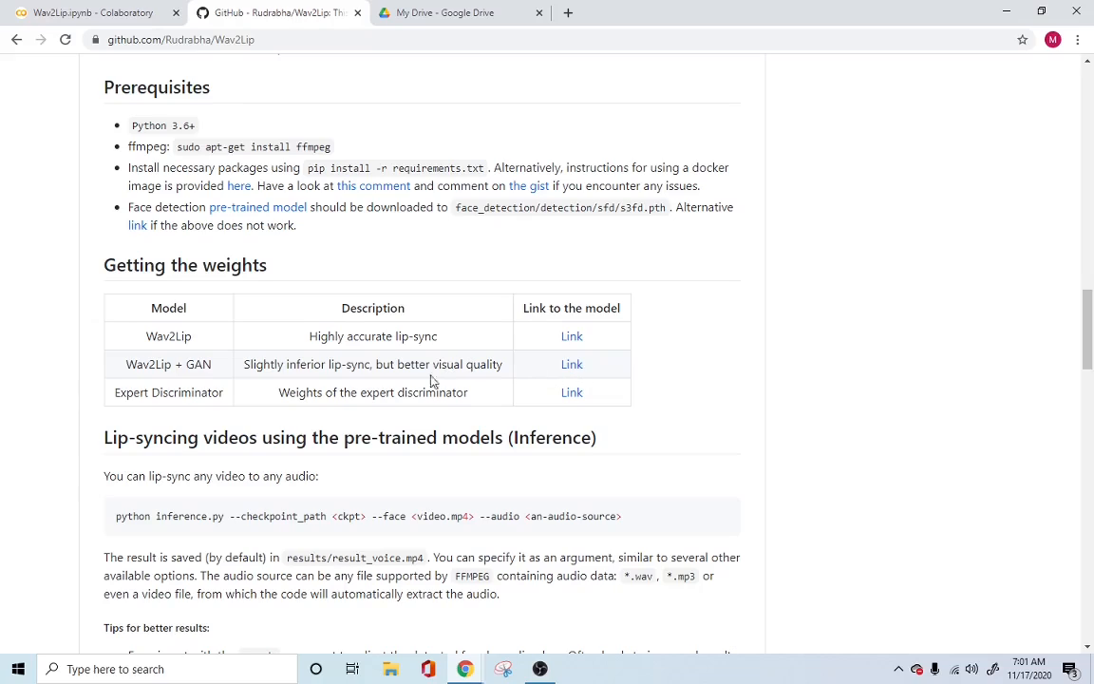
mouse_move(171, 369)
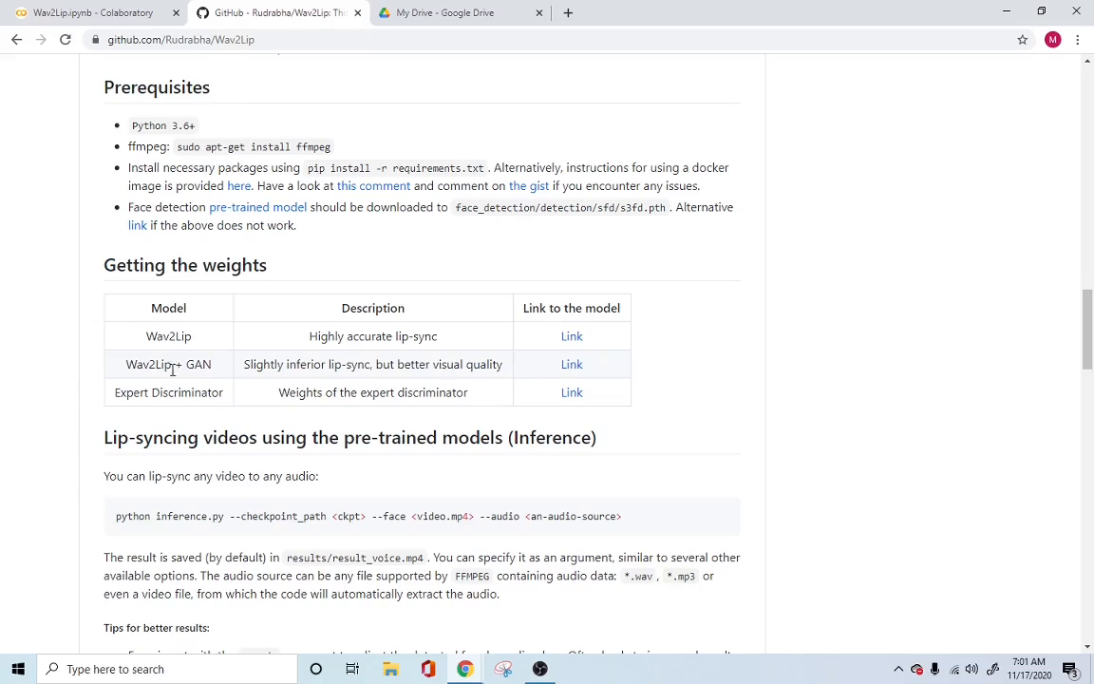
mouse_move(572, 365)
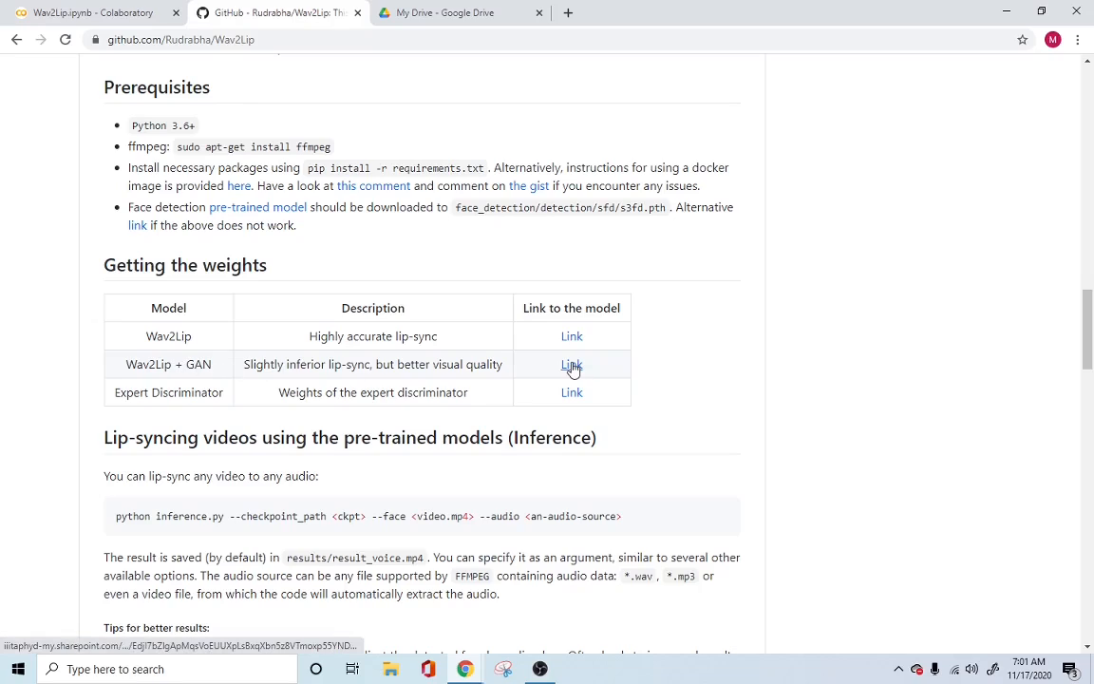
right_click(571, 364)
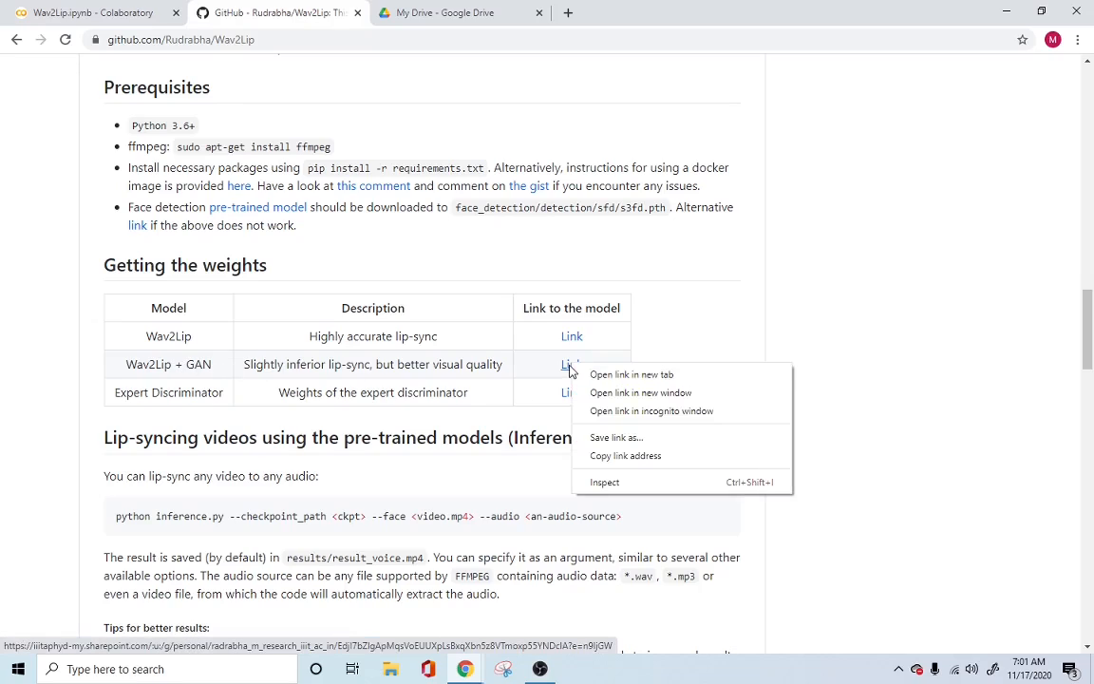
mouse_move(646, 440)
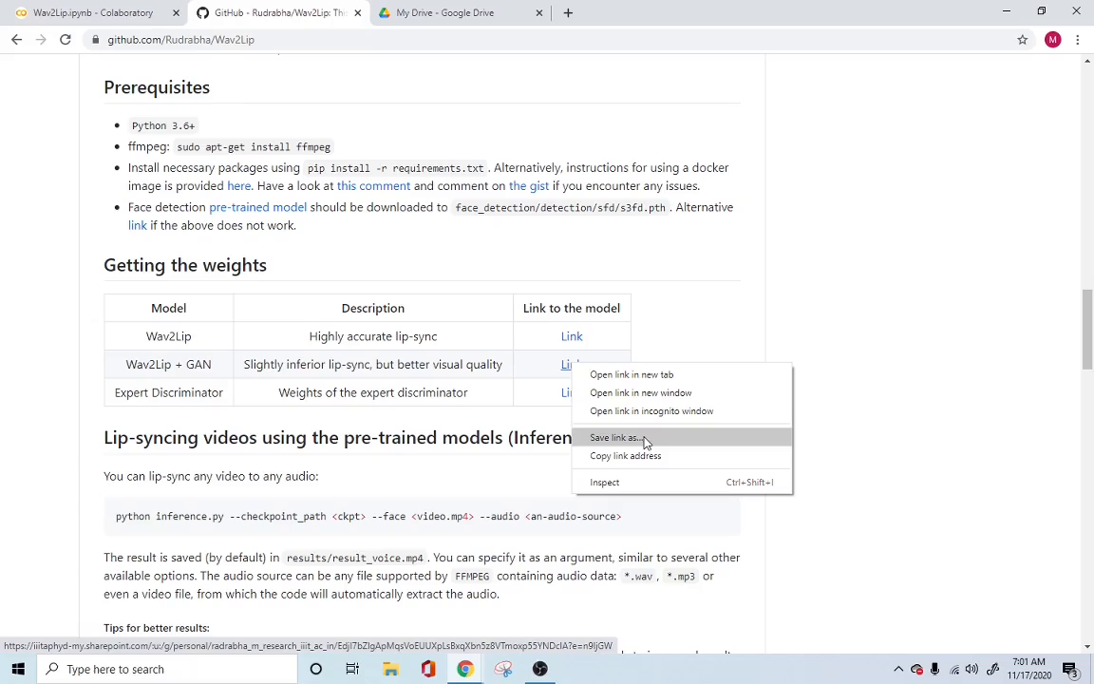
left_click(616, 437)
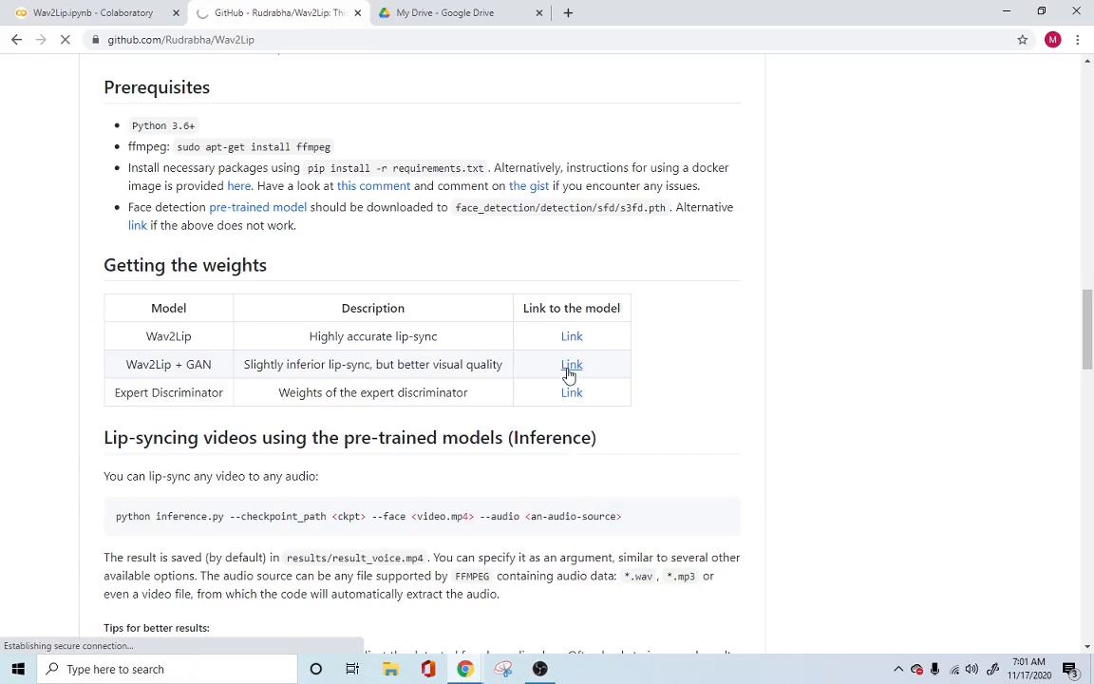
left_click(572, 364)
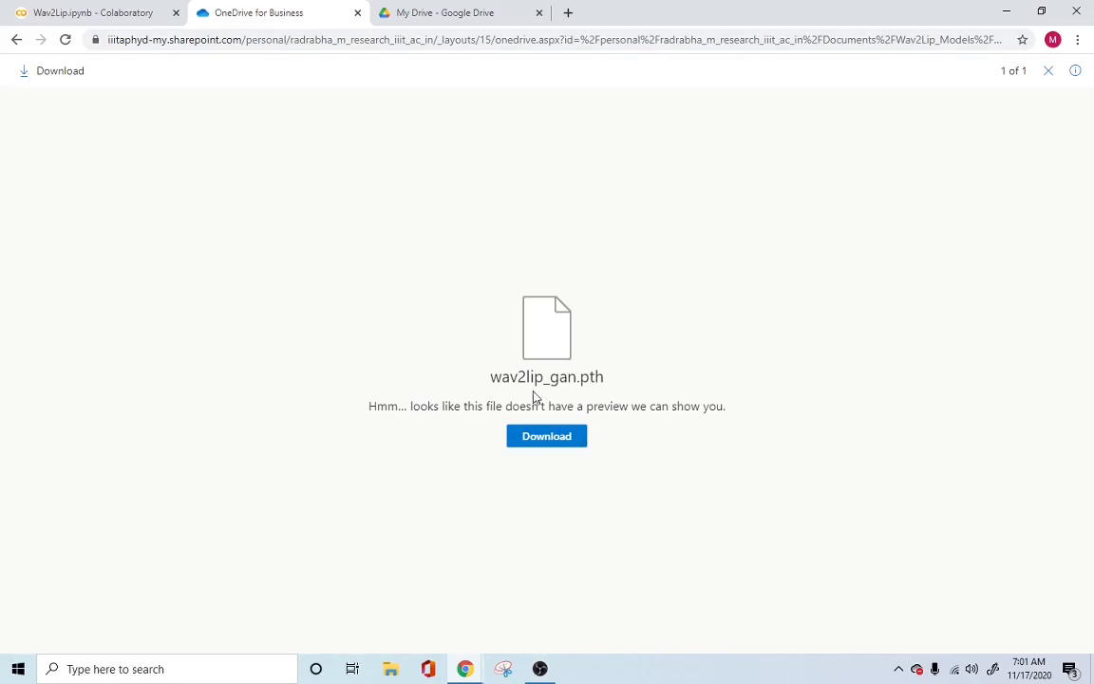
mouse_move(555, 391)
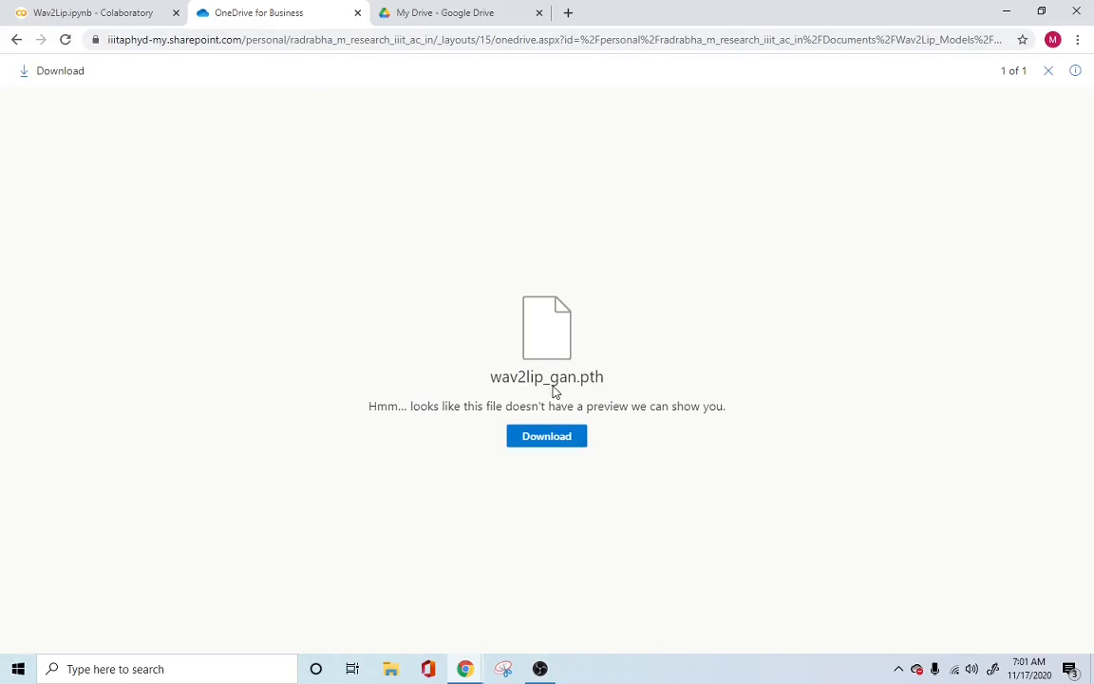
mouse_move(479, 357)
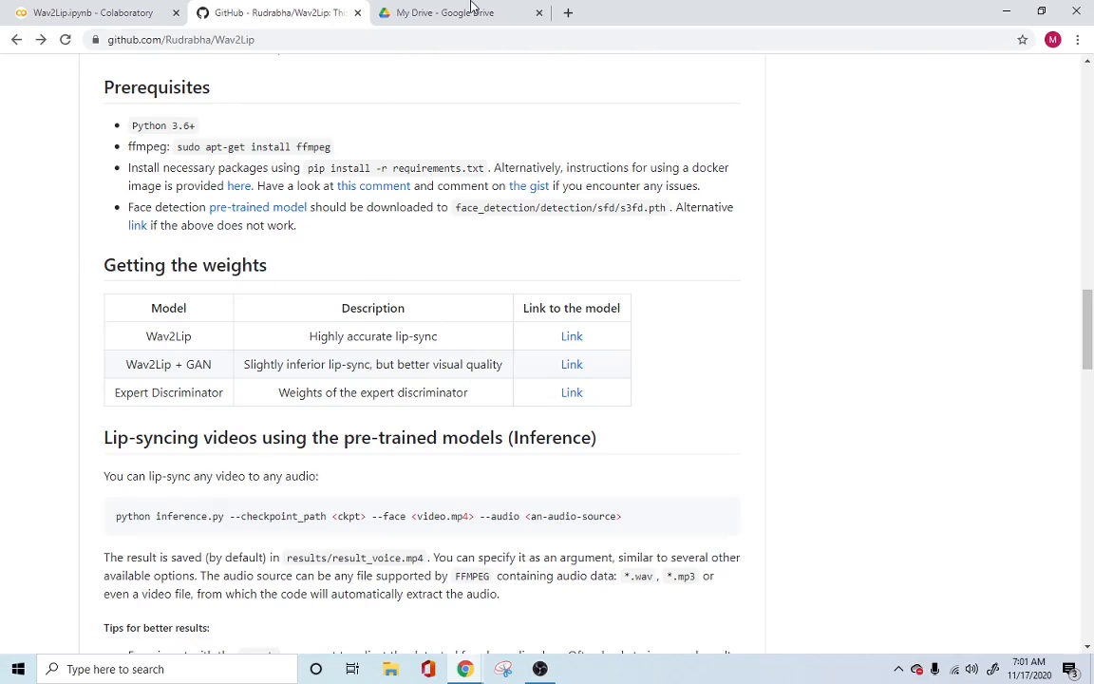
Show the Drive projects folder listing yolo, wav2lip, stylegan2 and Handgesture, zoomed in.
left_click(446, 12)
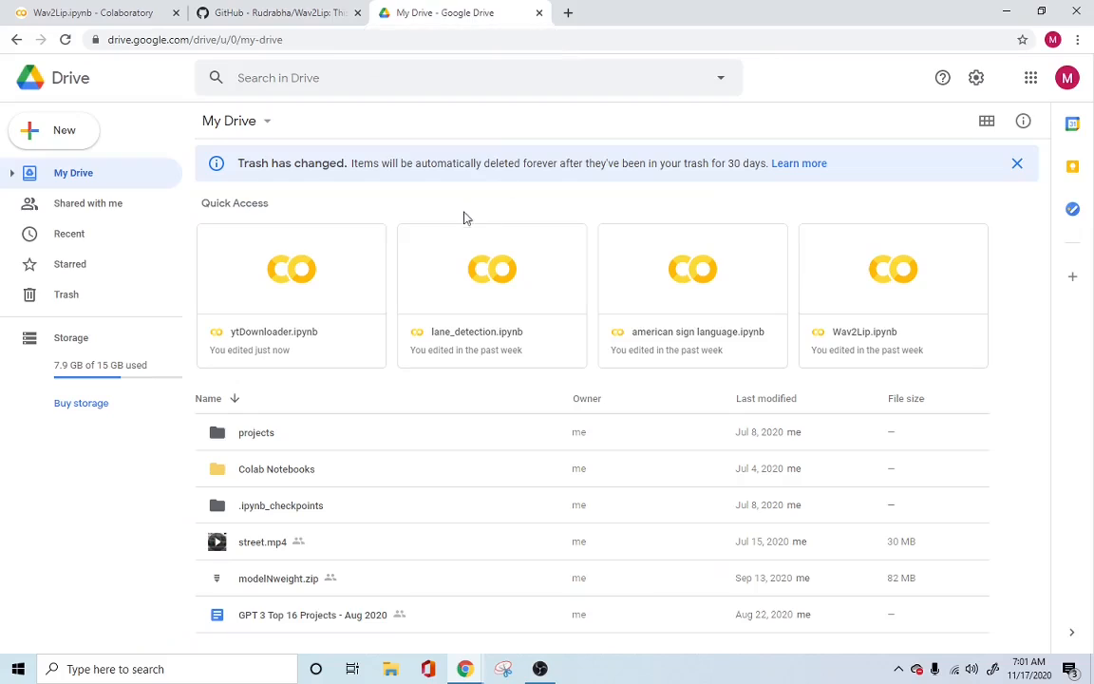
mouse_move(448, 230)
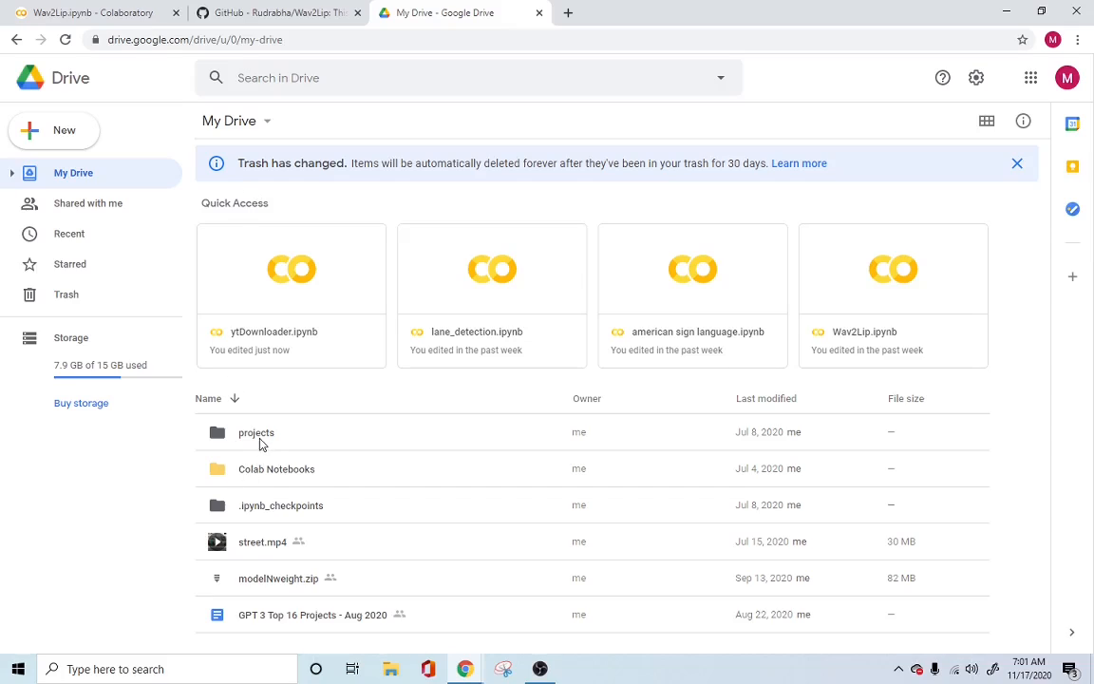
mouse_move(270, 371)
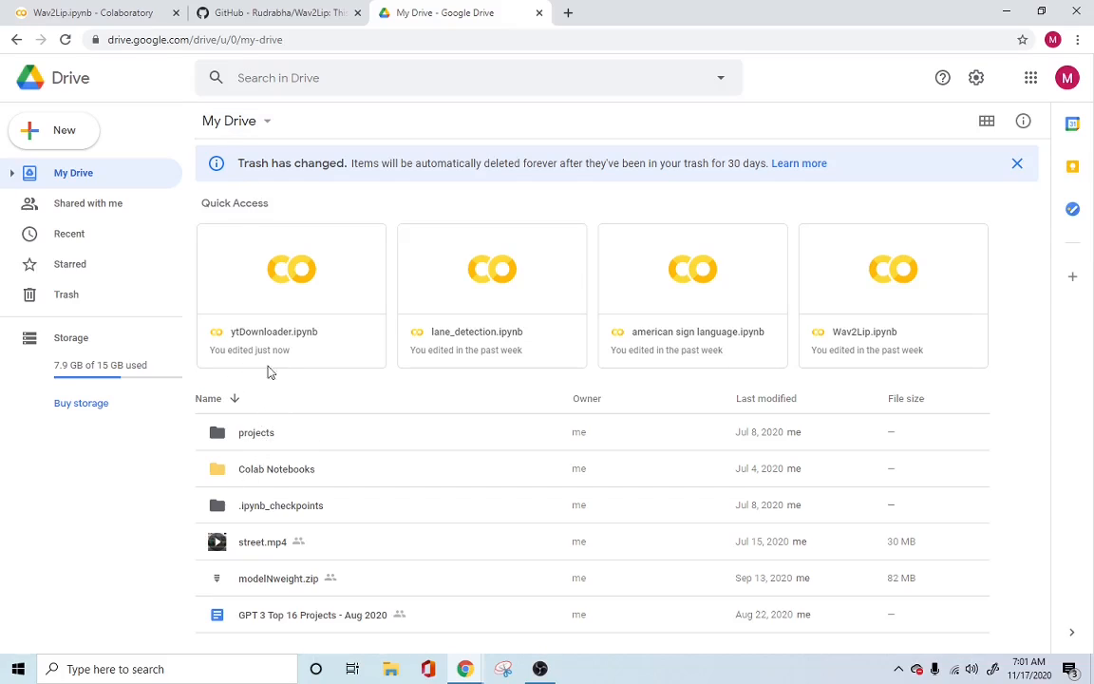
mouse_move(270, 441)
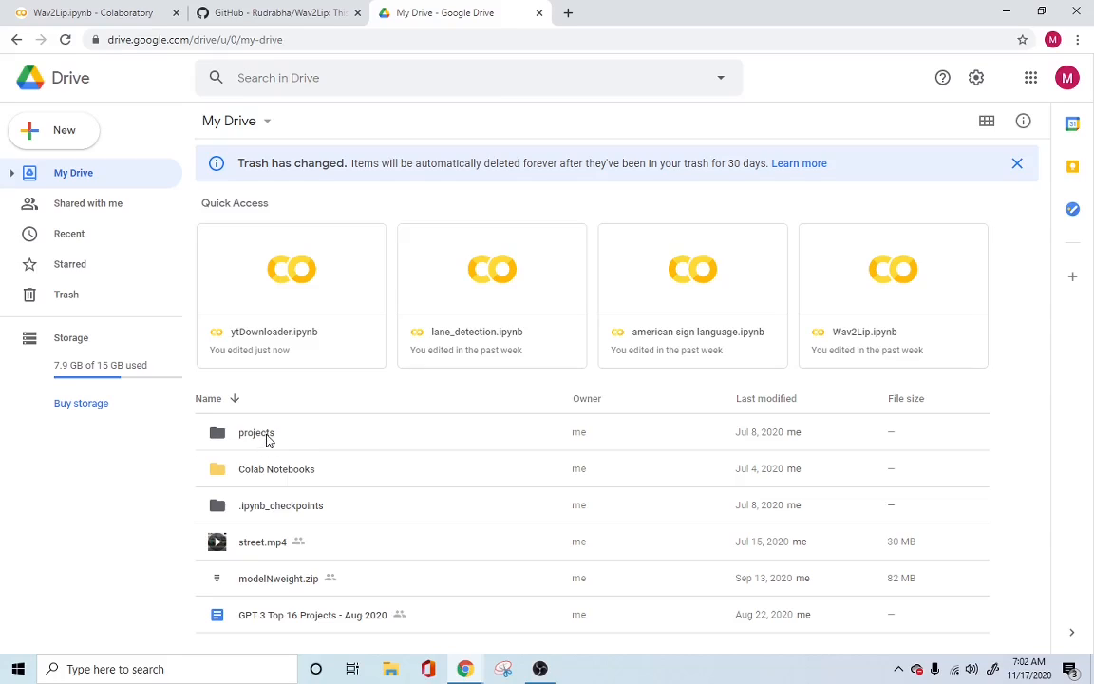
double_click(257, 433)
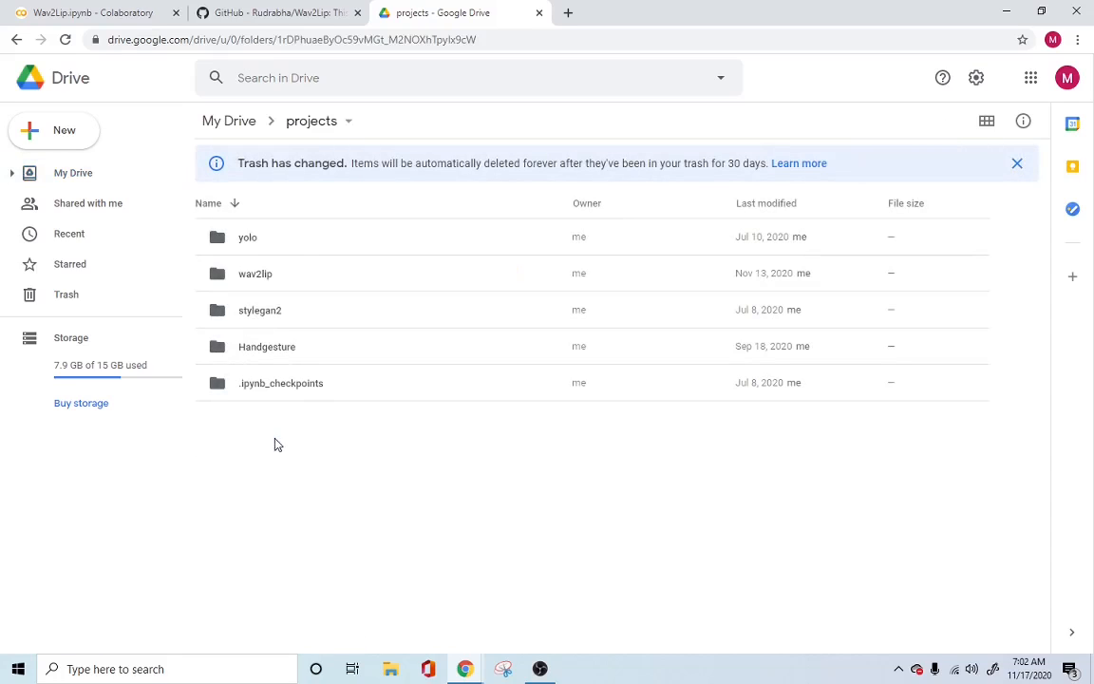
mouse_move(257, 262)
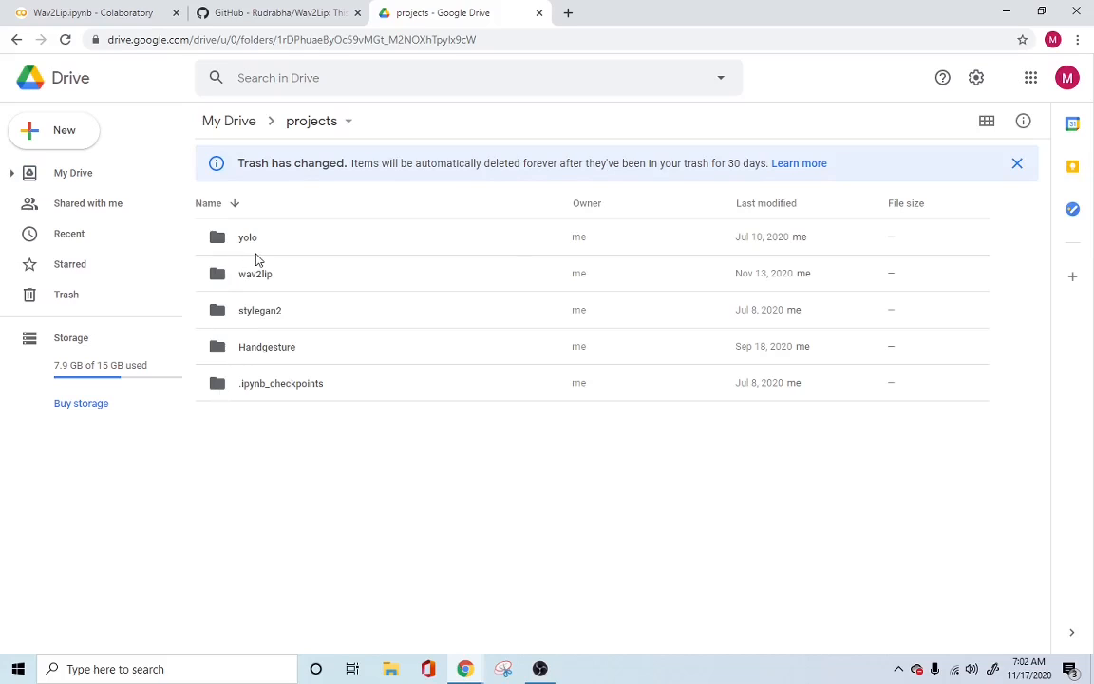
mouse_move(265, 345)
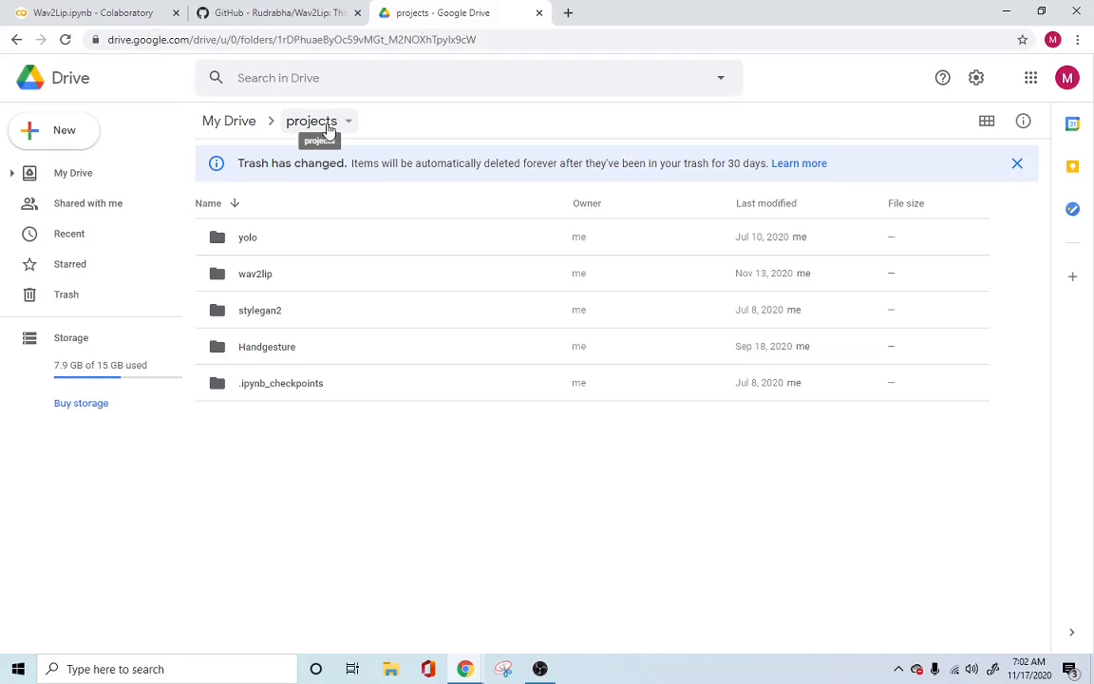
mouse_move(268, 284)
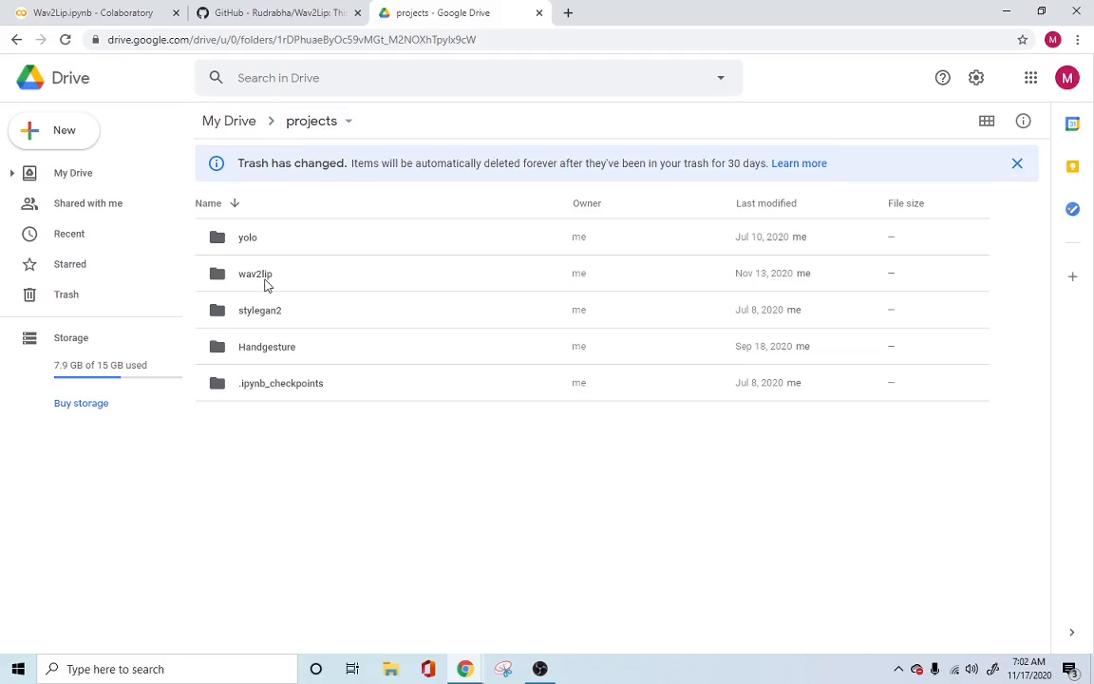
mouse_move(254, 273)
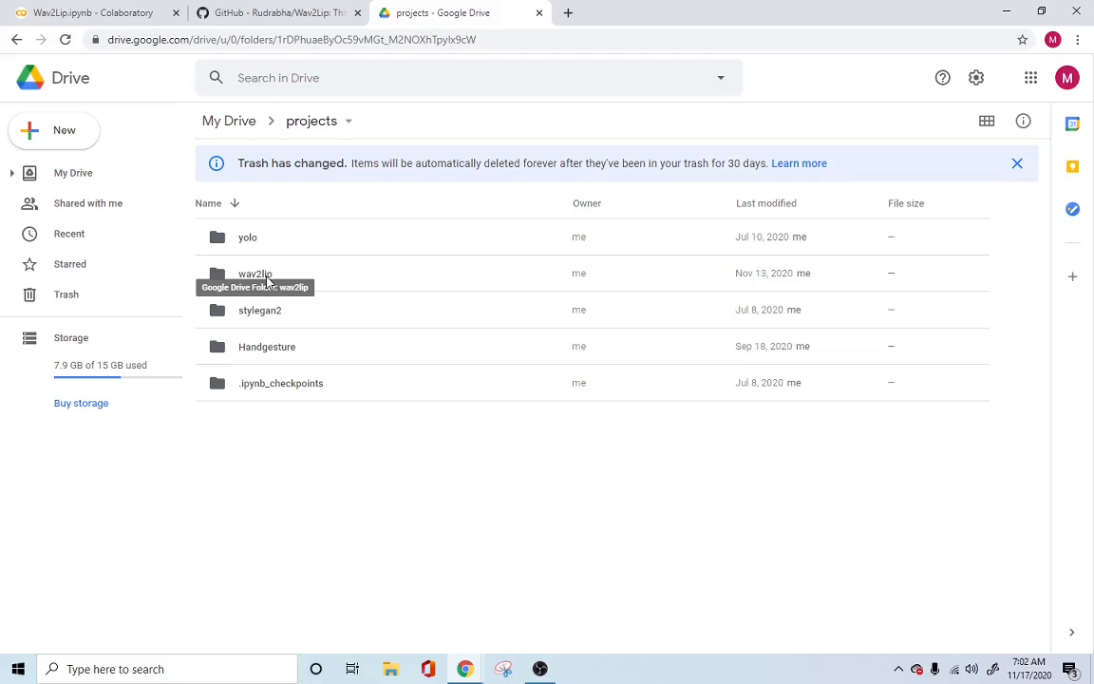
key("ctrl+plus")
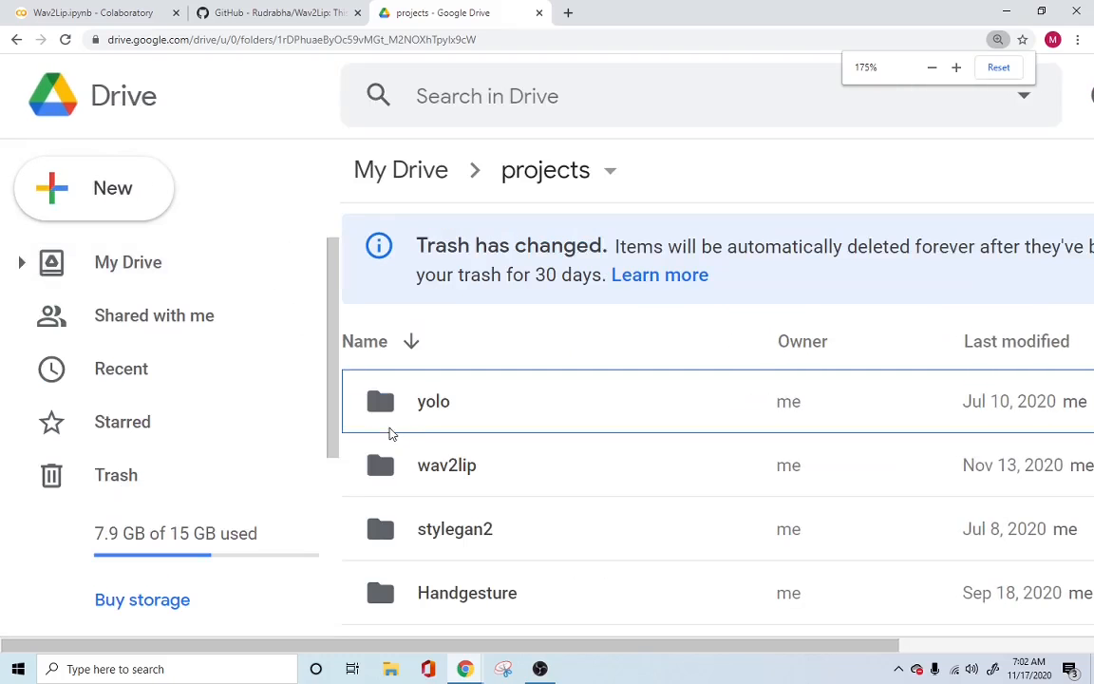
scroll("down", 3)
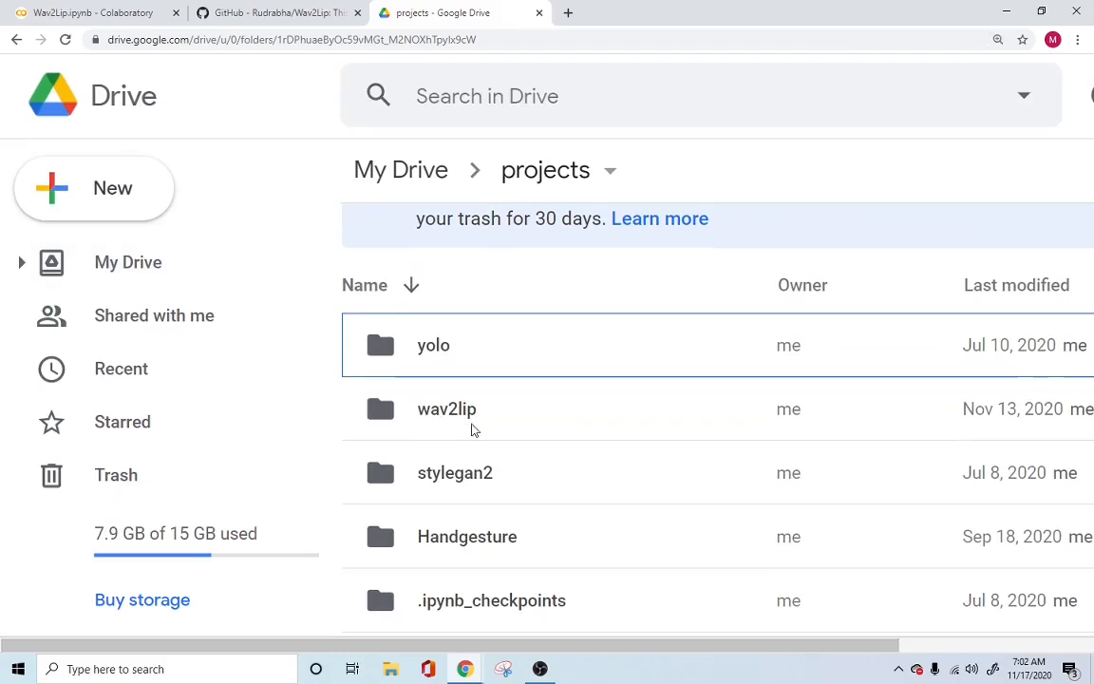
mouse_move(433, 425)
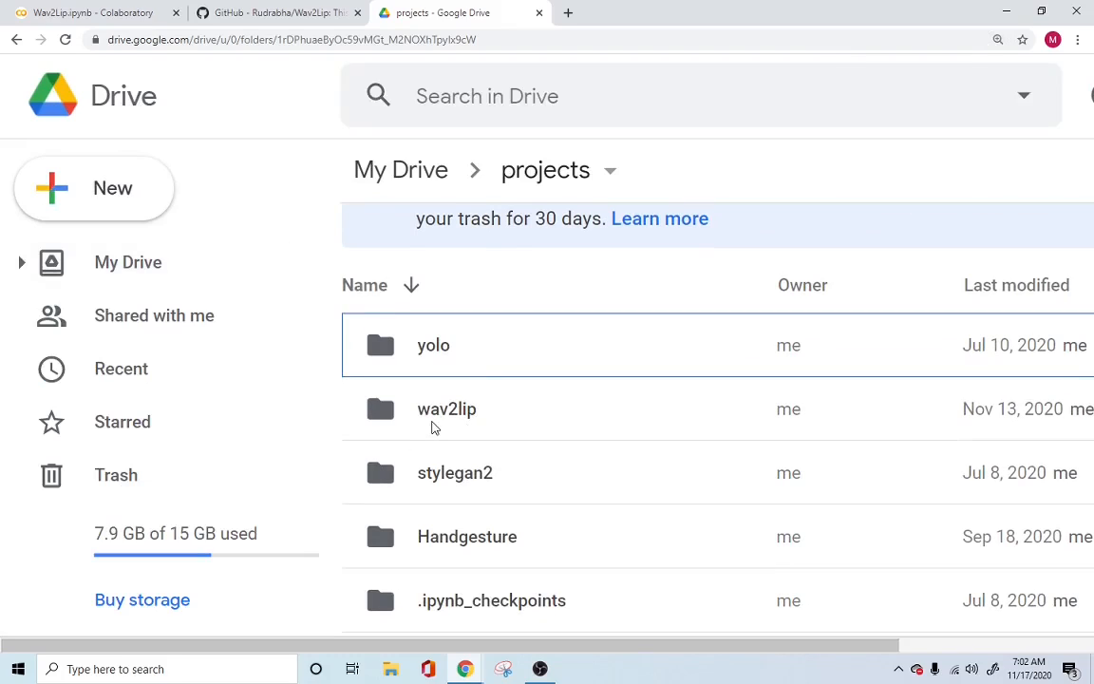
mouse_move(463, 422)
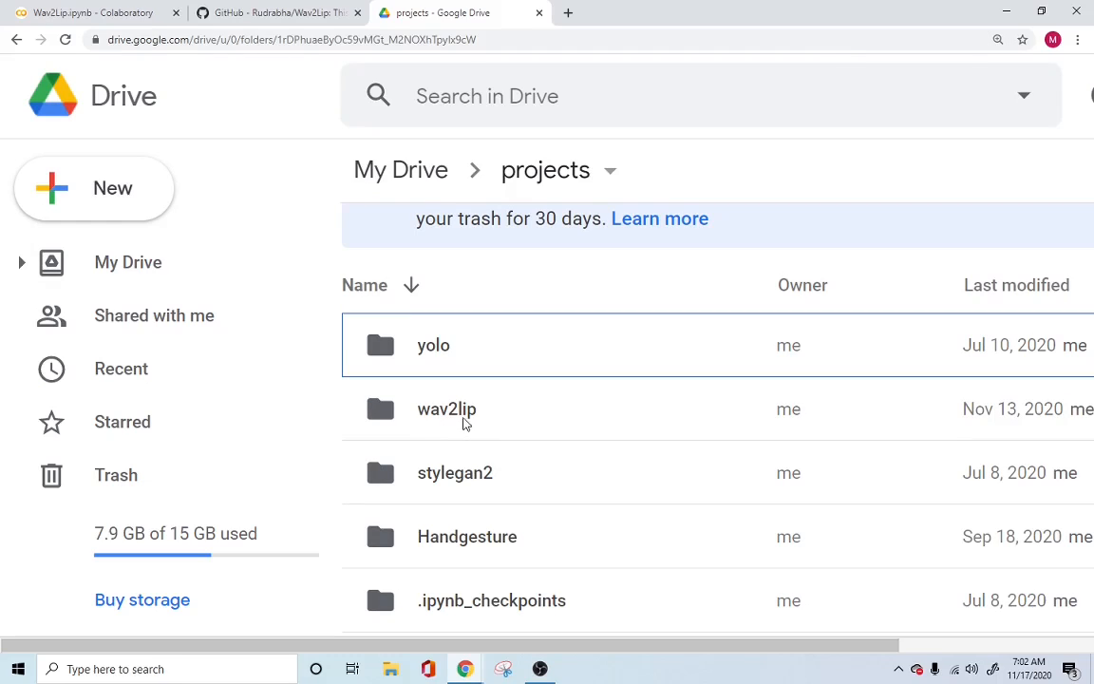
double_click(447, 408)
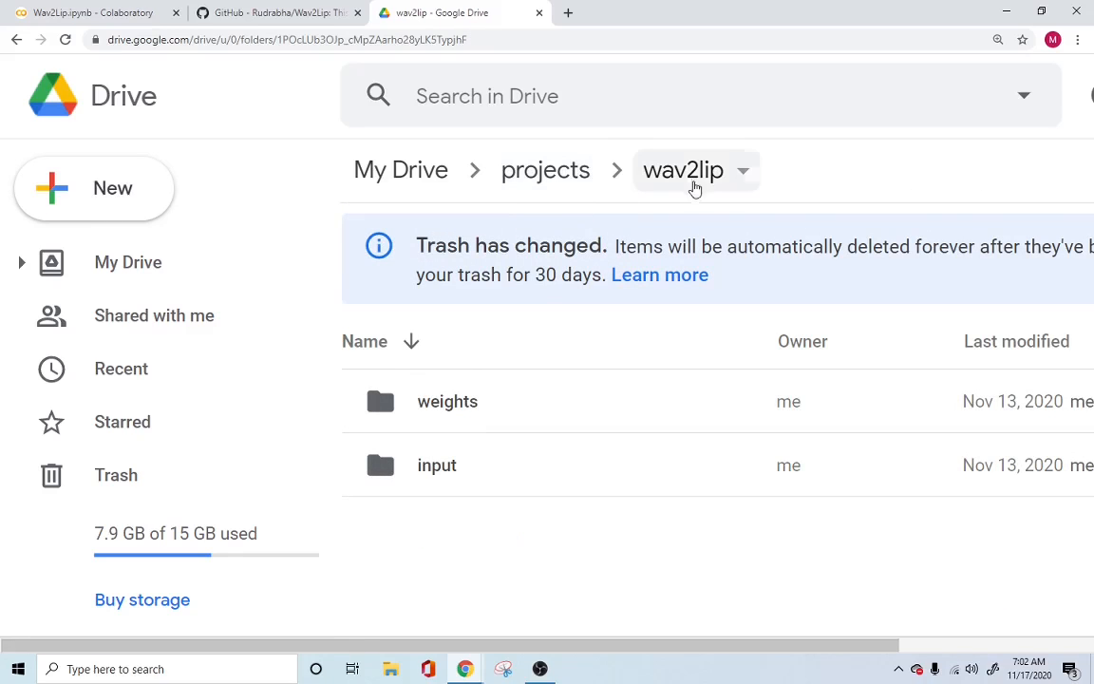
mouse_move(466, 410)
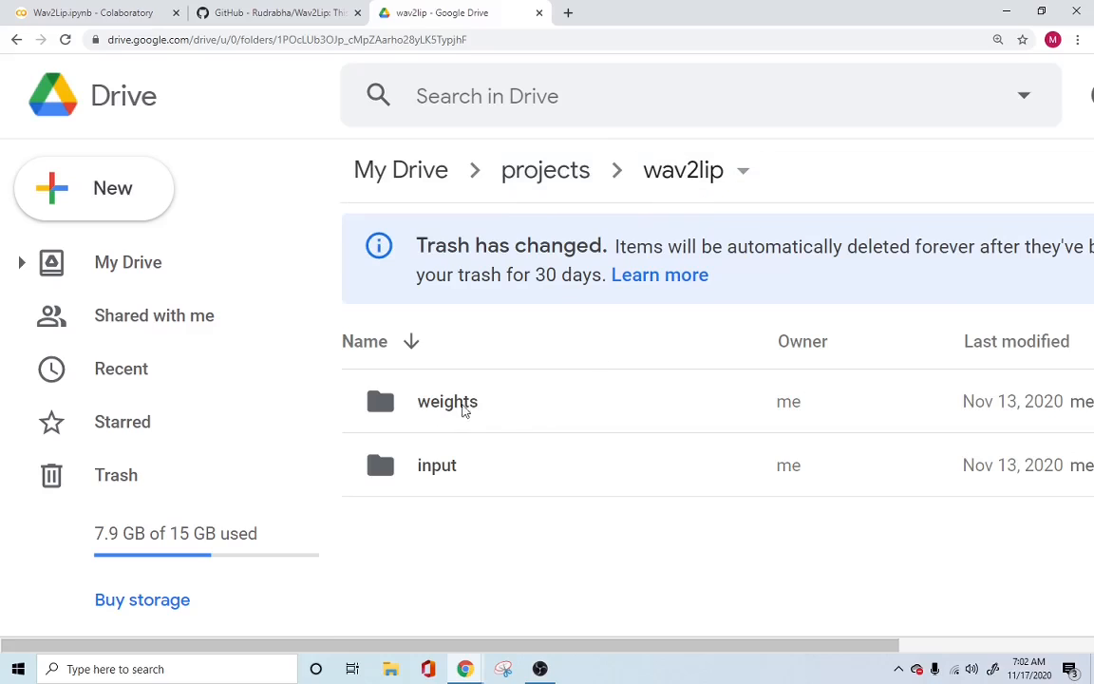
mouse_move(454, 490)
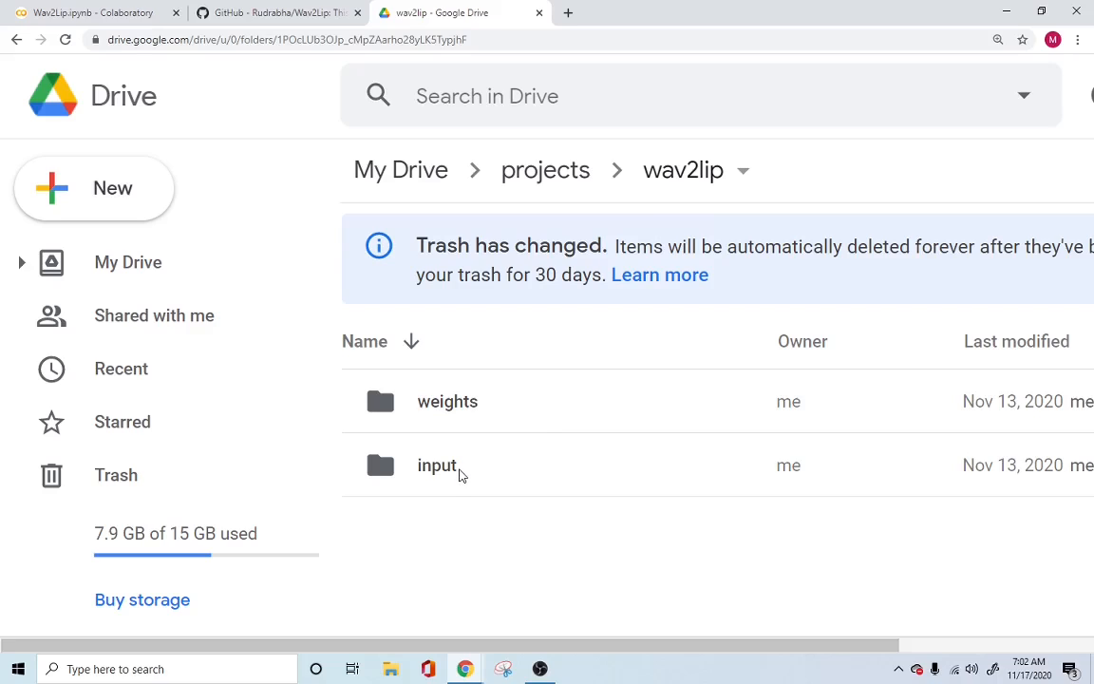
mouse_move(683, 171)
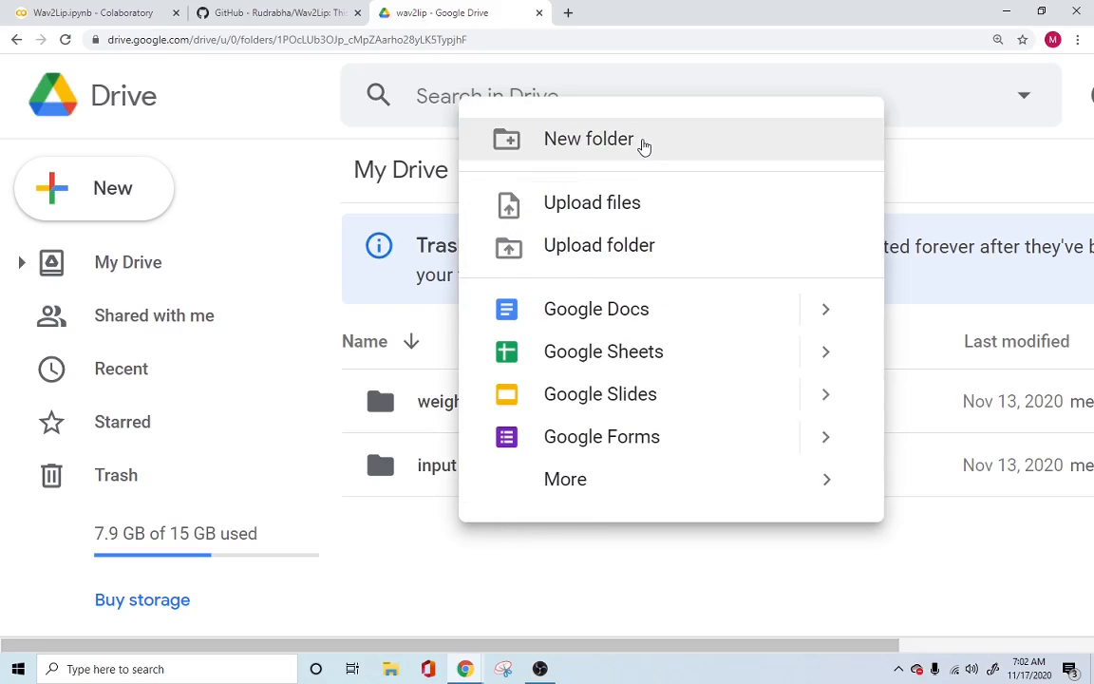
mouse_move(634, 148)
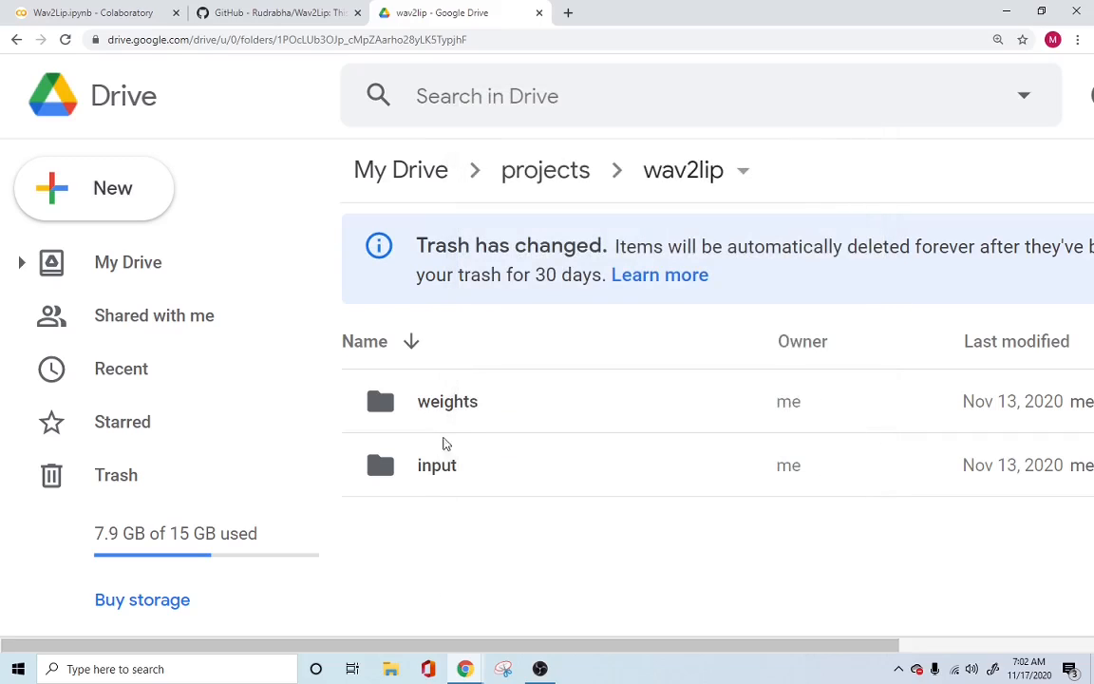
left_click(95, 188)
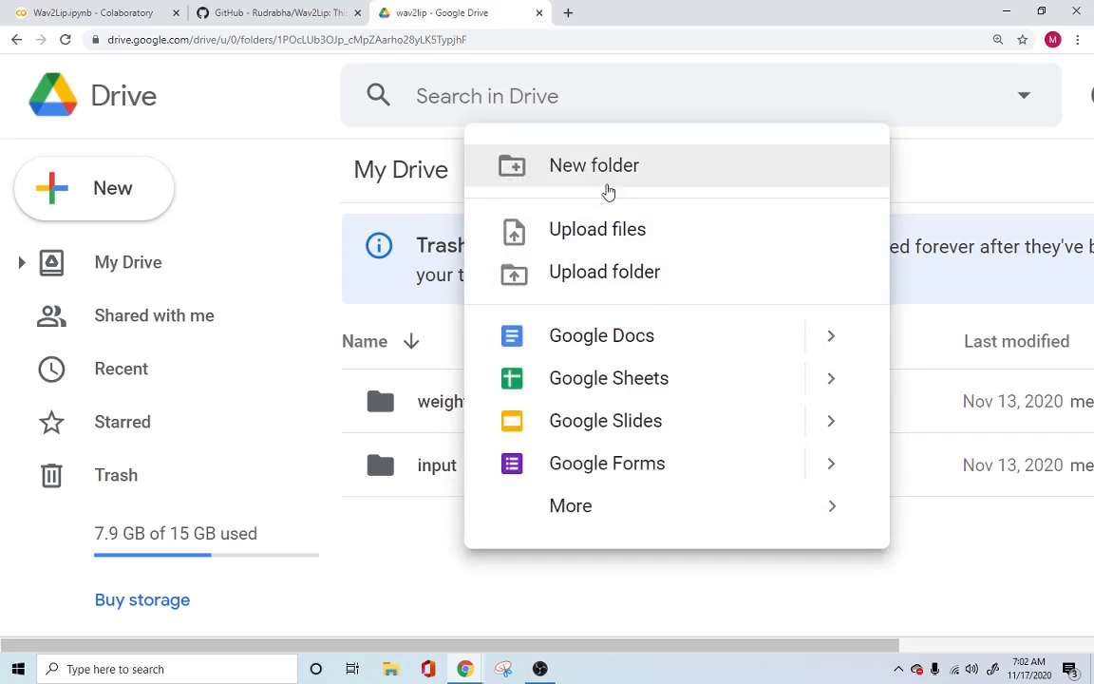
left_click(593, 165)
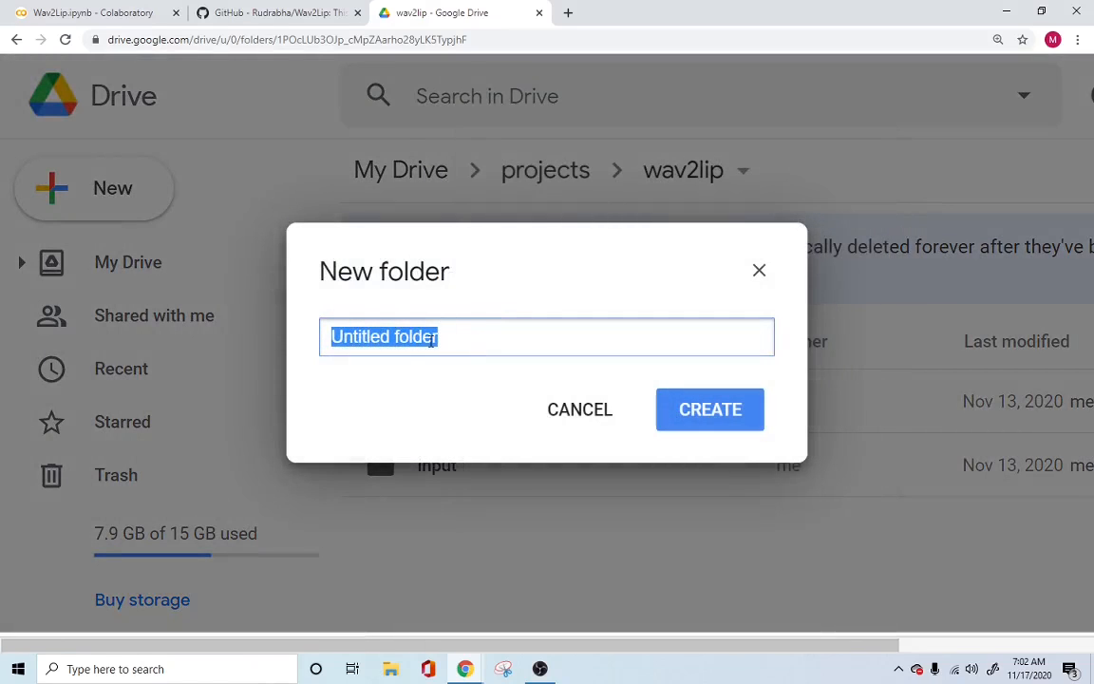
left_click(579, 410)
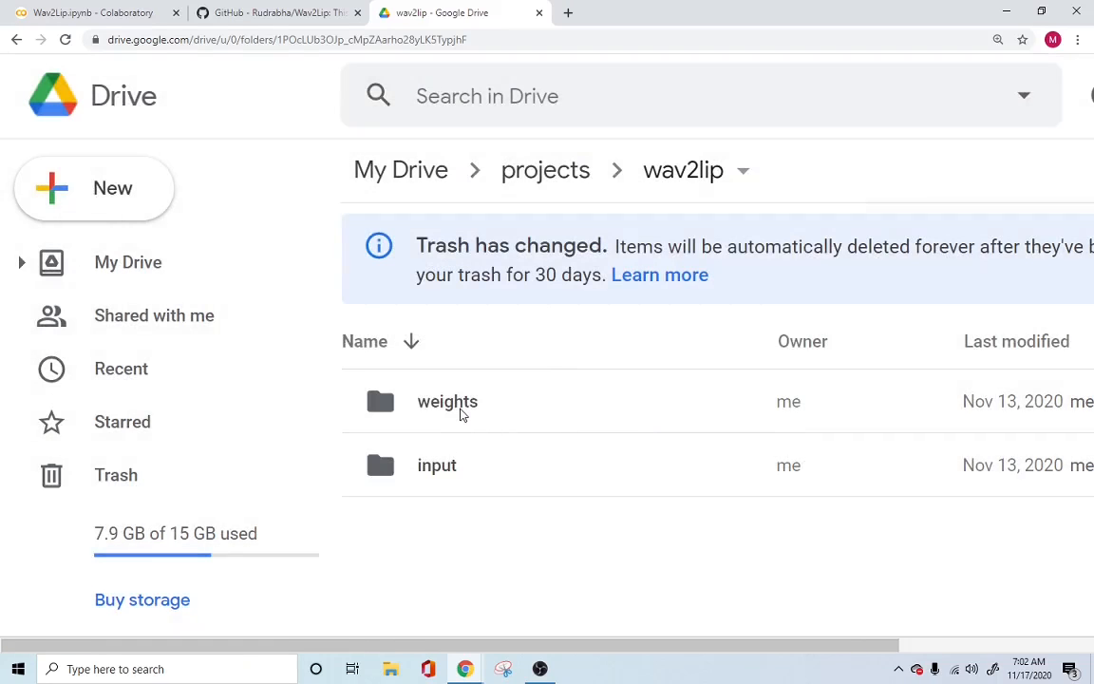
left_click(448, 400)
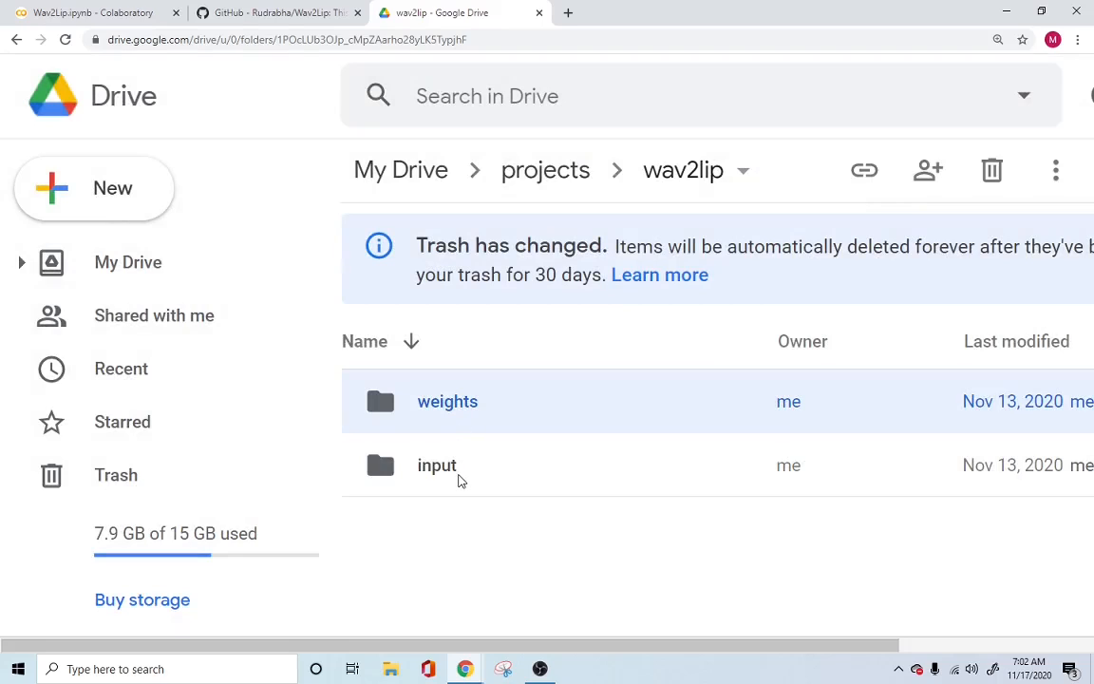
left_click(436, 463)
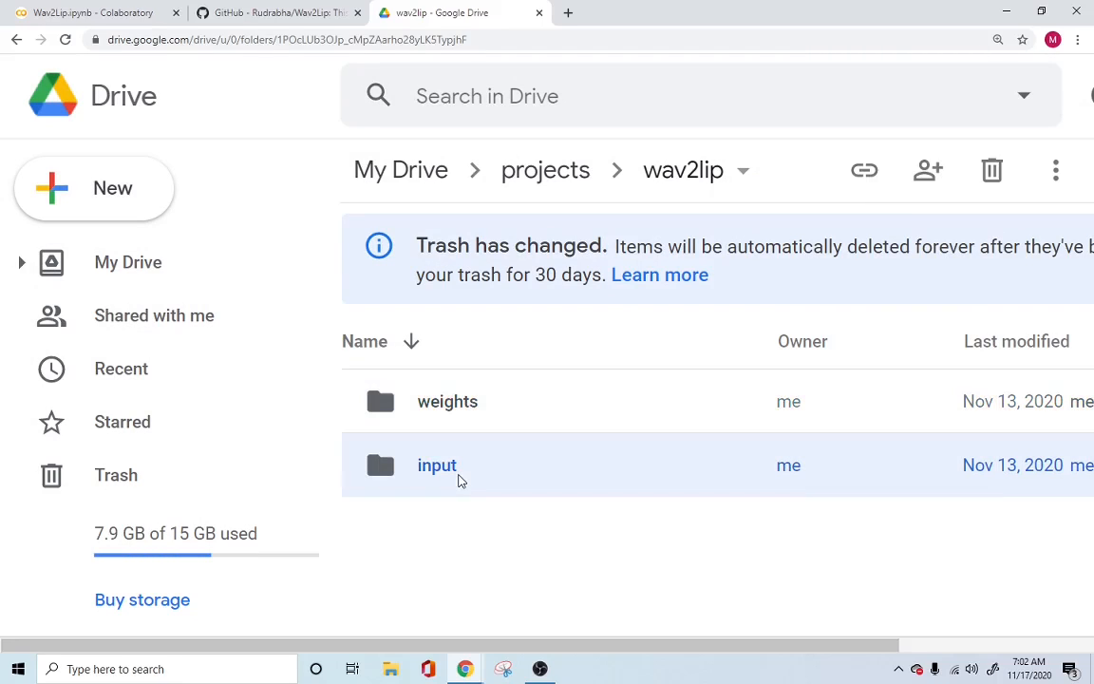
mouse_move(463, 467)
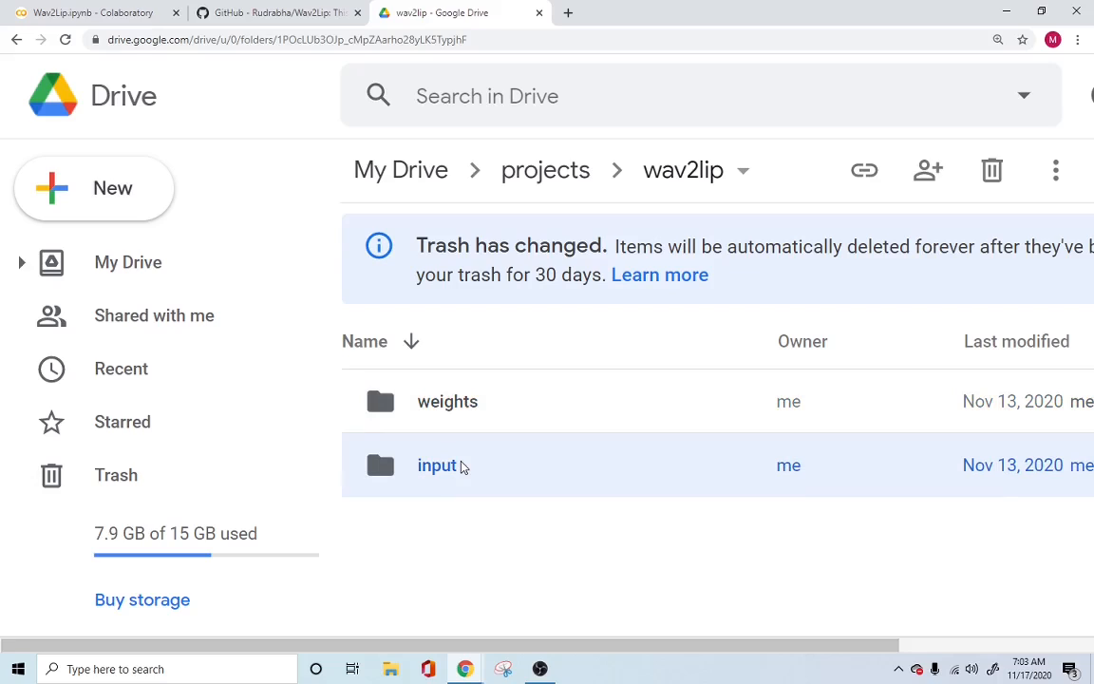
mouse_move(448, 401)
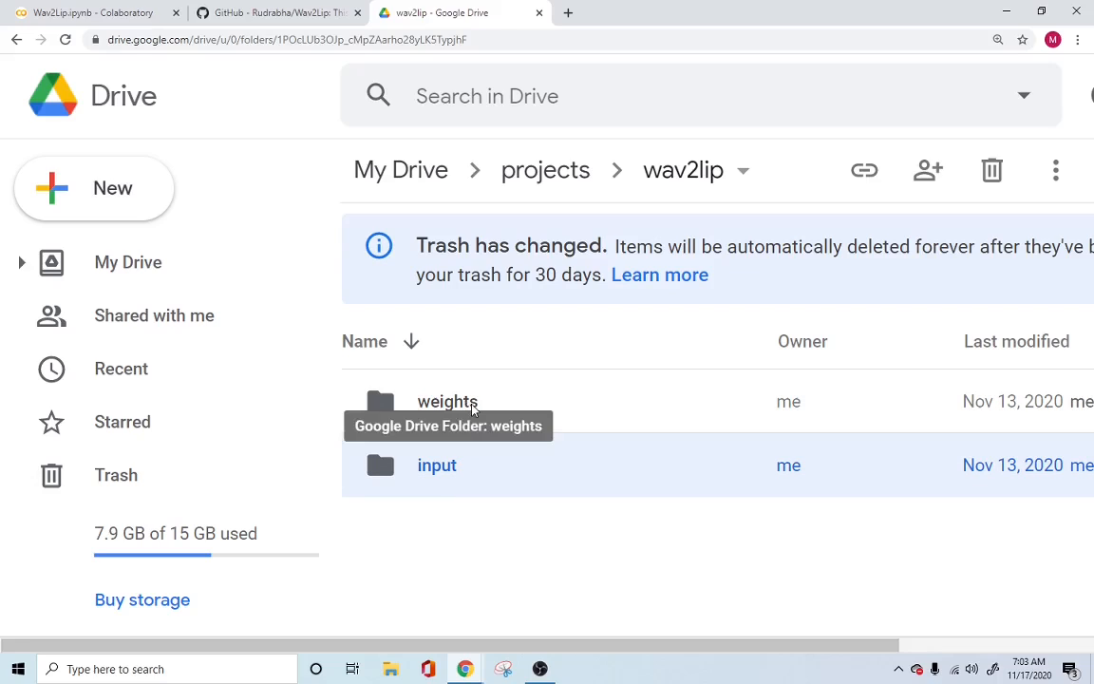
double_click(448, 400)
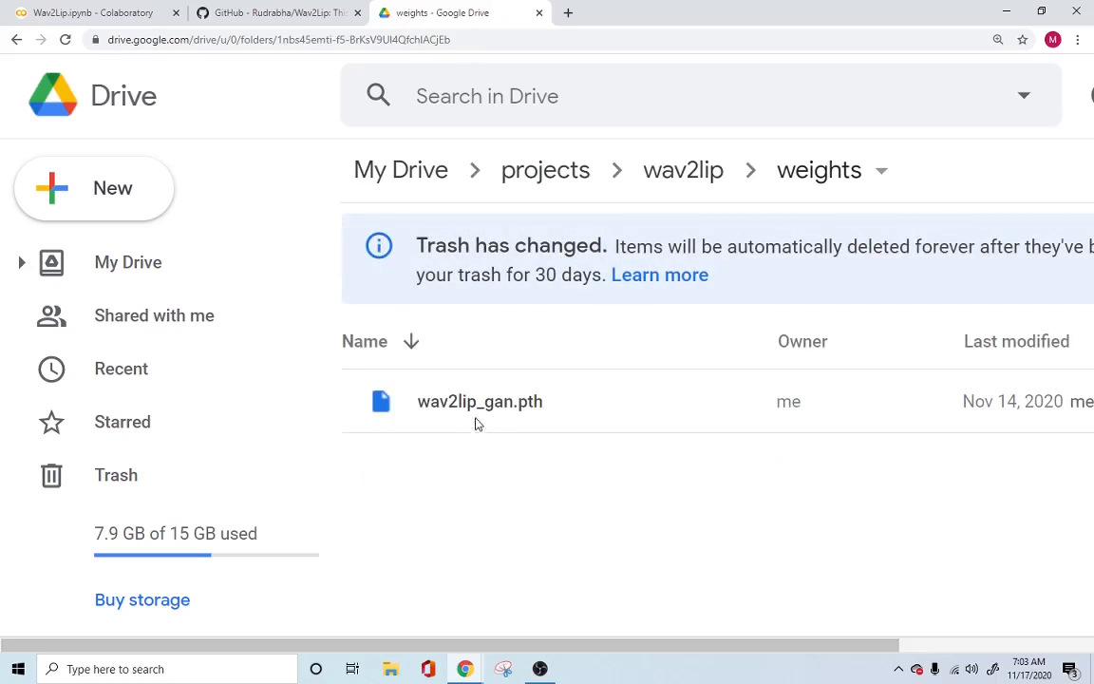
mouse_move(478, 401)
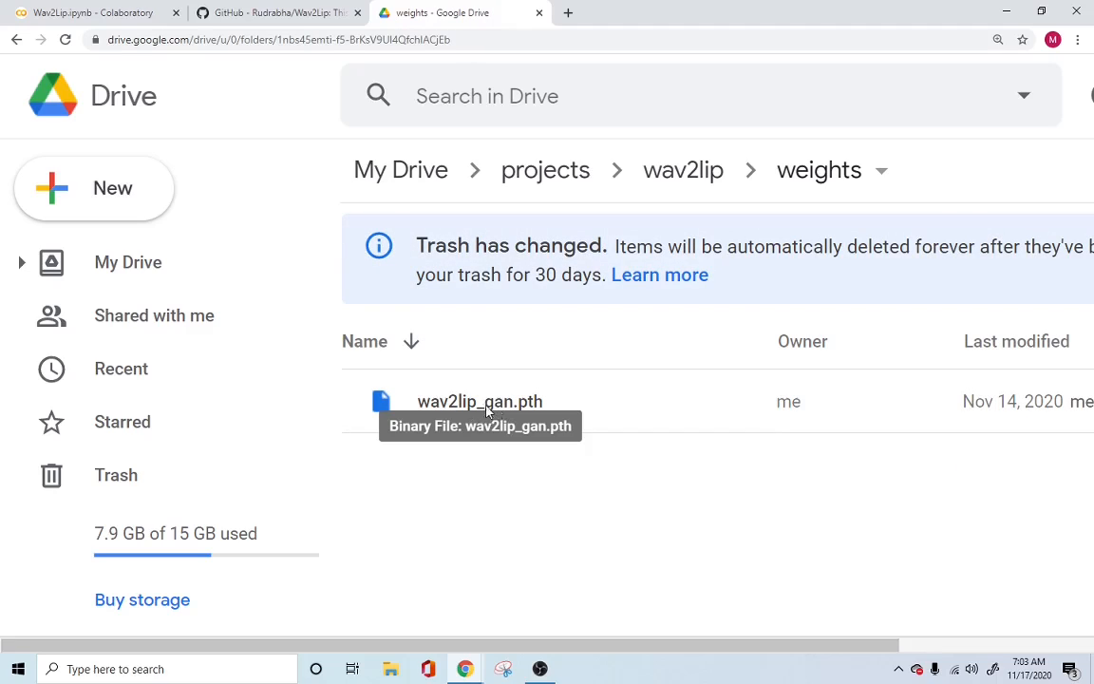
mouse_move(535, 419)
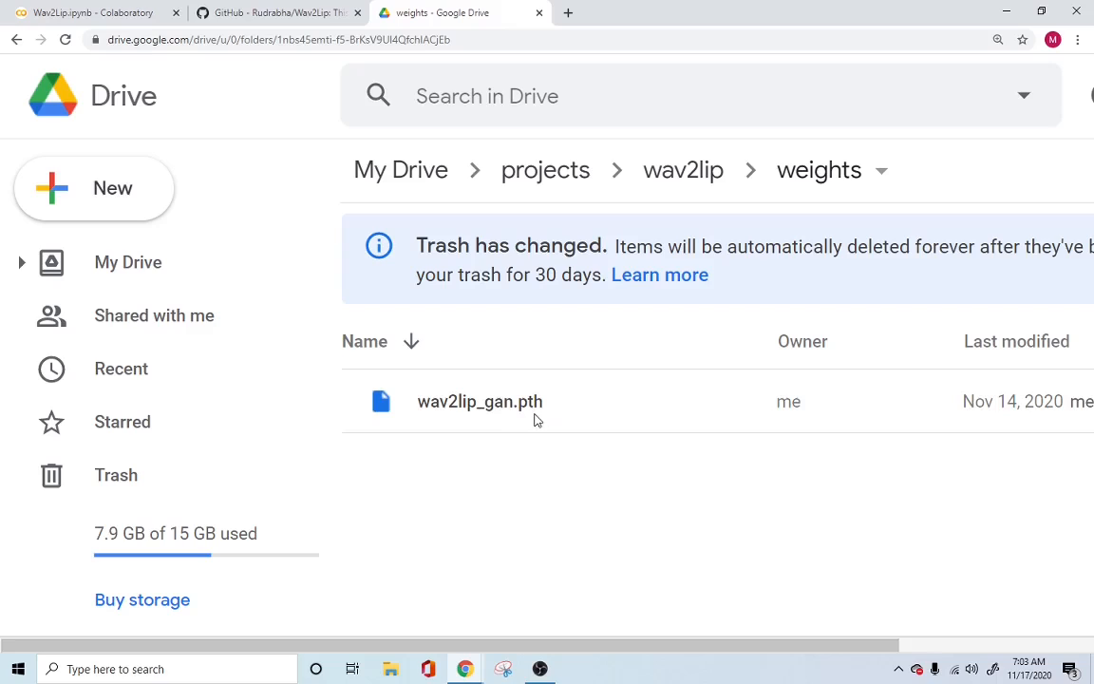
left_click(276, 12)
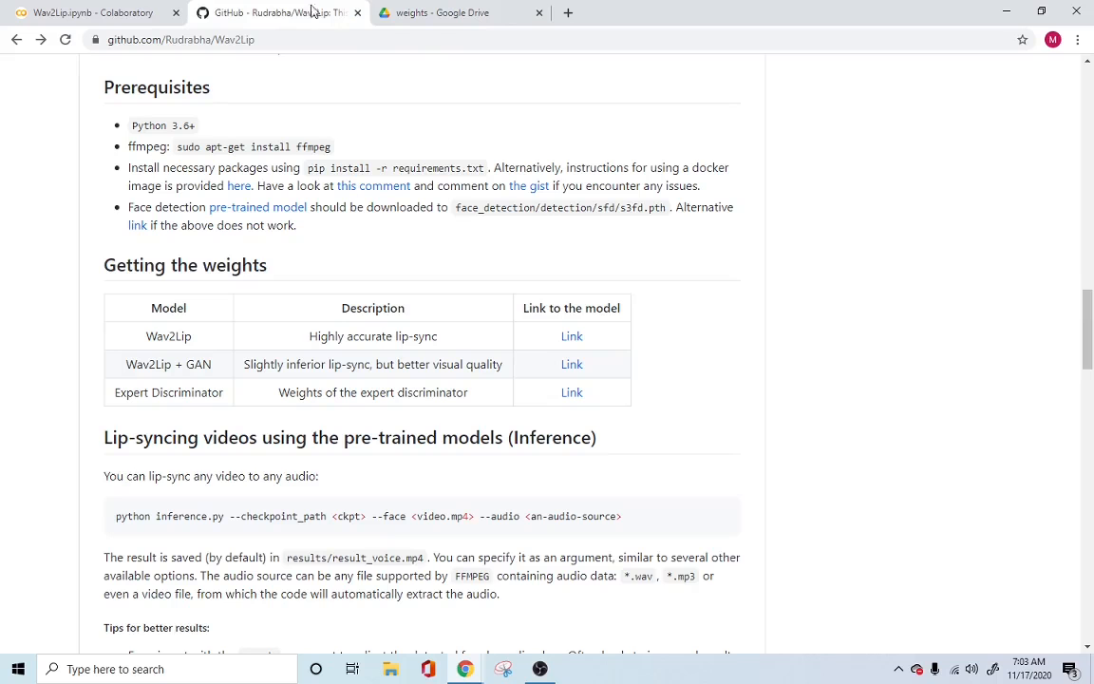
left_click(460, 11)
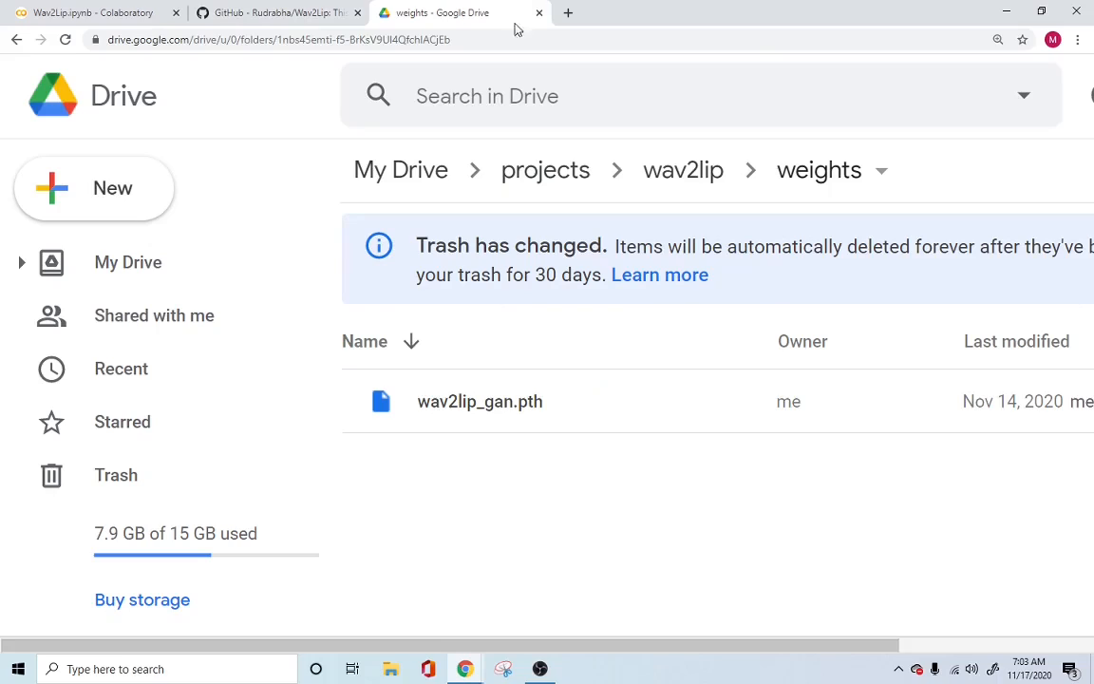
mouse_move(513, 422)
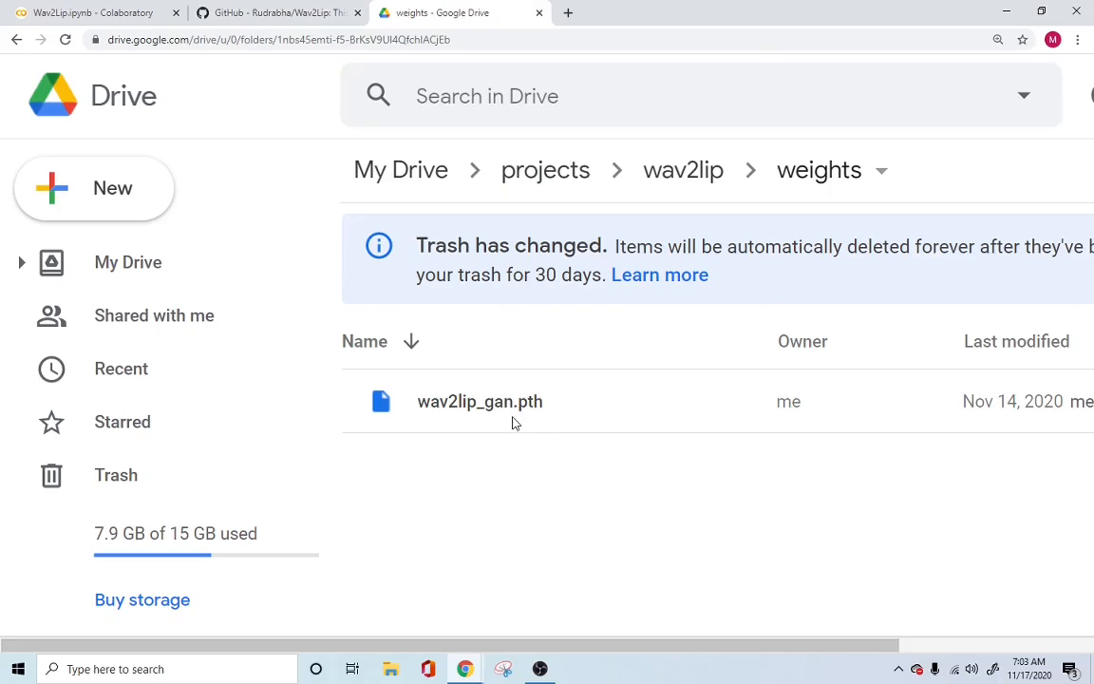
mouse_move(832, 171)
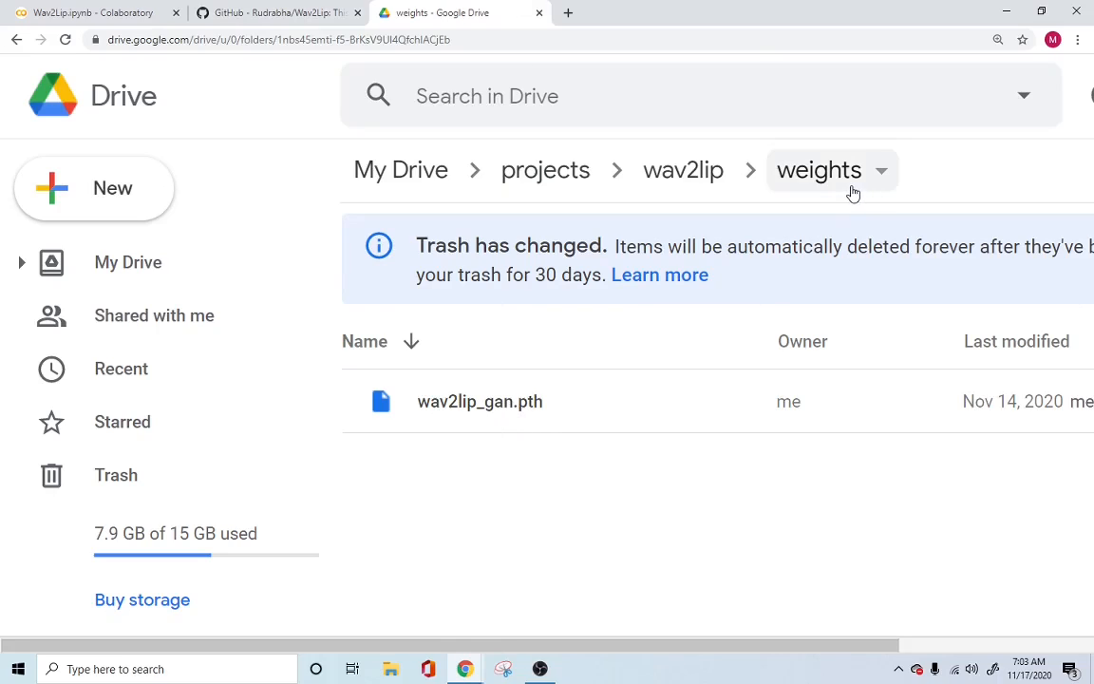
mouse_move(494, 418)
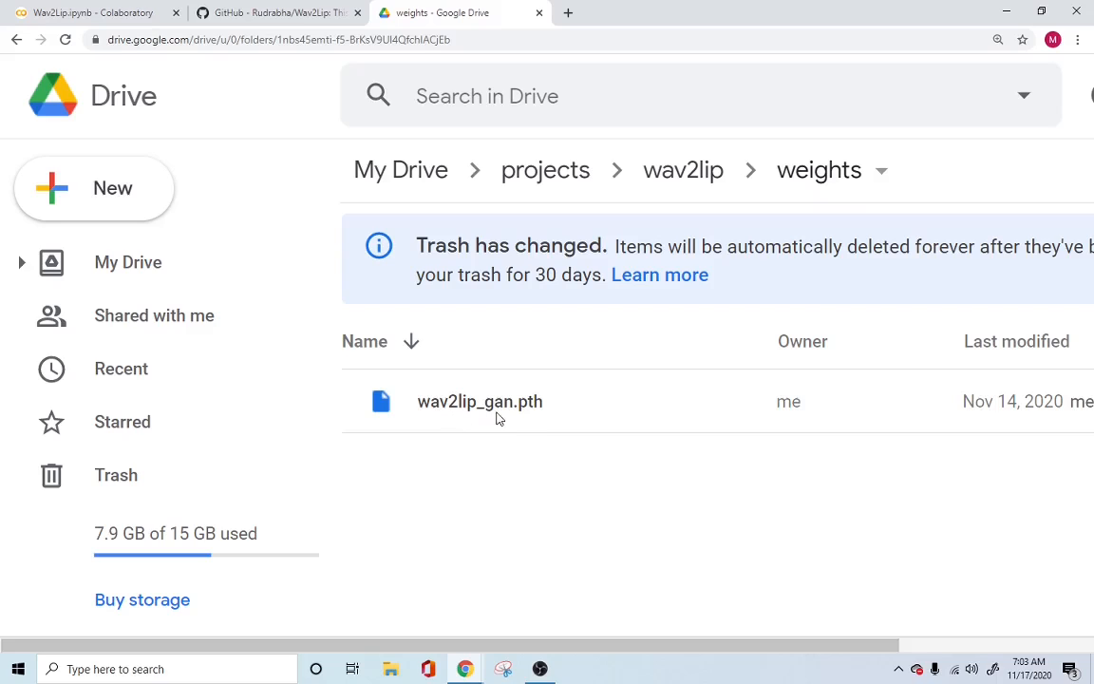
mouse_move(645, 213)
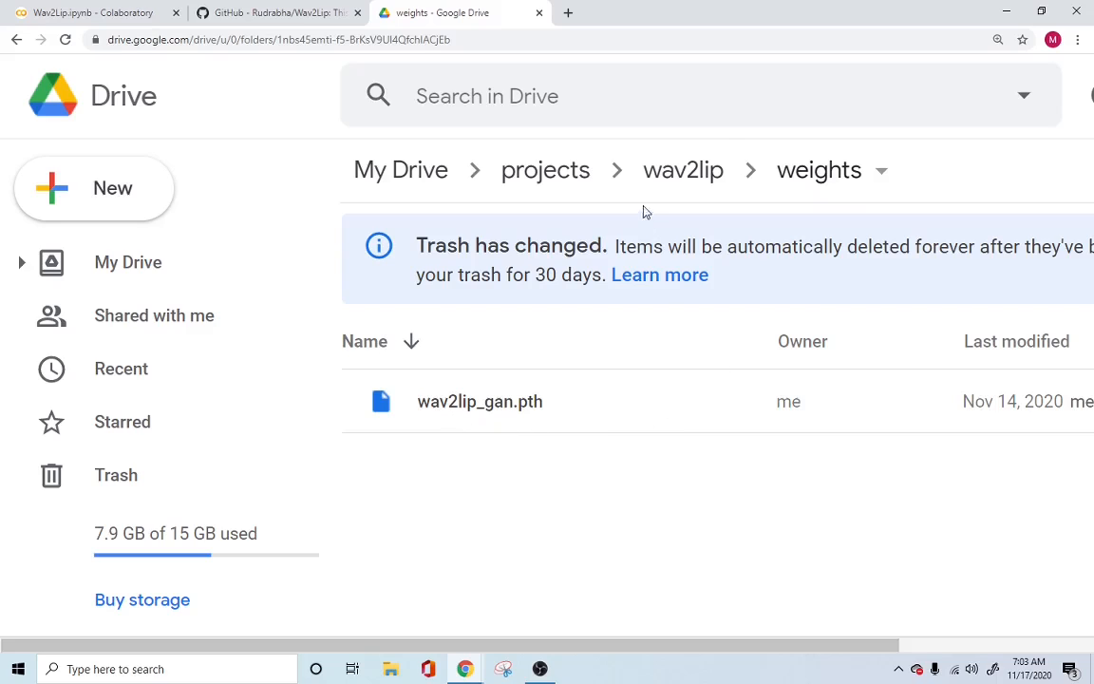
left_click(684, 171)
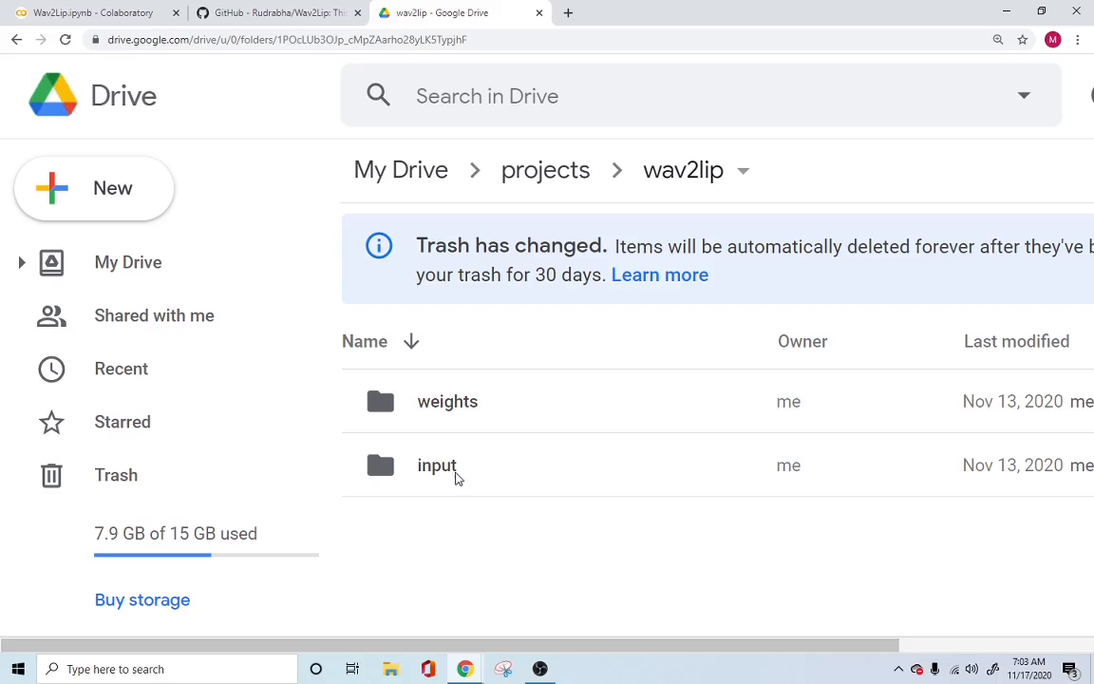
Show the input folder with video2.mp4, trump.mp4, audiohindi.wav and audio.wav.
double_click(437, 466)
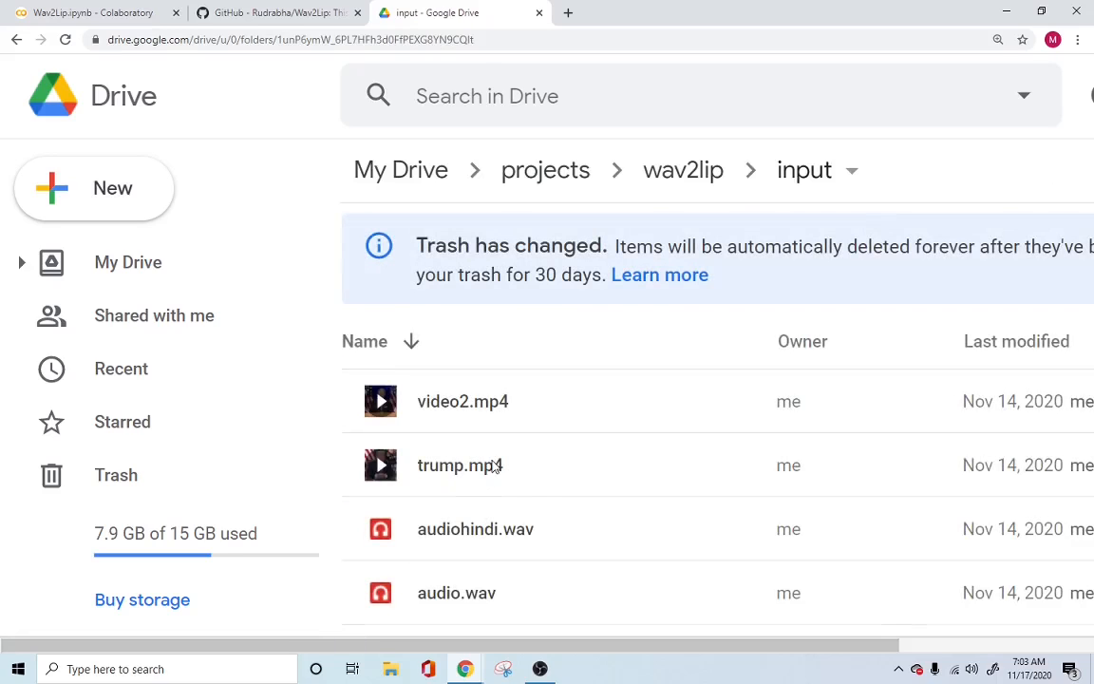
mouse_move(509, 433)
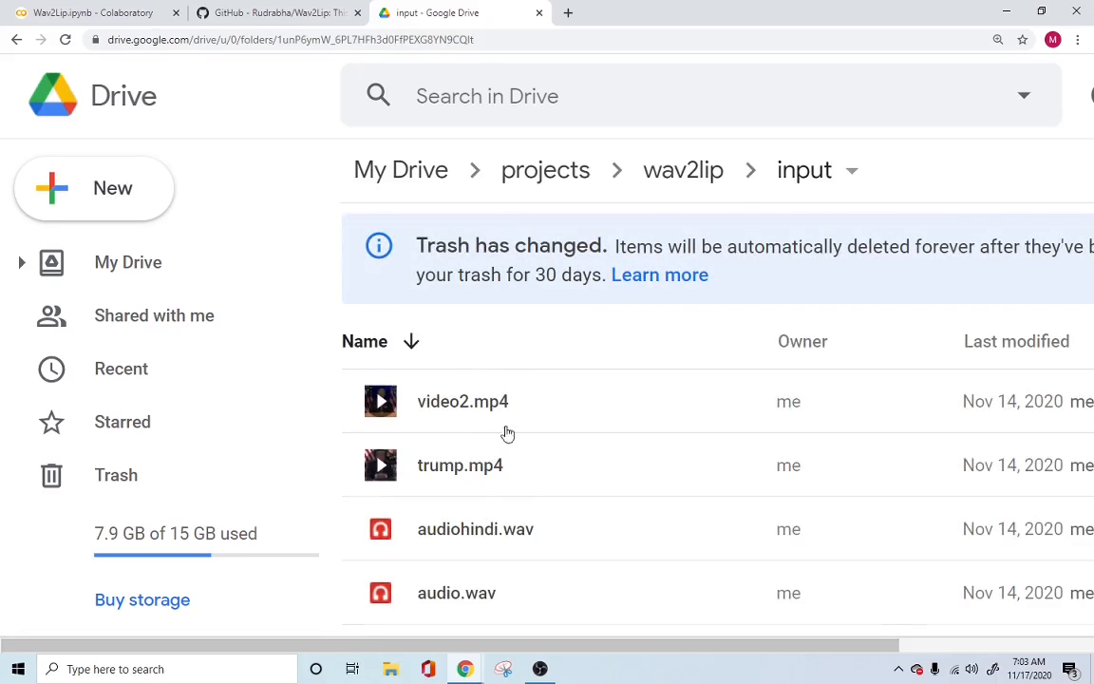
mouse_move(608, 502)
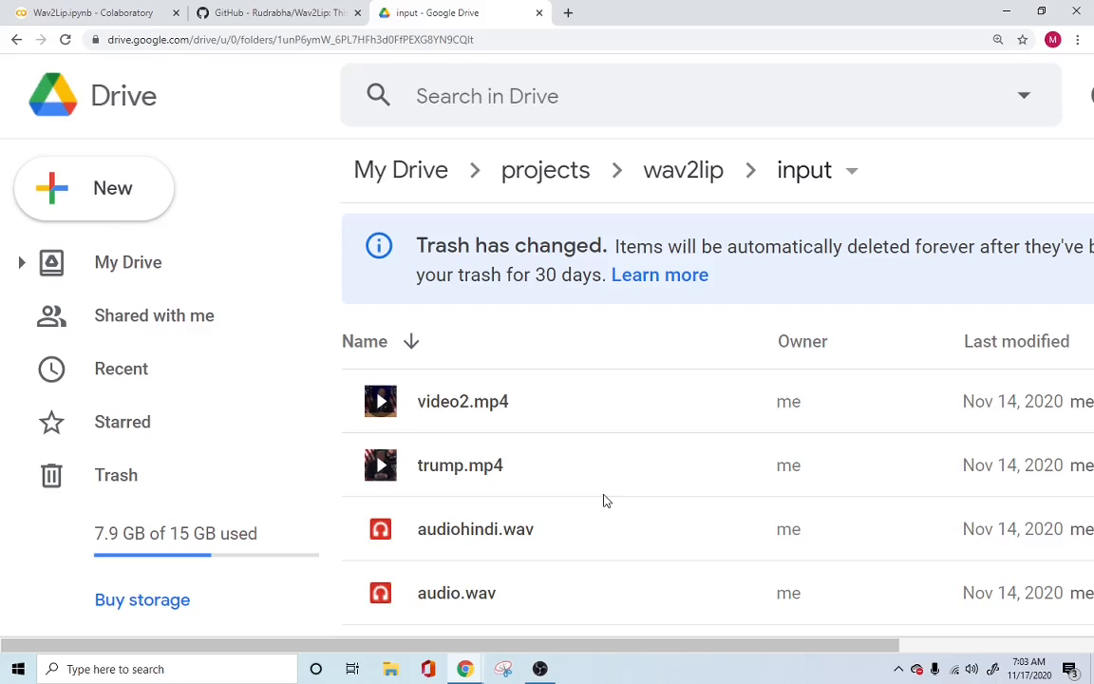
mouse_move(497, 598)
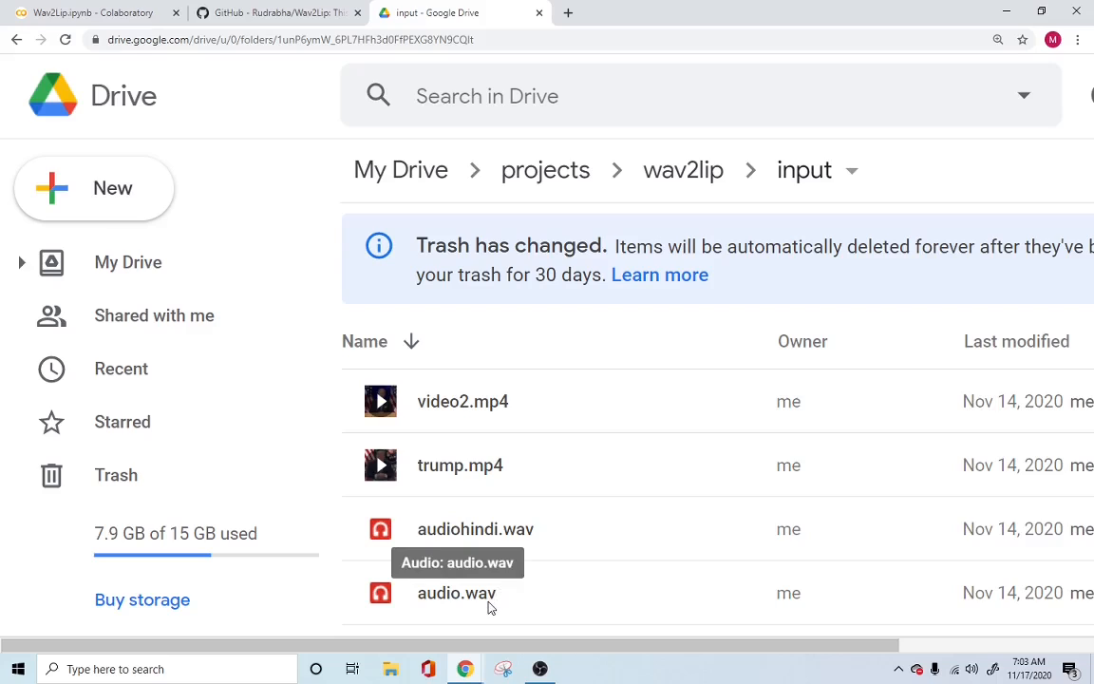
mouse_move(484, 604)
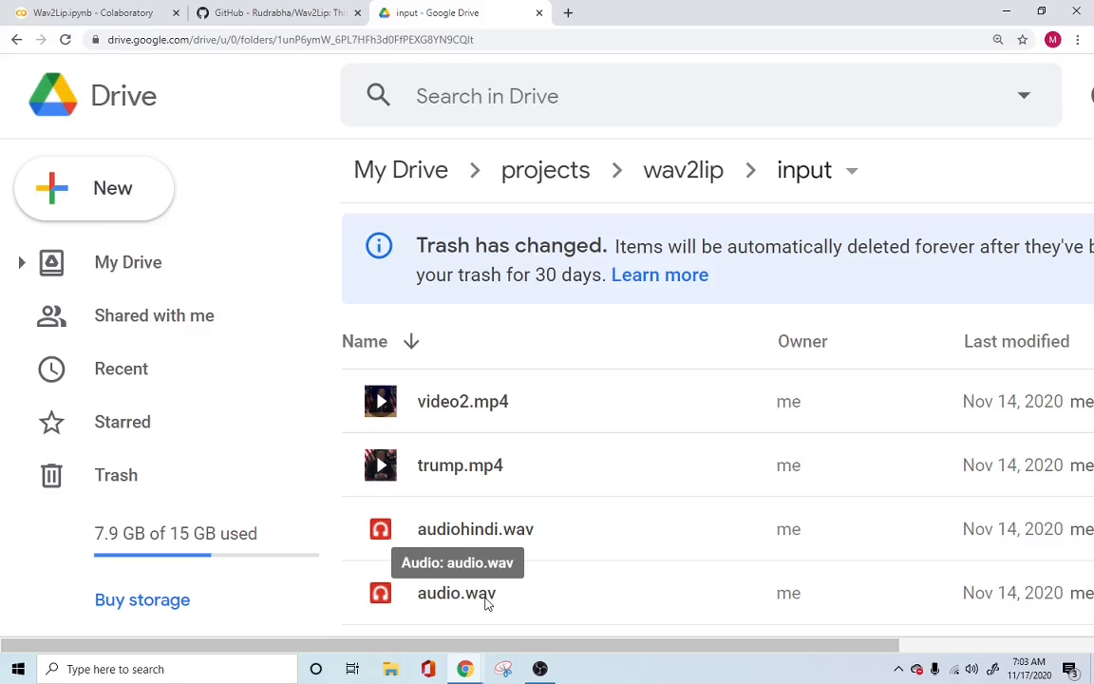
mouse_move(479, 608)
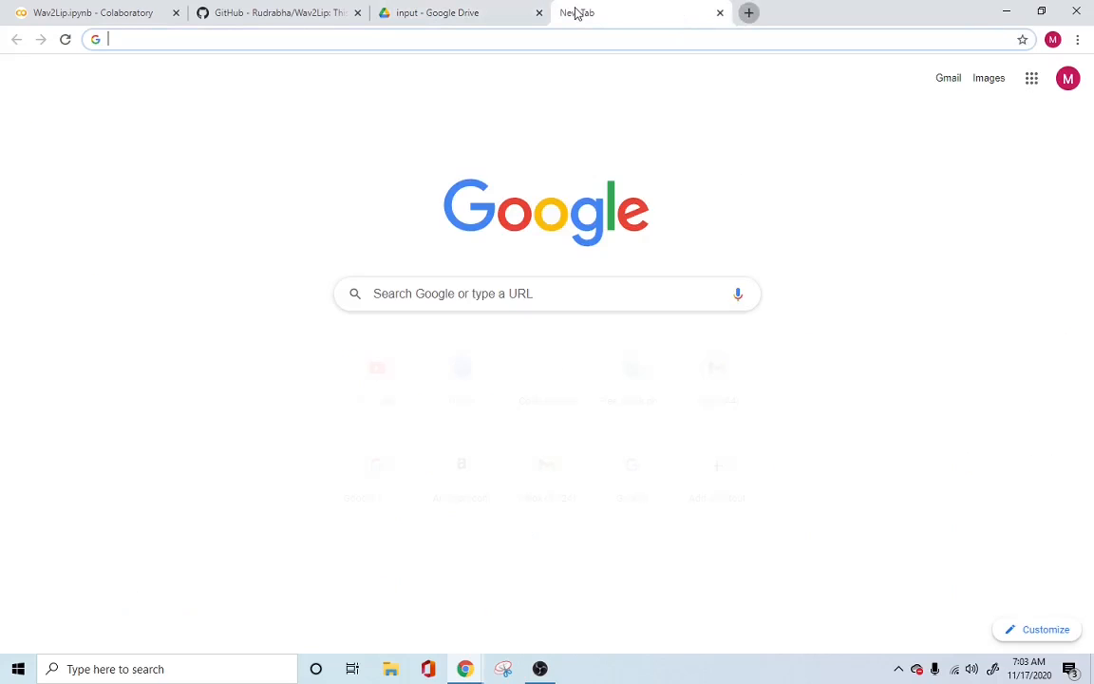
Search Google for 'audacity', then return to the Drive input folder.
type("audacity")
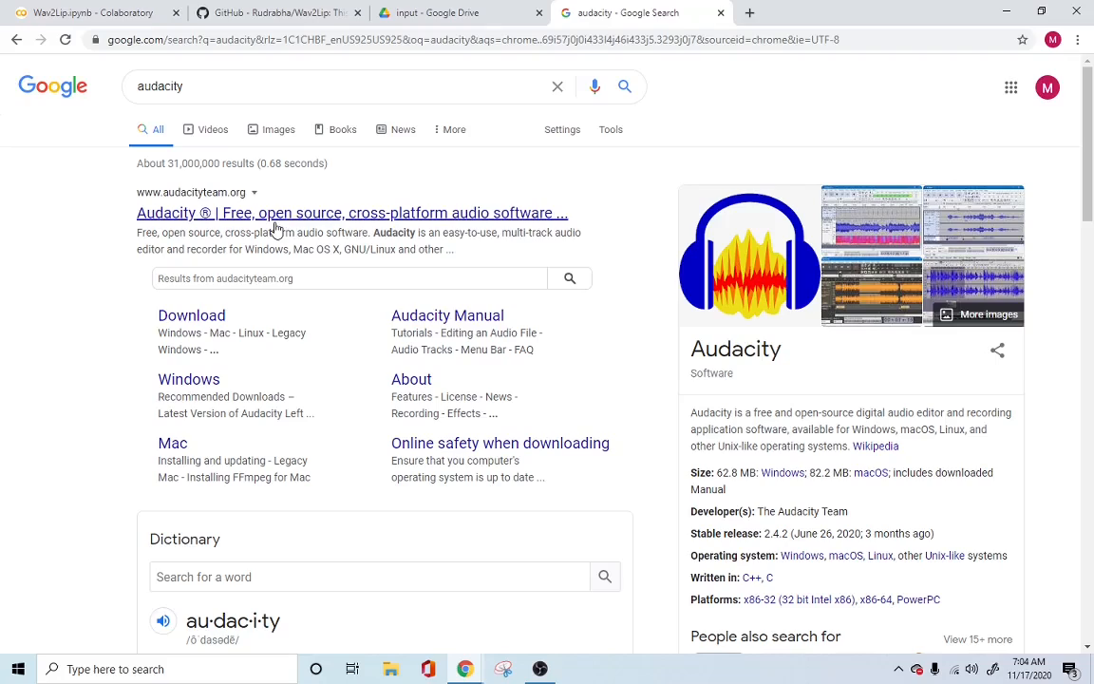
mouse_move(294, 232)
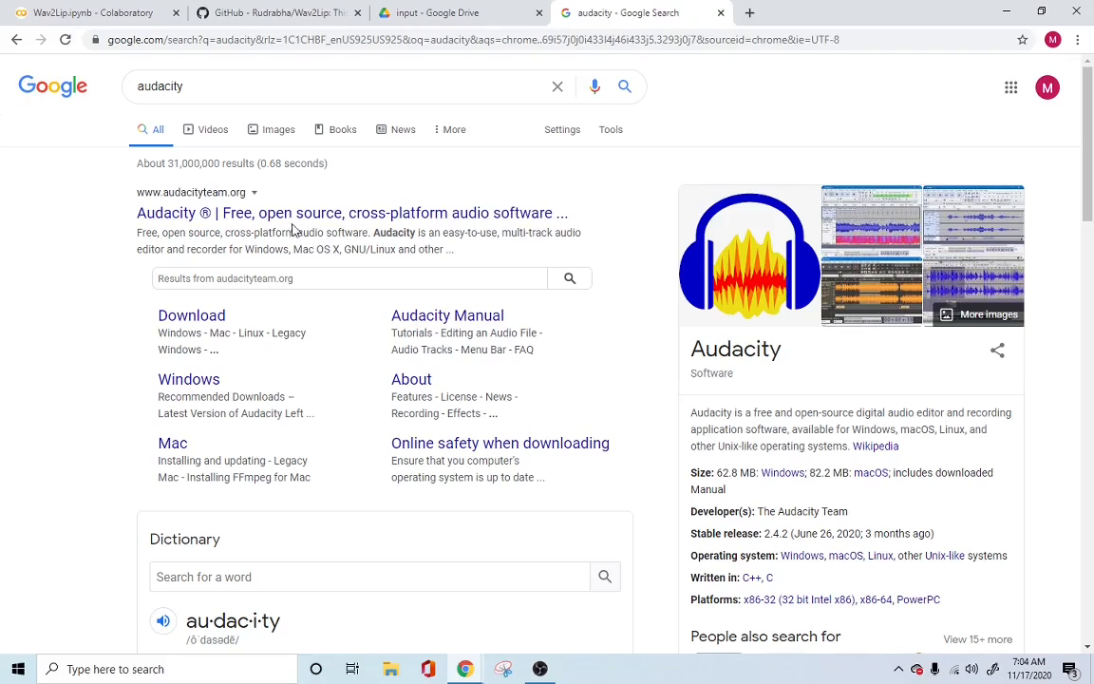
mouse_move(302, 213)
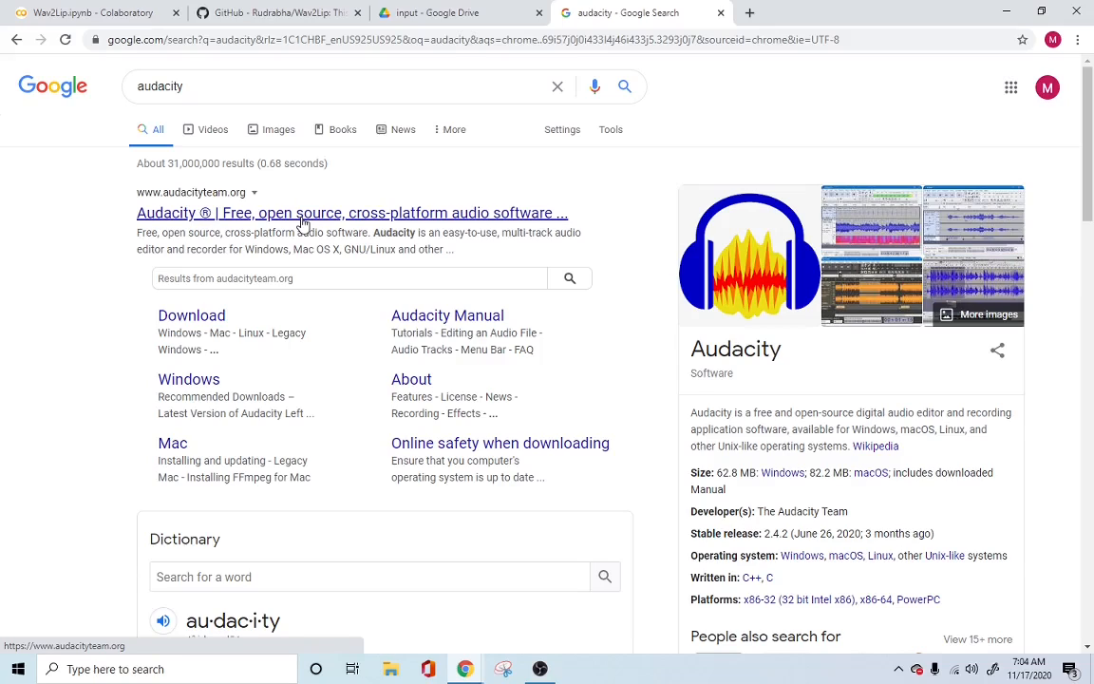
left_click(460, 11)
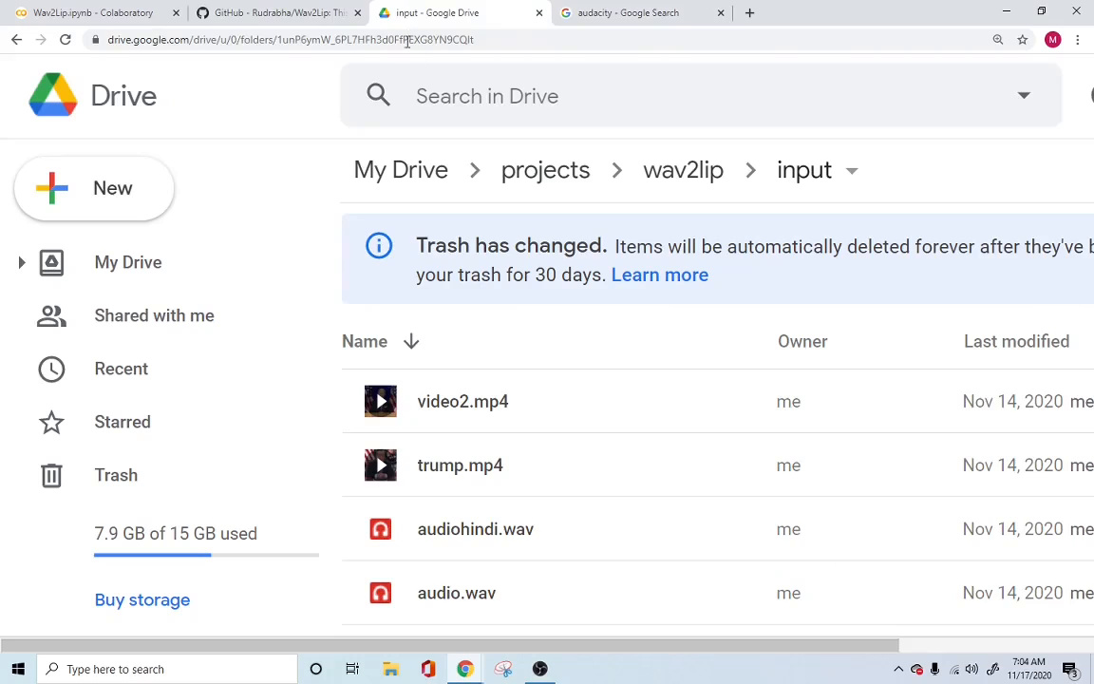
mouse_move(456, 593)
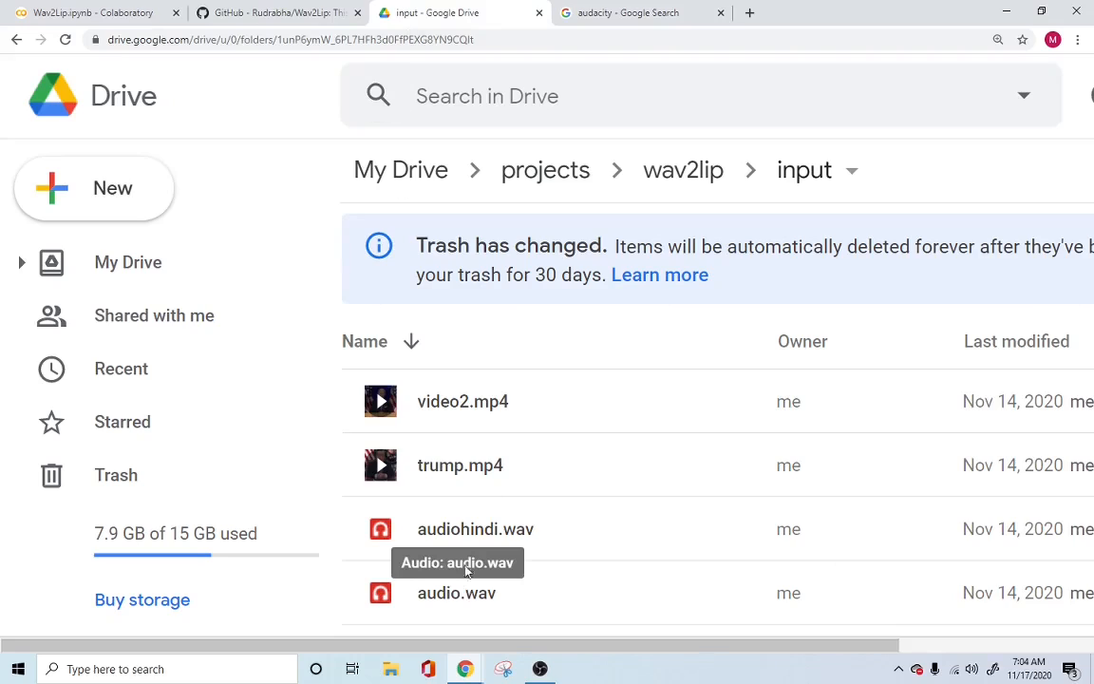
mouse_move(475, 479)
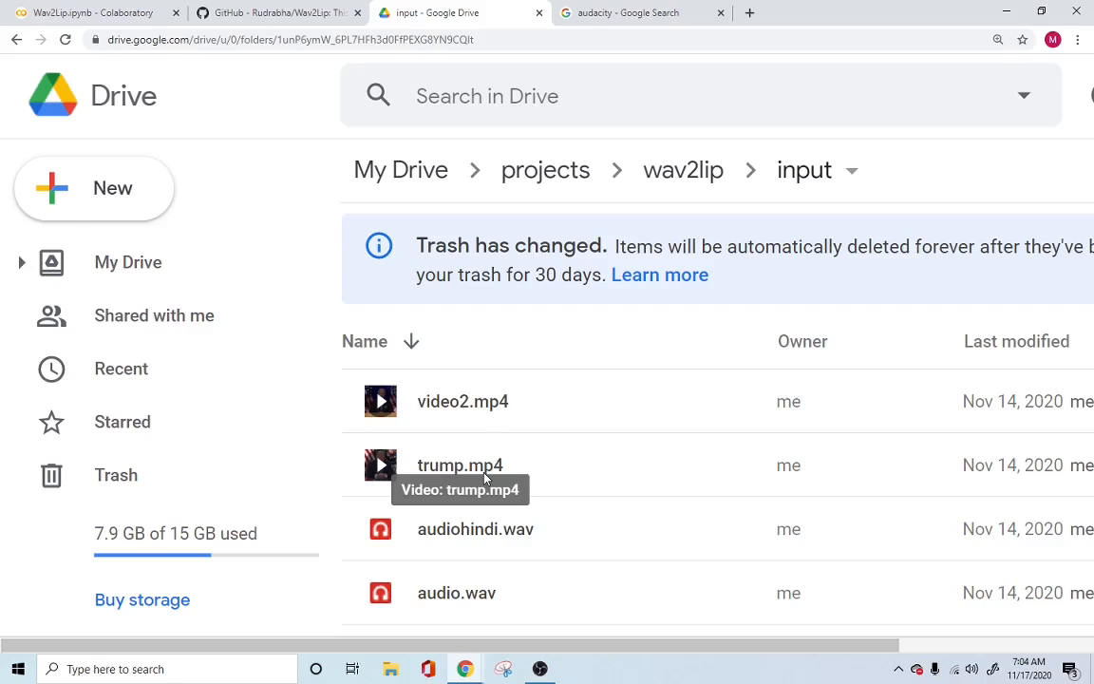
mouse_move(504, 593)
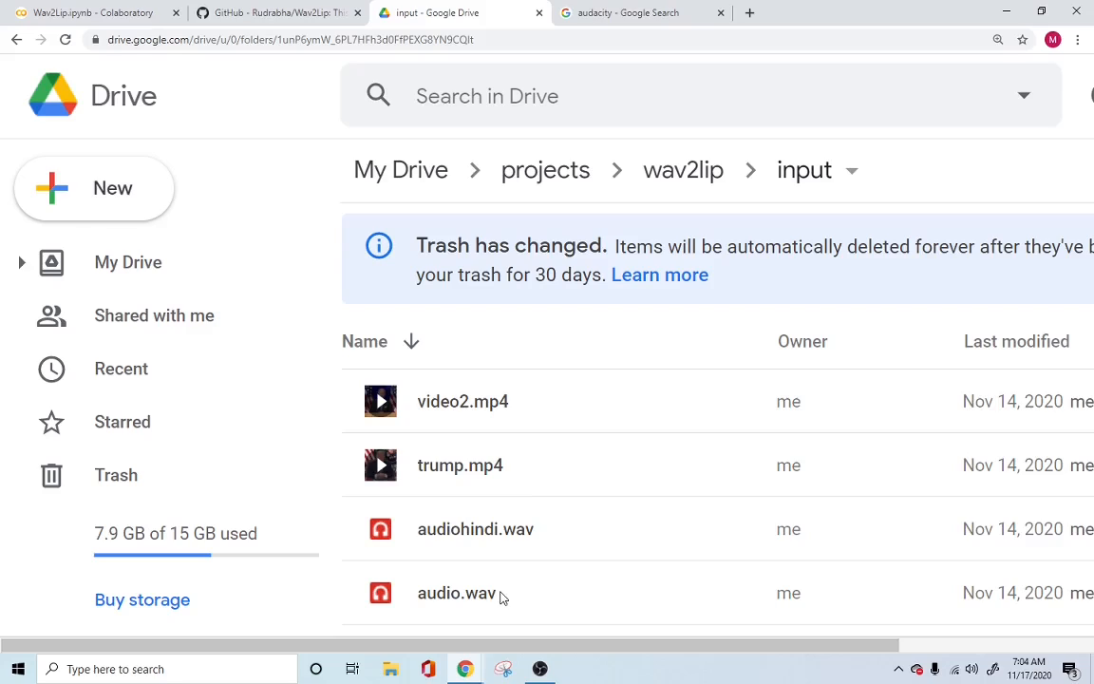
mouse_move(474, 490)
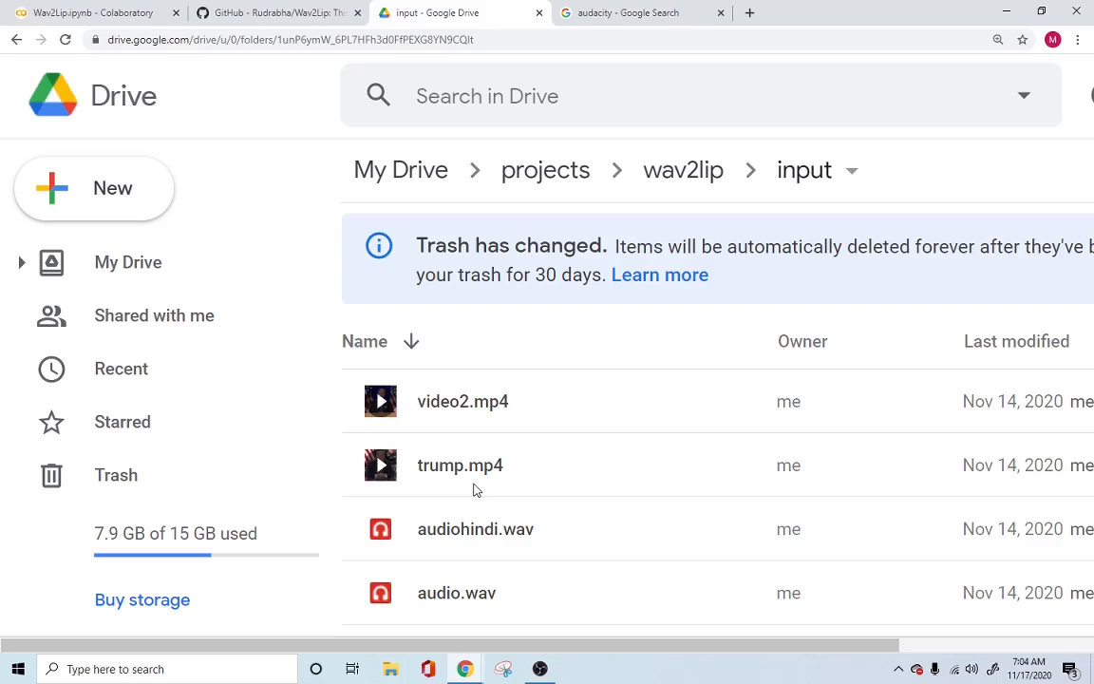
mouse_move(490, 598)
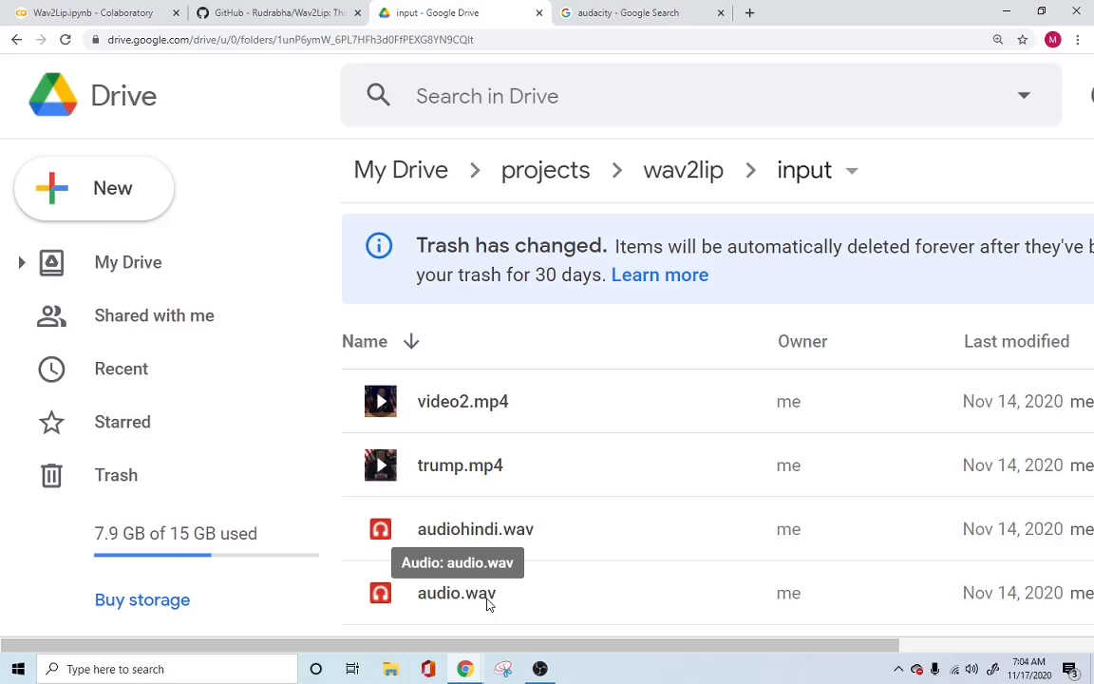
mouse_move(485, 466)
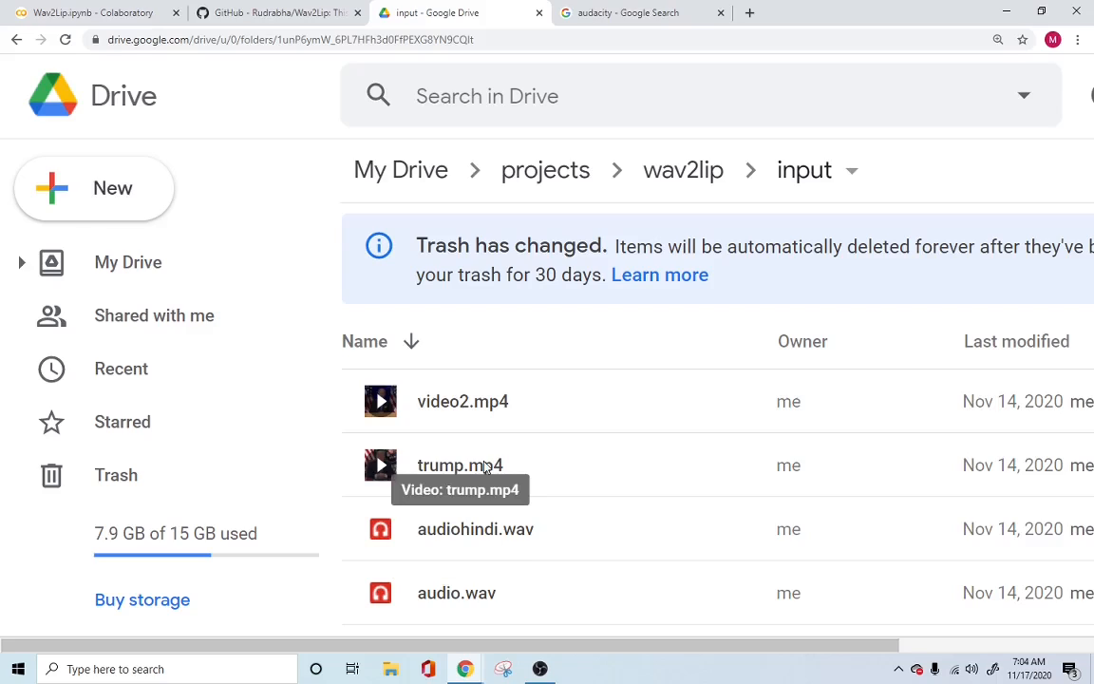
mouse_move(486, 600)
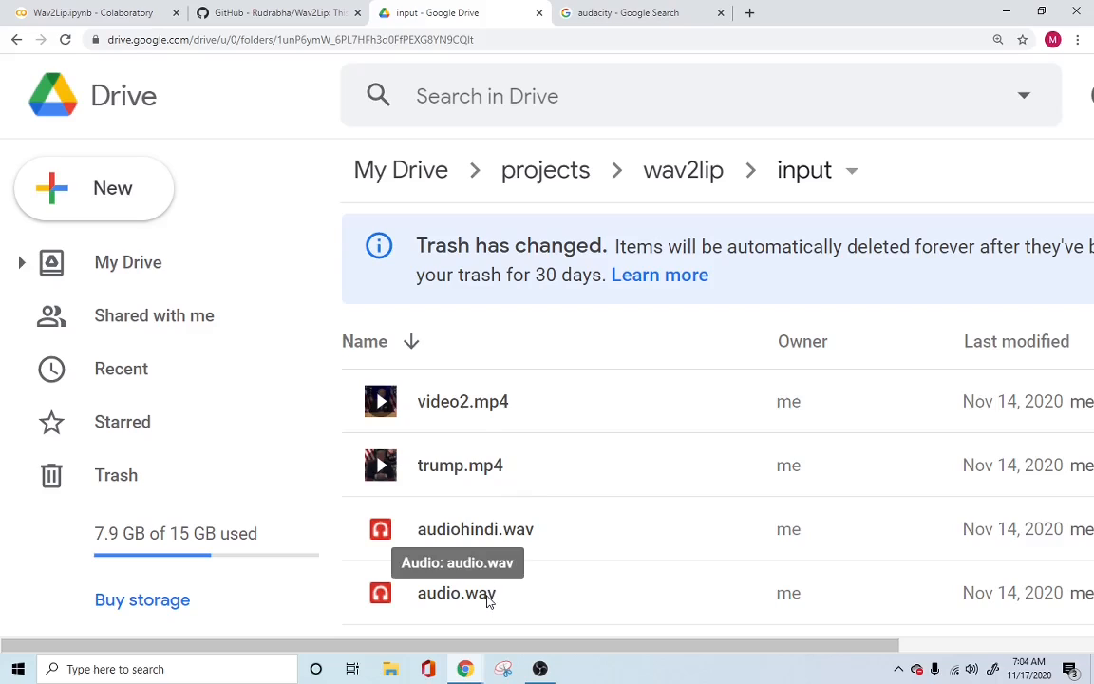
mouse_move(494, 608)
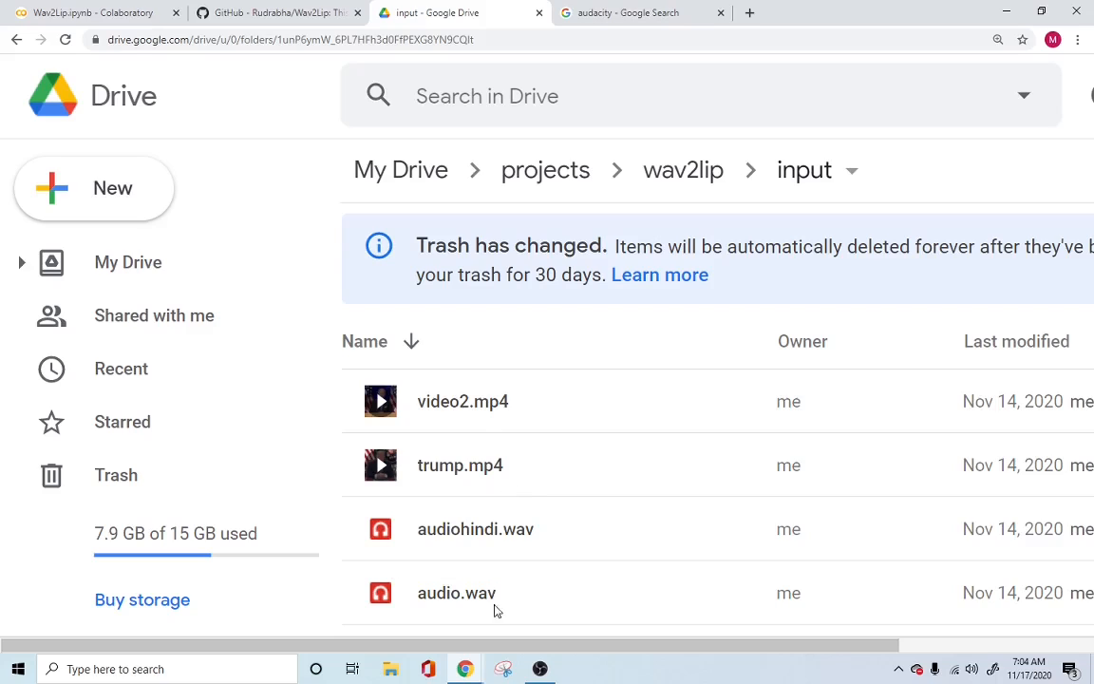
mouse_move(490, 486)
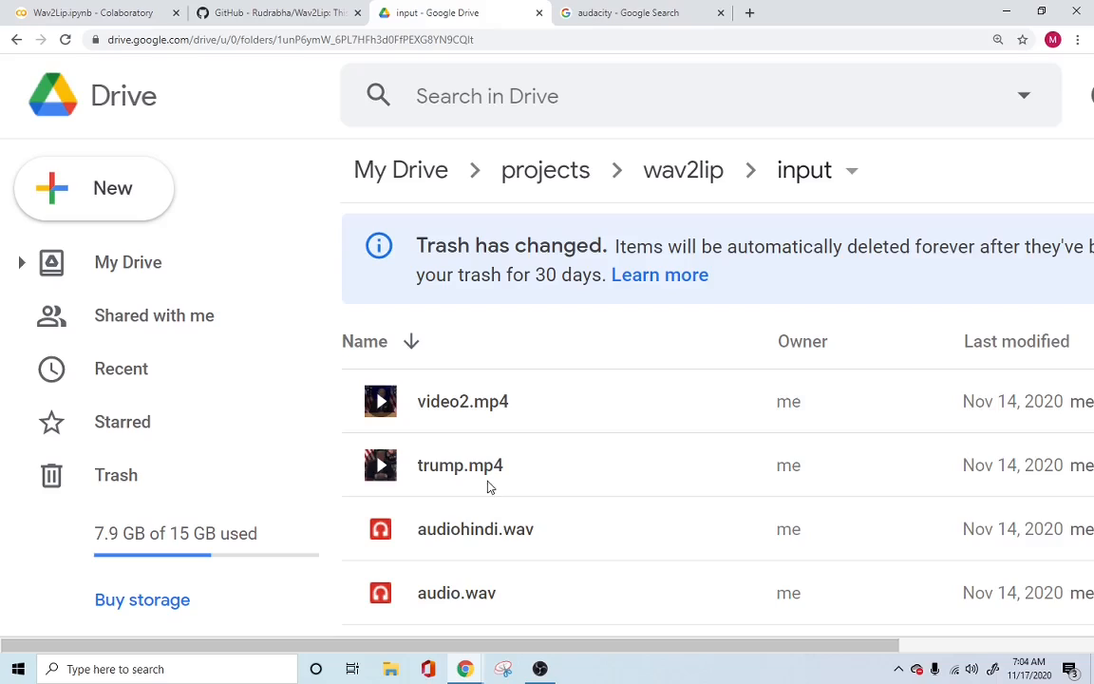
mouse_move(460, 463)
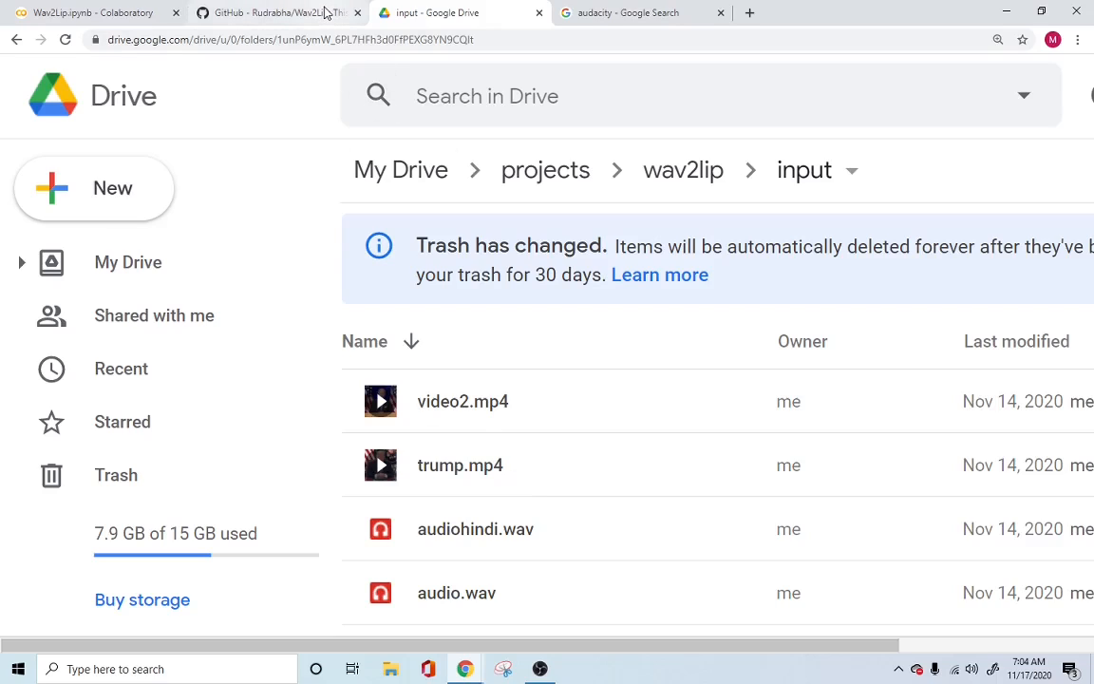
mouse_move(275, 11)
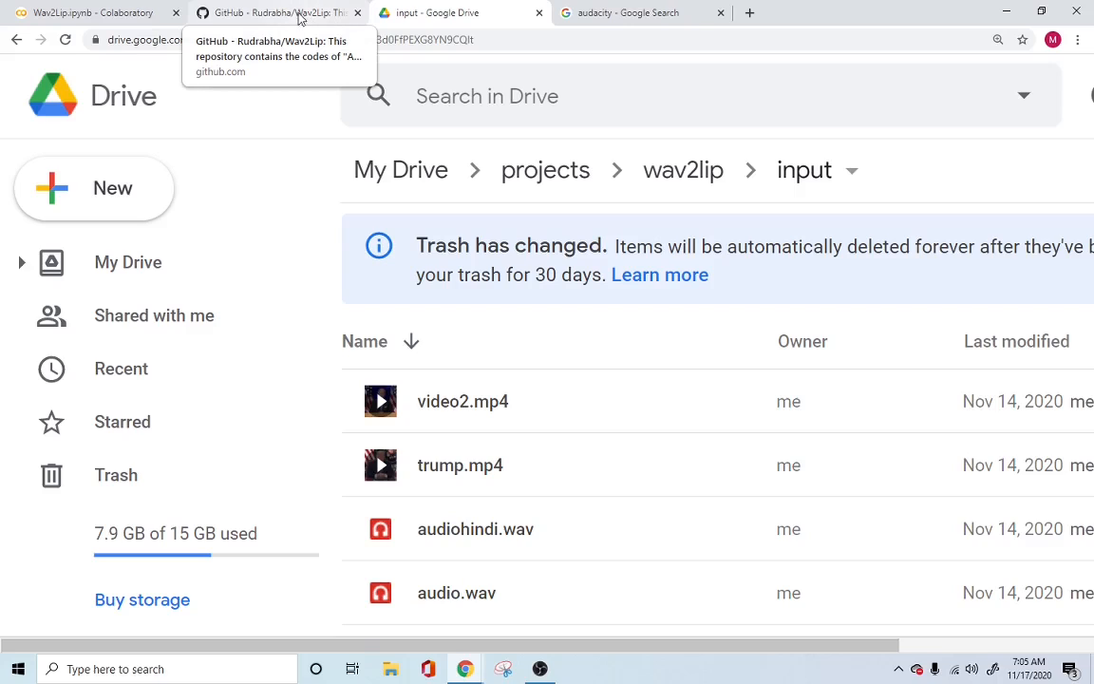
Bring up the Wav2Lip.ipynb notebook and browse its Runtime menu without changes.
left_click(91, 11)
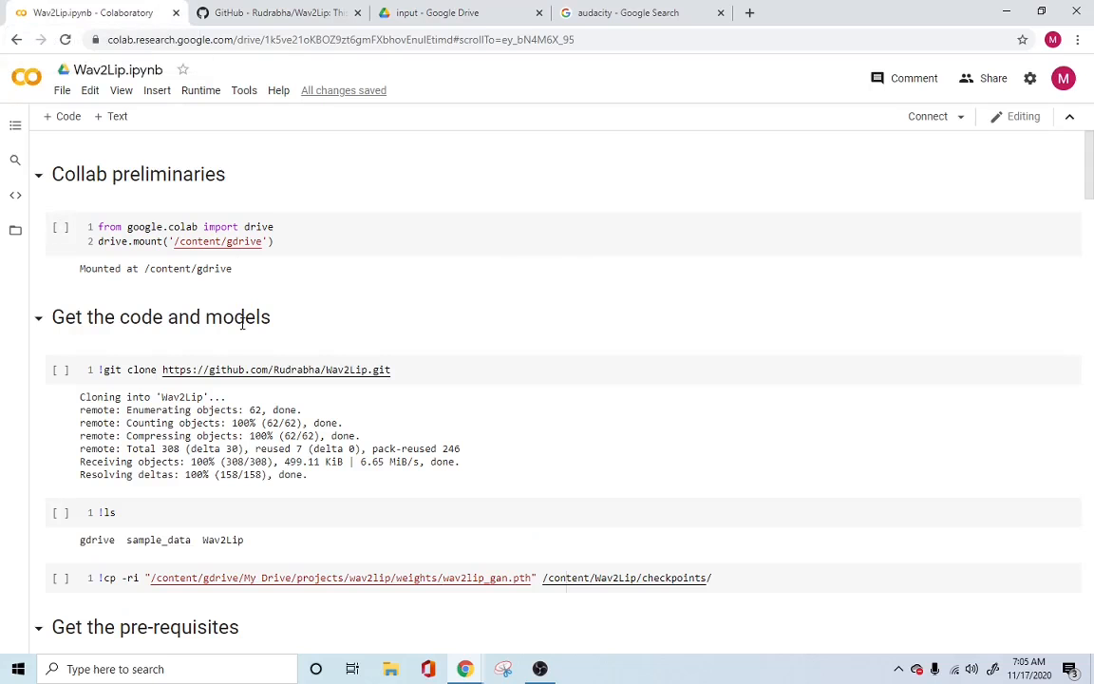
mouse_move(236, 274)
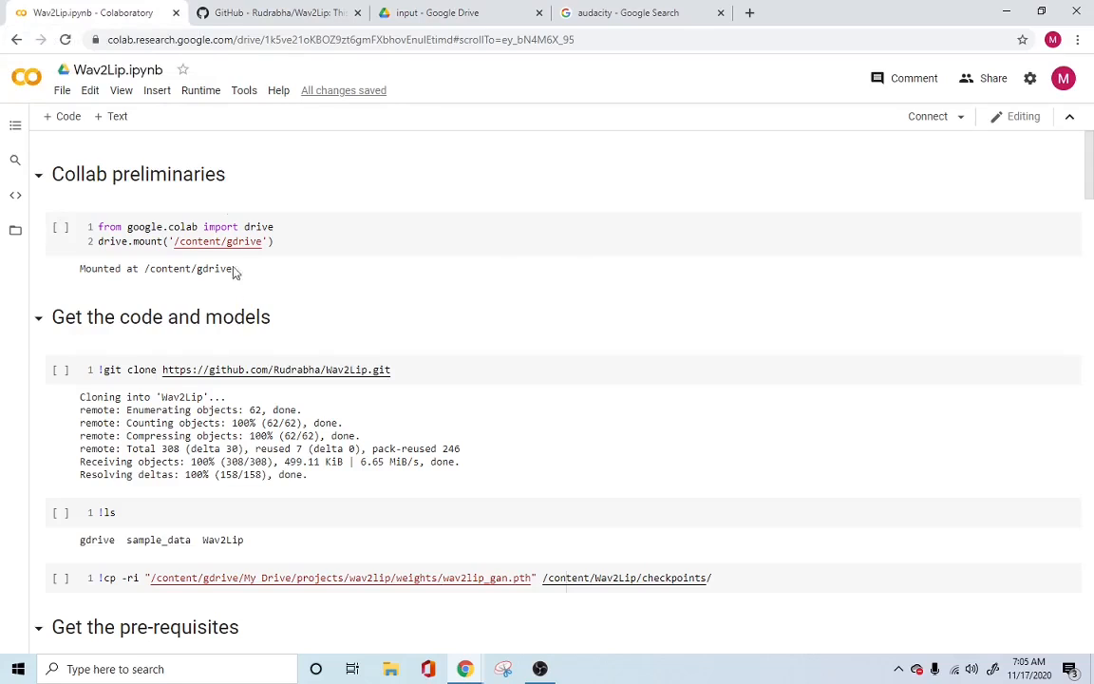
mouse_move(202, 91)
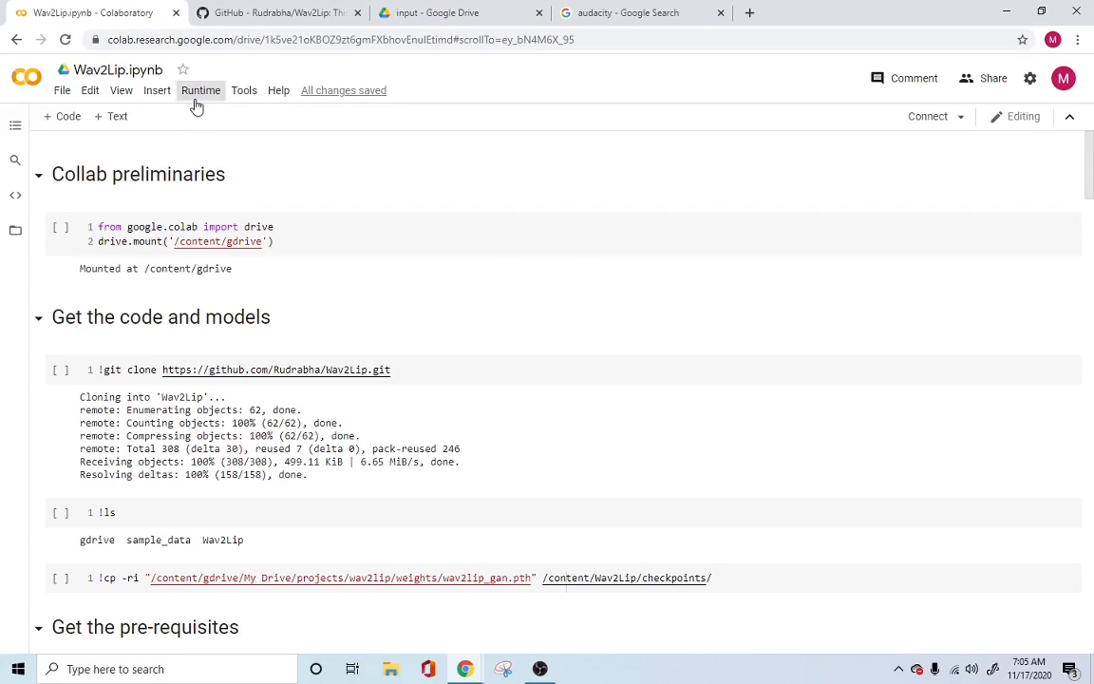
left_click(202, 91)
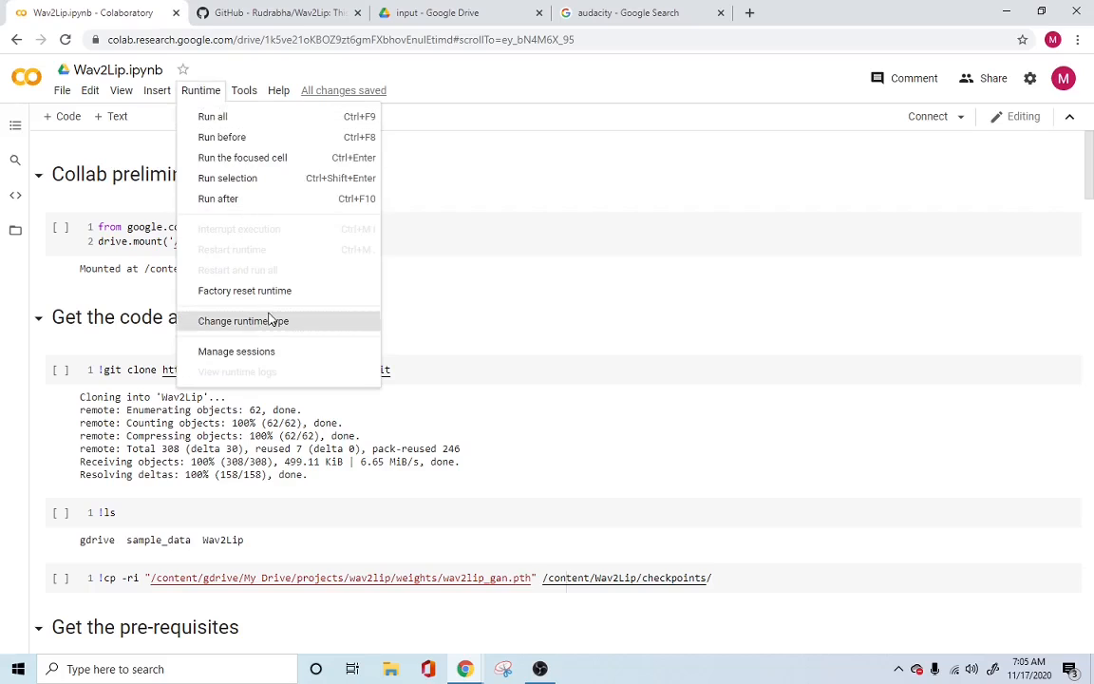
left_click(243, 319)
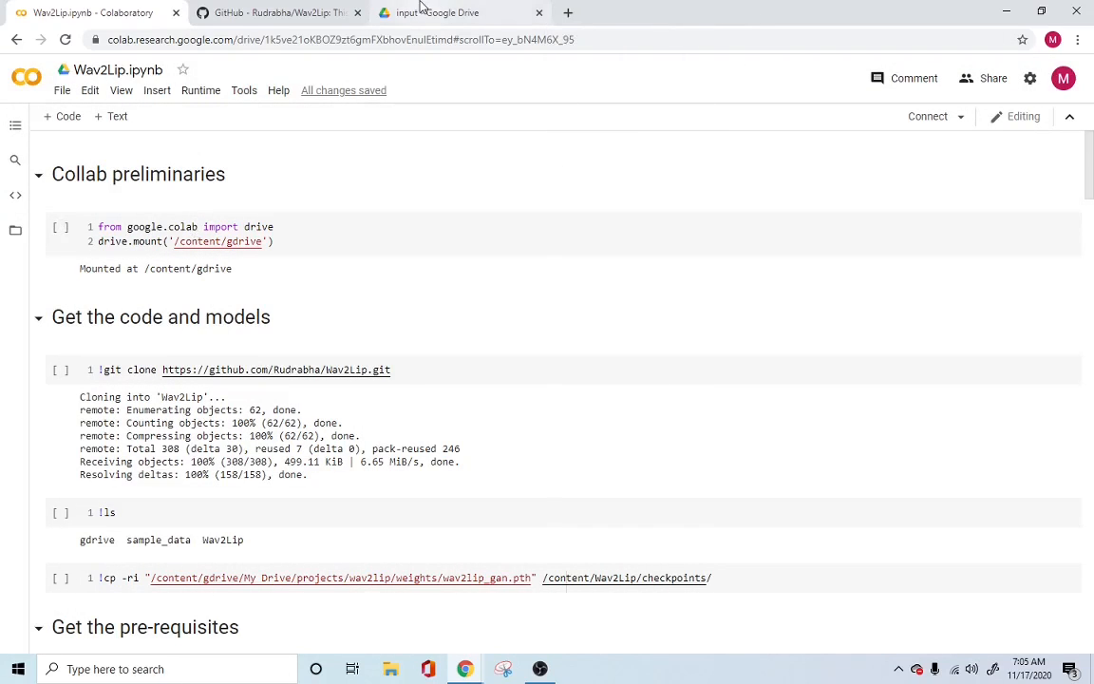
Go up to the wav2lip Drive folder with weights and input, glance at GitHub, return to the notebook.
left_click(460, 11)
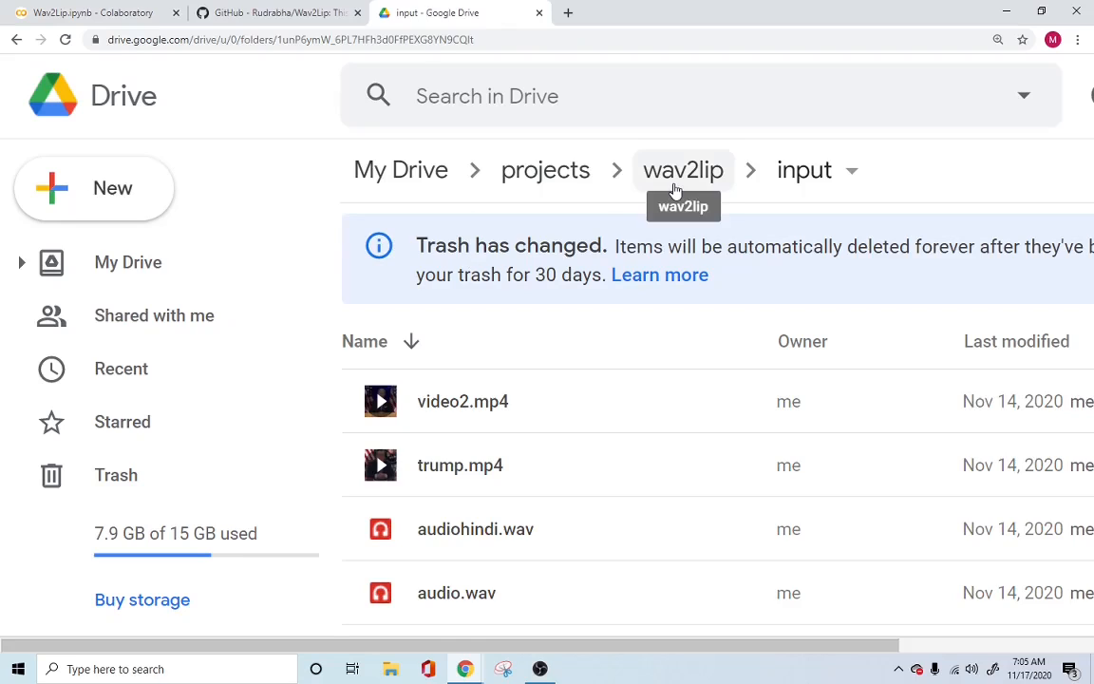
left_click(684, 171)
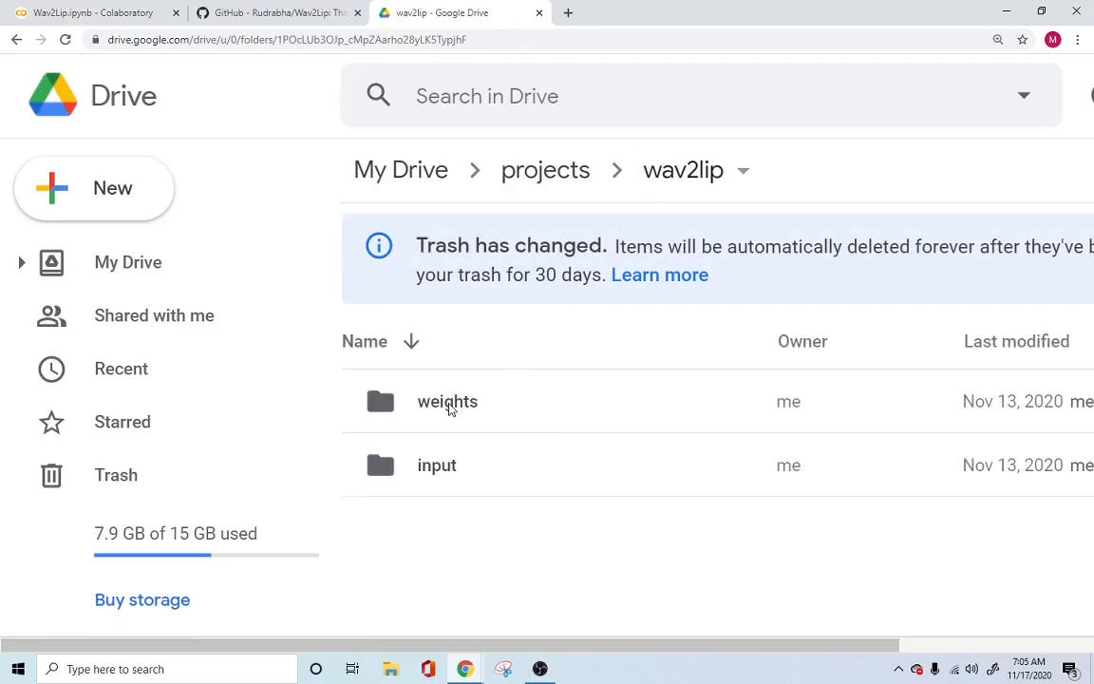
left_click(275, 12)
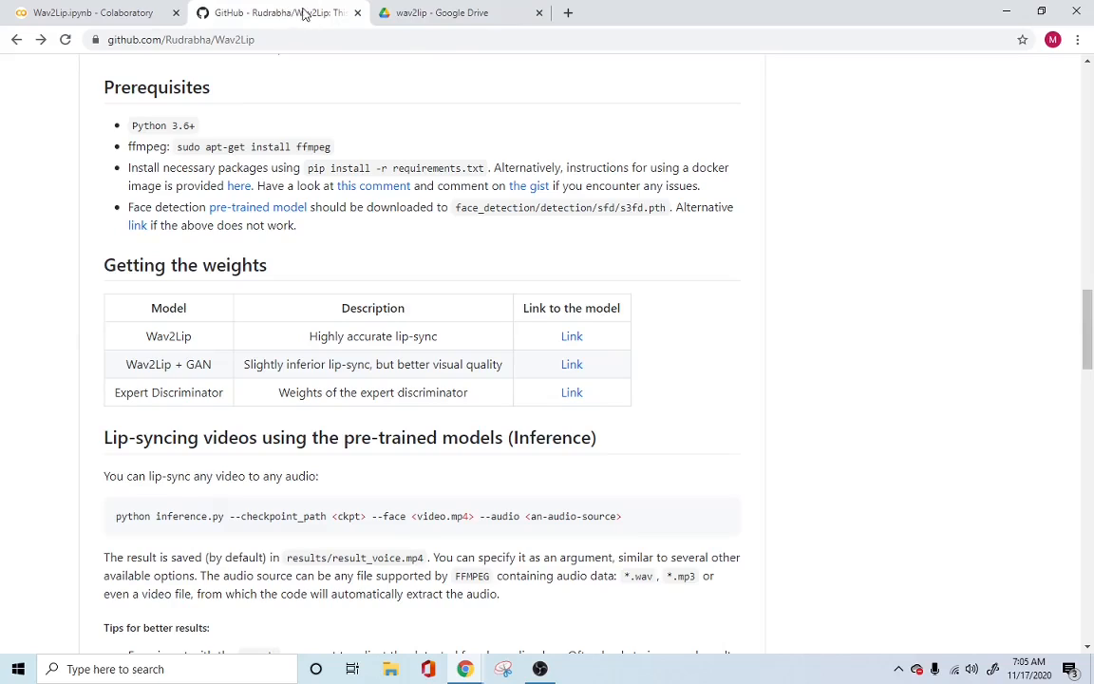
left_click(91, 12)
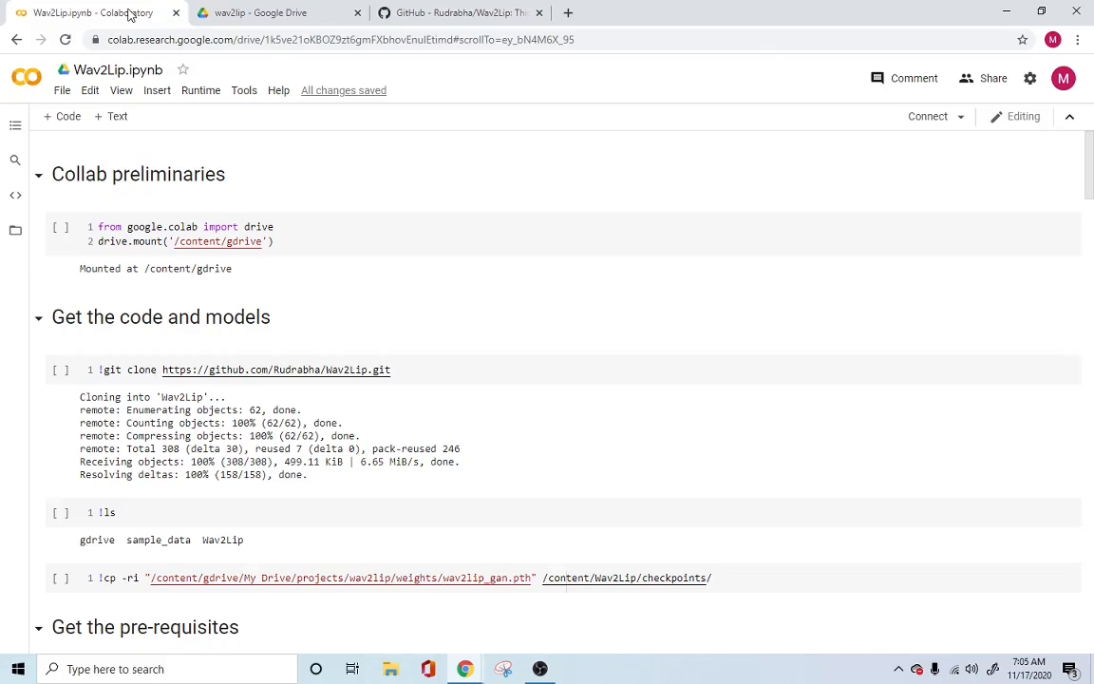
mouse_move(203, 338)
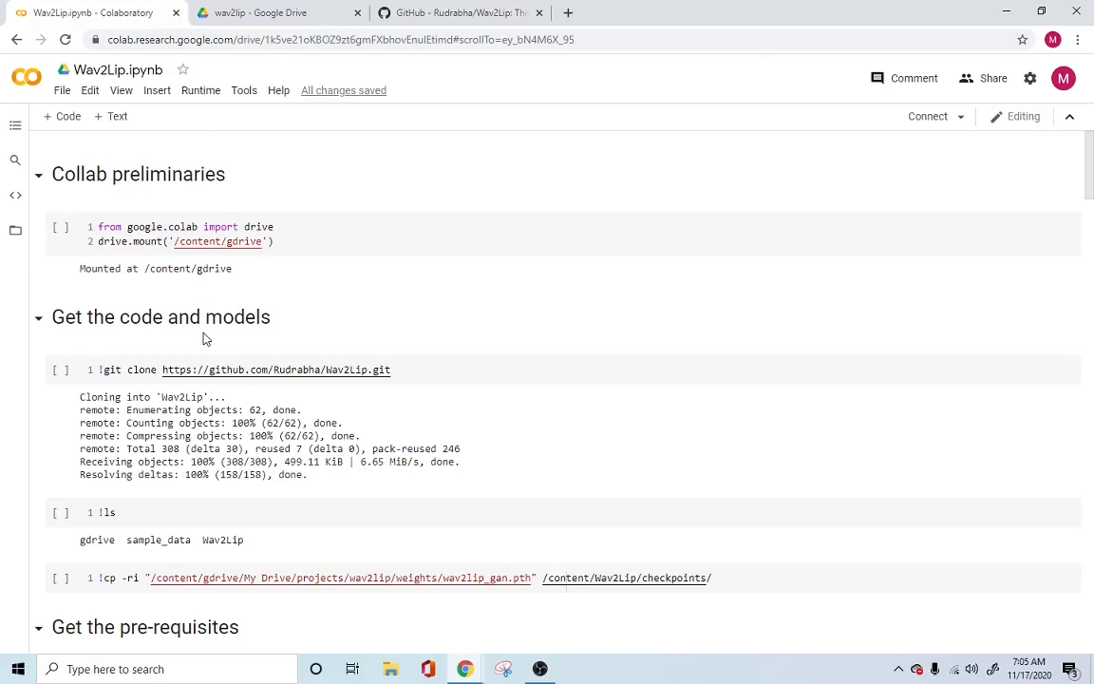
Zoom in the notebook and rerun the drive.mount cell so it requests an authorization code.
key("ctrl+plus")
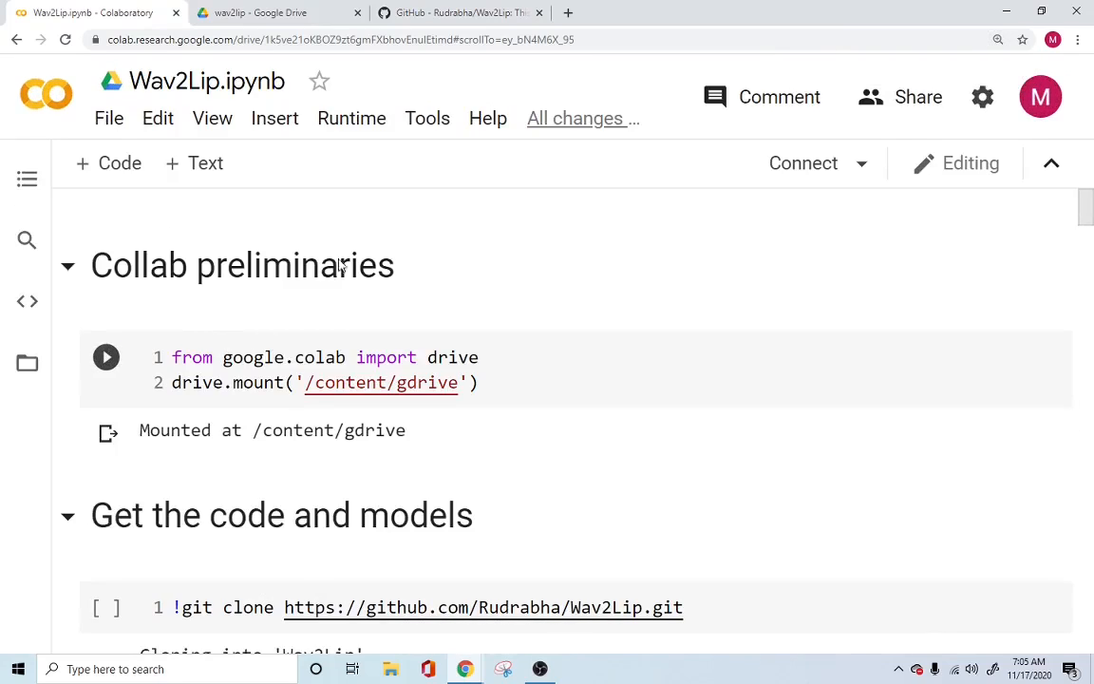
left_click(351, 117)
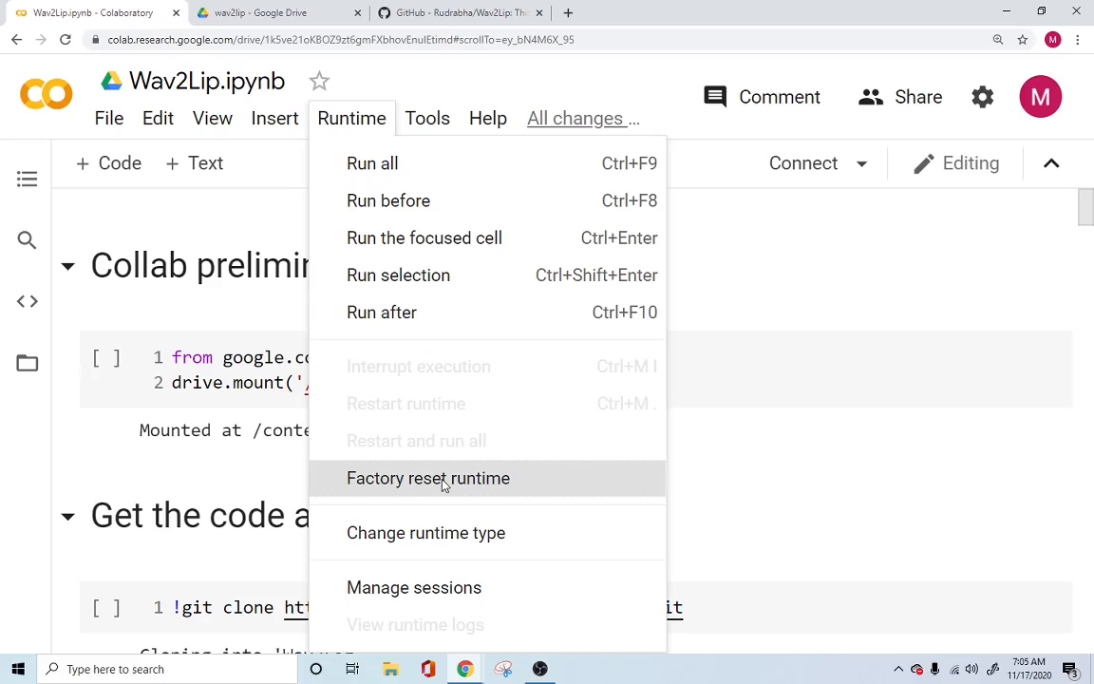
mouse_move(425, 532)
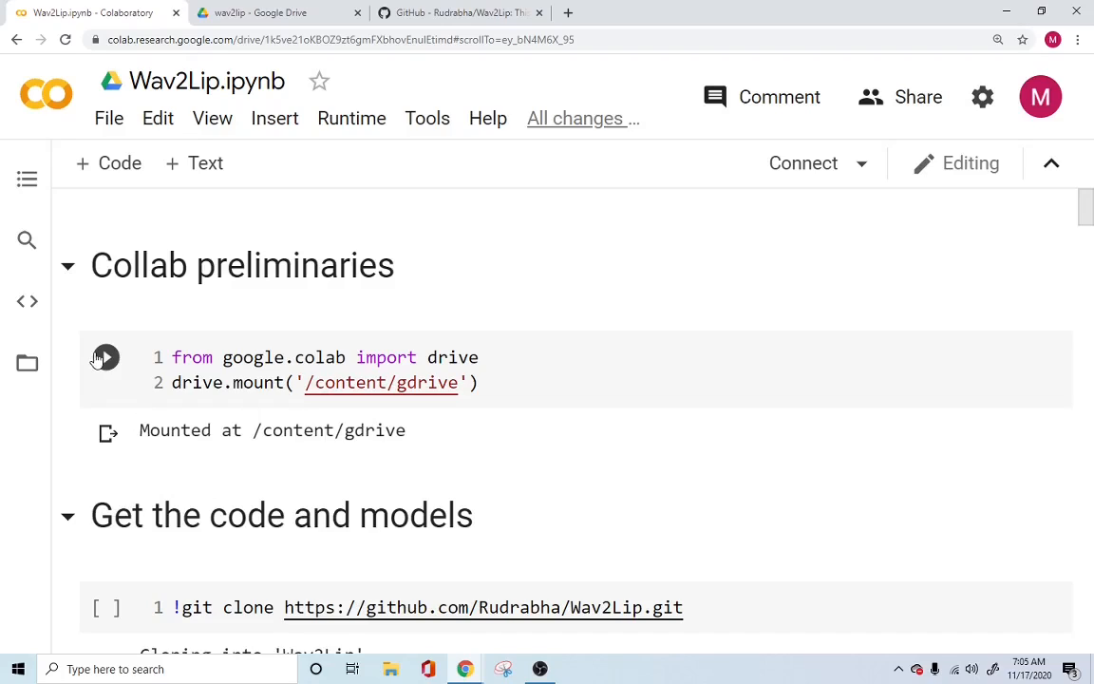
left_click(107, 357)
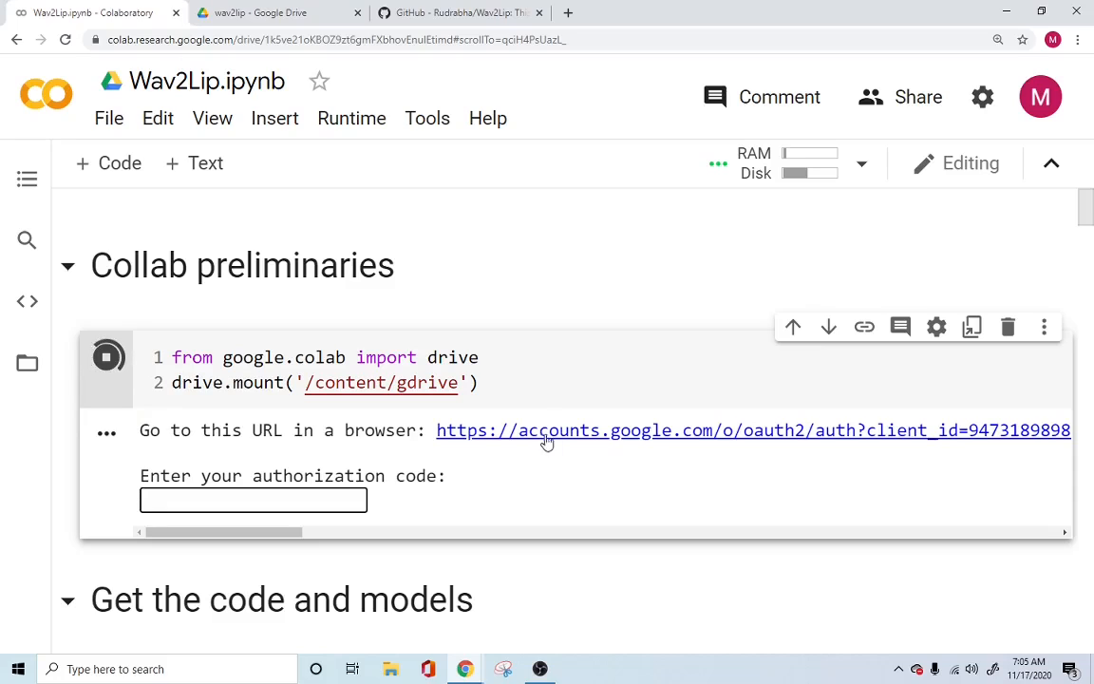
mouse_move(547, 437)
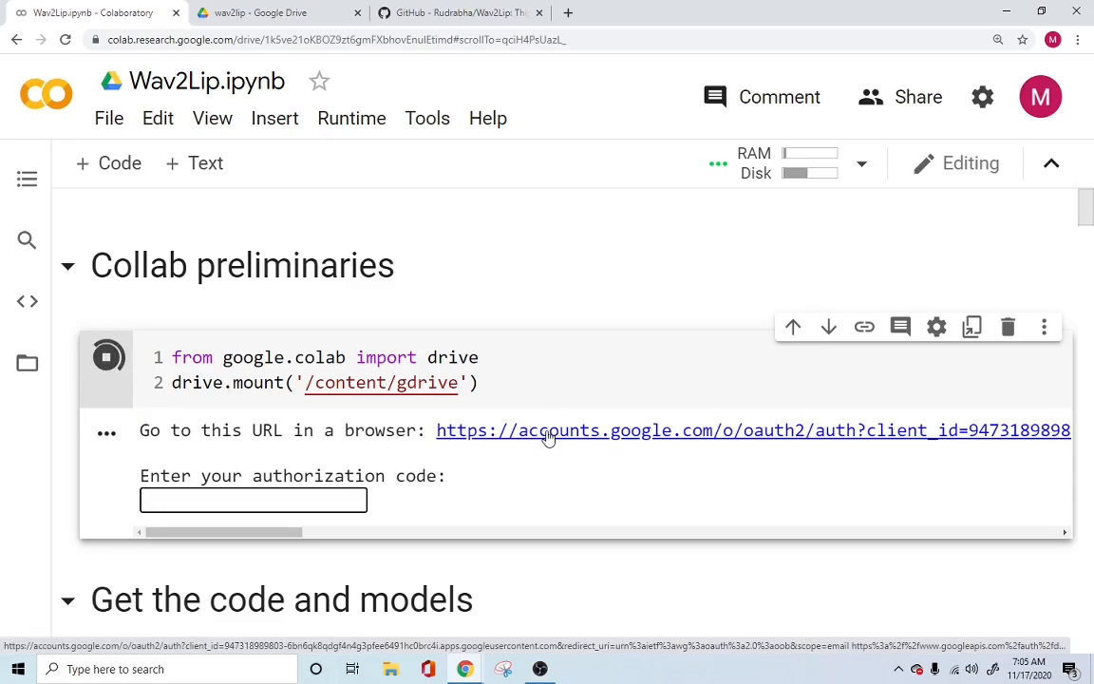
Allow the Google account permissions so Drive mounts at /content/gdrive.
left_click(547, 429)
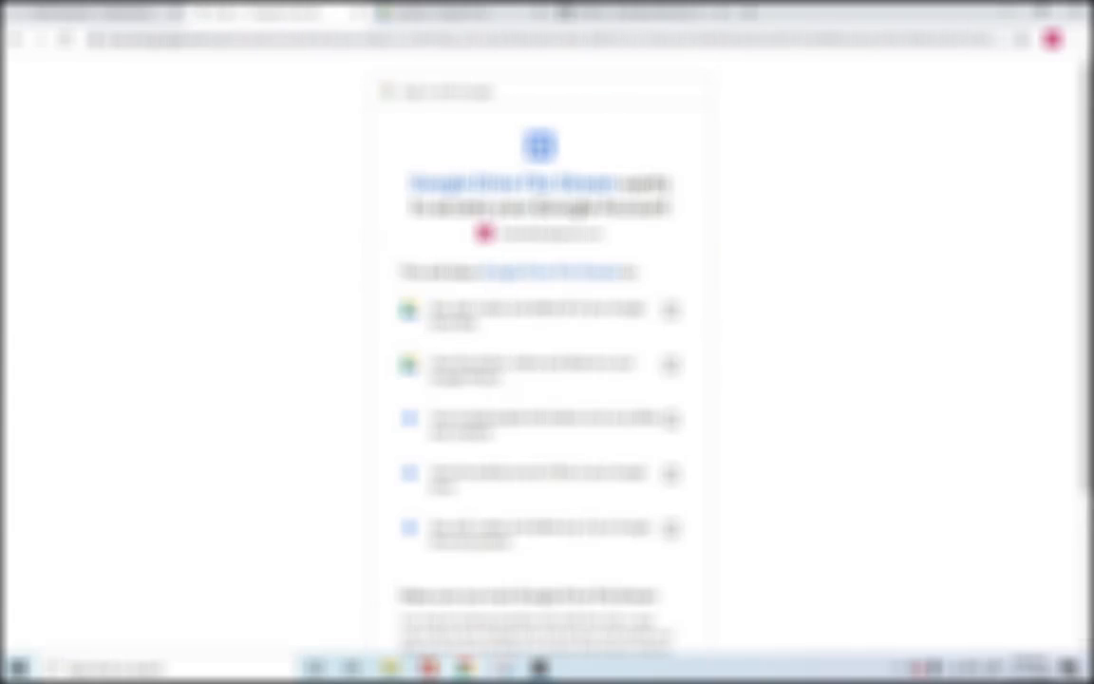
scroll("down", 3)
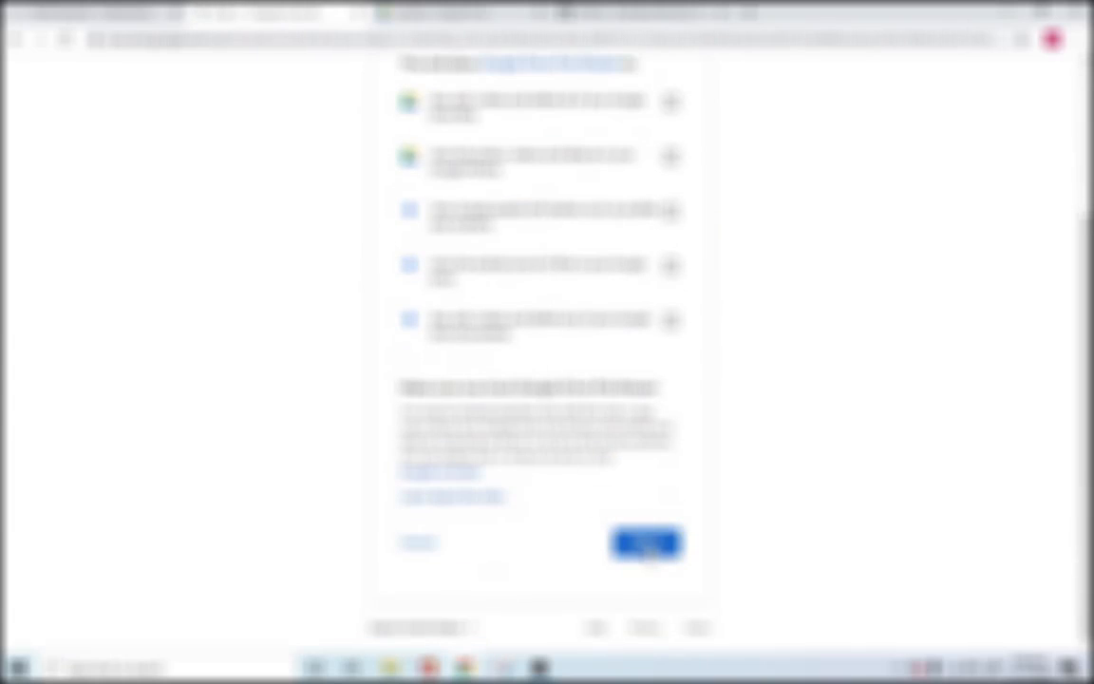
left_click(645, 543)
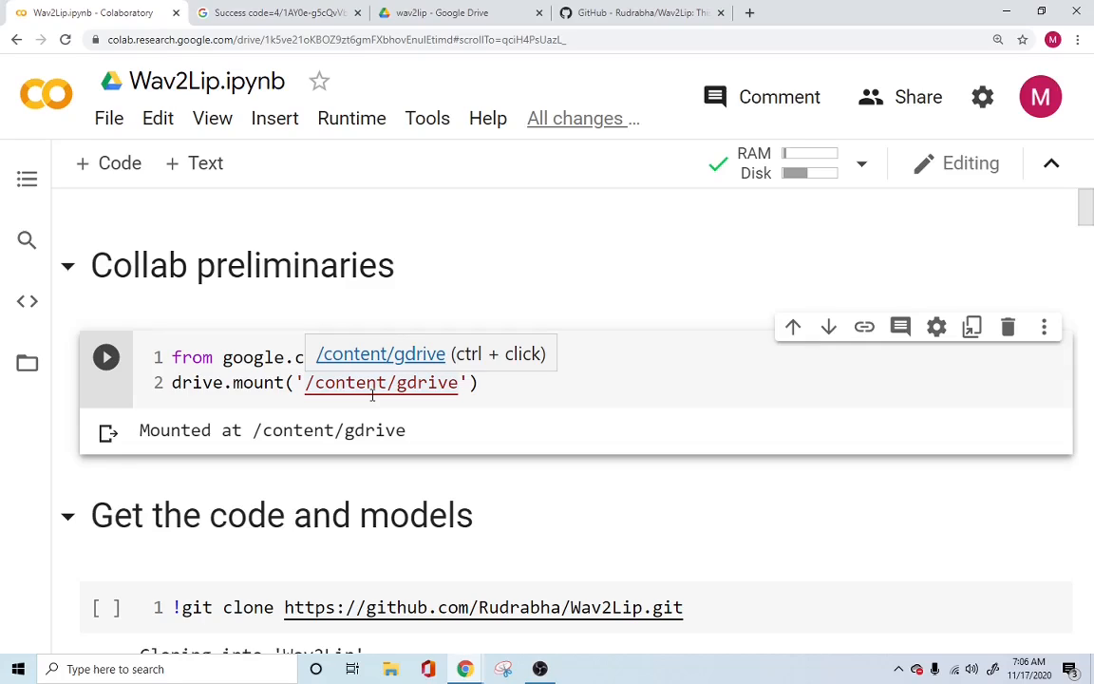
Run the !git clone cell to fetch the Wav2Lip repository into the runtime.
left_click(173, 357)
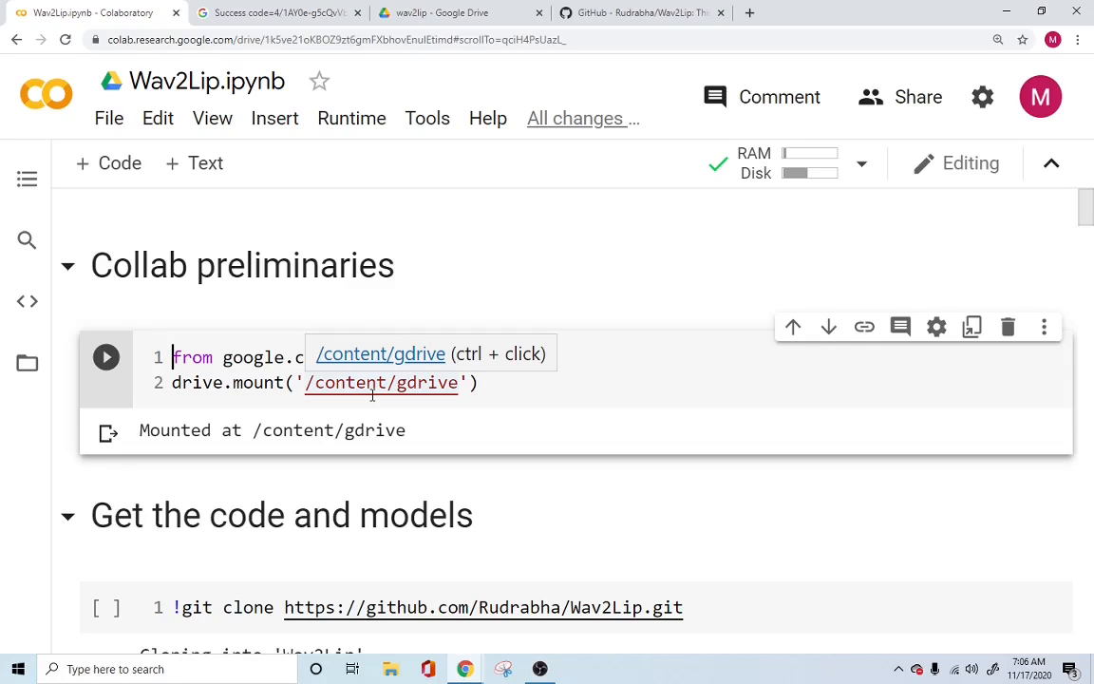
mouse_move(422, 7)
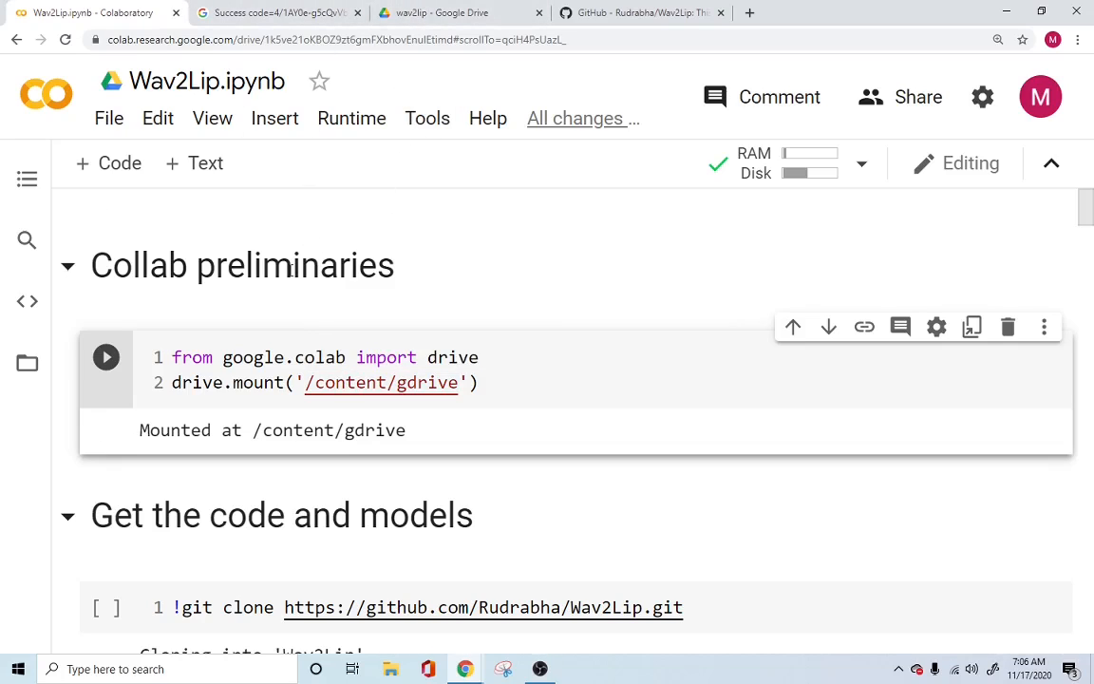
scroll("down", 3)
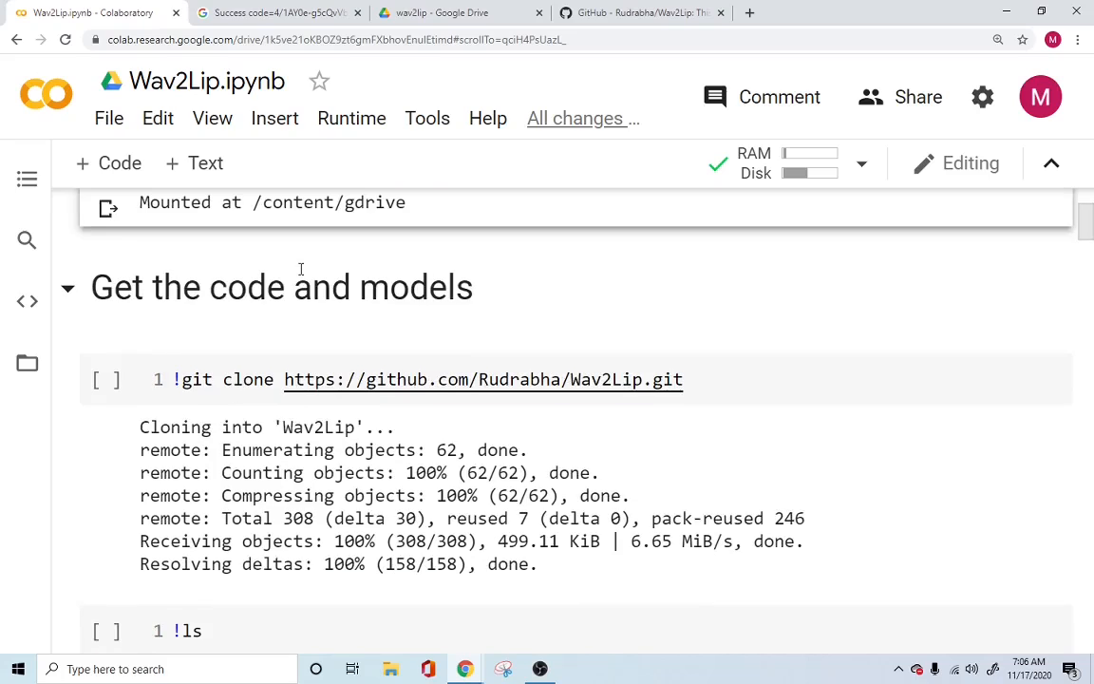
scroll("down", 3)
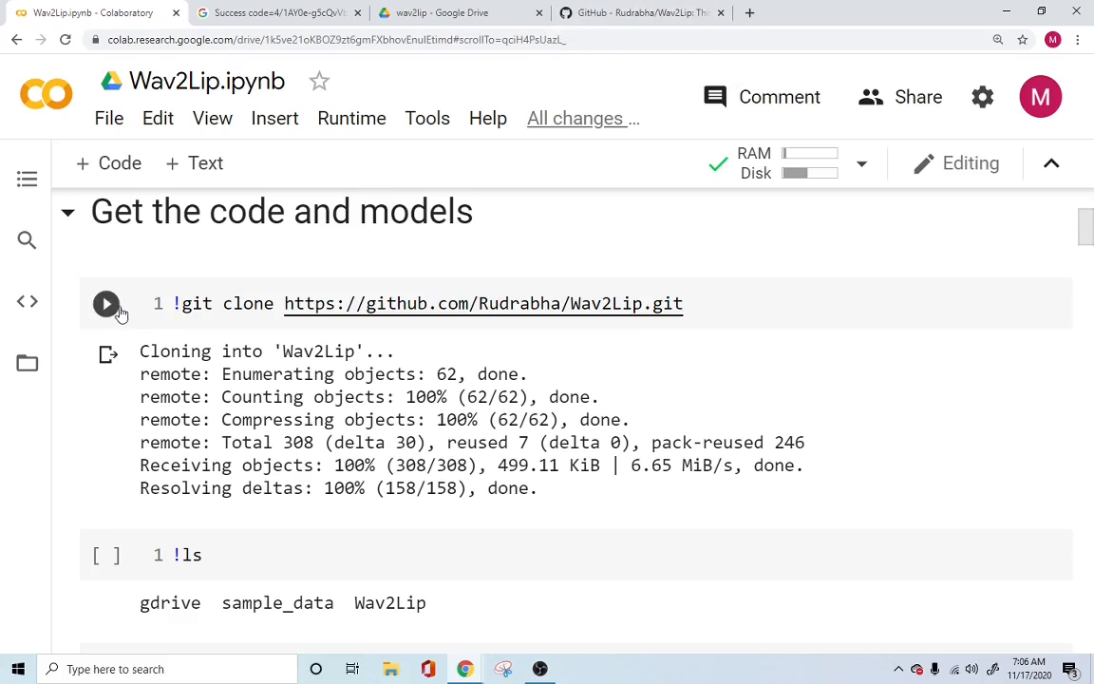
left_click(106, 304)
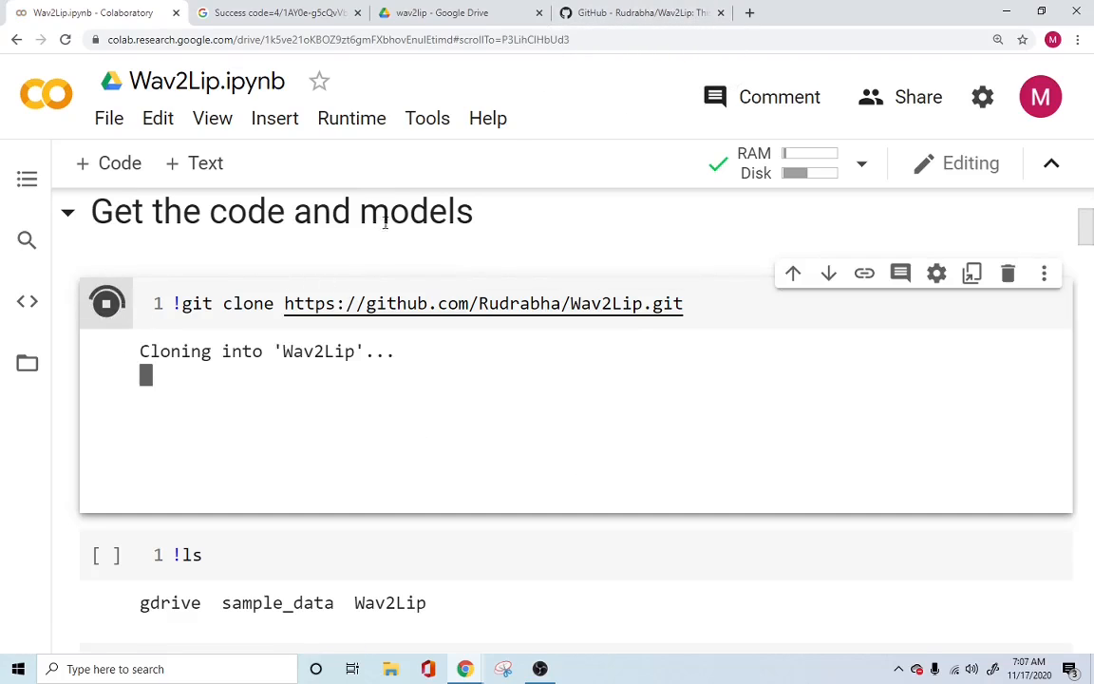
left_click(642, 12)
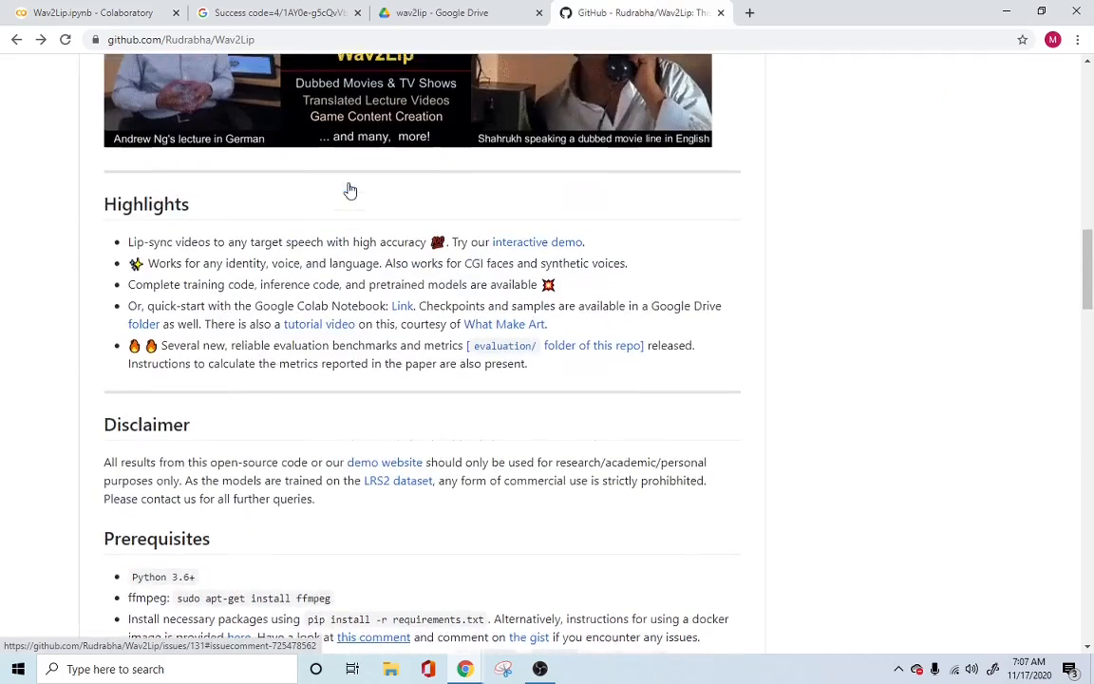
left_click(95, 11)
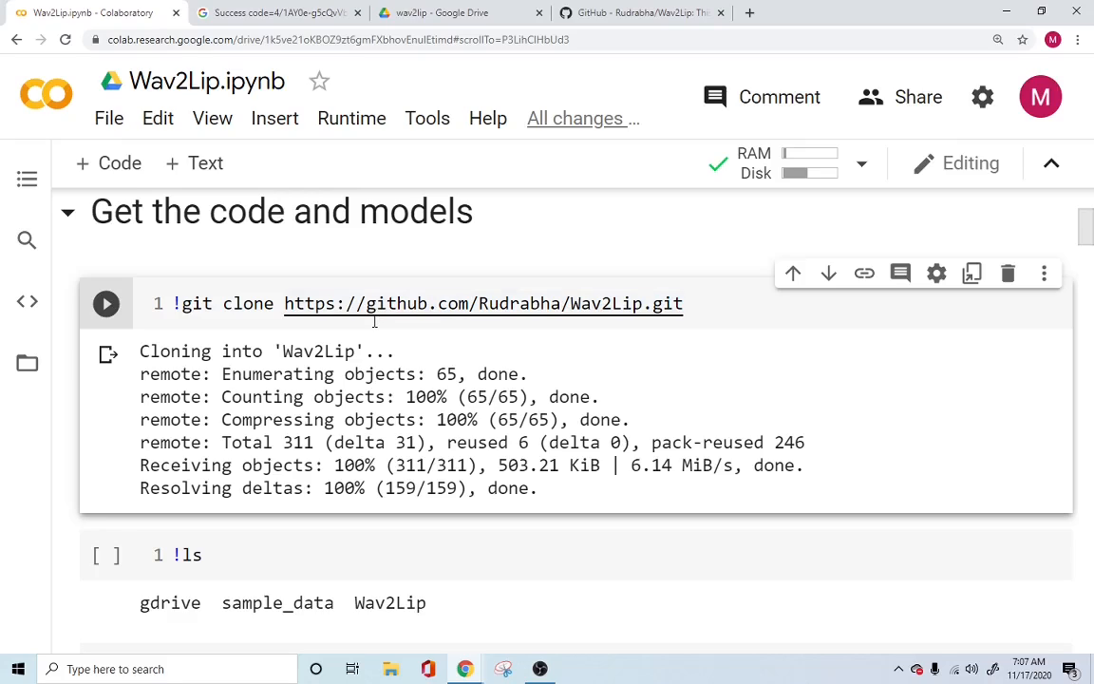
mouse_move(376, 331)
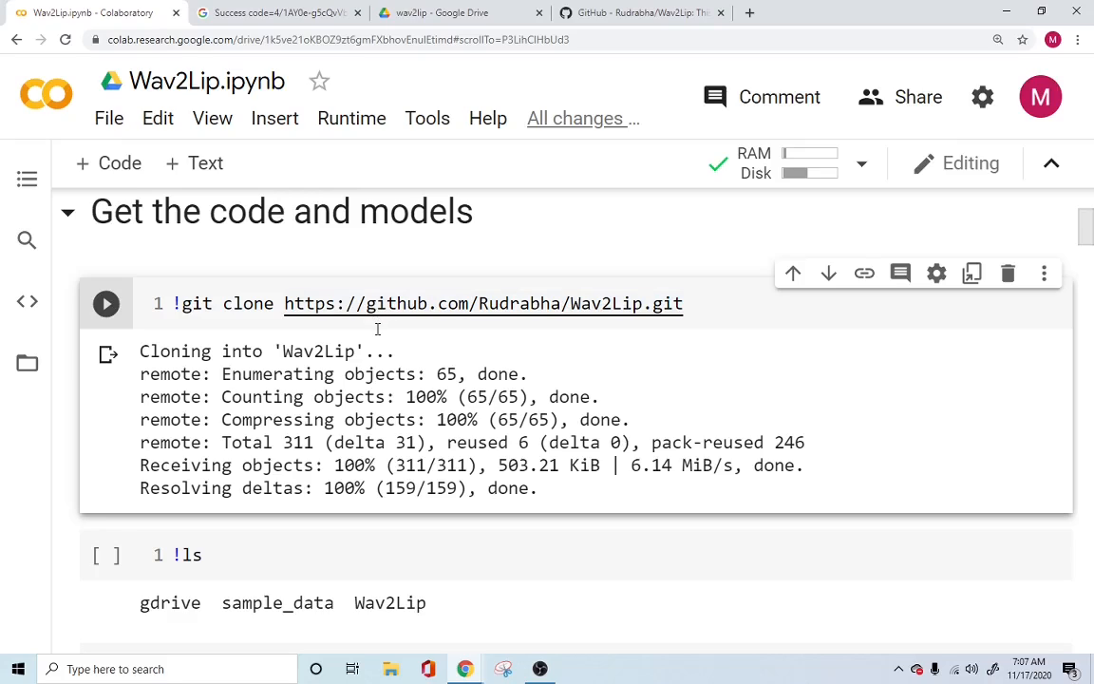
Check the Wav2Lip folder beside gdrive and sample_data in the Files sidebar, then close it.
left_click(641, 11)
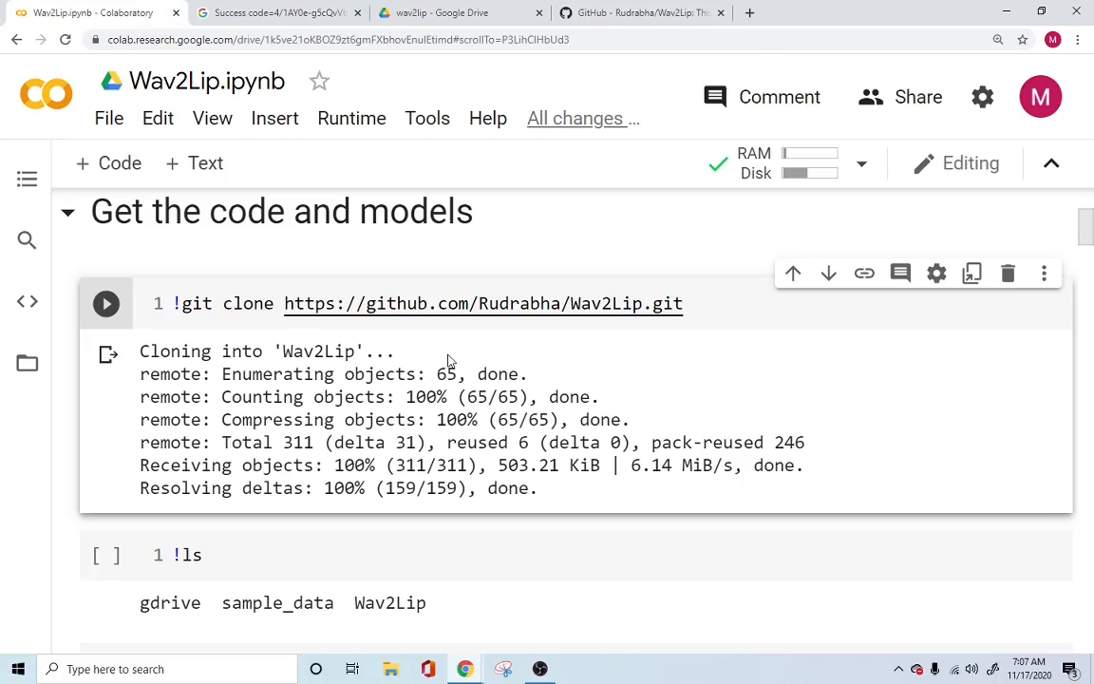
mouse_move(27, 370)
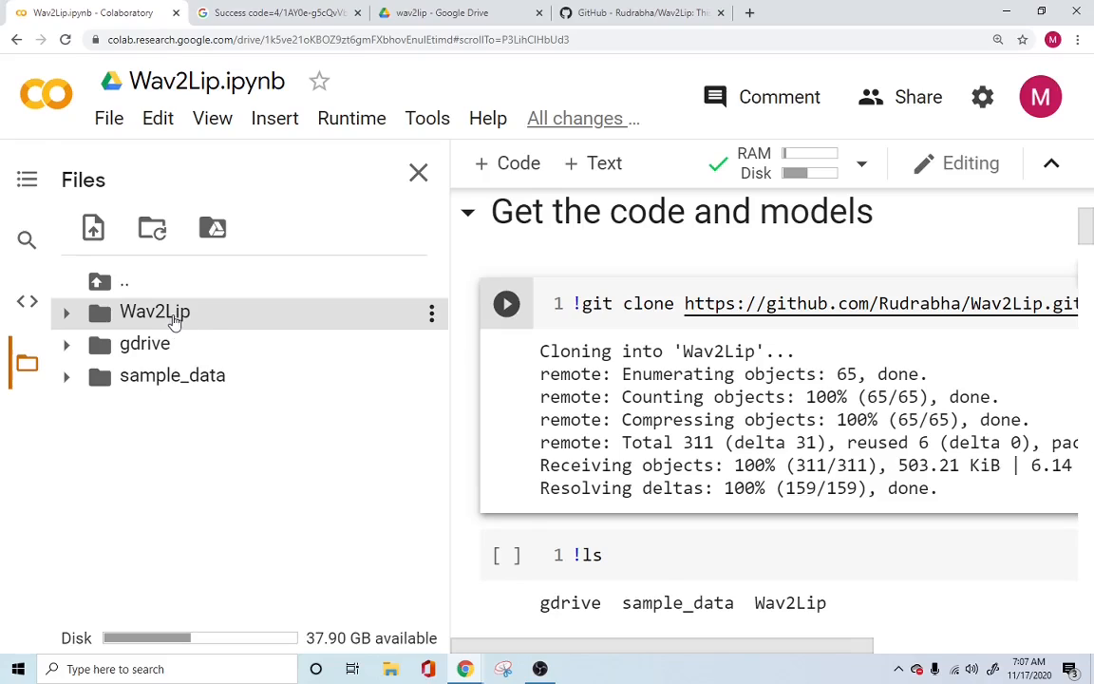
mouse_move(304, 296)
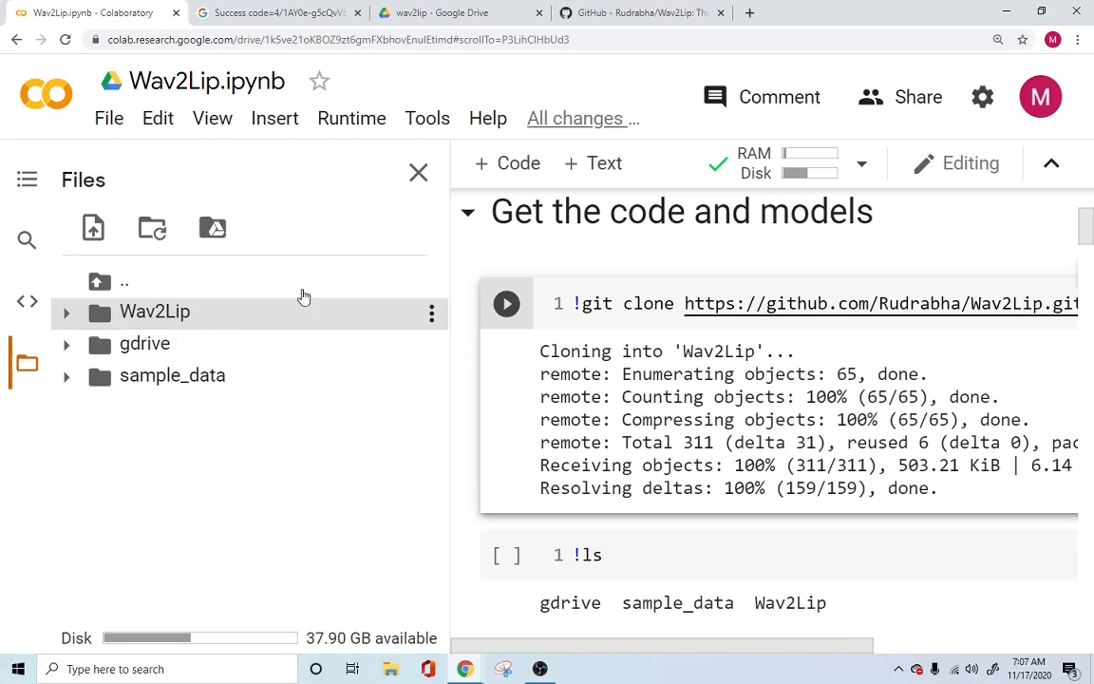
left_click(418, 171)
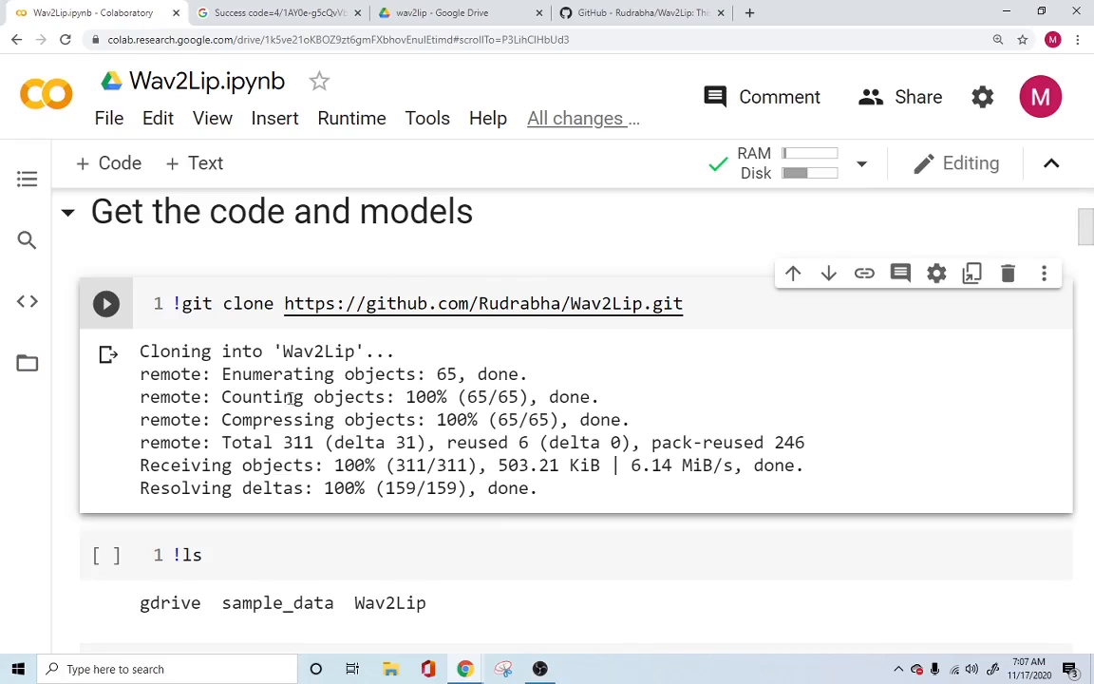
scroll("down", 3)
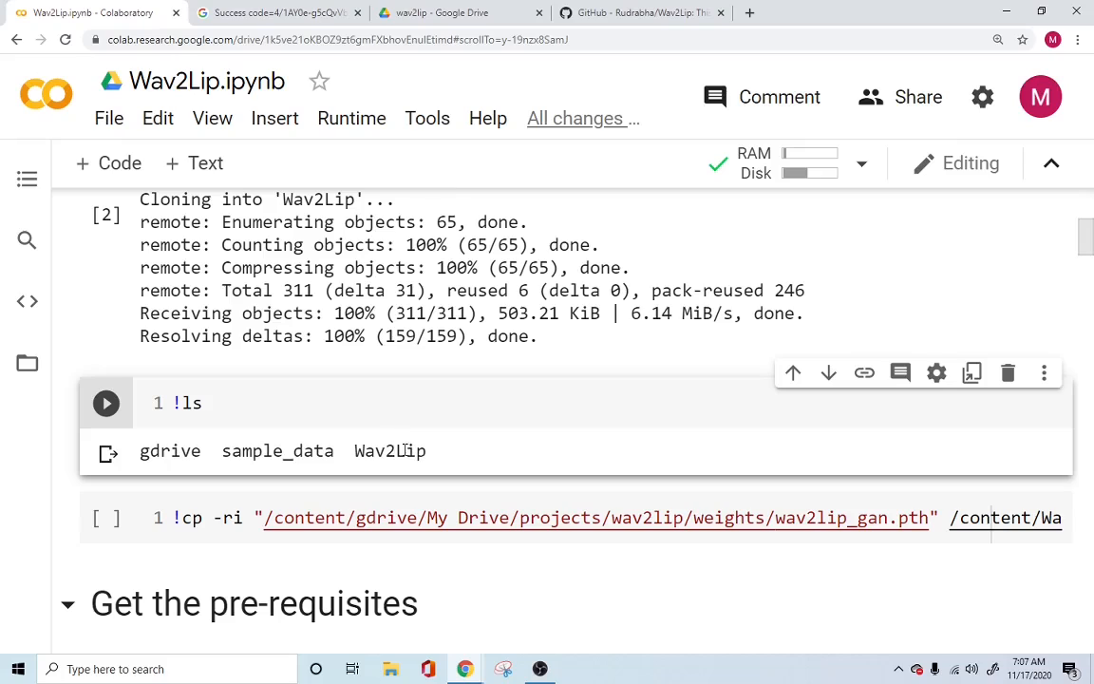
scroll("down", 3)
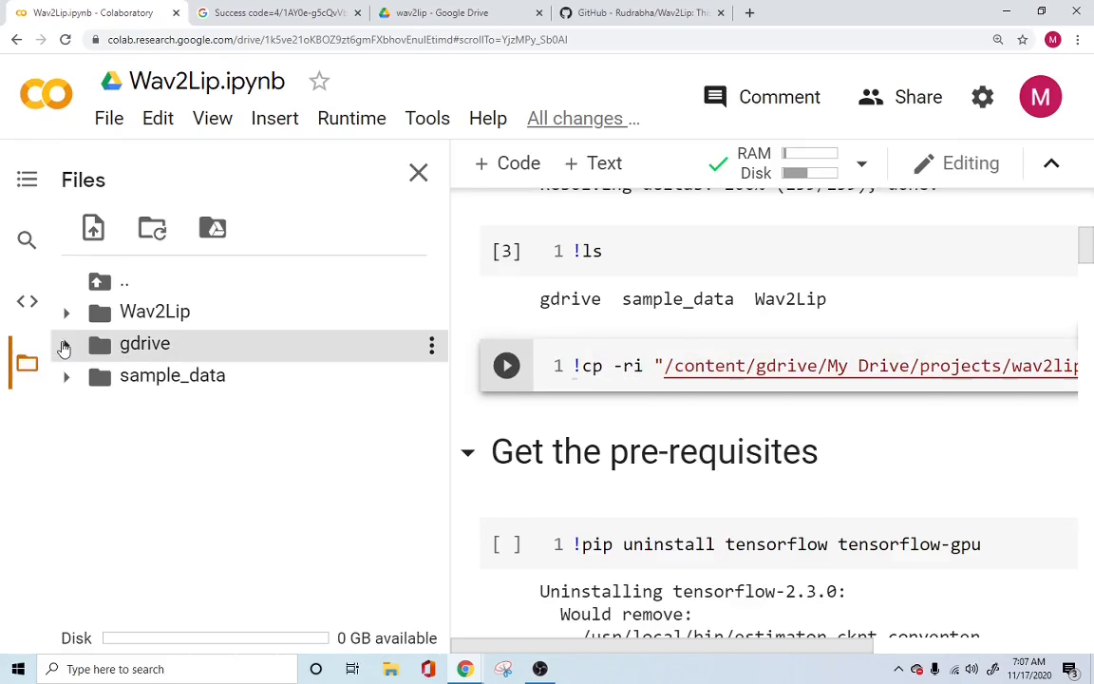
Expand gdrive > MyDrive > projects > wav2lip > weights to confirm wav2lip_gan.pth, then close the pane.
left_click(67, 342)
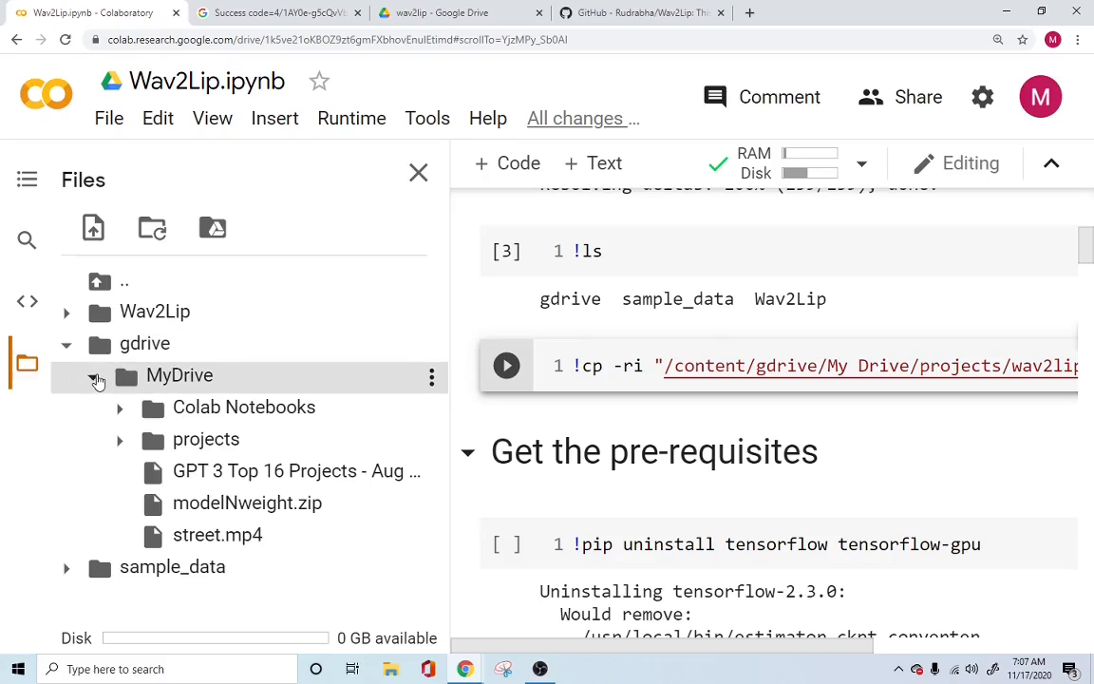
left_click(120, 439)
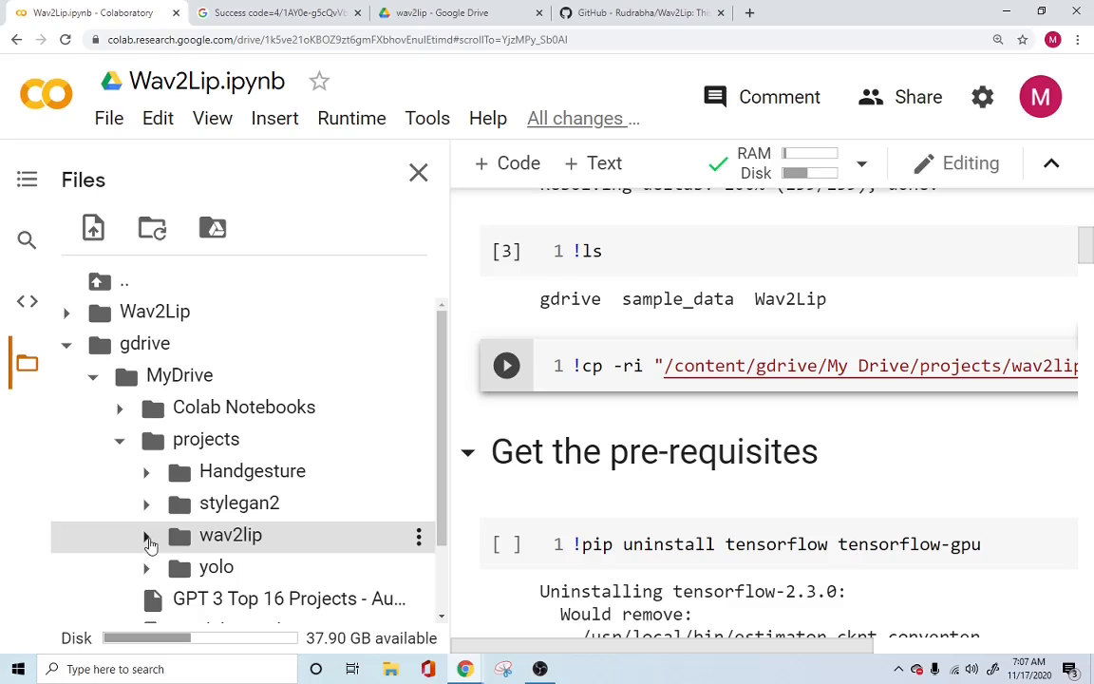
left_click(146, 535)
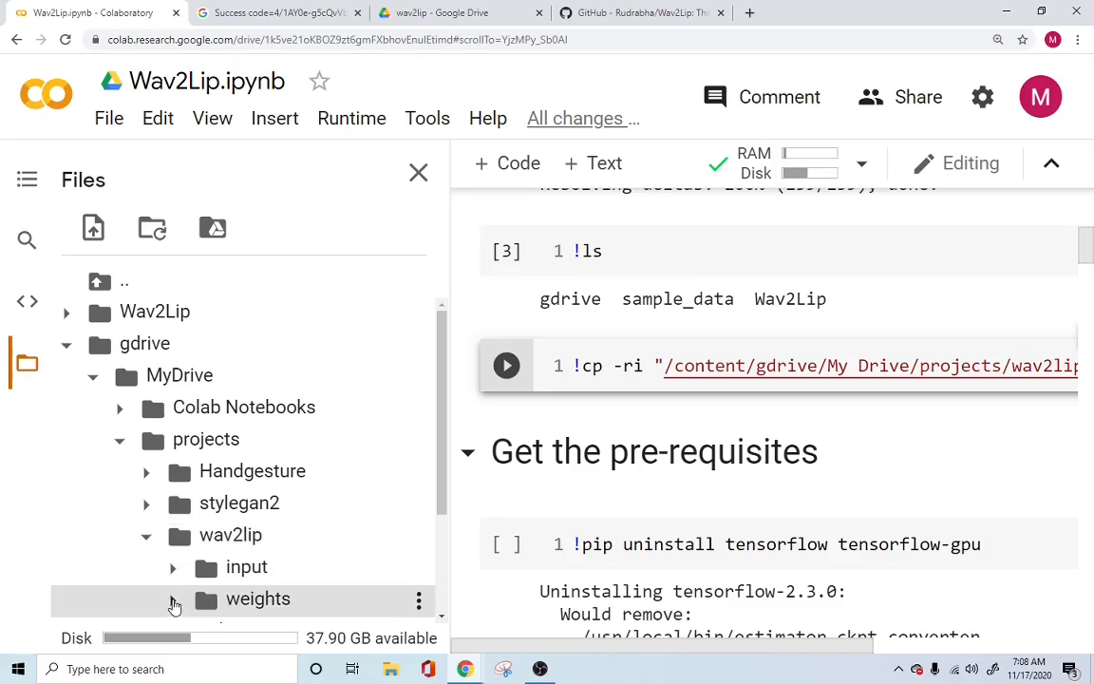
left_click(258, 598)
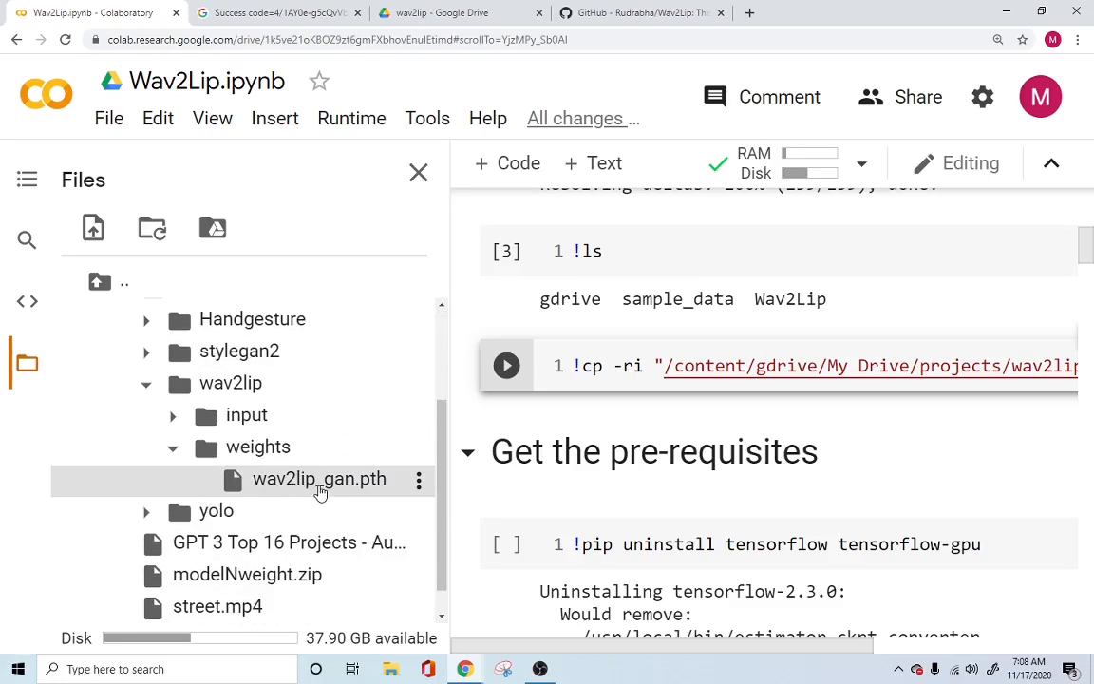
left_click(418, 171)
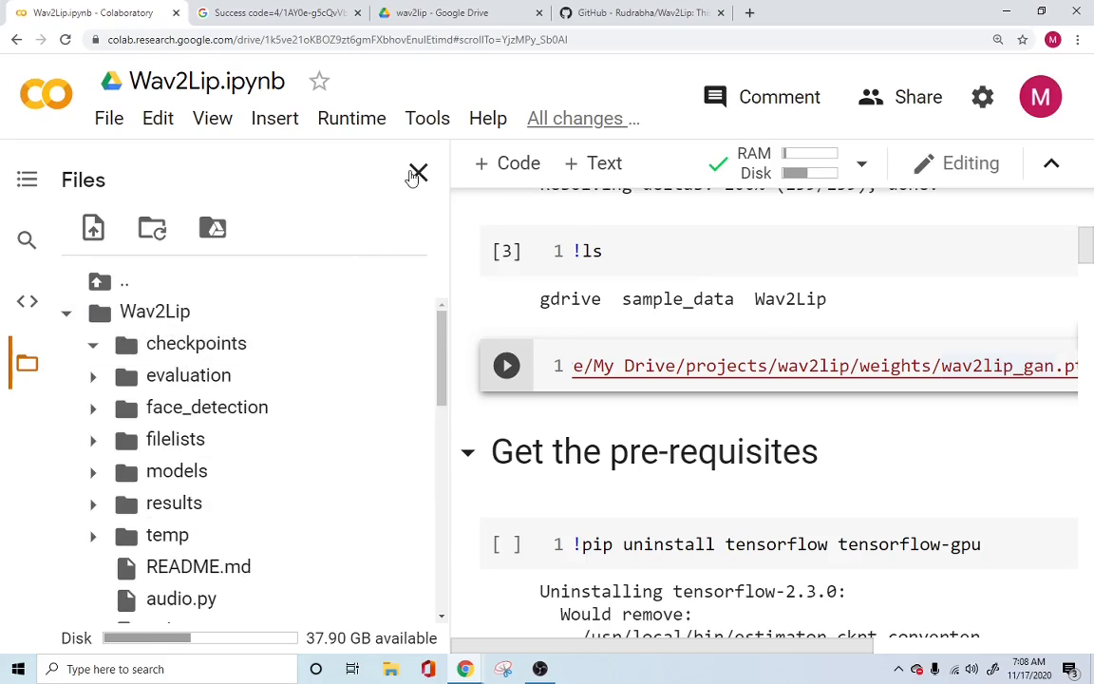
left_click(416, 175)
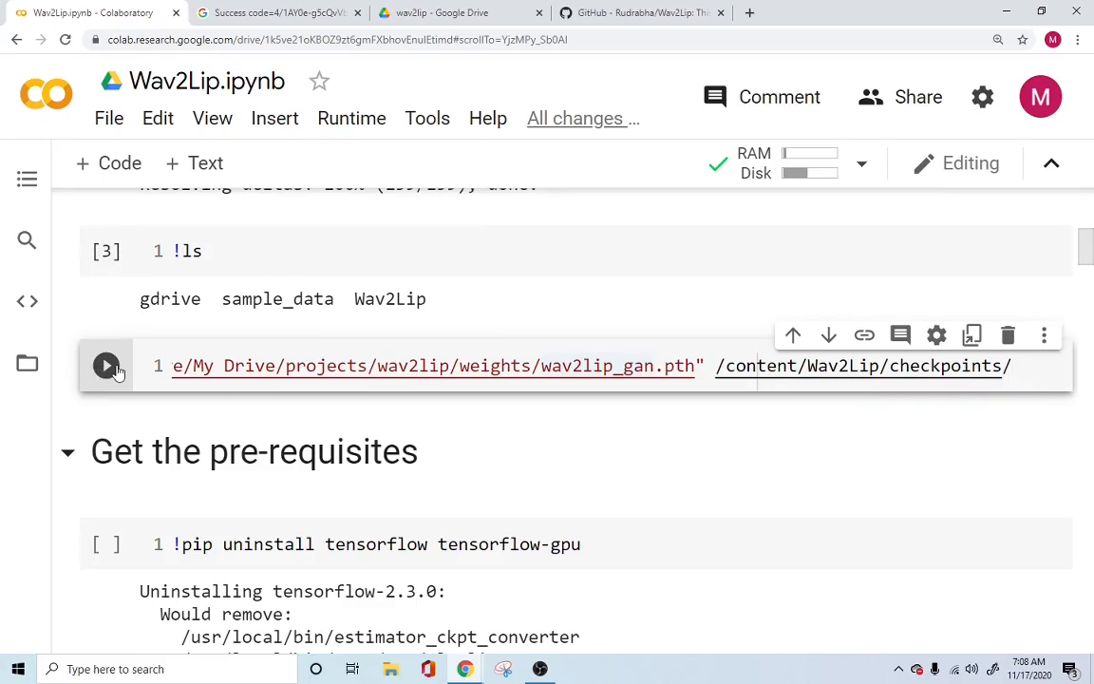
Copy the GAN weights into Wav2Lip/checkpoints and start uninstalling TensorFlow.
left_click(107, 364)
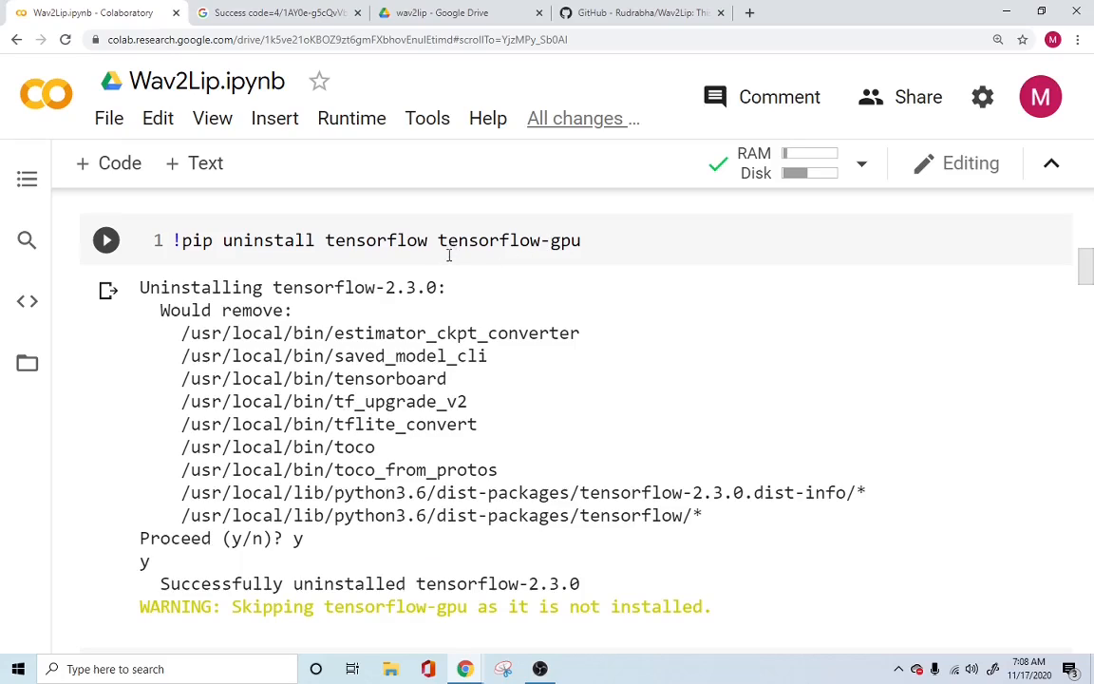
left_click(106, 239)
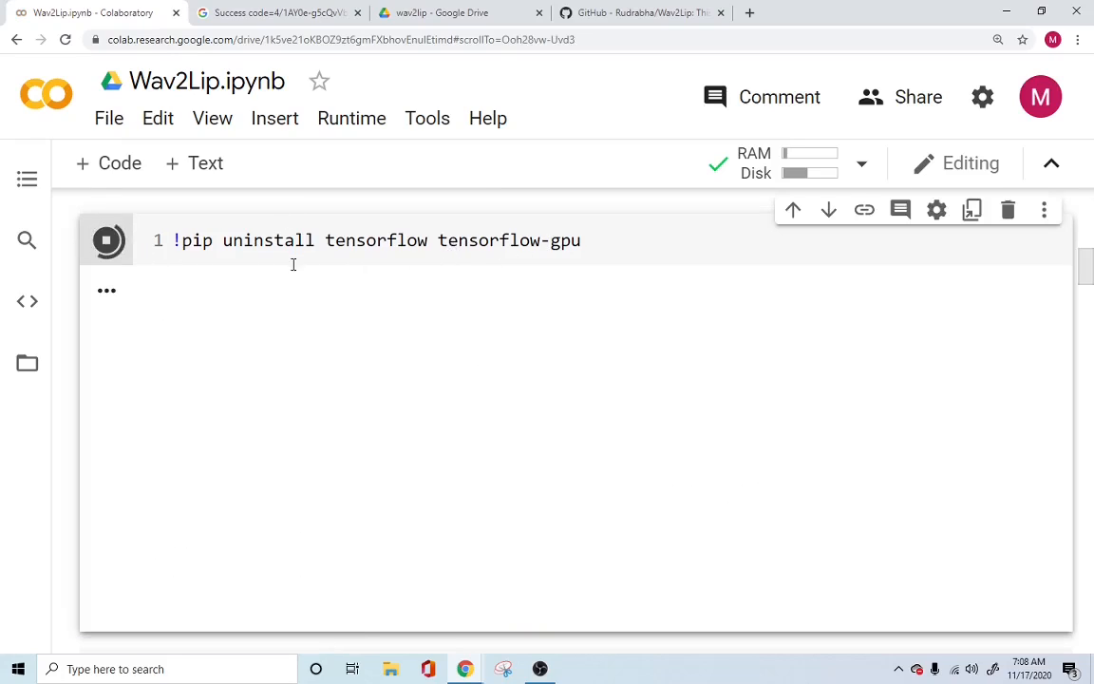
scroll("down", 3)
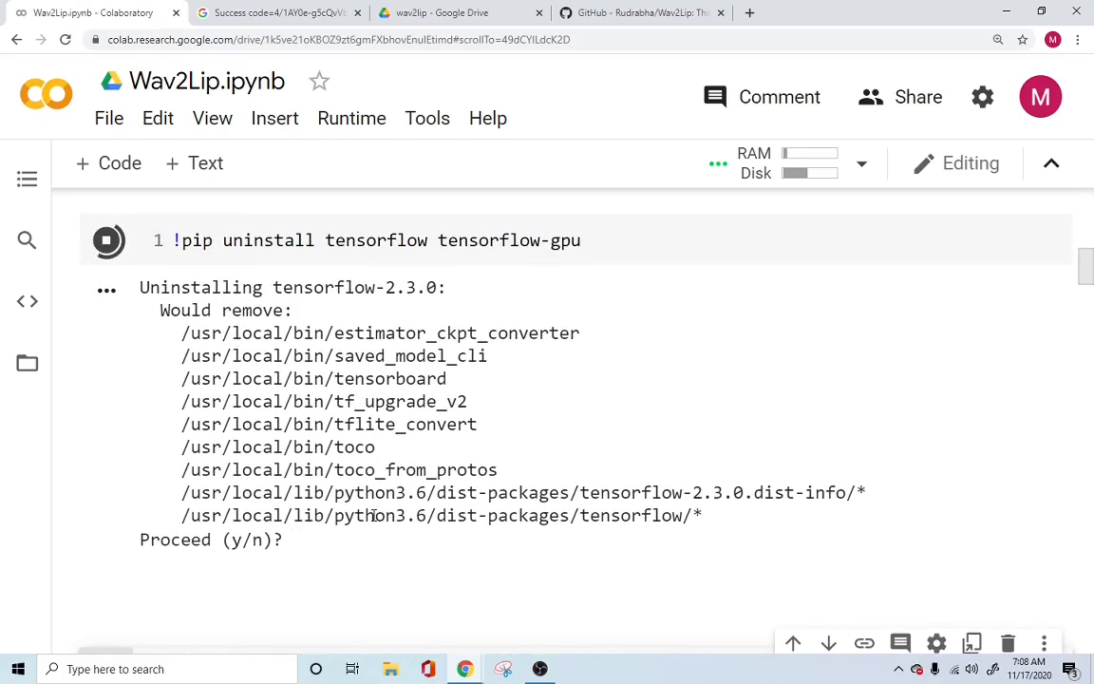
Confirm the Proceed (y/n)? prompt with y so tensorflow-2.3.0 is uninstalled.
left_click(298, 539)
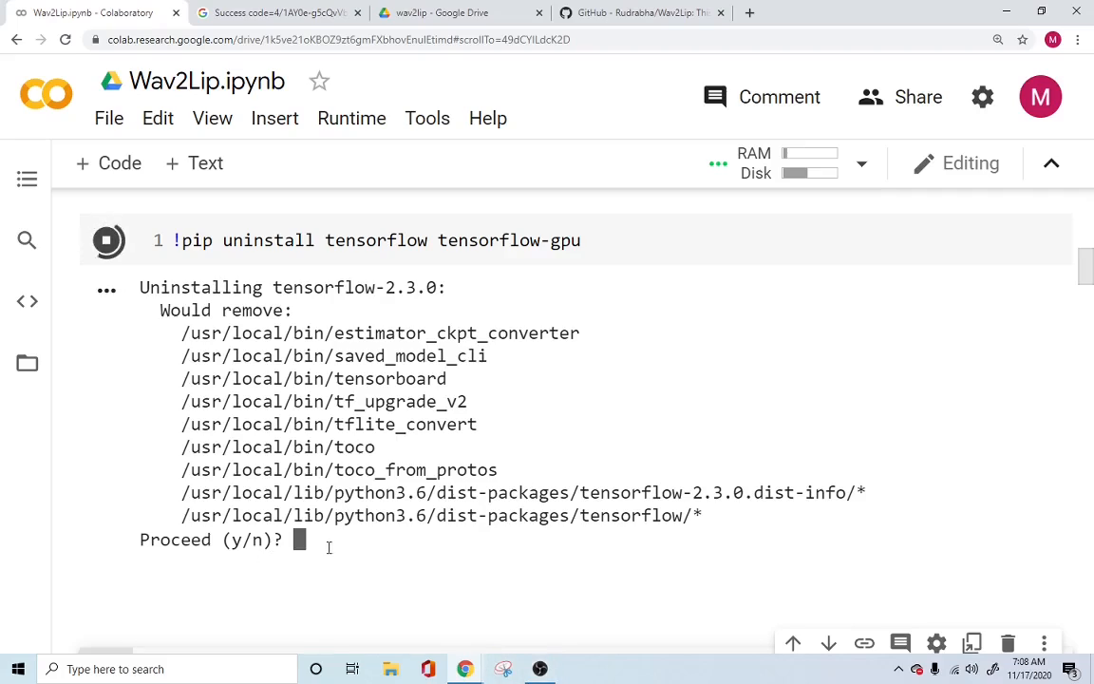
type("y")
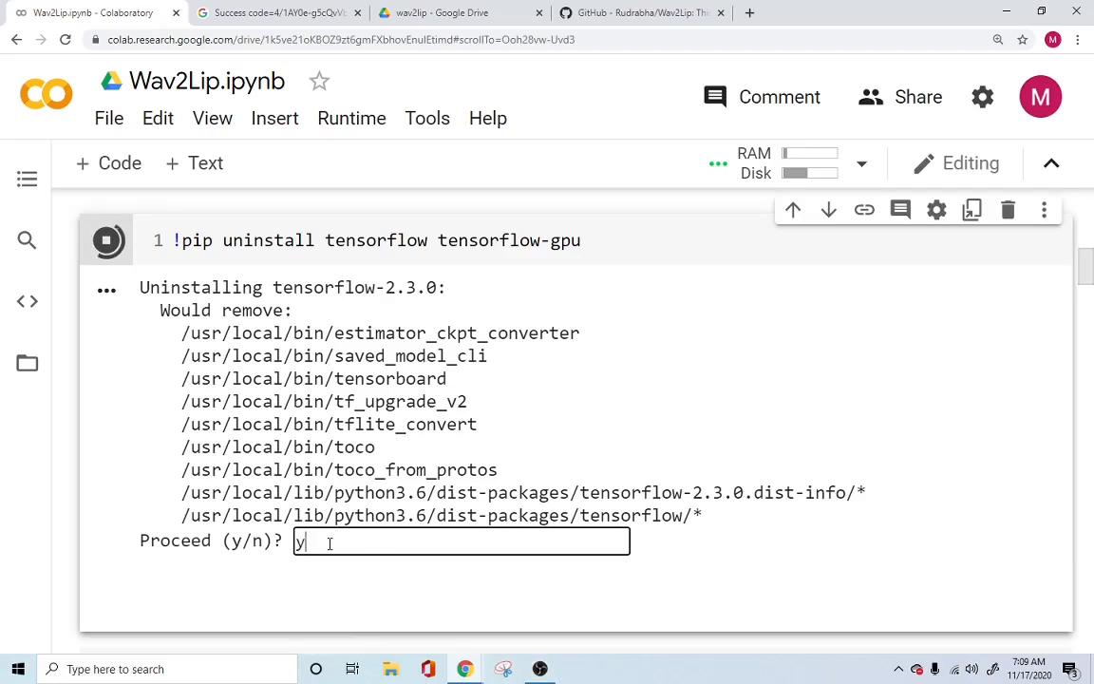
key("Backspace")
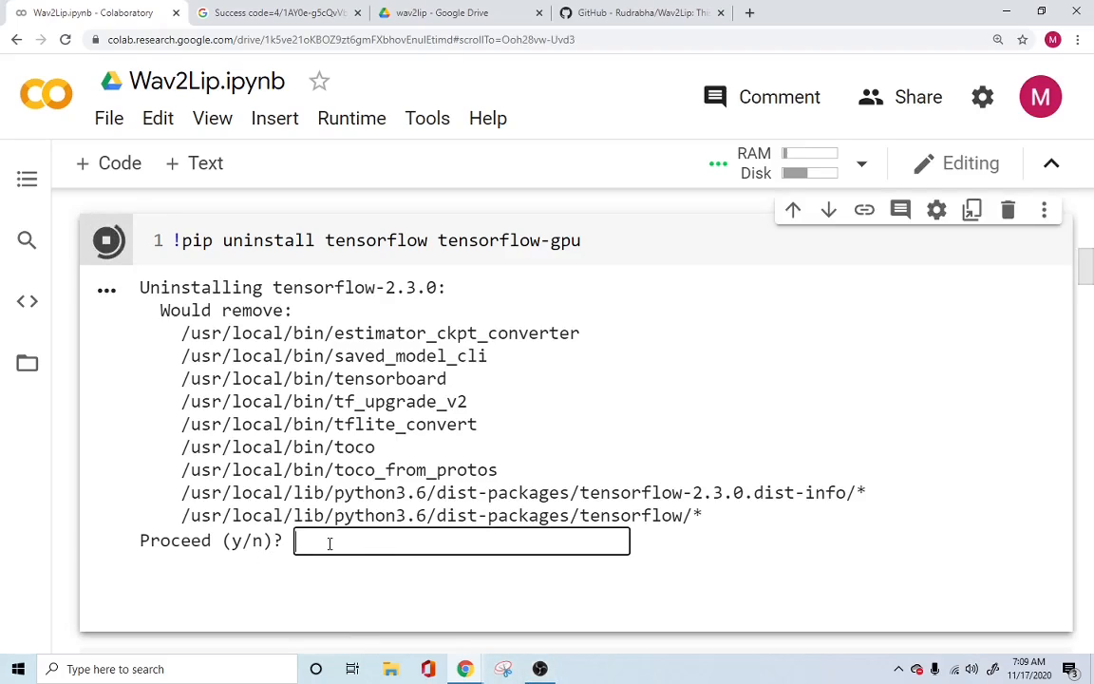
type("y")
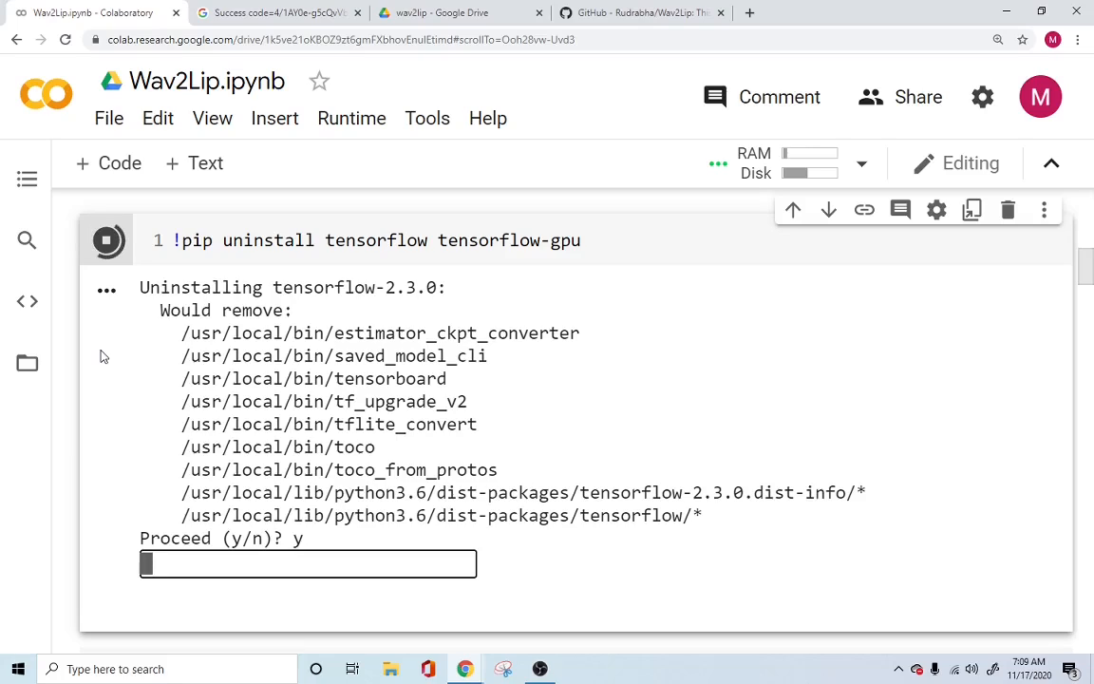
type("y")
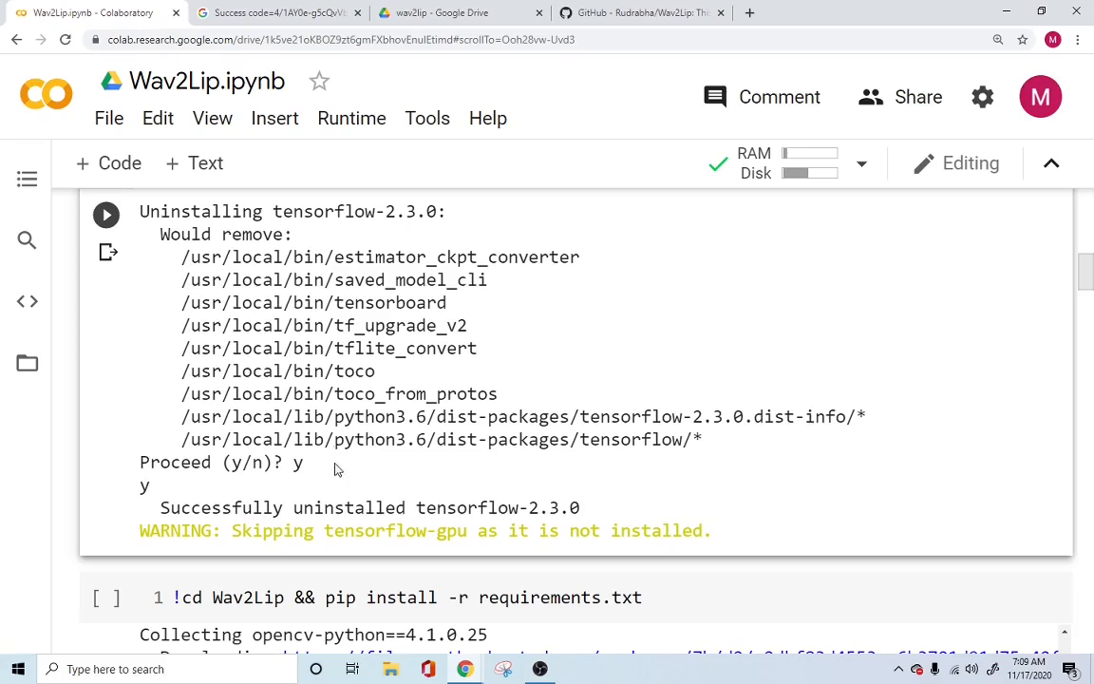
Install Wav2Lip's packages from requirements.txt with pip.
scroll("down", 3)
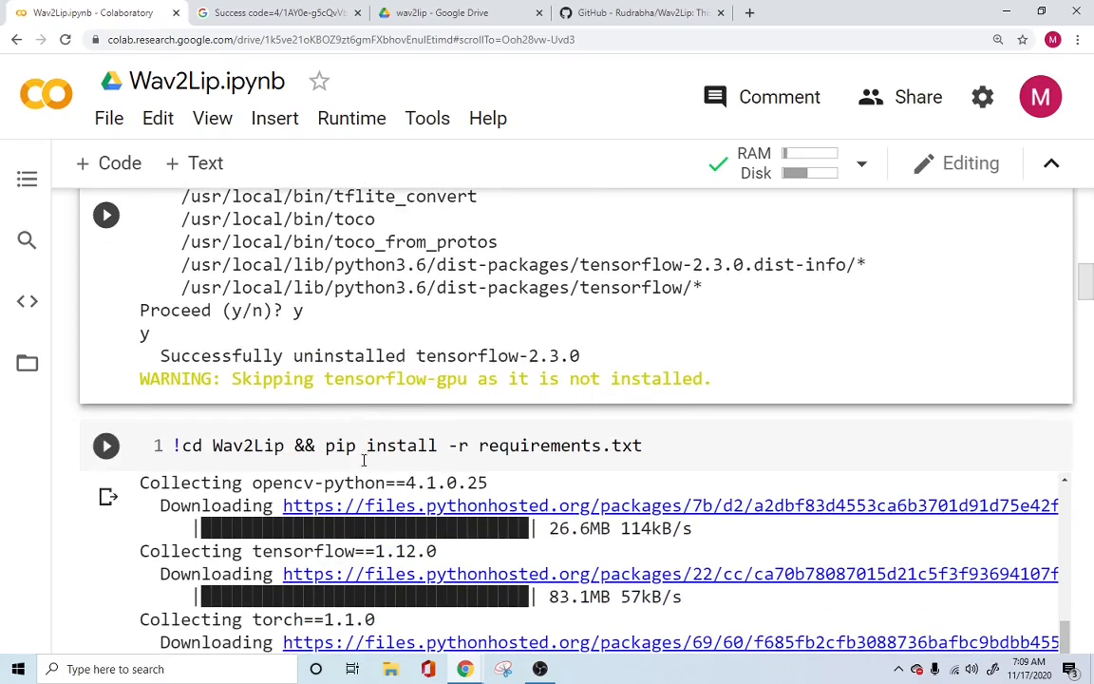
scroll("down", 3)
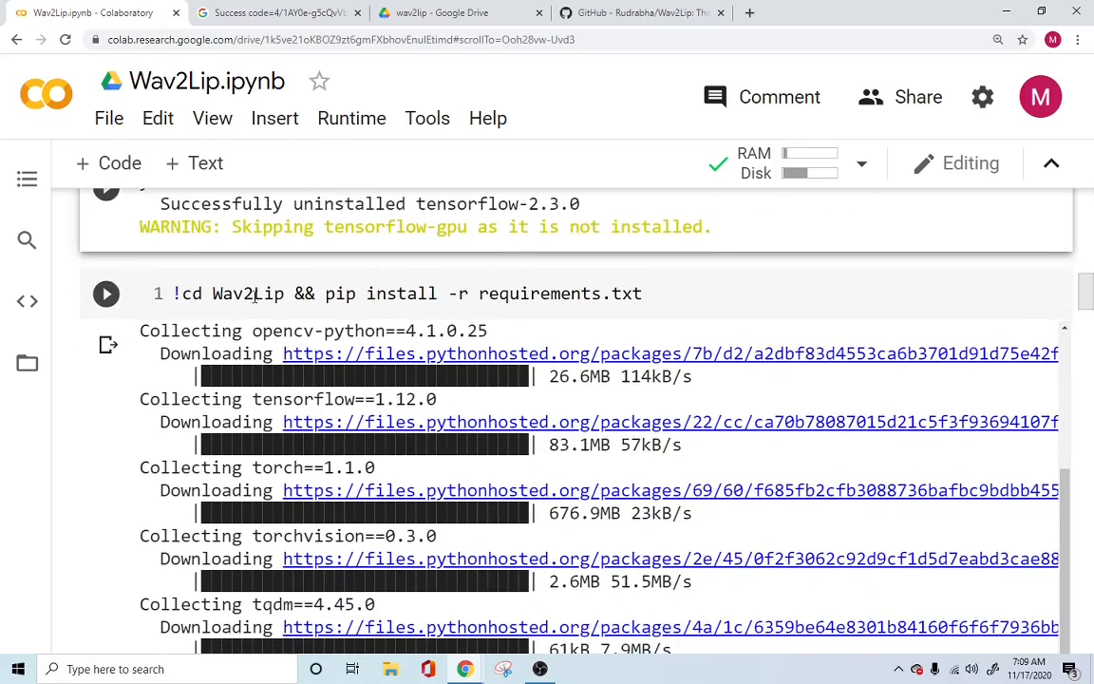
left_click(106, 293)
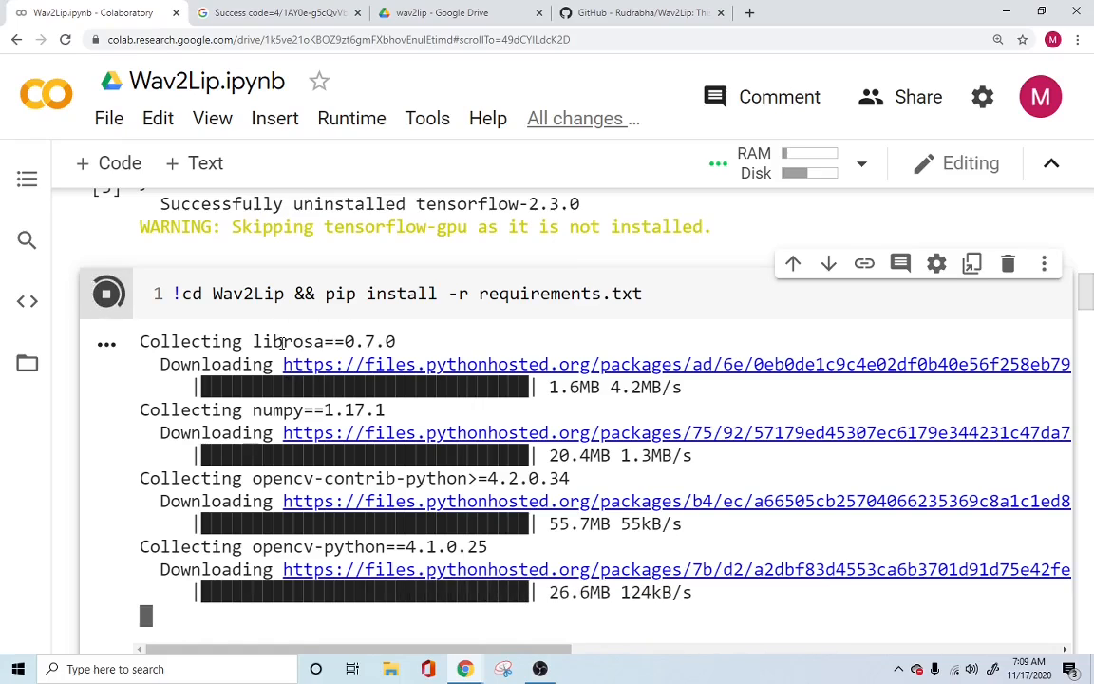
scroll("down", 3)
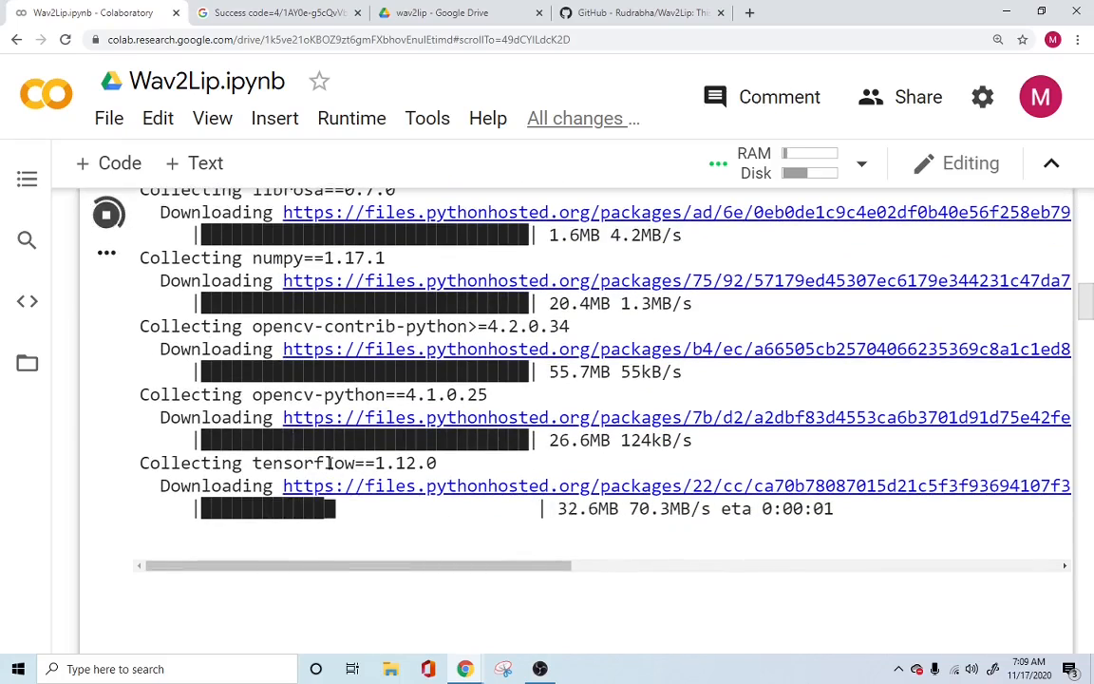
scroll("down", 3)
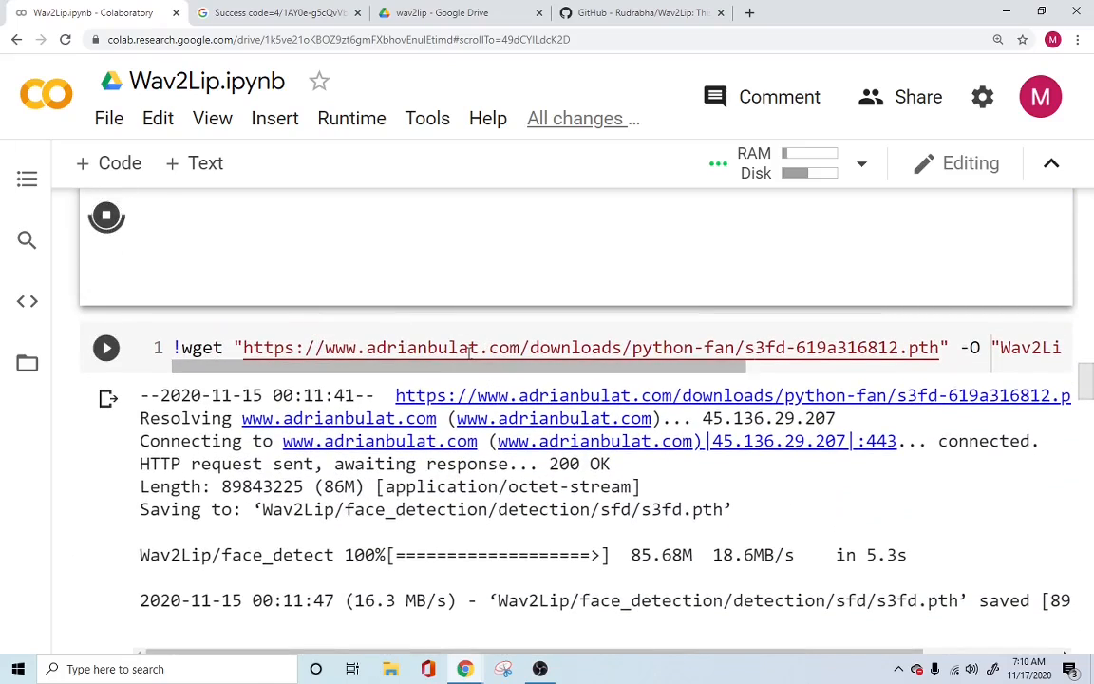
mouse_move(465, 348)
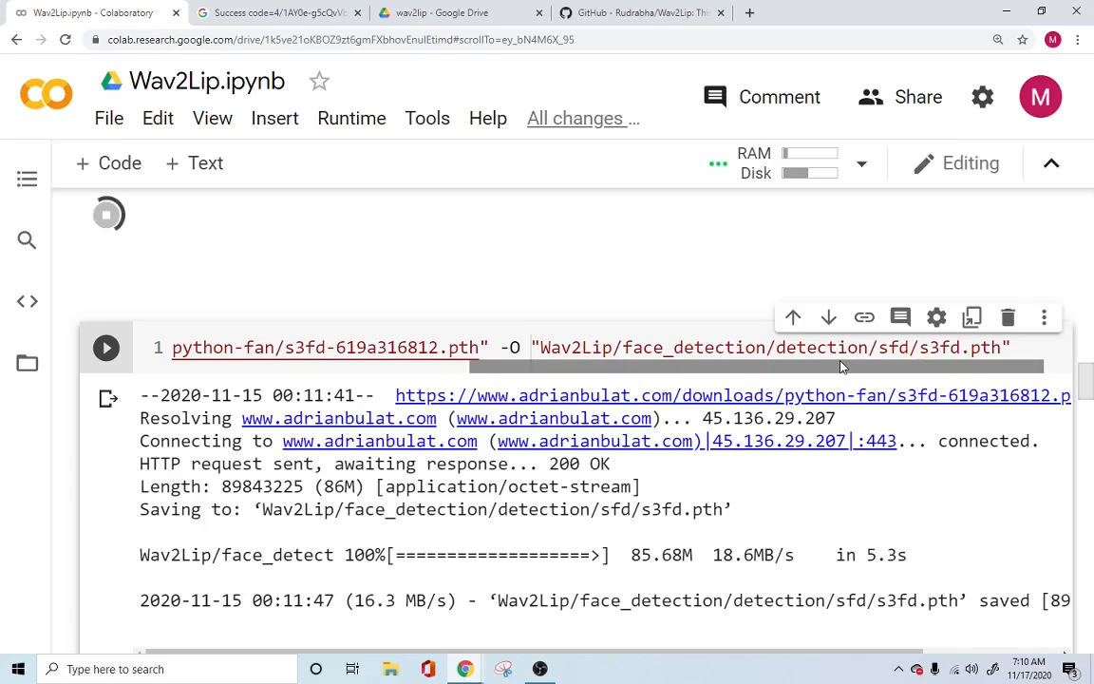
mouse_move(828, 372)
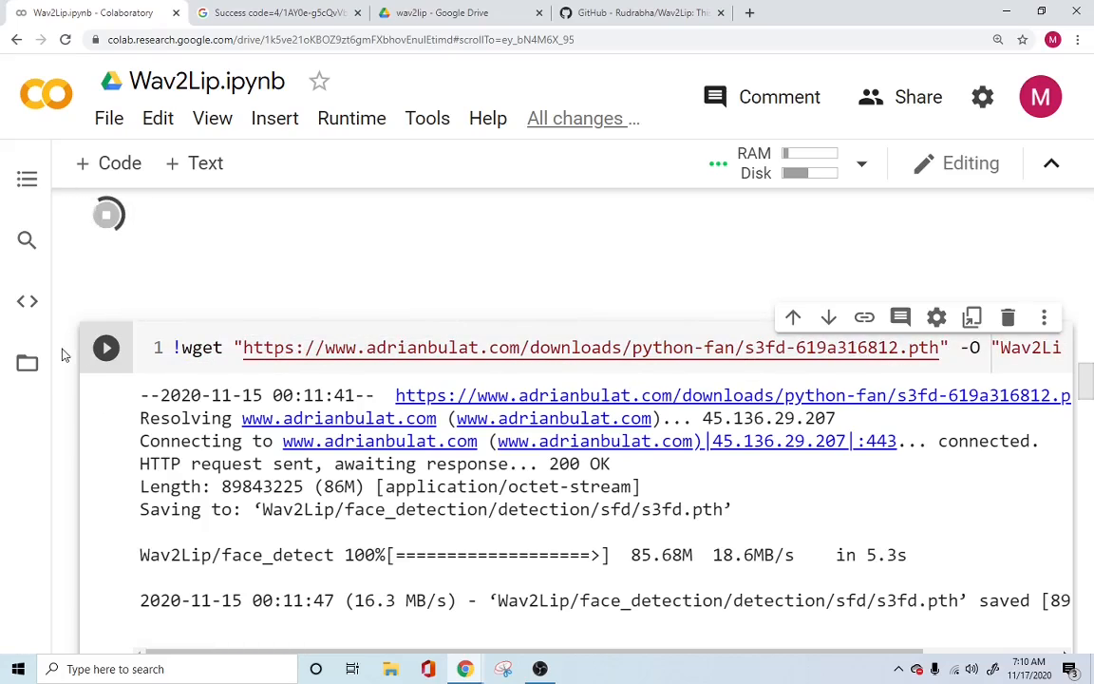
Scroll through the wget output fetching s3fd.pth into face_detection/detection/sfd.
scroll("down", 3)
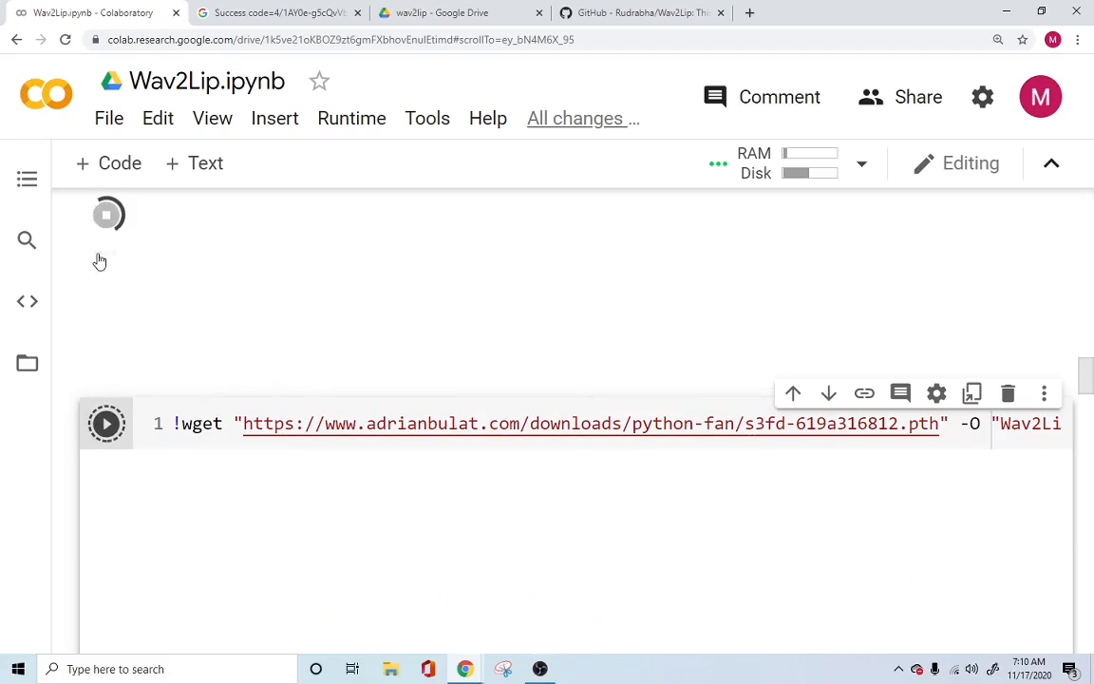
mouse_move(106, 423)
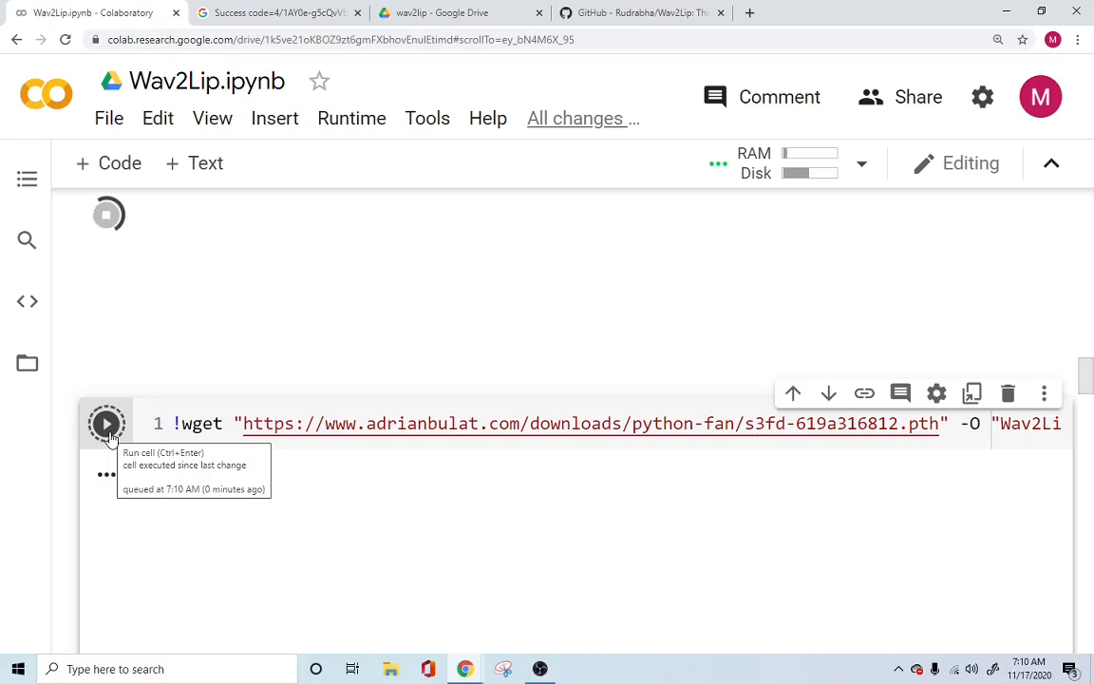
mouse_move(65, 429)
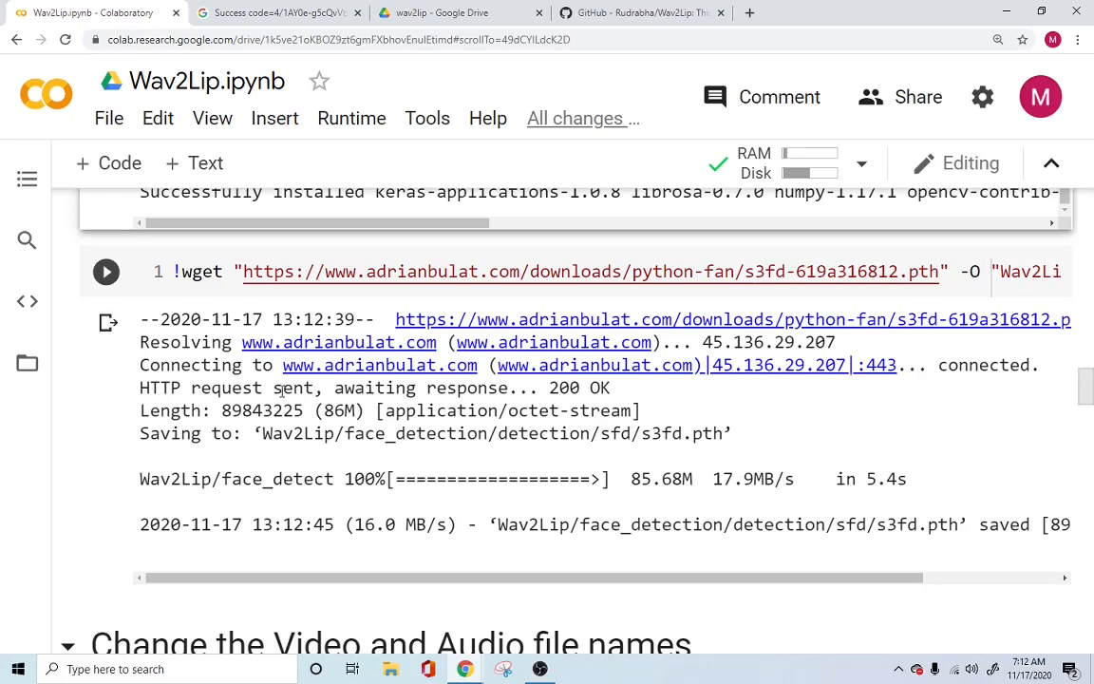
Reach the 'Change the Video and Audio file names' cell and switch to the Drive input folder.
scroll("down", 3)
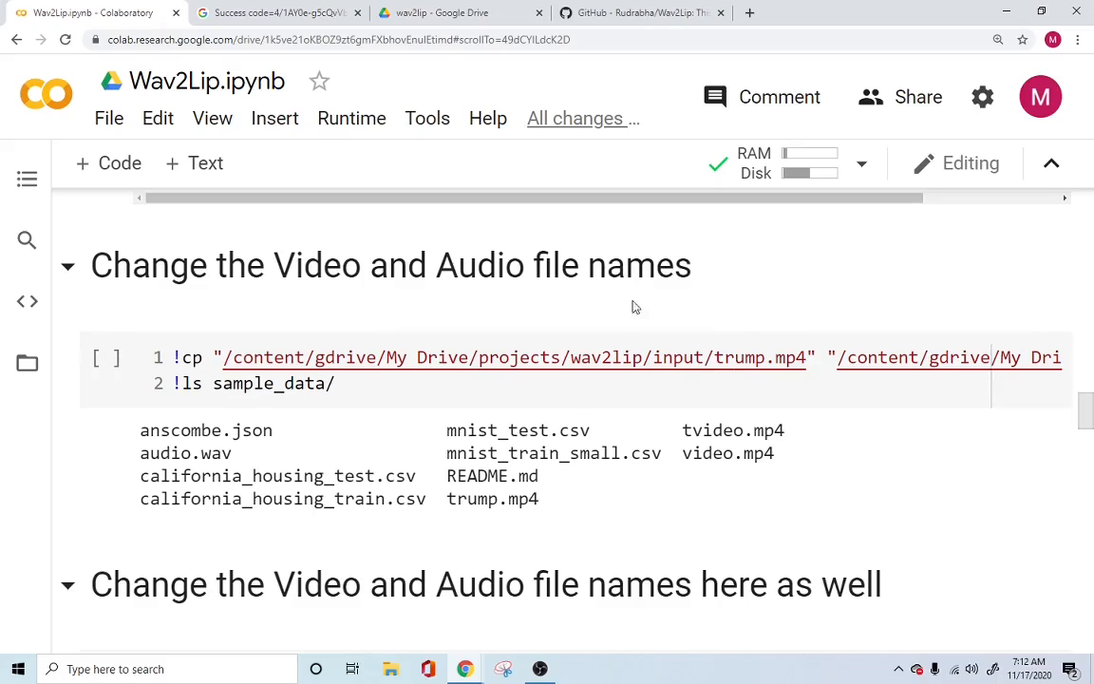
left_click(322, 372)
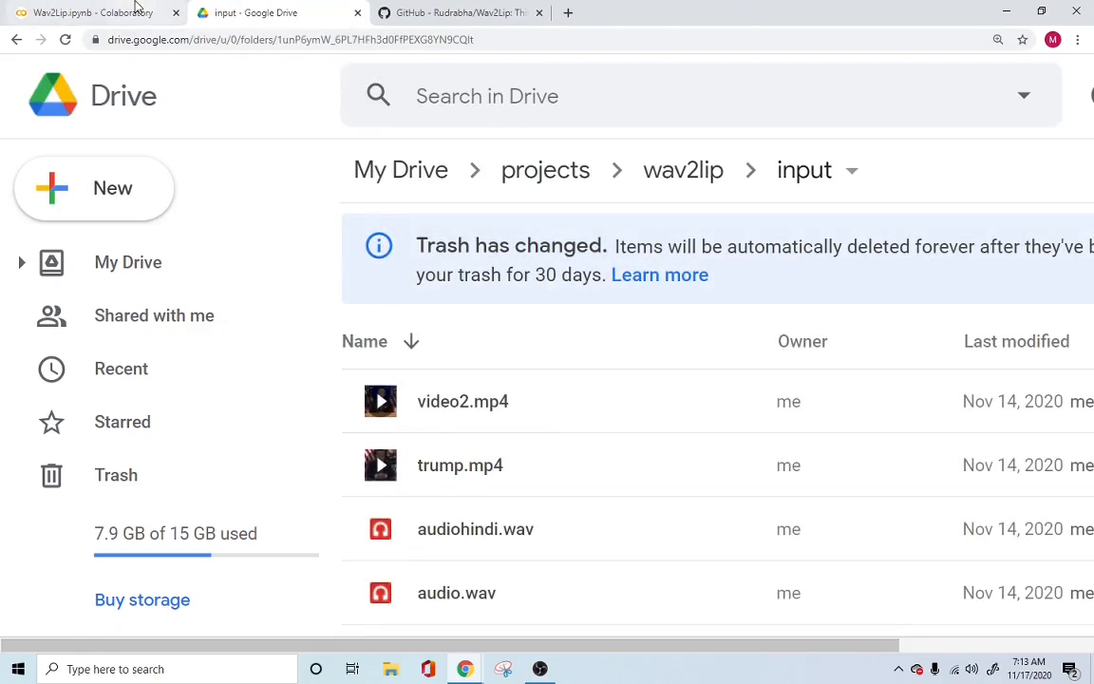
mouse_move(482, 456)
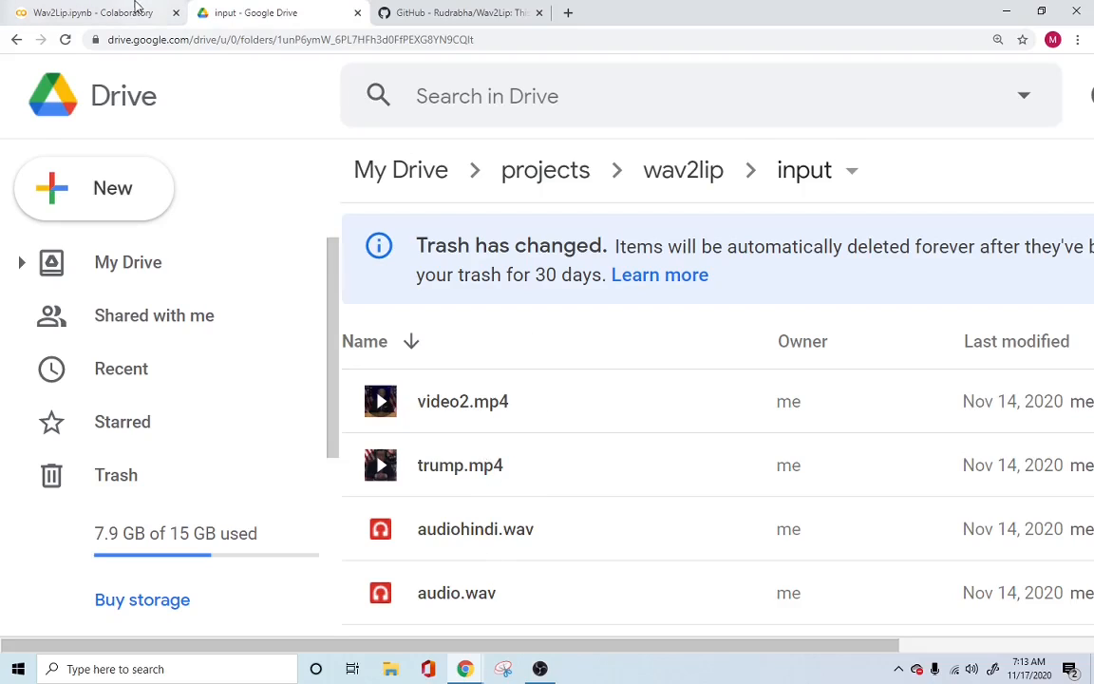
Return from Drive's input folder listing to the Wav2Lip.ipynb Colab tab.
left_click(85, 11)
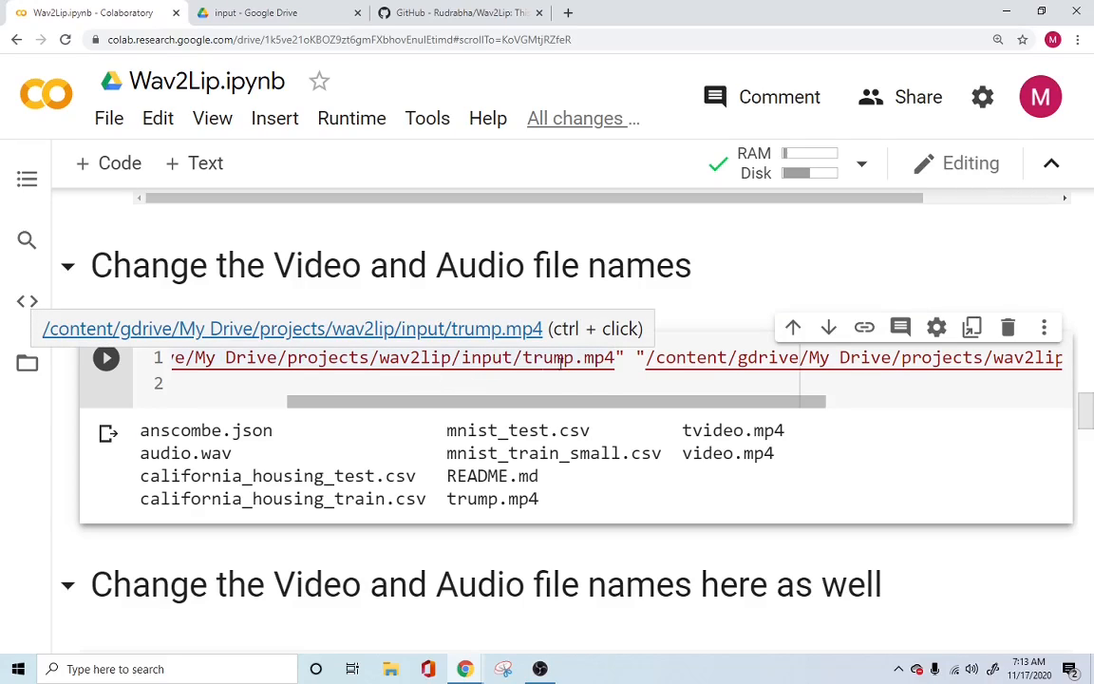
Check trump.mp4 in the !cp path against the Drive input folder in the Files panel.
double_click(548, 357)
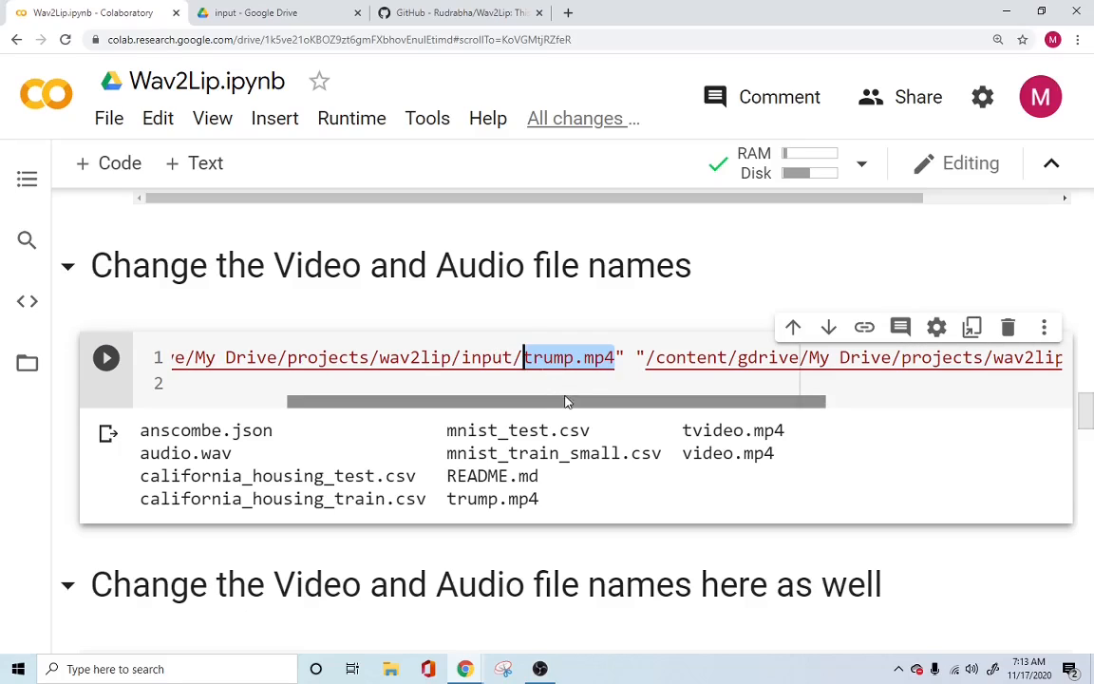
mouse_move(569, 357)
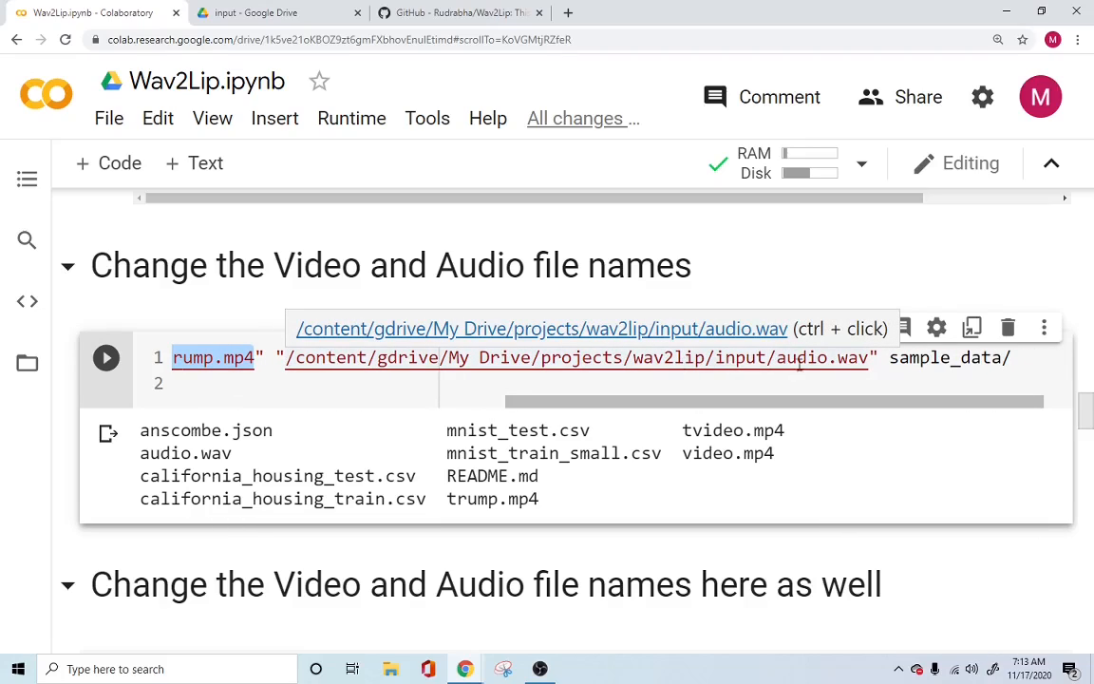
mouse_move(778, 361)
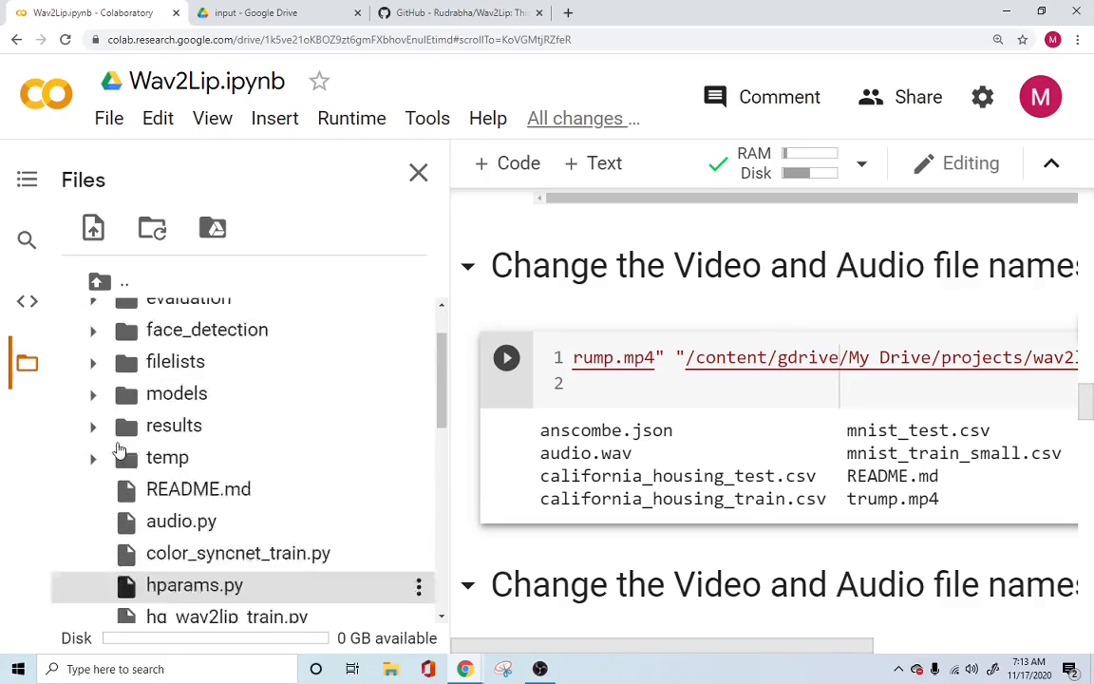
left_click(66, 341)
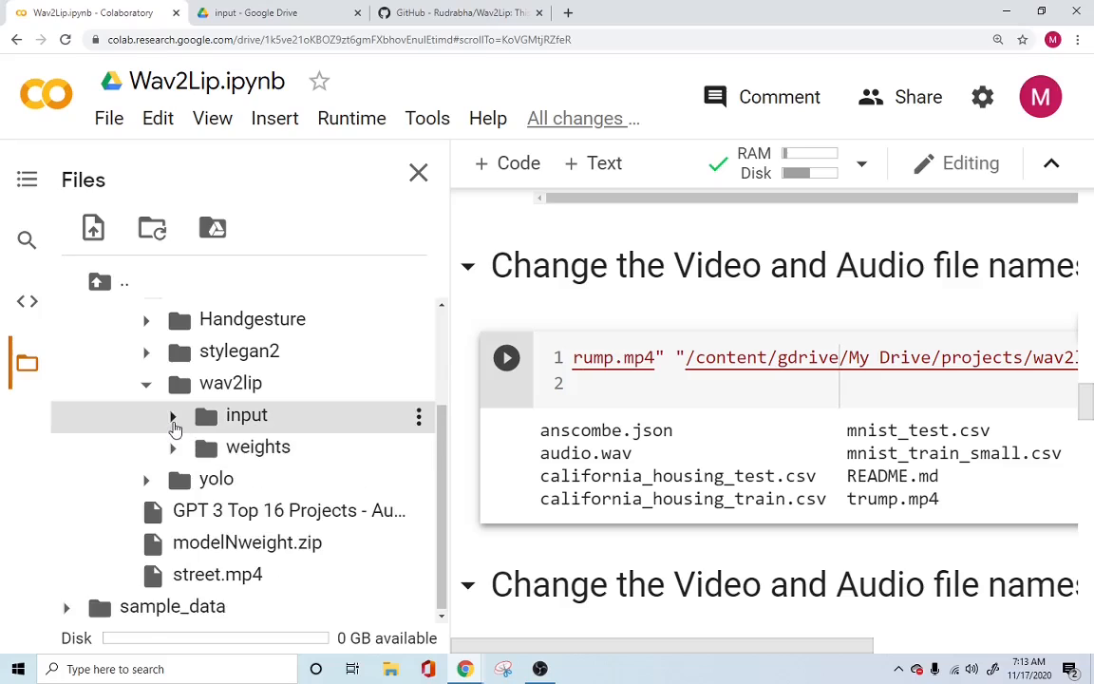
left_click(175, 414)
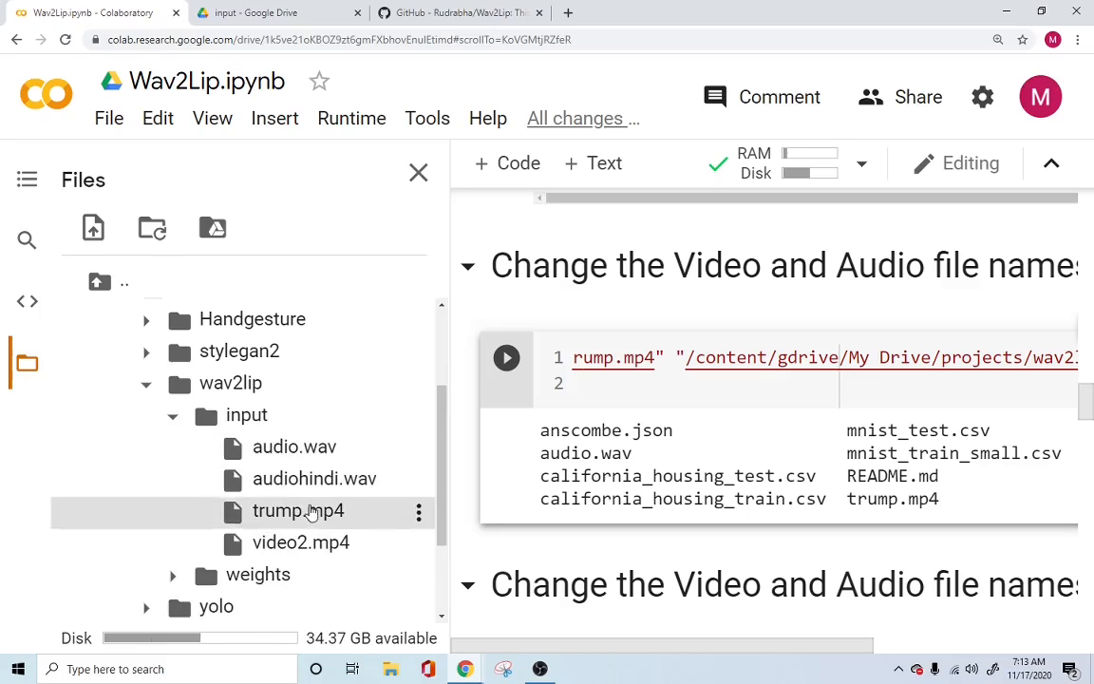
mouse_move(314, 532)
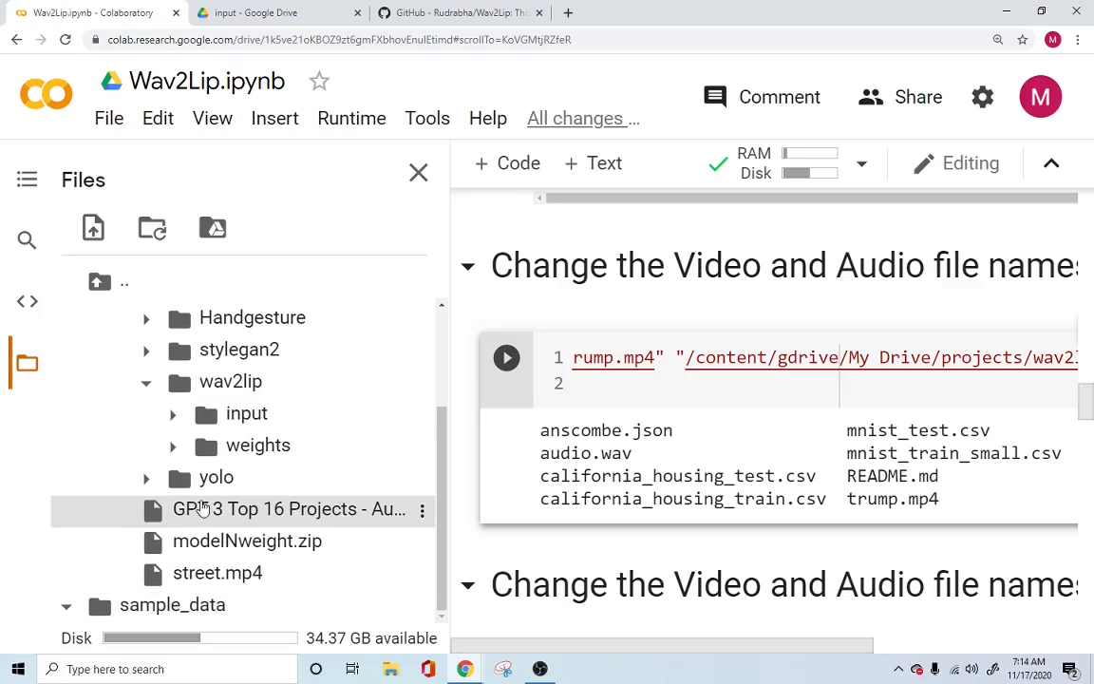
scroll("down", 3)
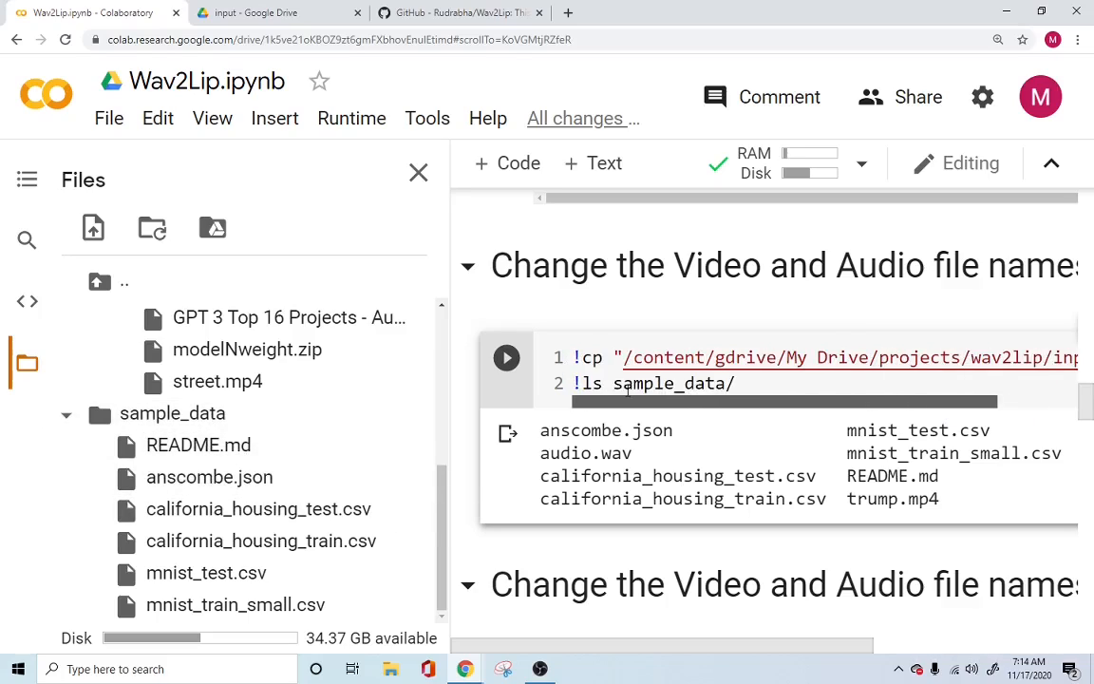
Run the copy cell and refresh sample_data to show trump.mp4 and audio.wav.
left_click(505, 357)
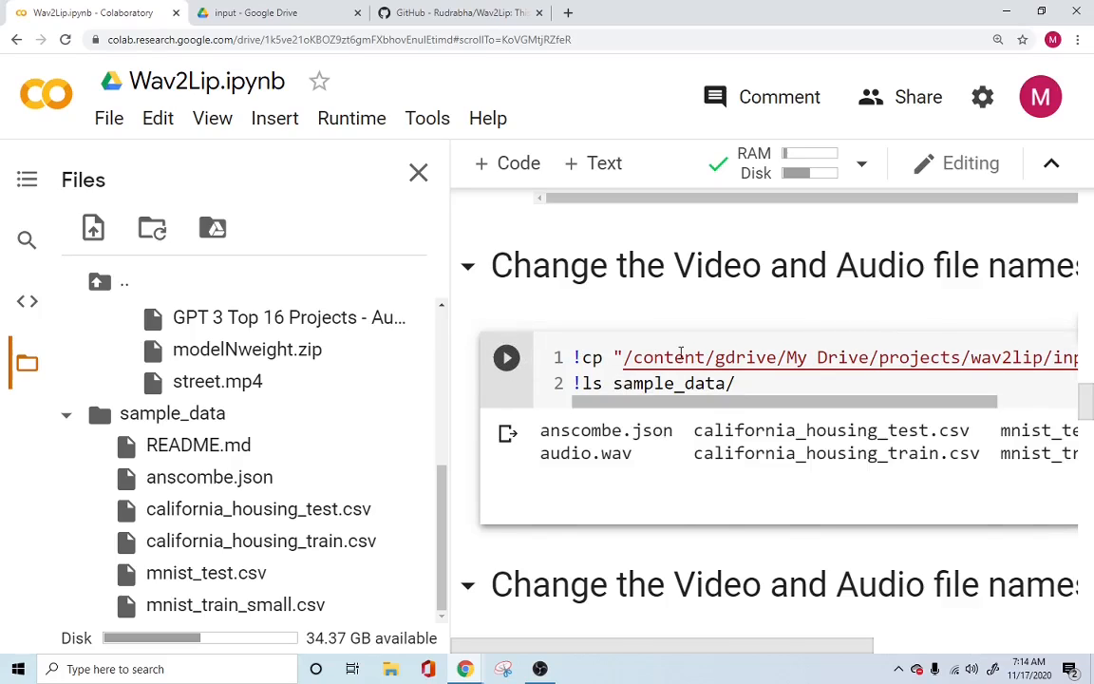
scroll("down", 3)
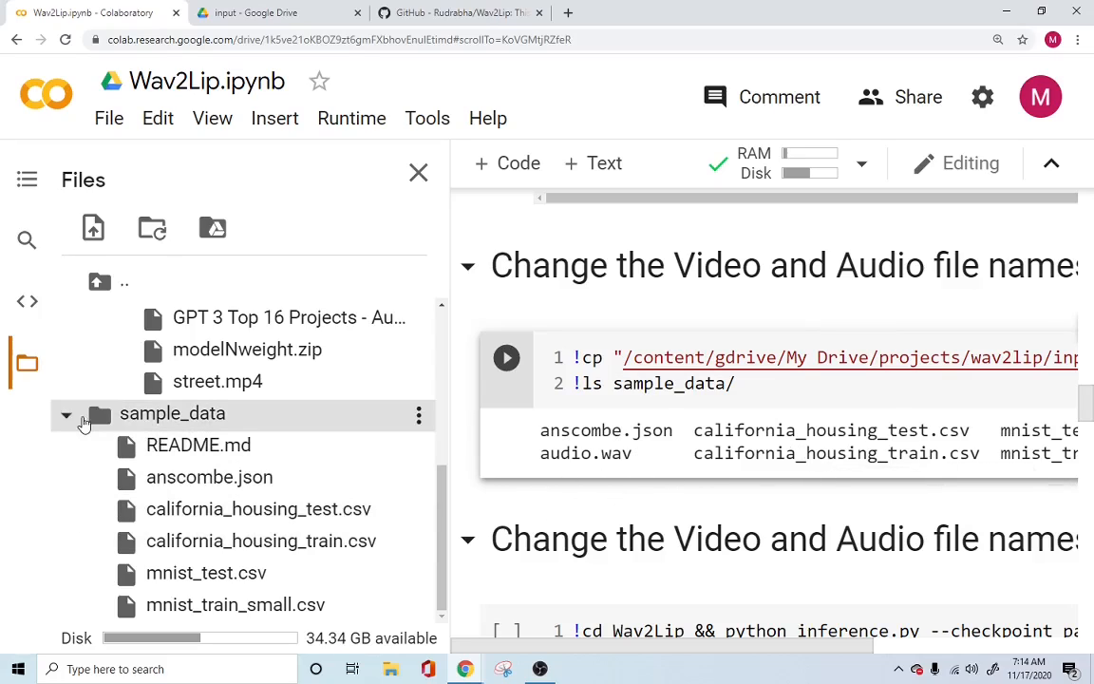
left_click(67, 414)
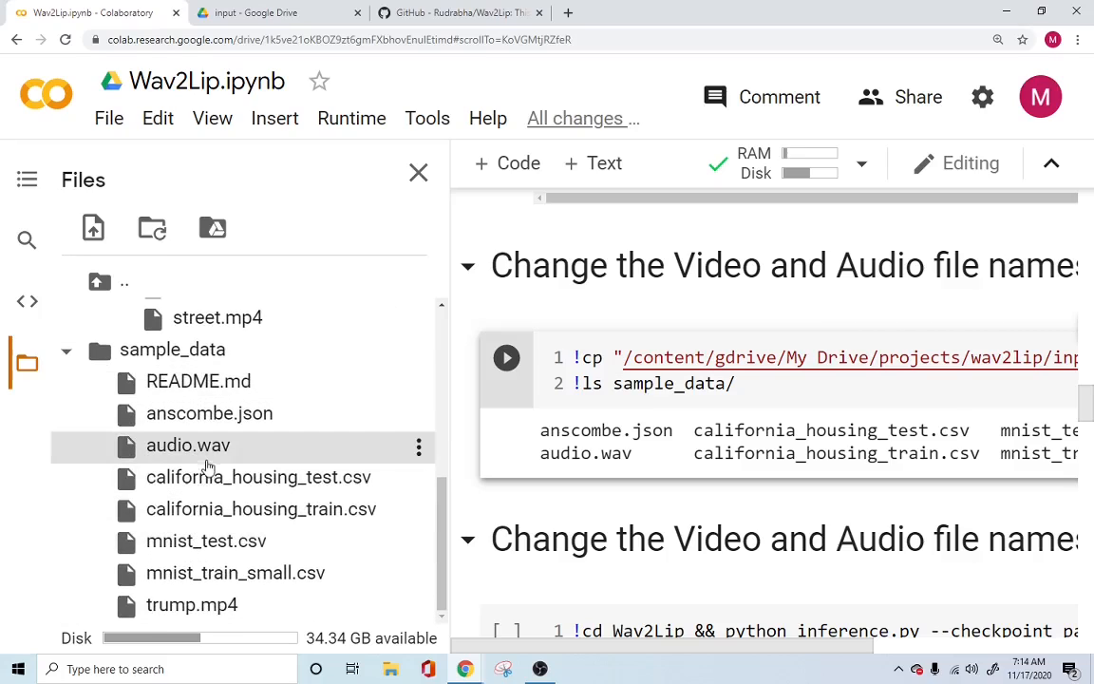
mouse_move(186, 463)
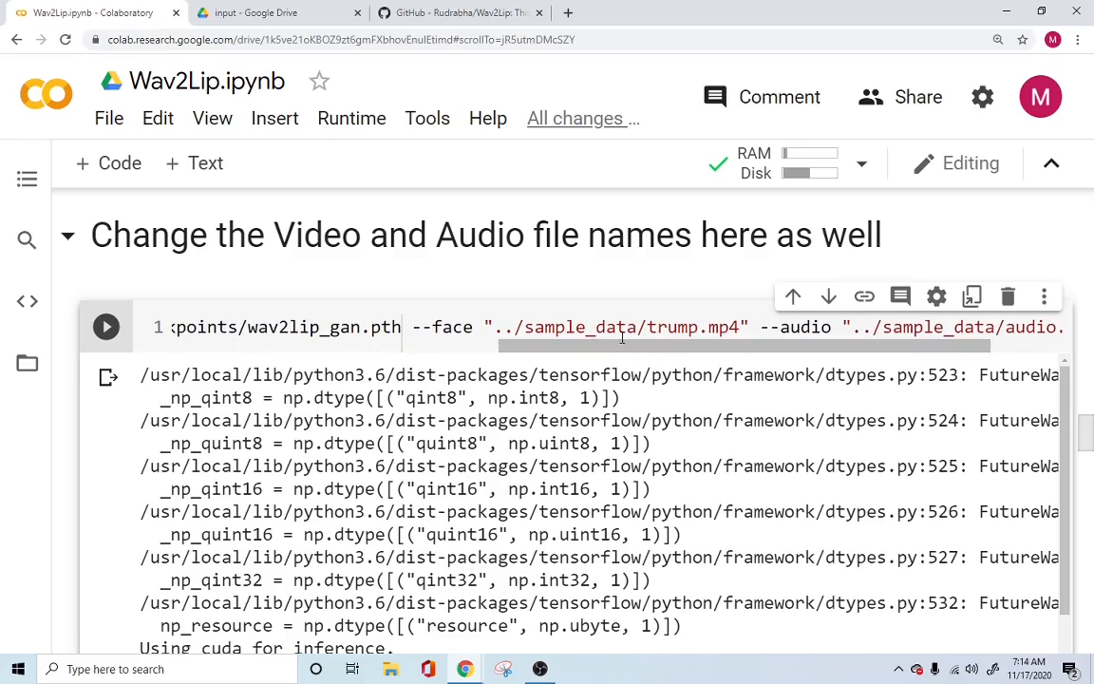
Verify the --face path sample_data/trump.mp4 in the inference command.
double_click(673, 326)
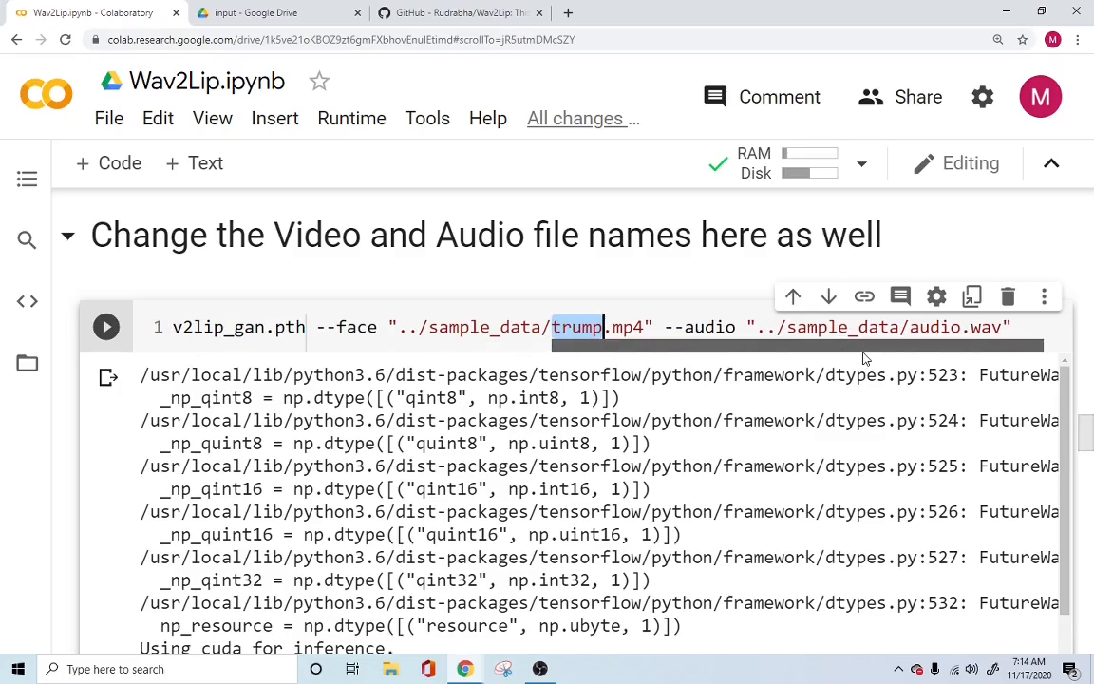
double_click(935, 326)
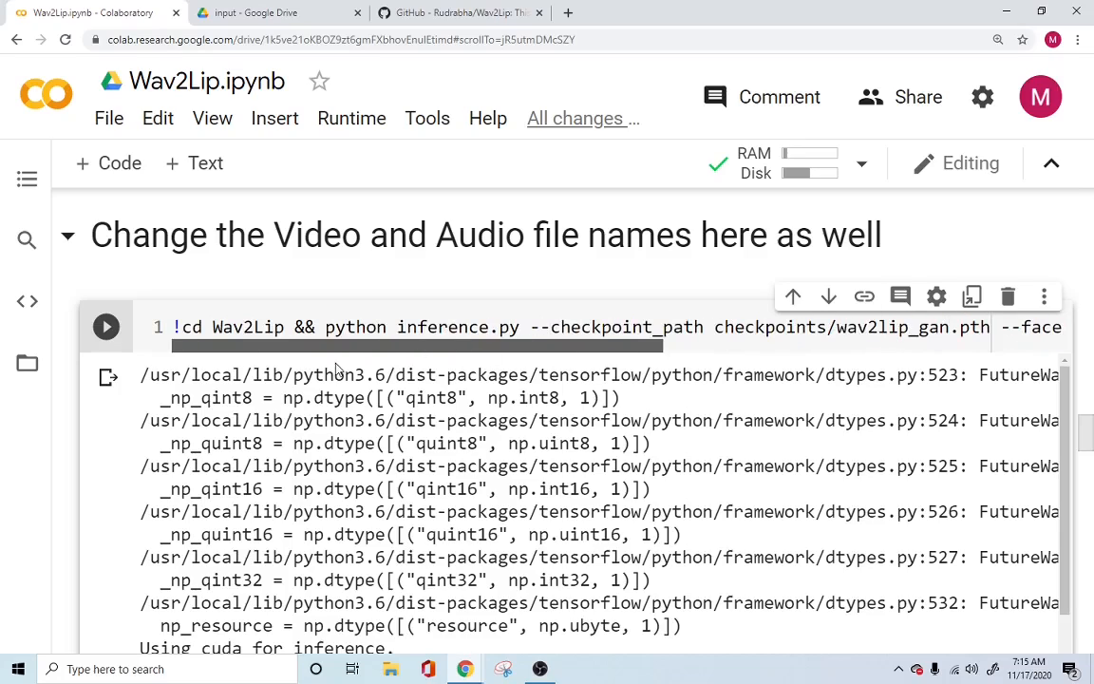
Start the lip-sync inference run on trump.mp4 and audio.wav and watch its output.
left_click(107, 327)
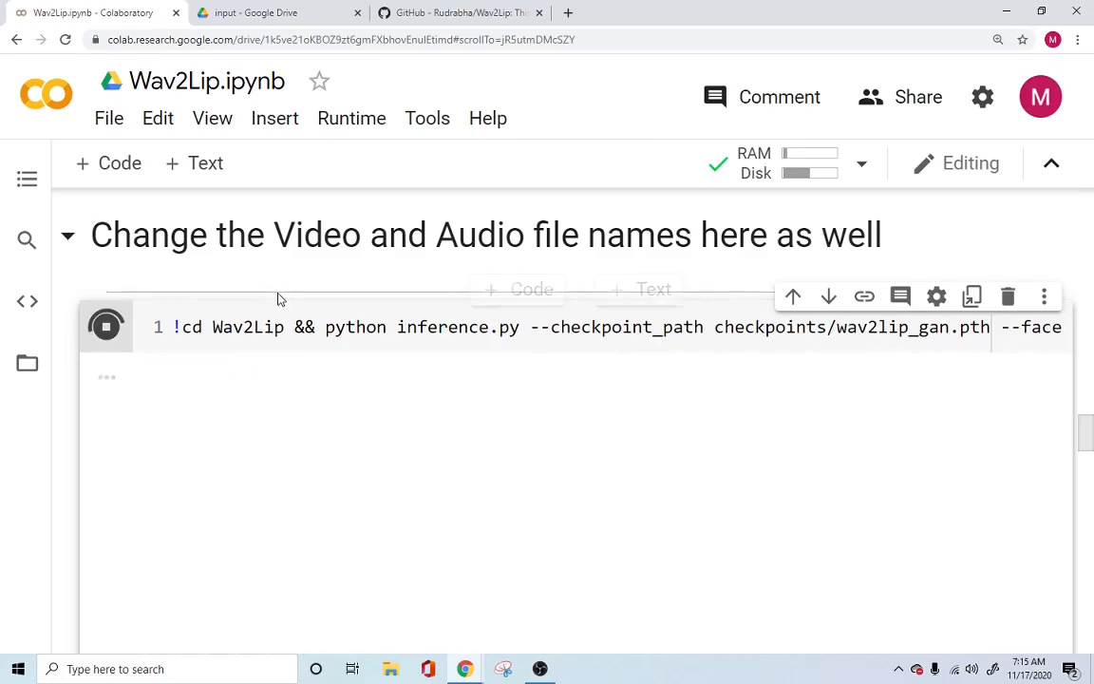
left_click(106, 327)
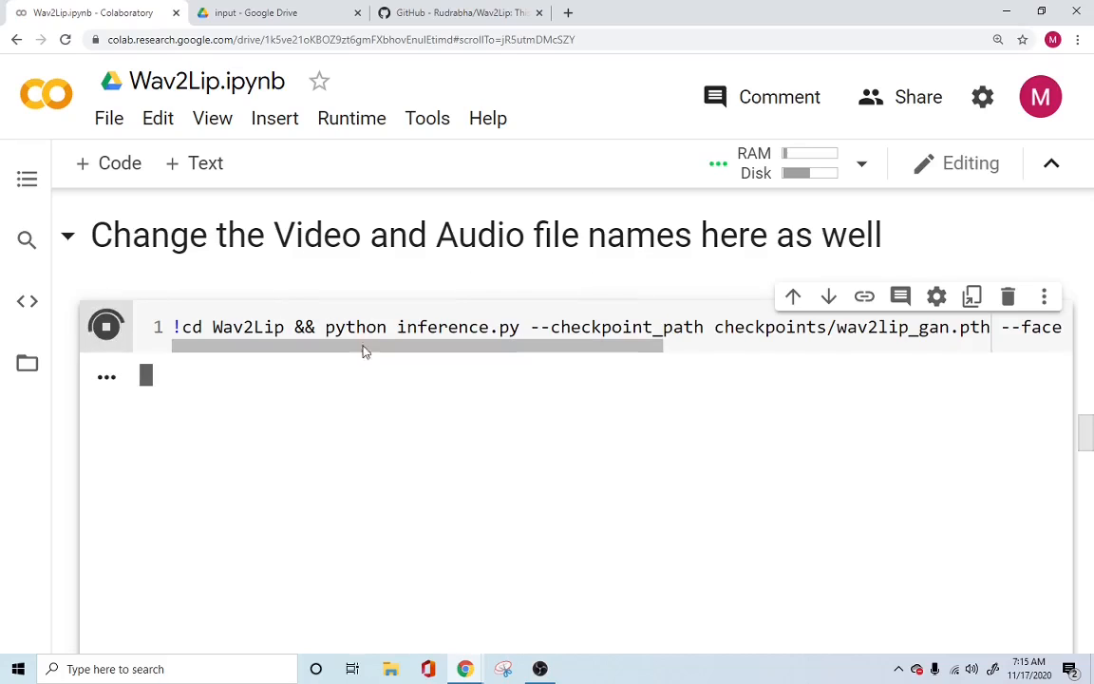
left_click(107, 327)
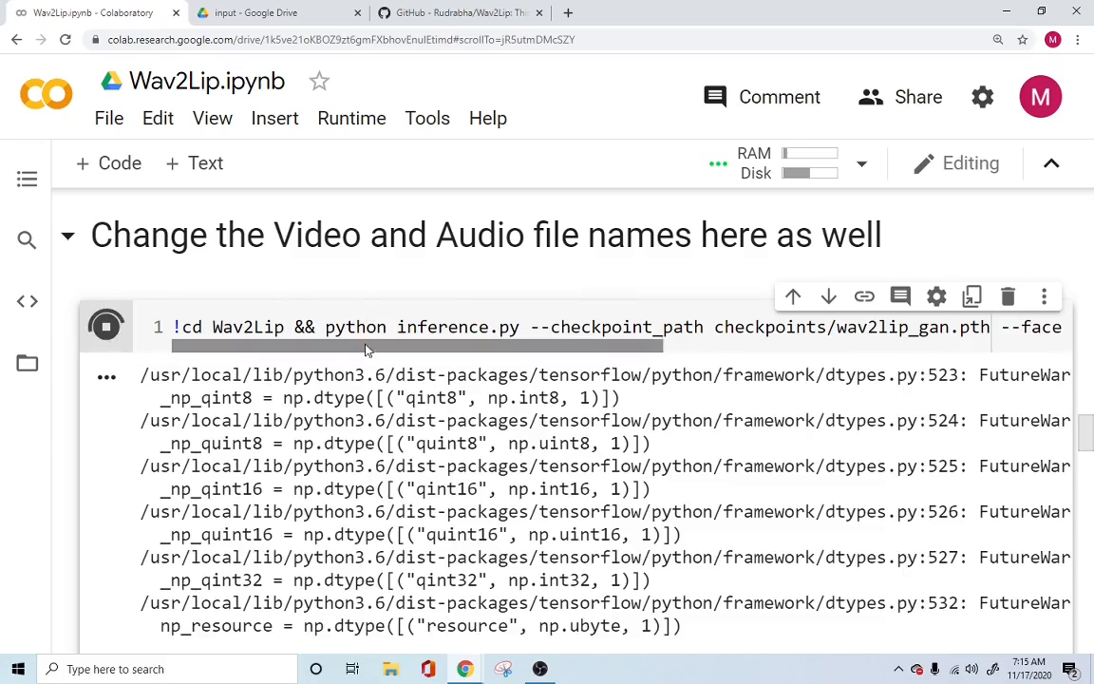
scroll("down", 3)
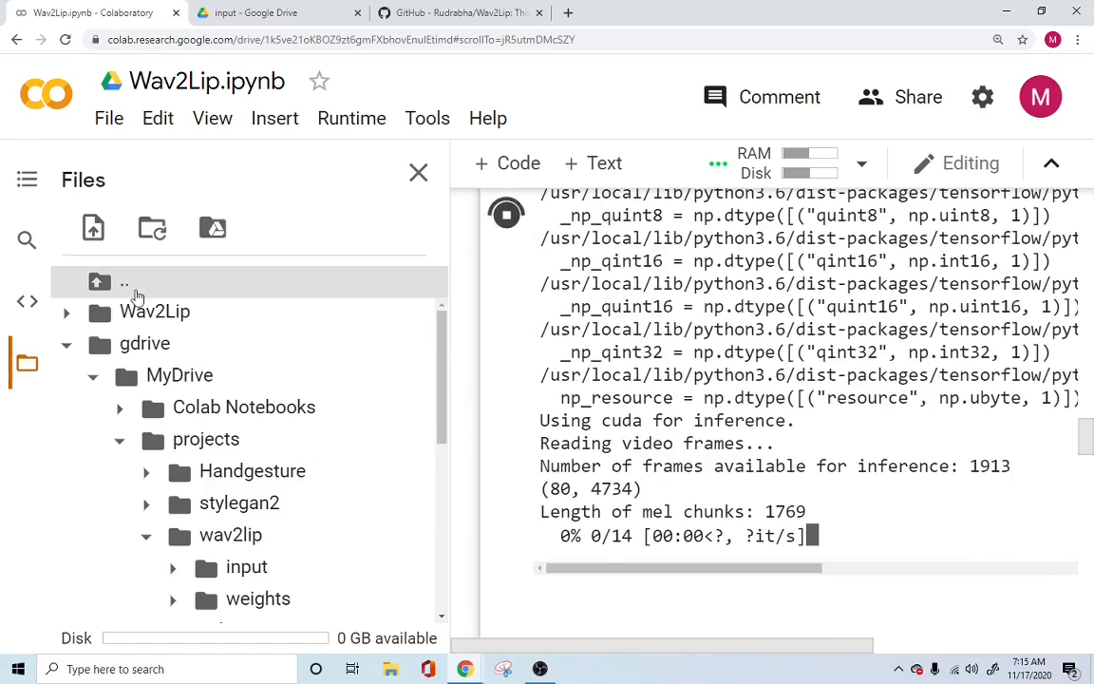
double_click(784, 510)
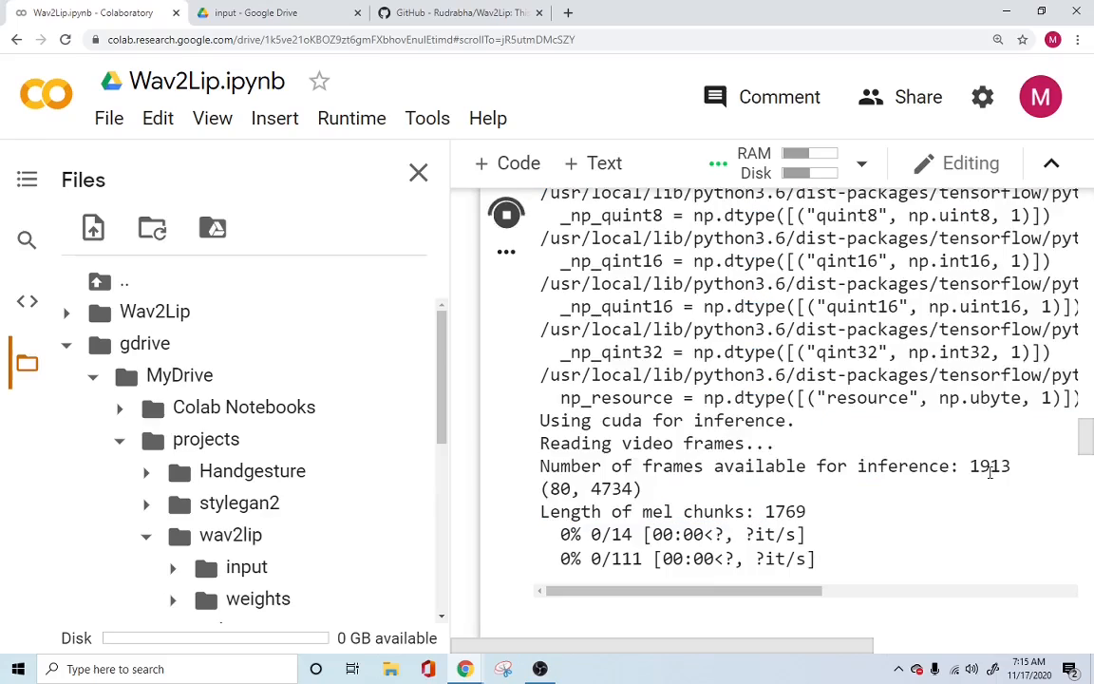
double_click(989, 466)
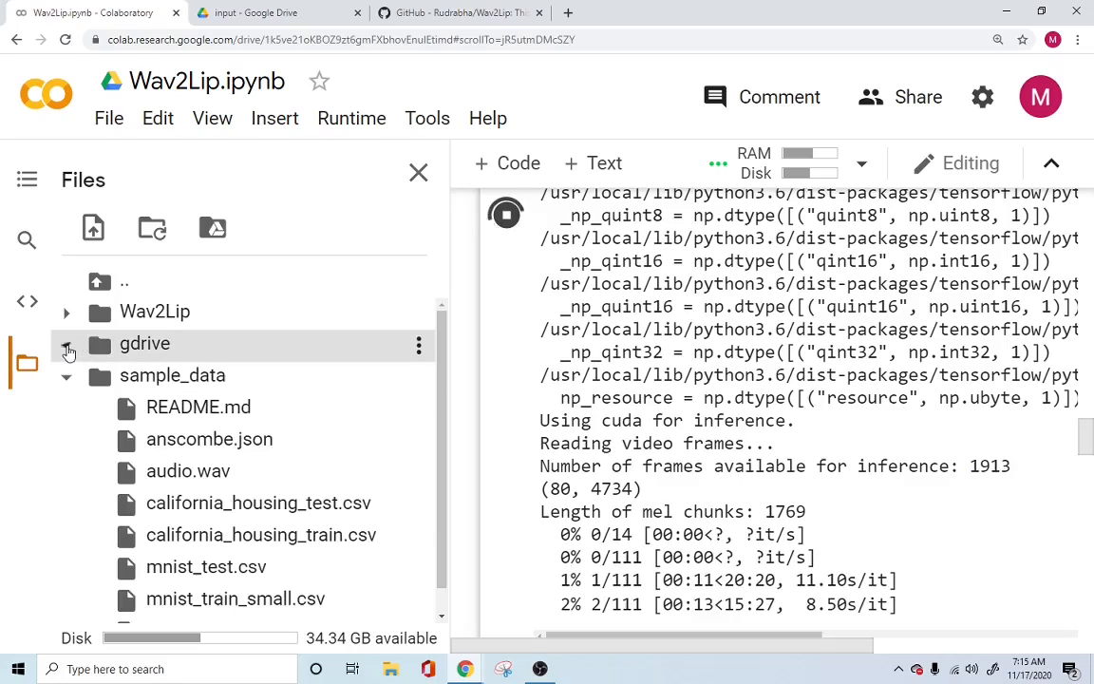
In the Files sidebar, collapse gdrive and expand the Wav2Lip folder.
left_click(66, 376)
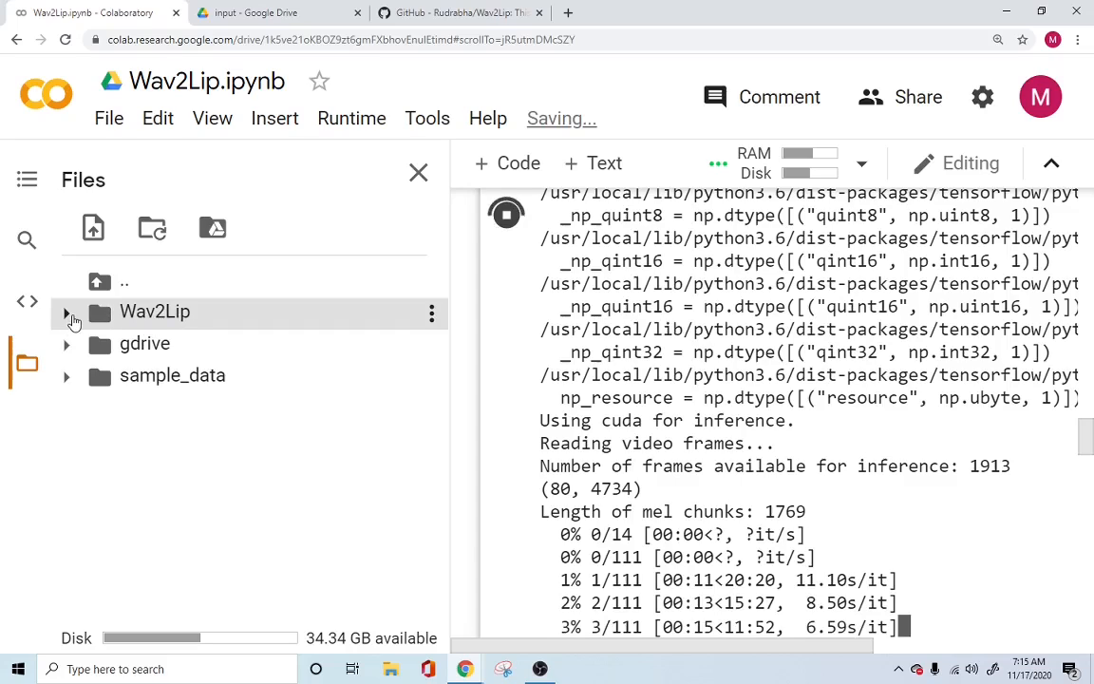
left_click(66, 312)
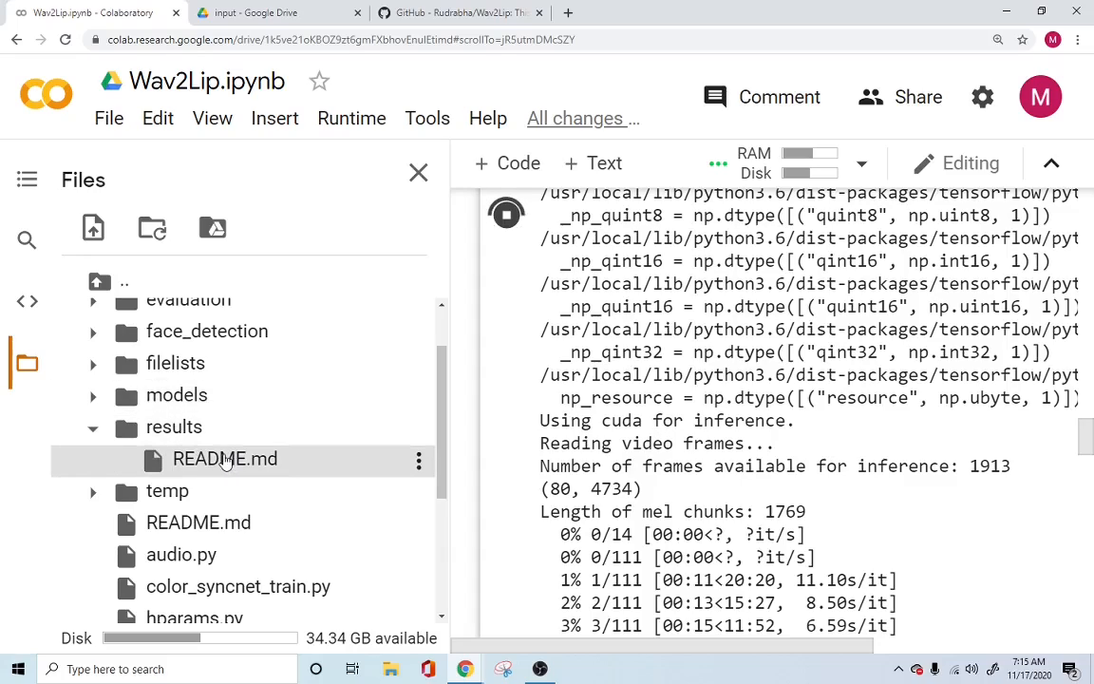
mouse_move(224, 457)
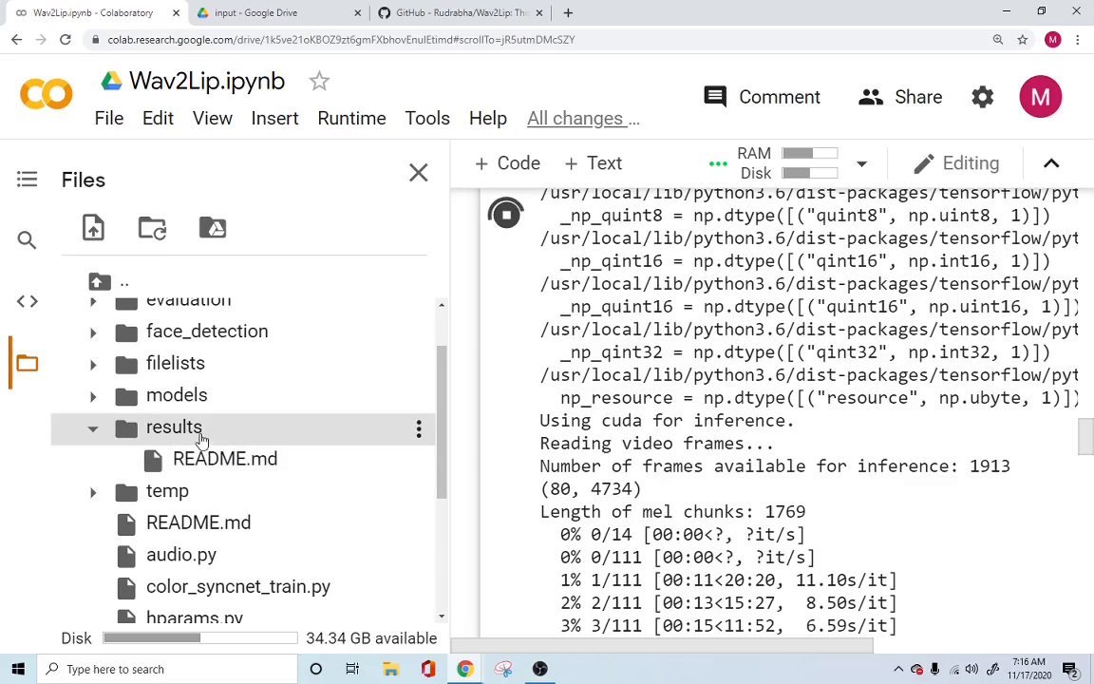
mouse_move(220, 450)
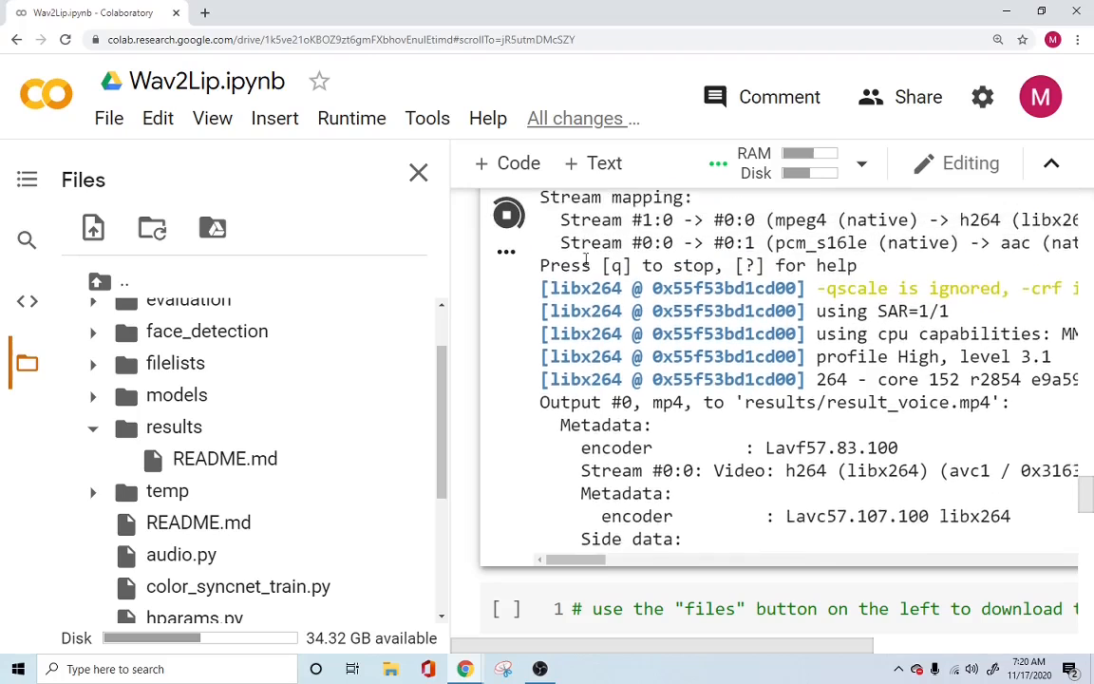
Follow the inference output until ffmpeg writes results/result_voice.mp4.
scroll("down", 3)
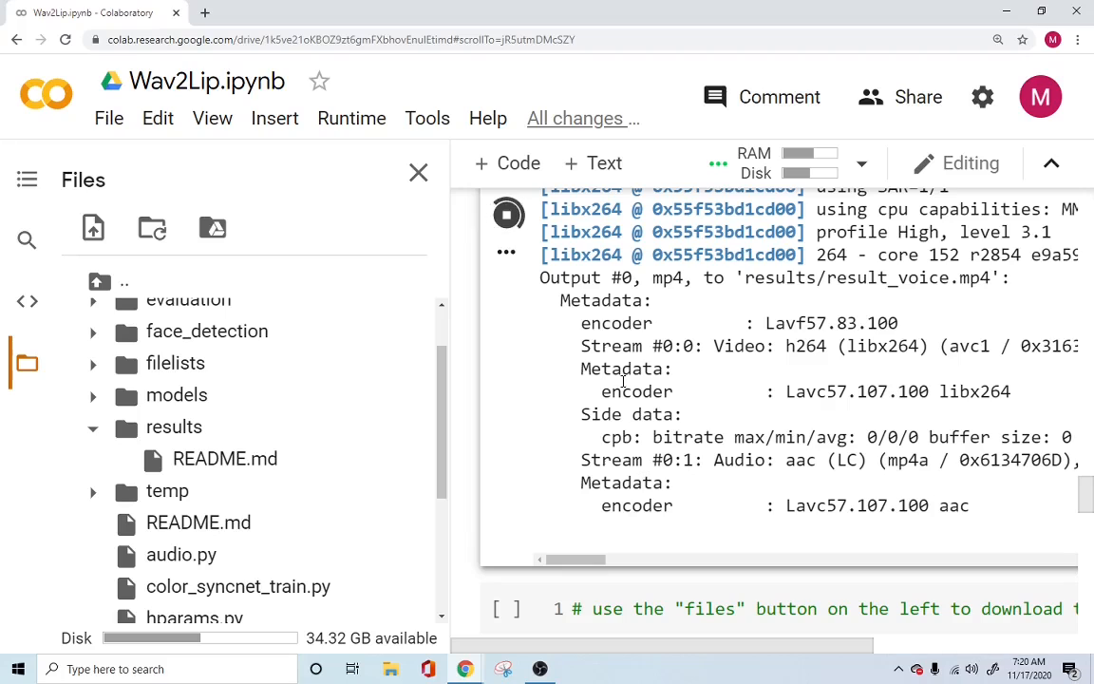
scroll("down", 3)
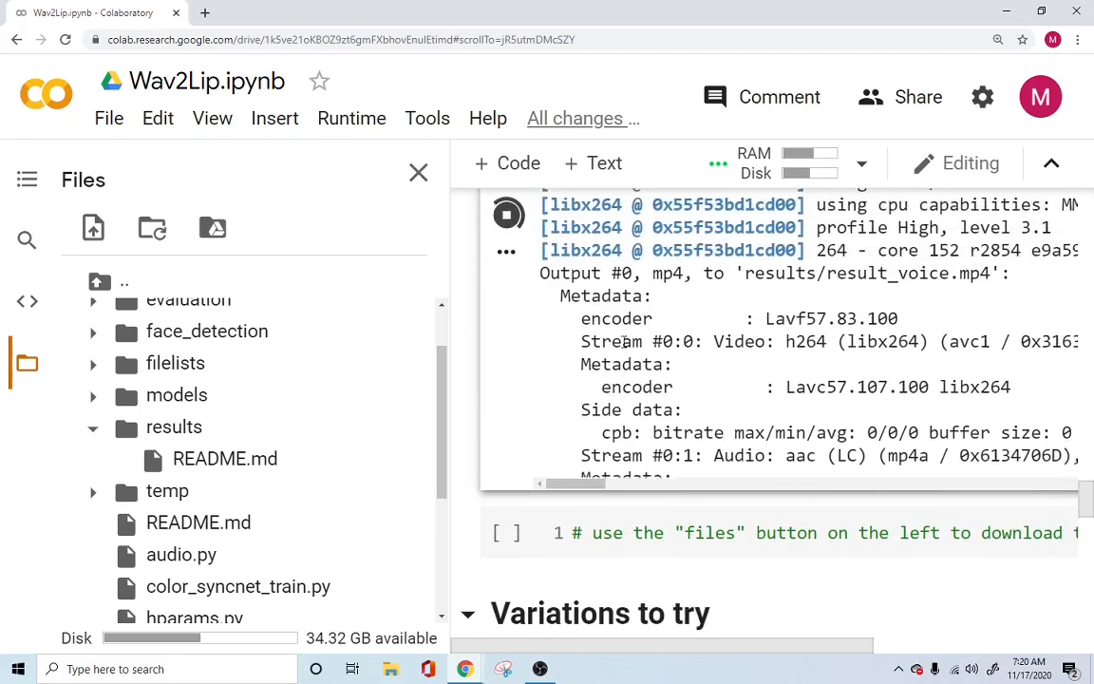
Refresh the results folder to reveal result_voice.mp4 and open its actions menu.
left_click(93, 426)
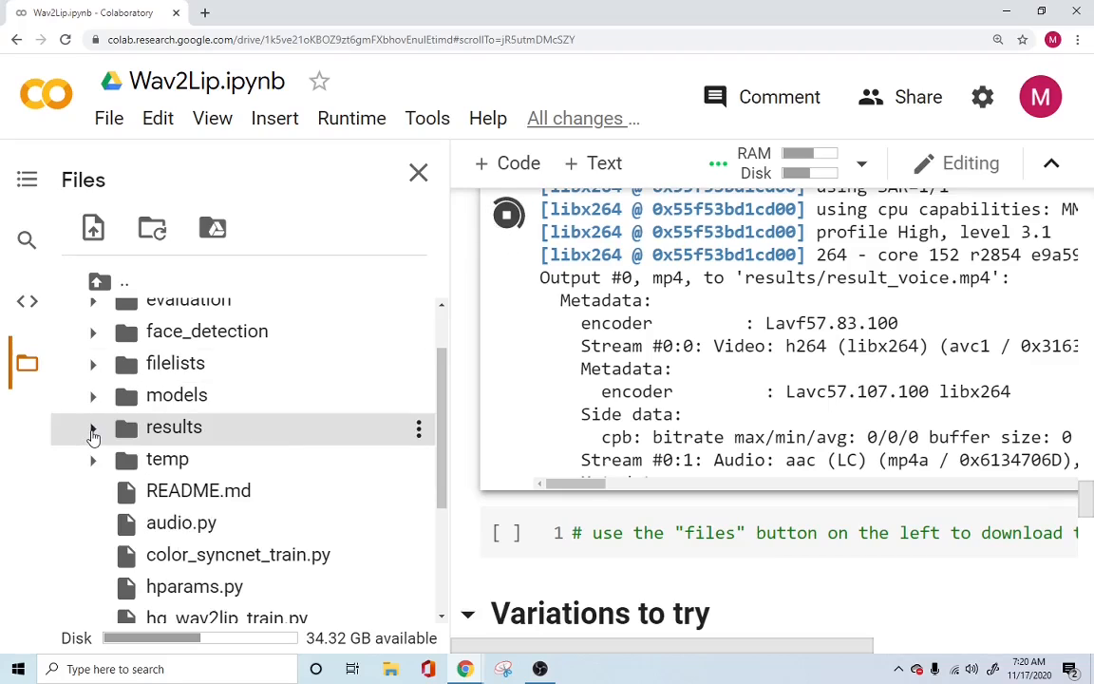
left_click(93, 428)
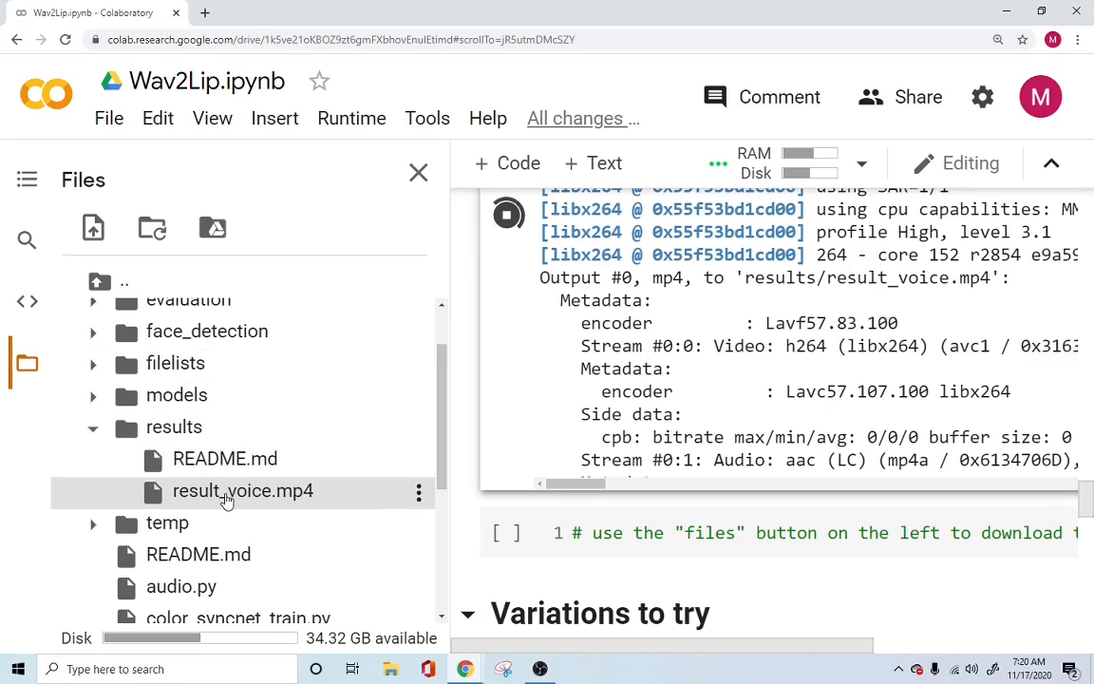
mouse_move(243, 490)
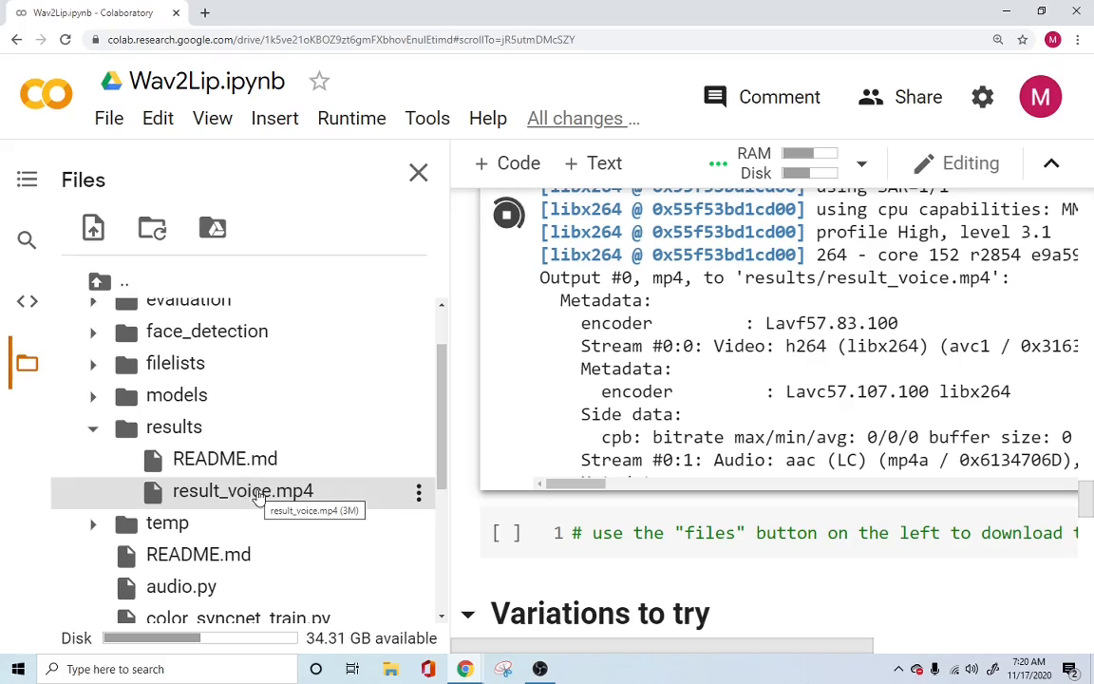
mouse_move(337, 494)
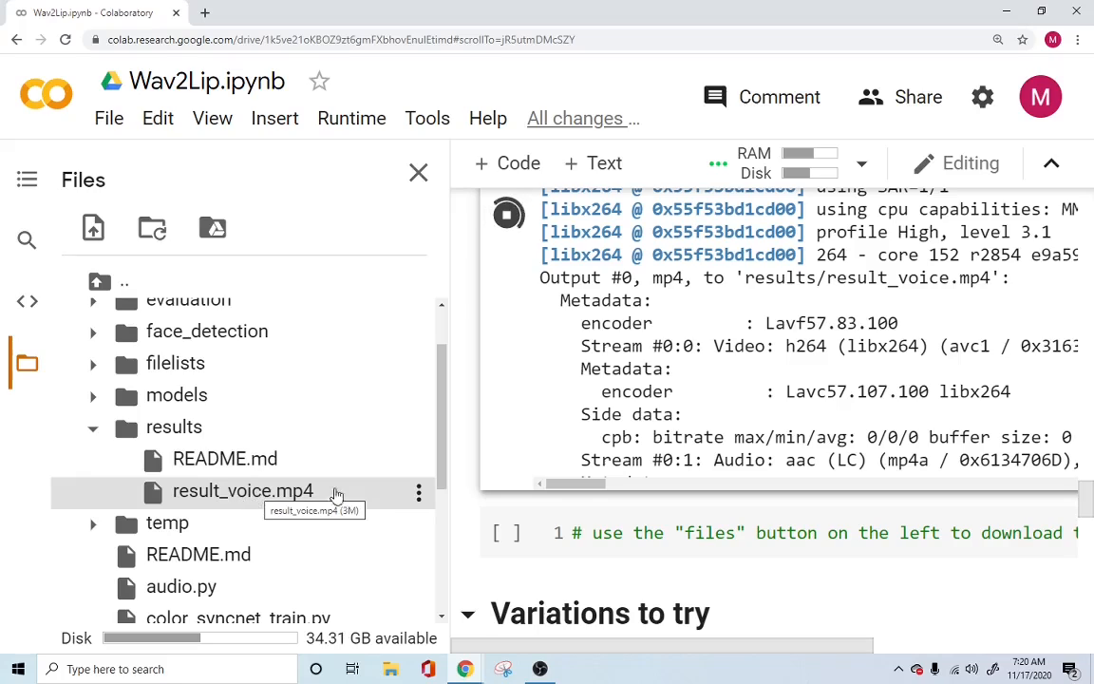
mouse_move(384, 439)
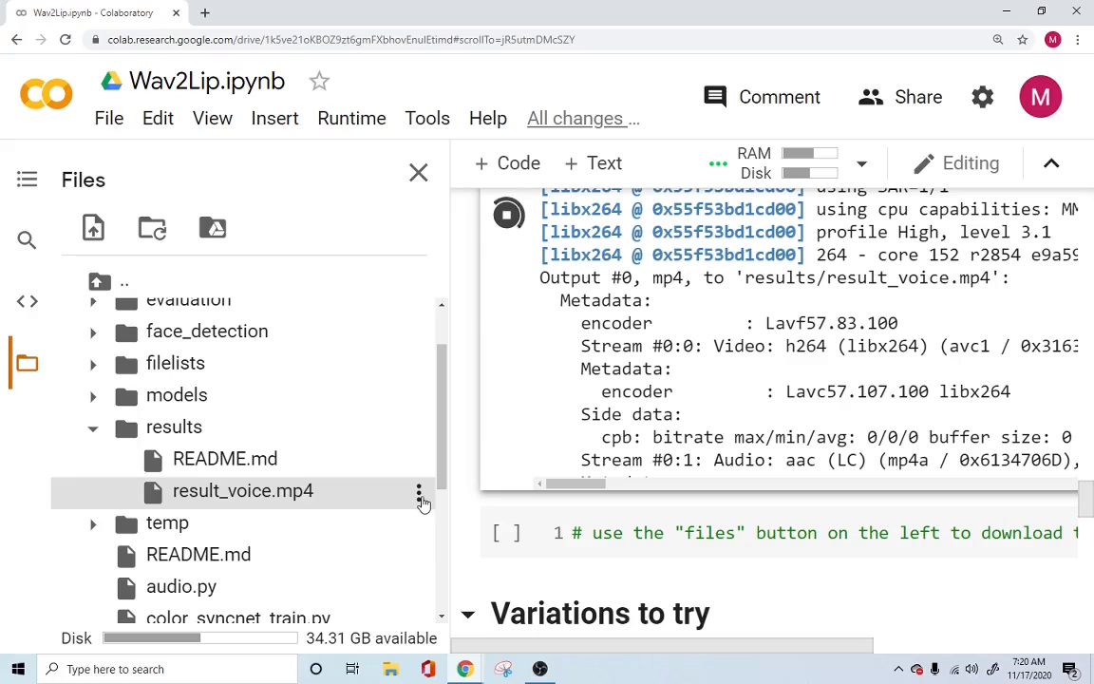
left_click(418, 490)
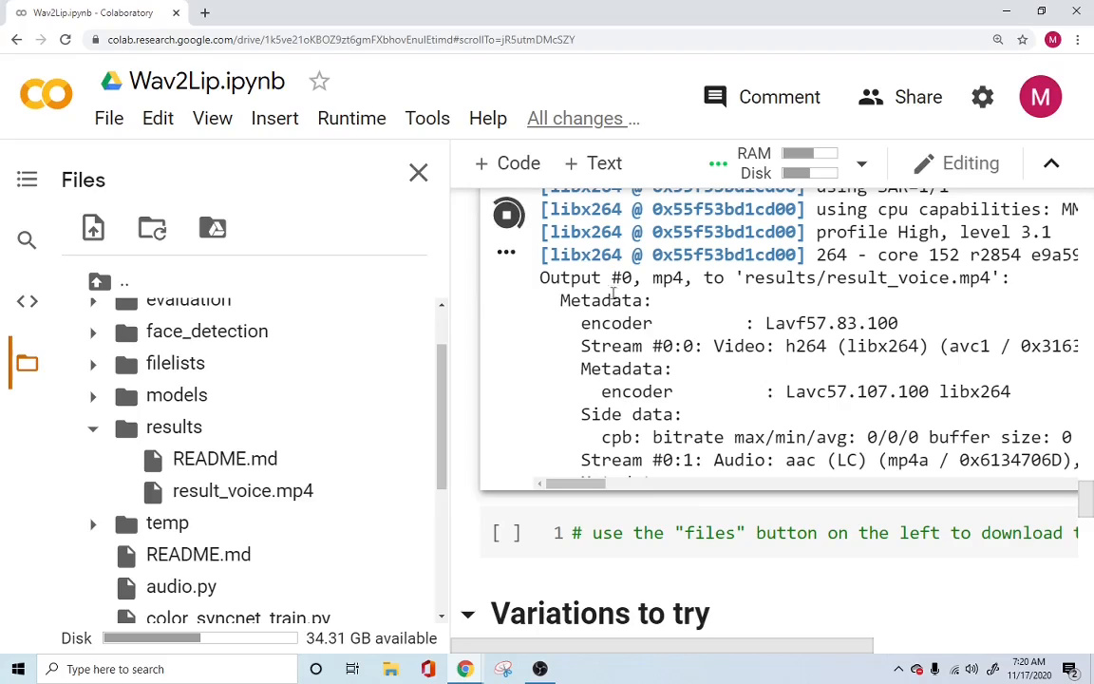
scroll("down", 3)
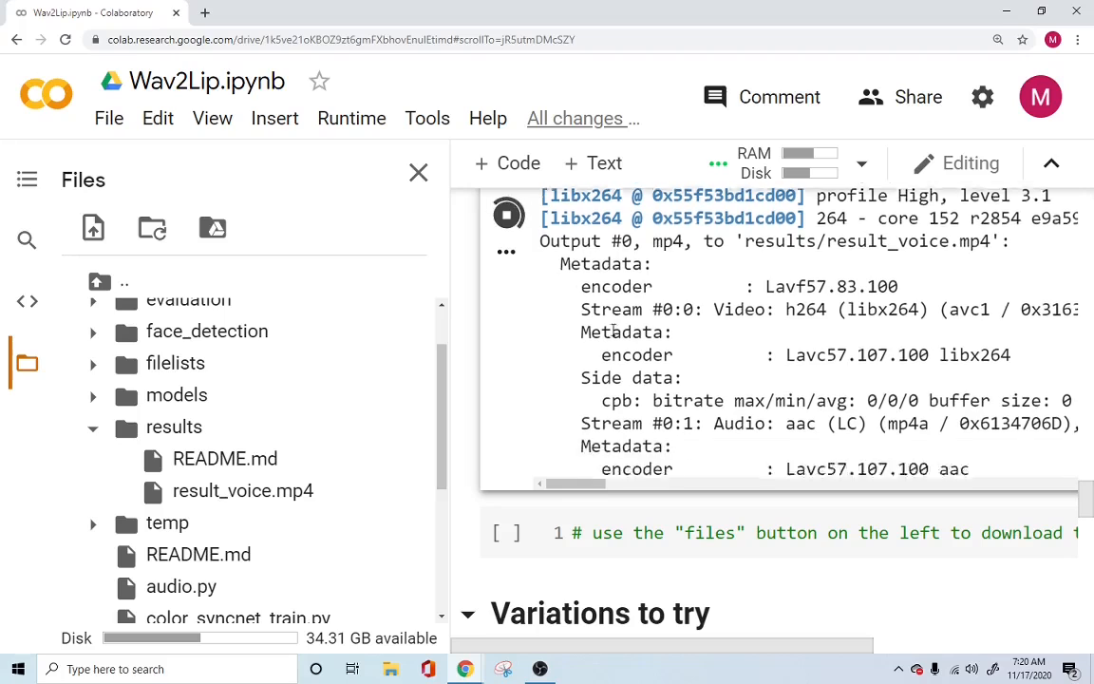
Scroll the notebook to the Variations to try section and its resize_factor inference cell.
scroll("down", 3)
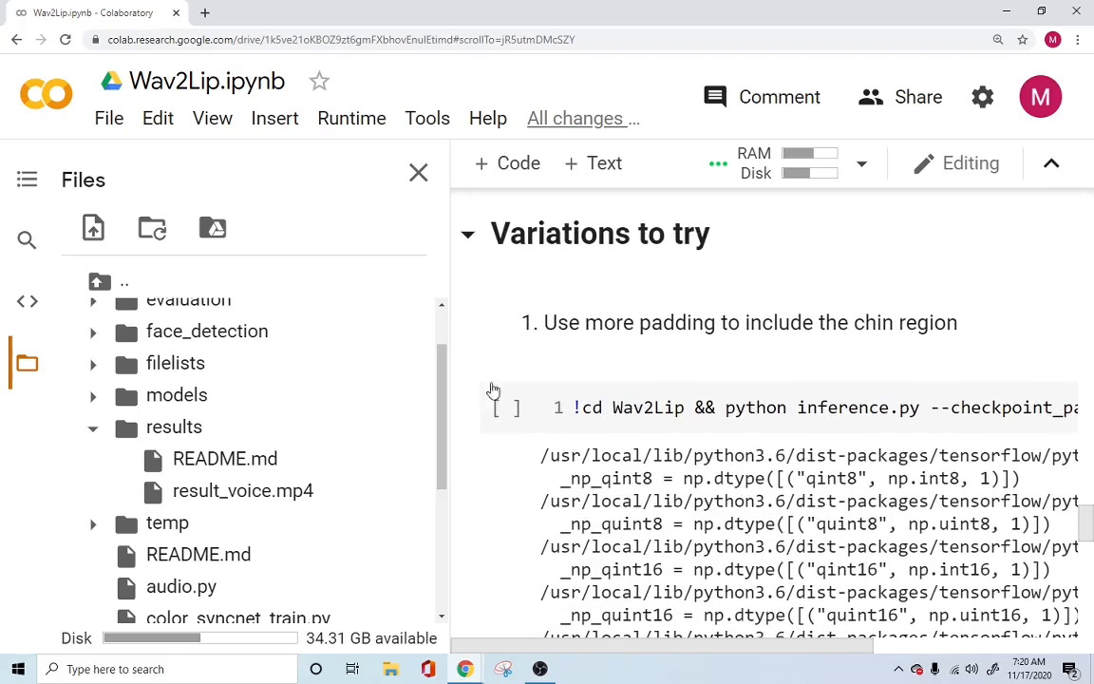
mouse_move(847, 353)
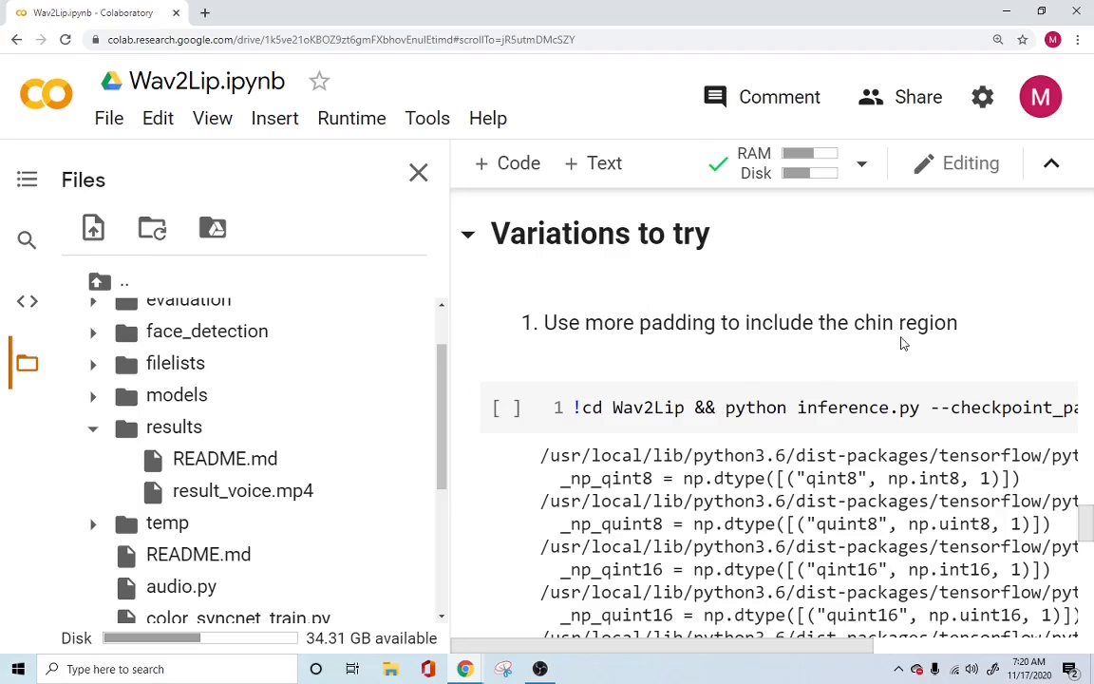
mouse_move(873, 342)
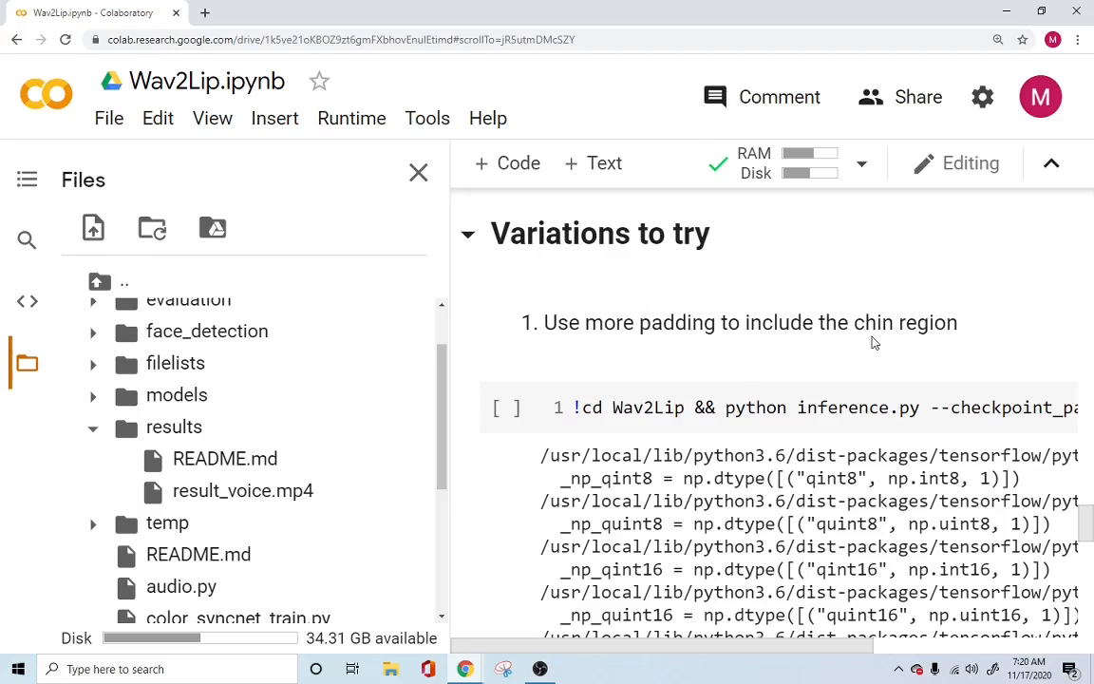
scroll("down", 3)
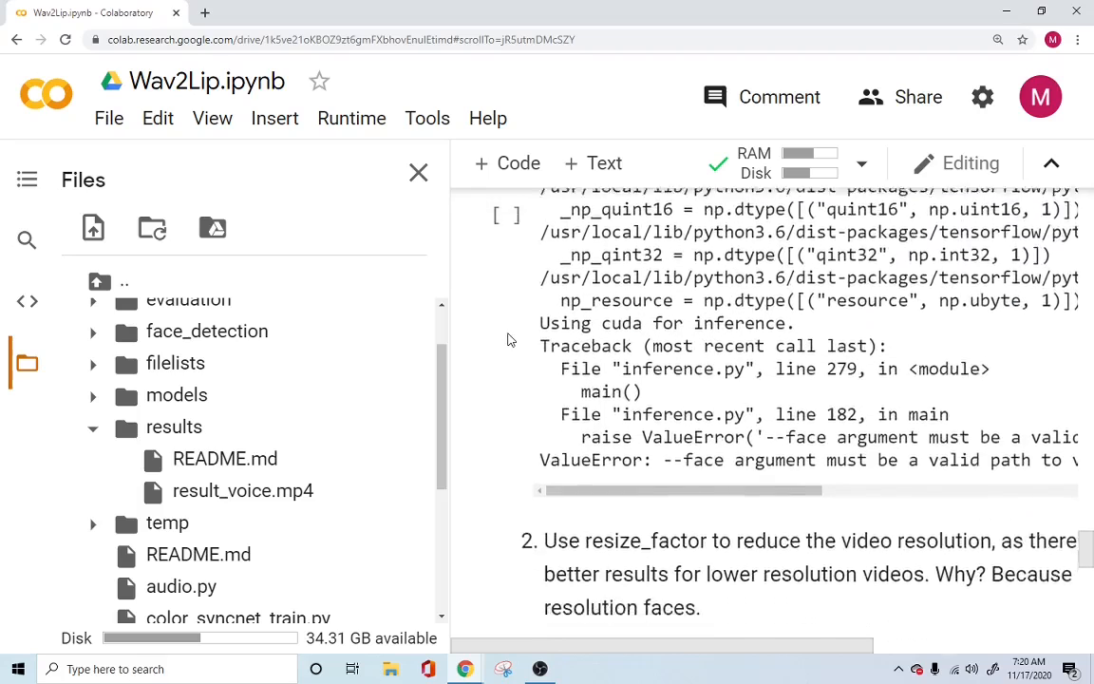
scroll("down", 3)
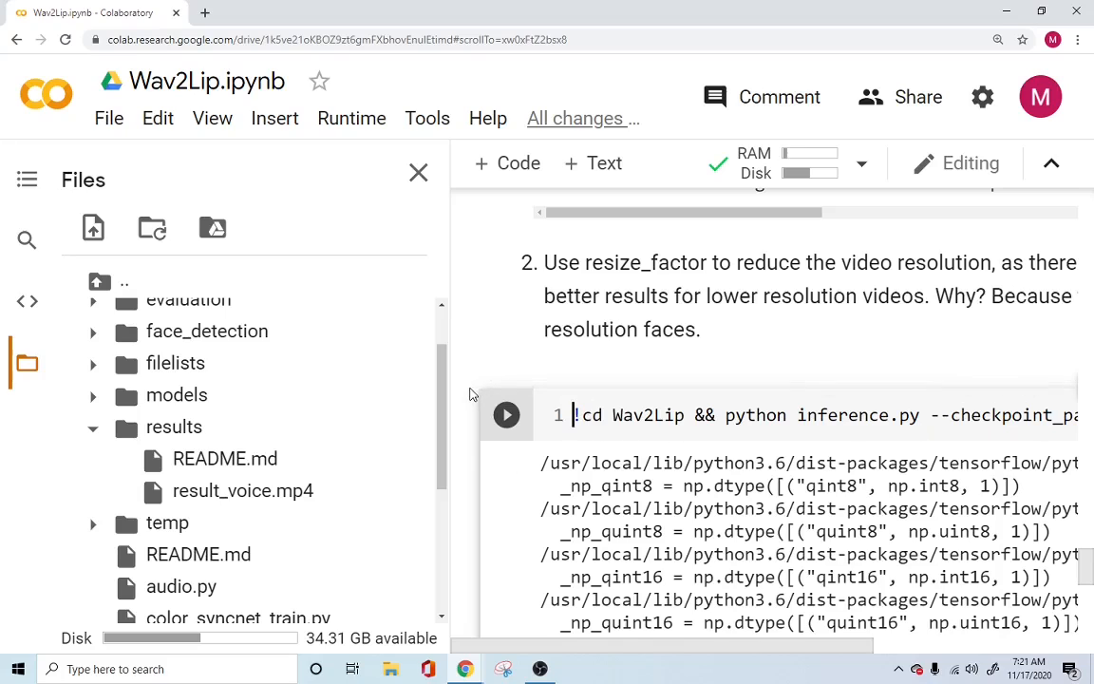
scroll("down", 3)
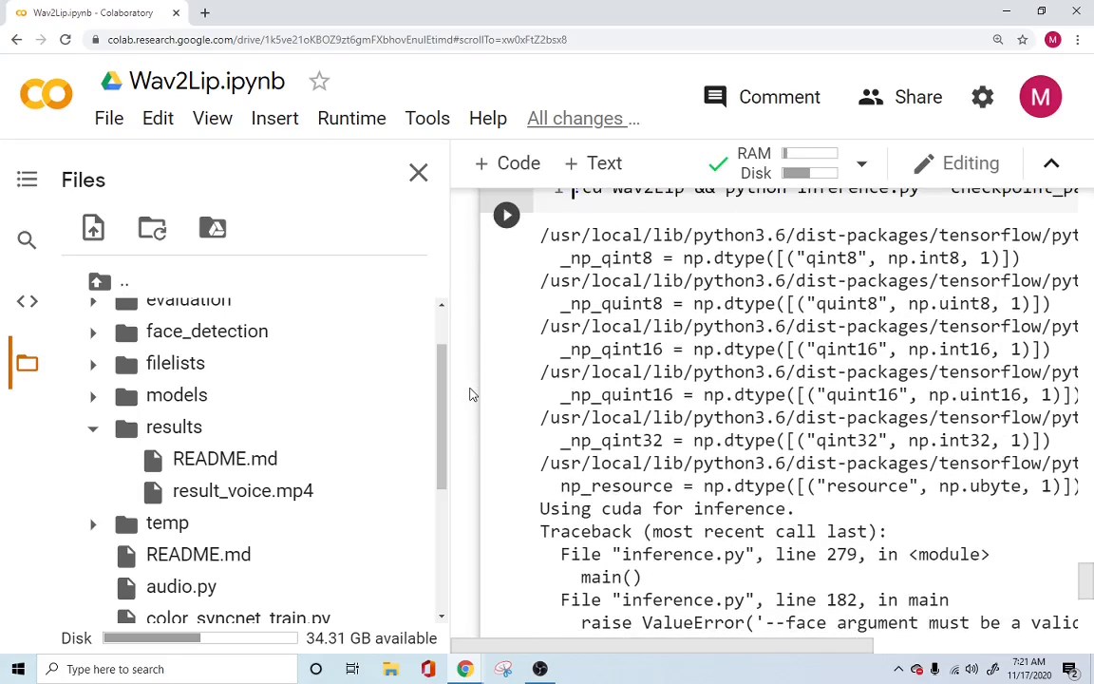
scroll("down", 3)
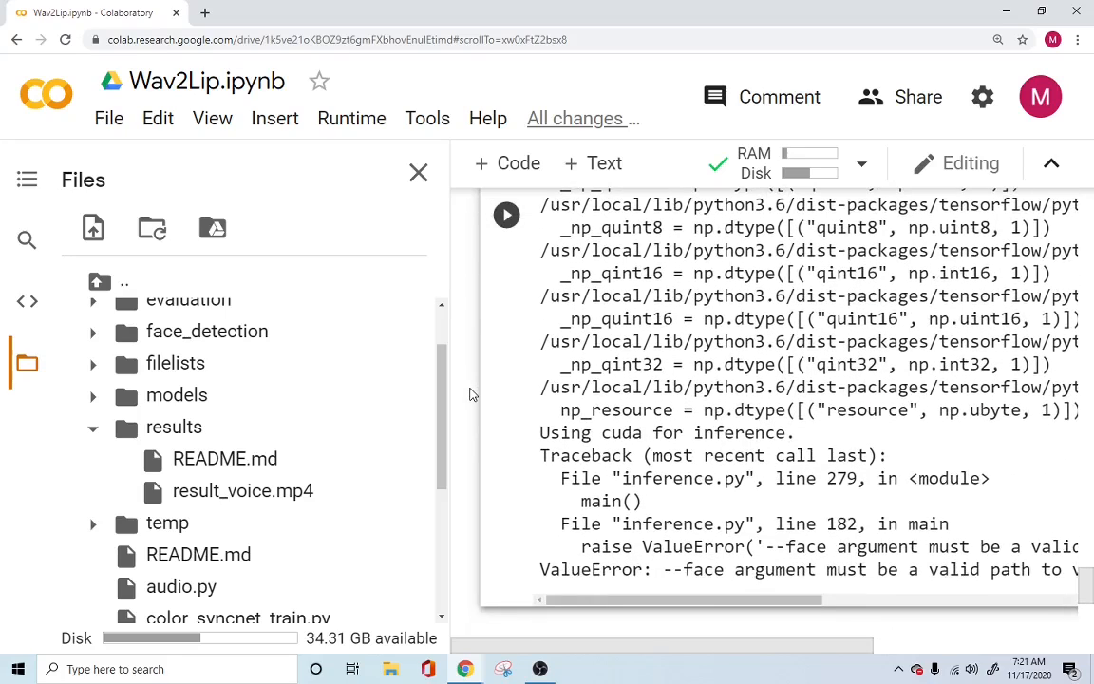
scroll("up", 3)
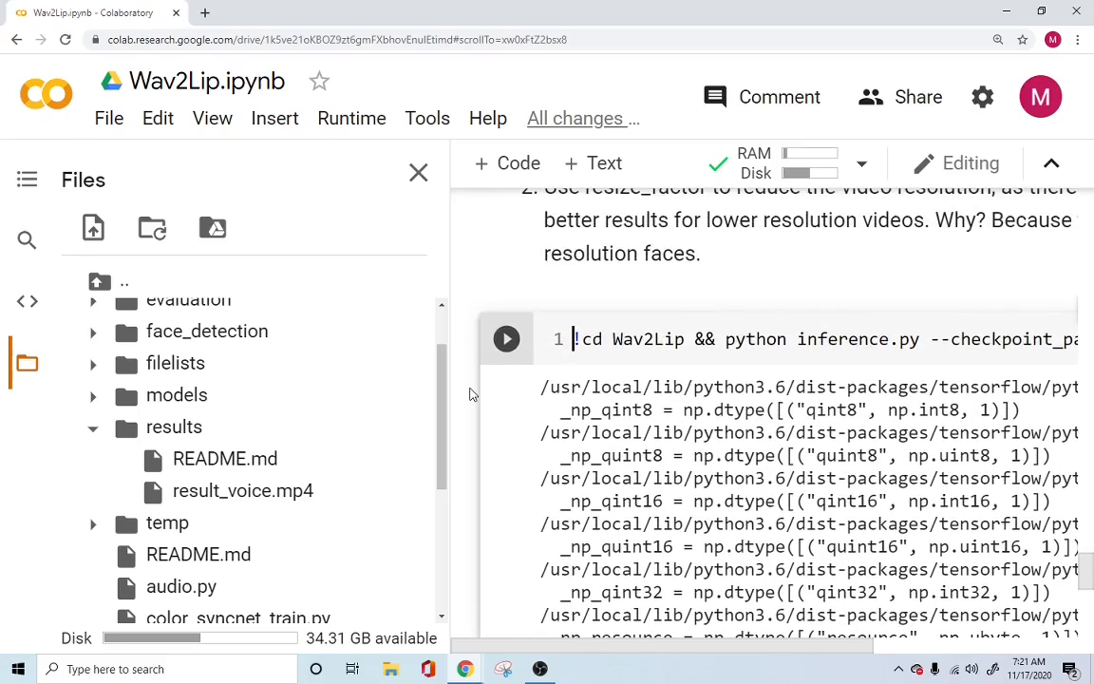